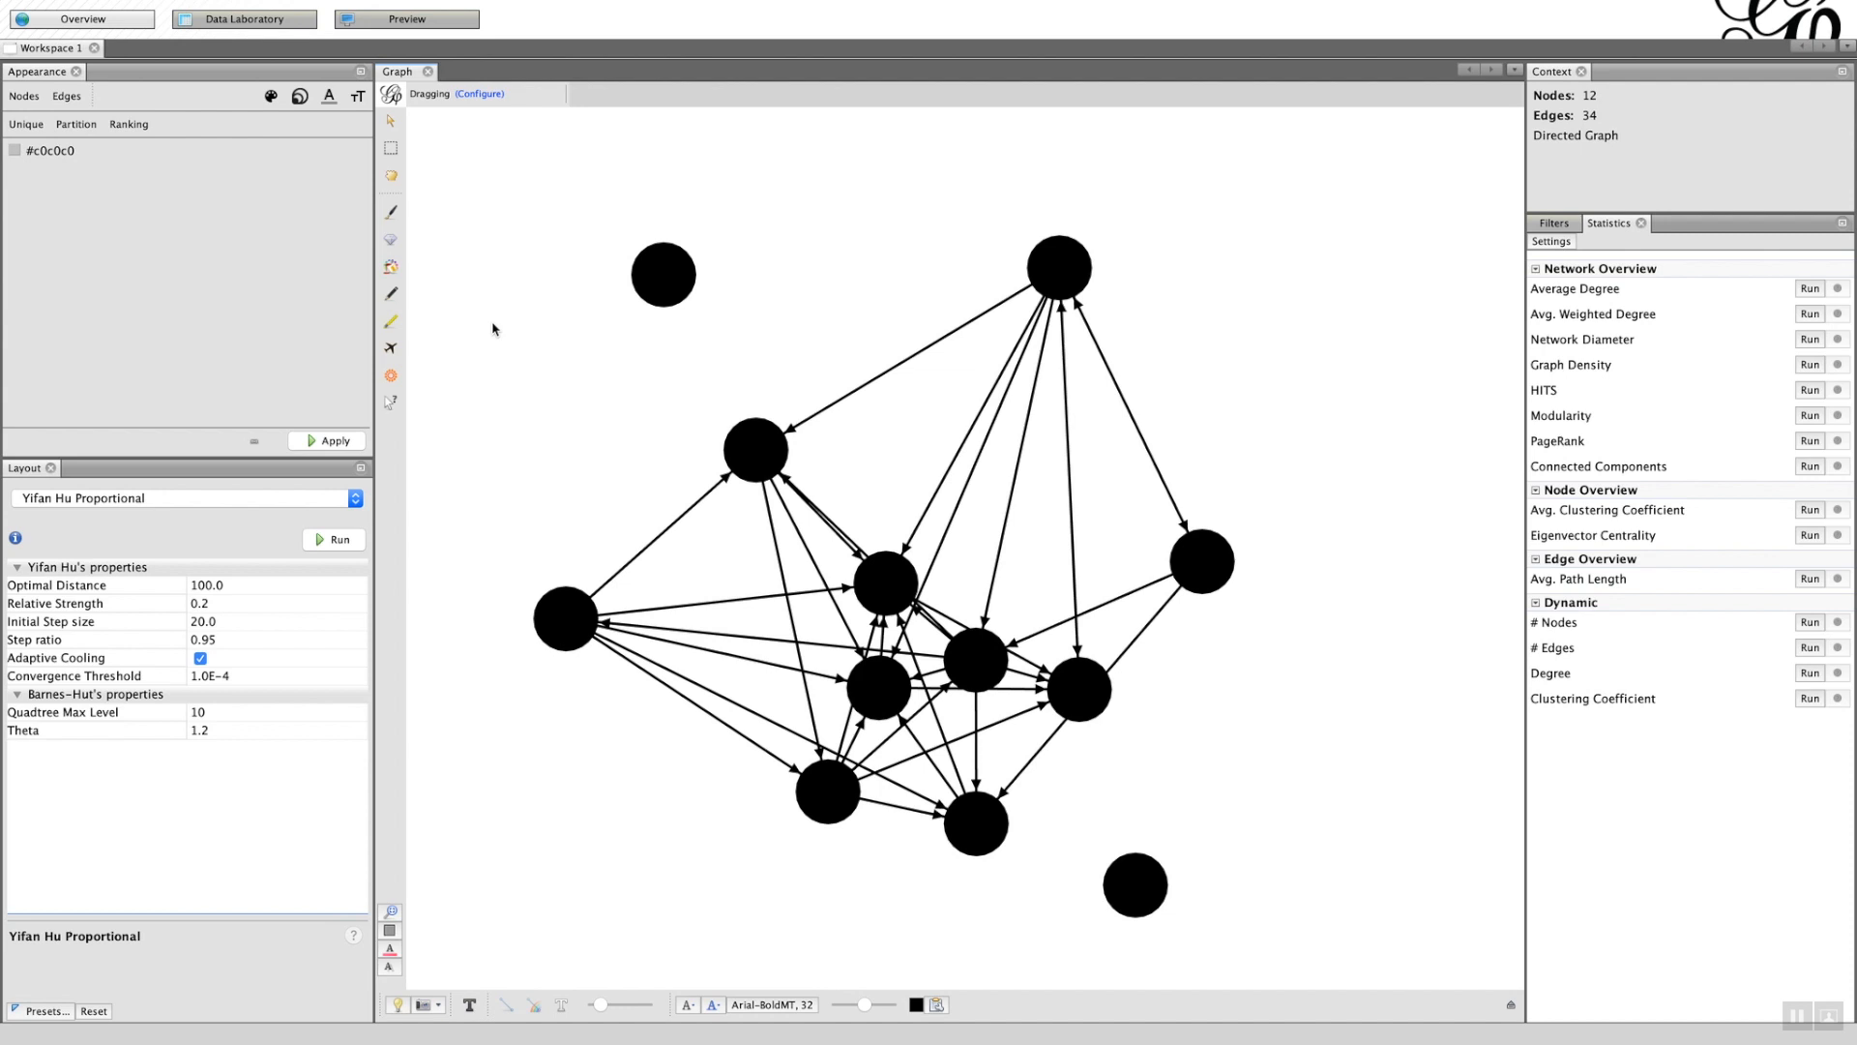
mouse_move(546, 296)
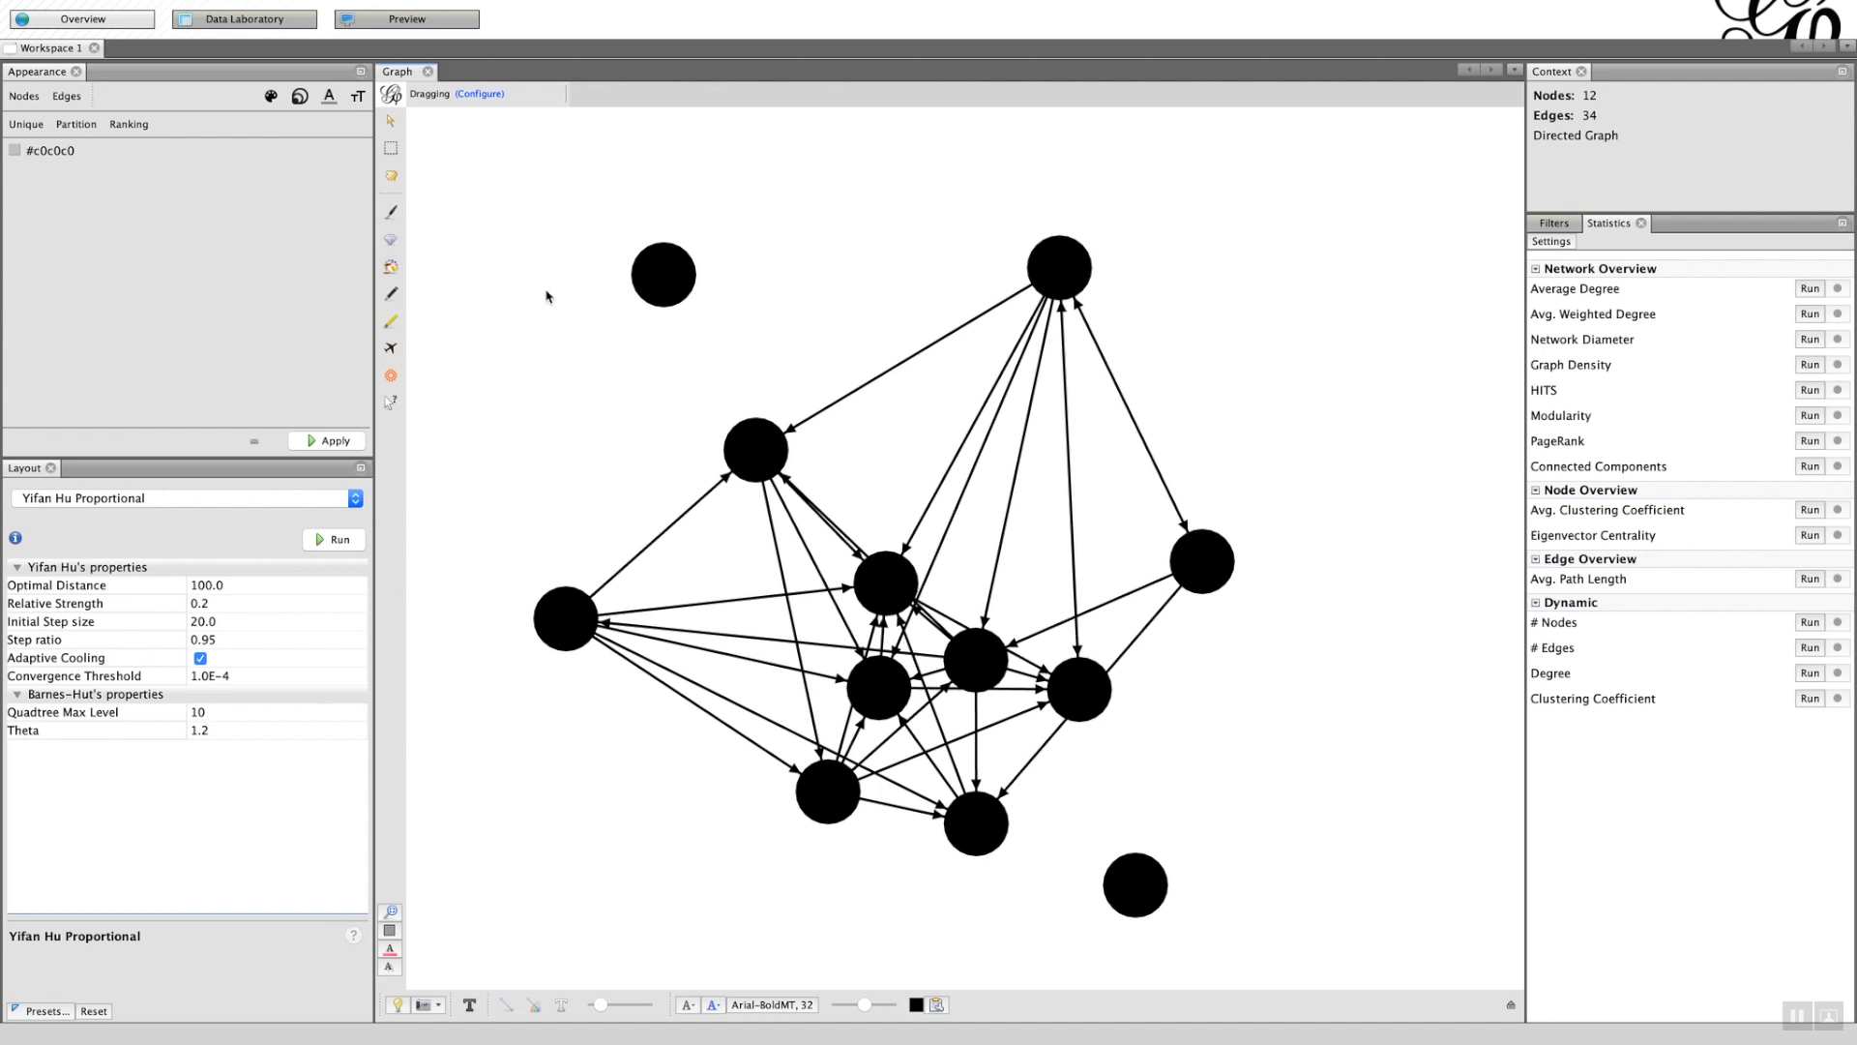
mouse_move(1340, 506)
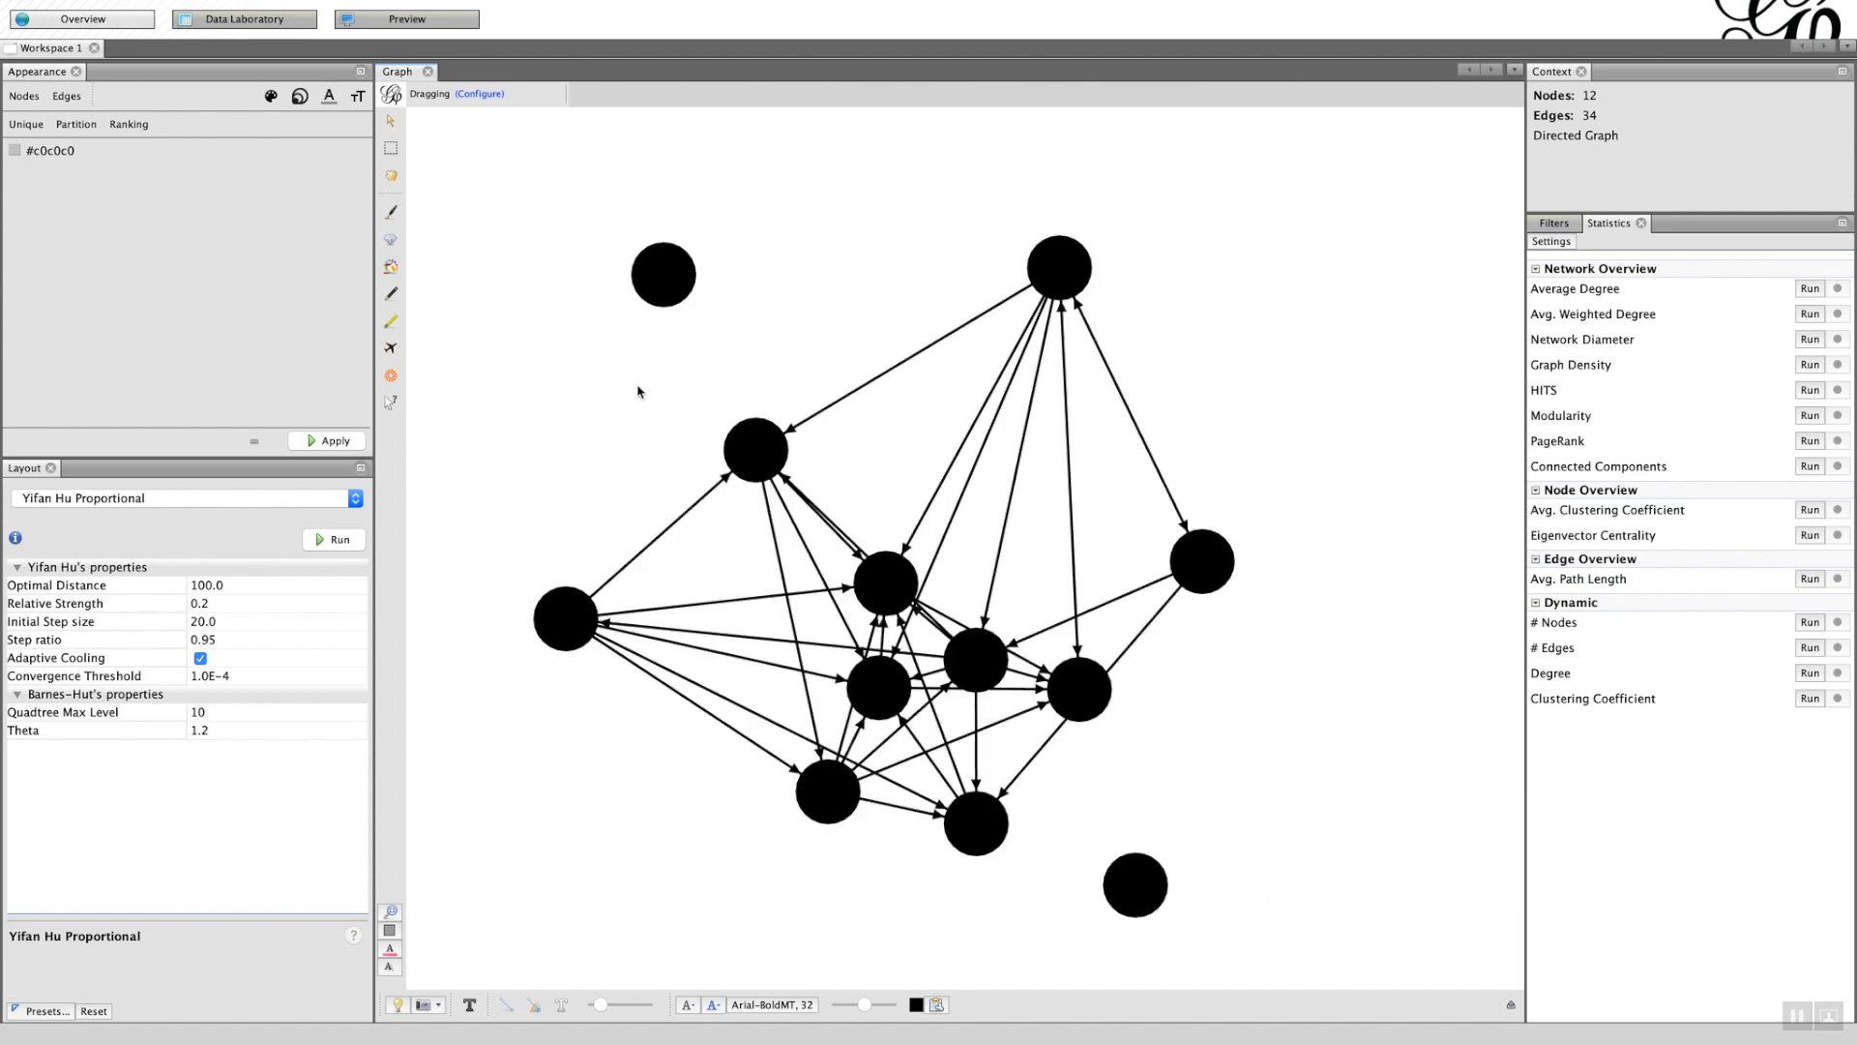
mouse_move(623, 401)
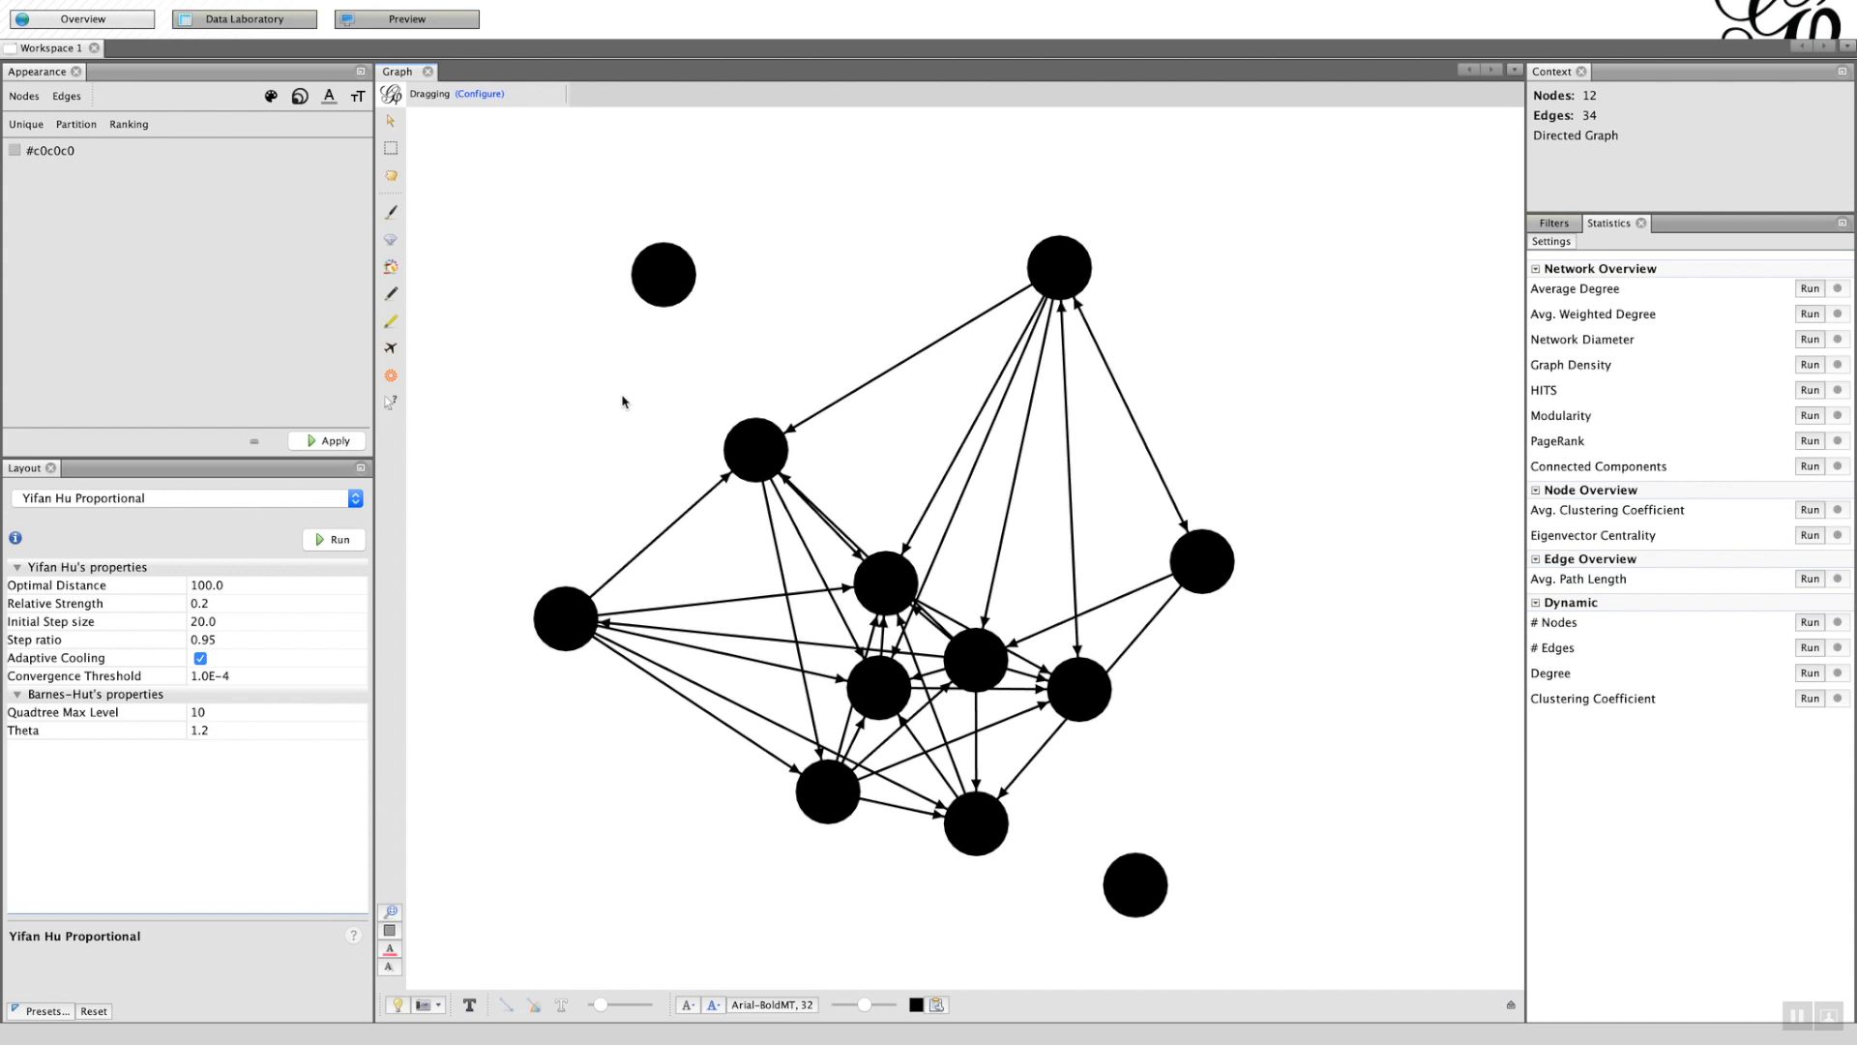
mouse_move(569, 423)
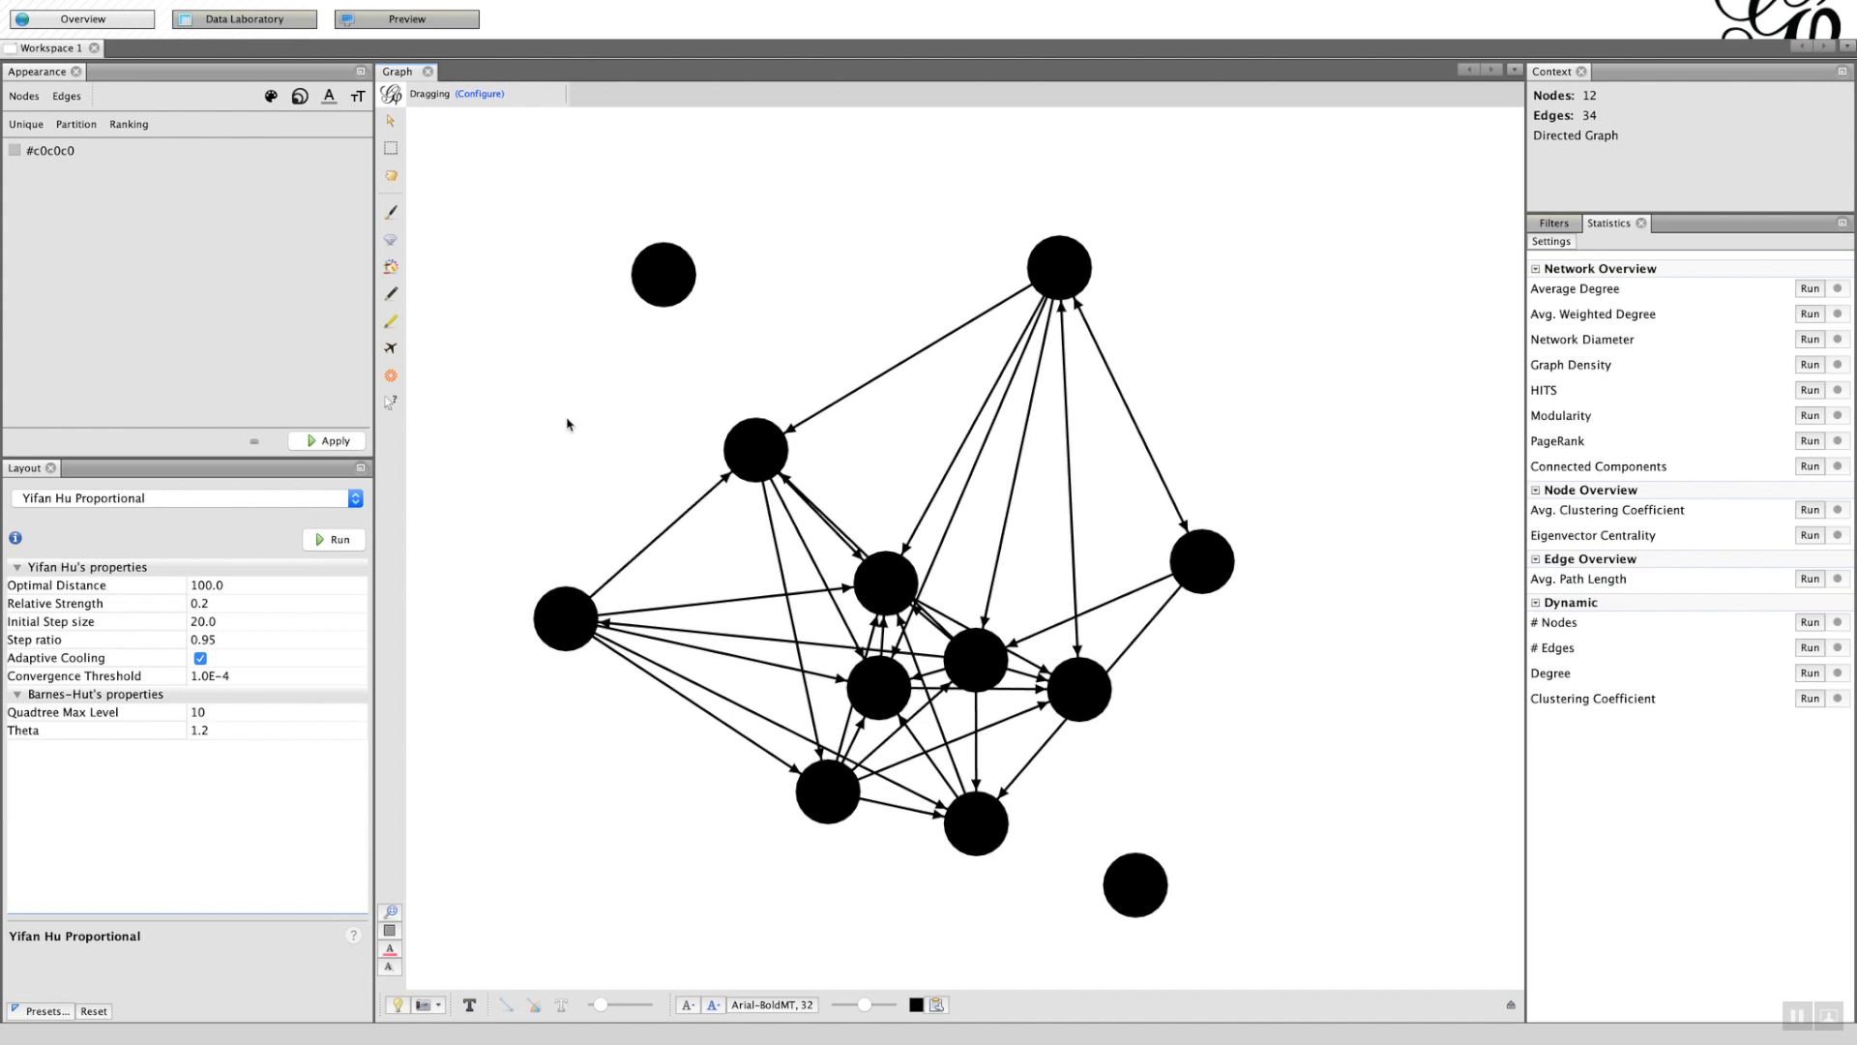
mouse_move(528, 466)
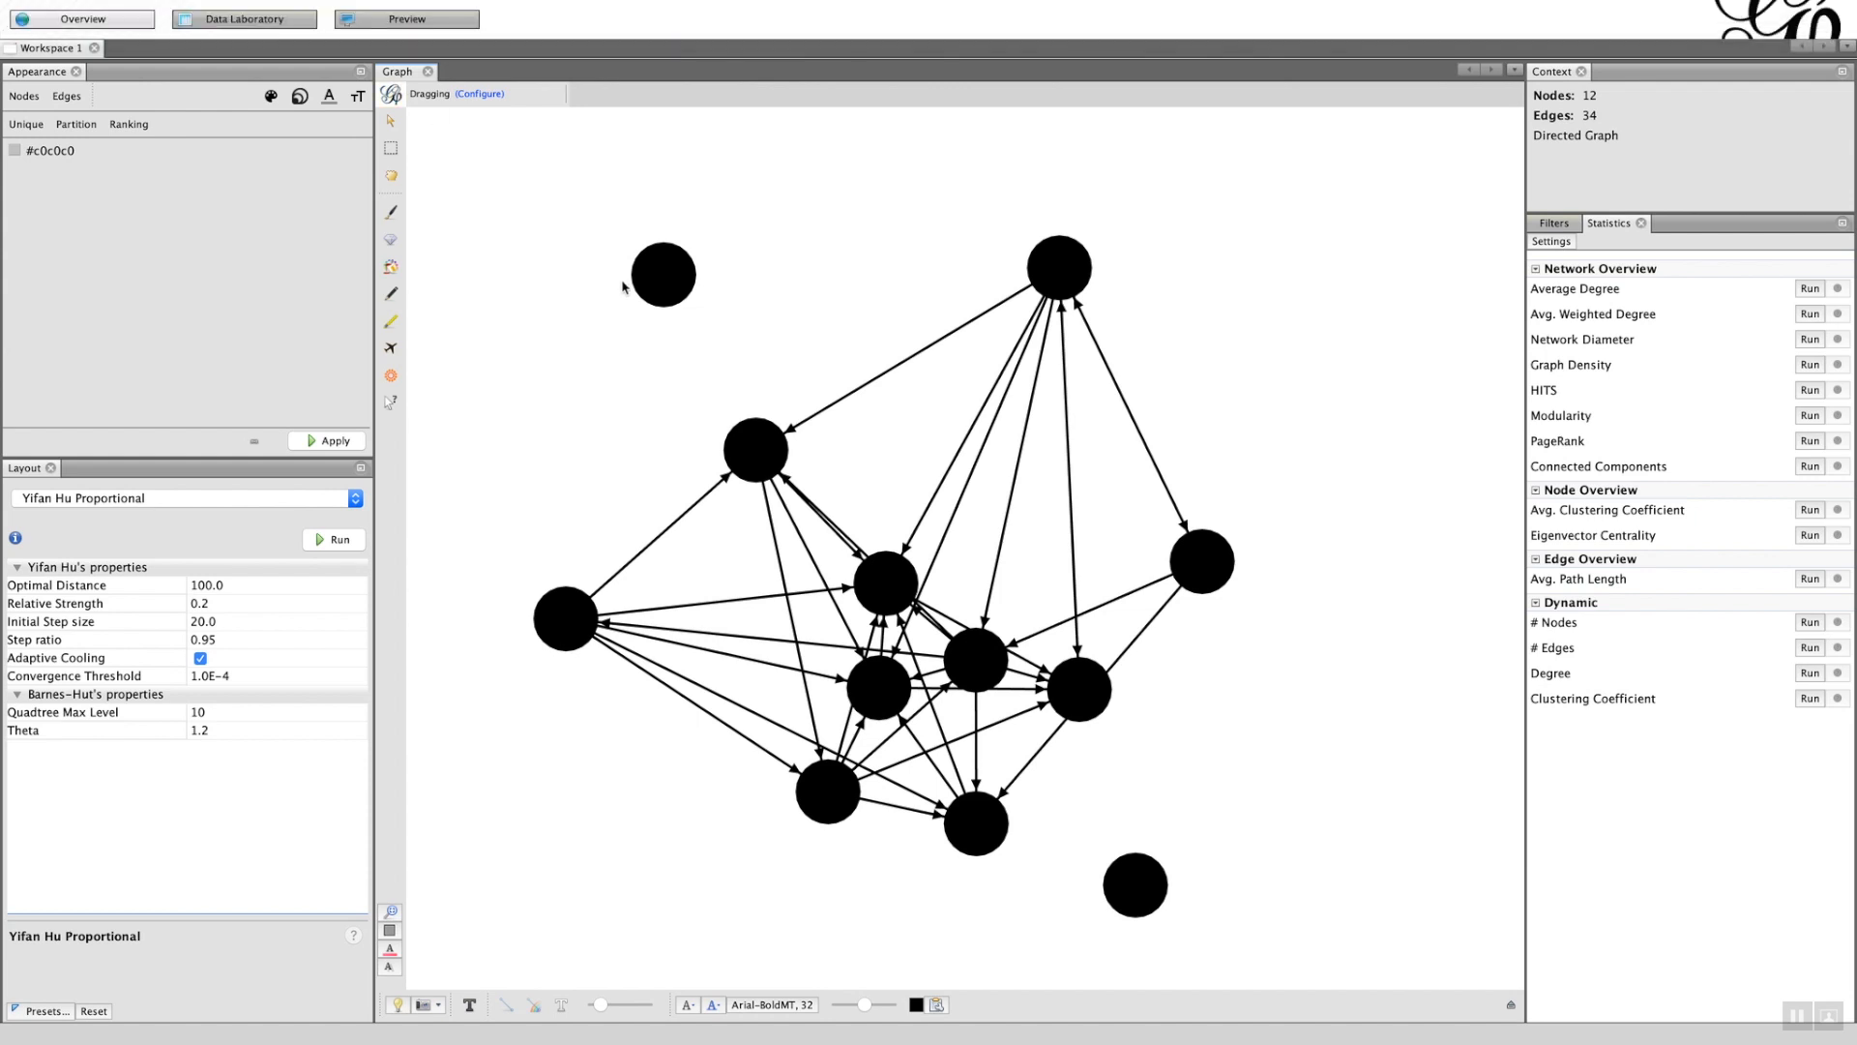
mouse_move(596, 302)
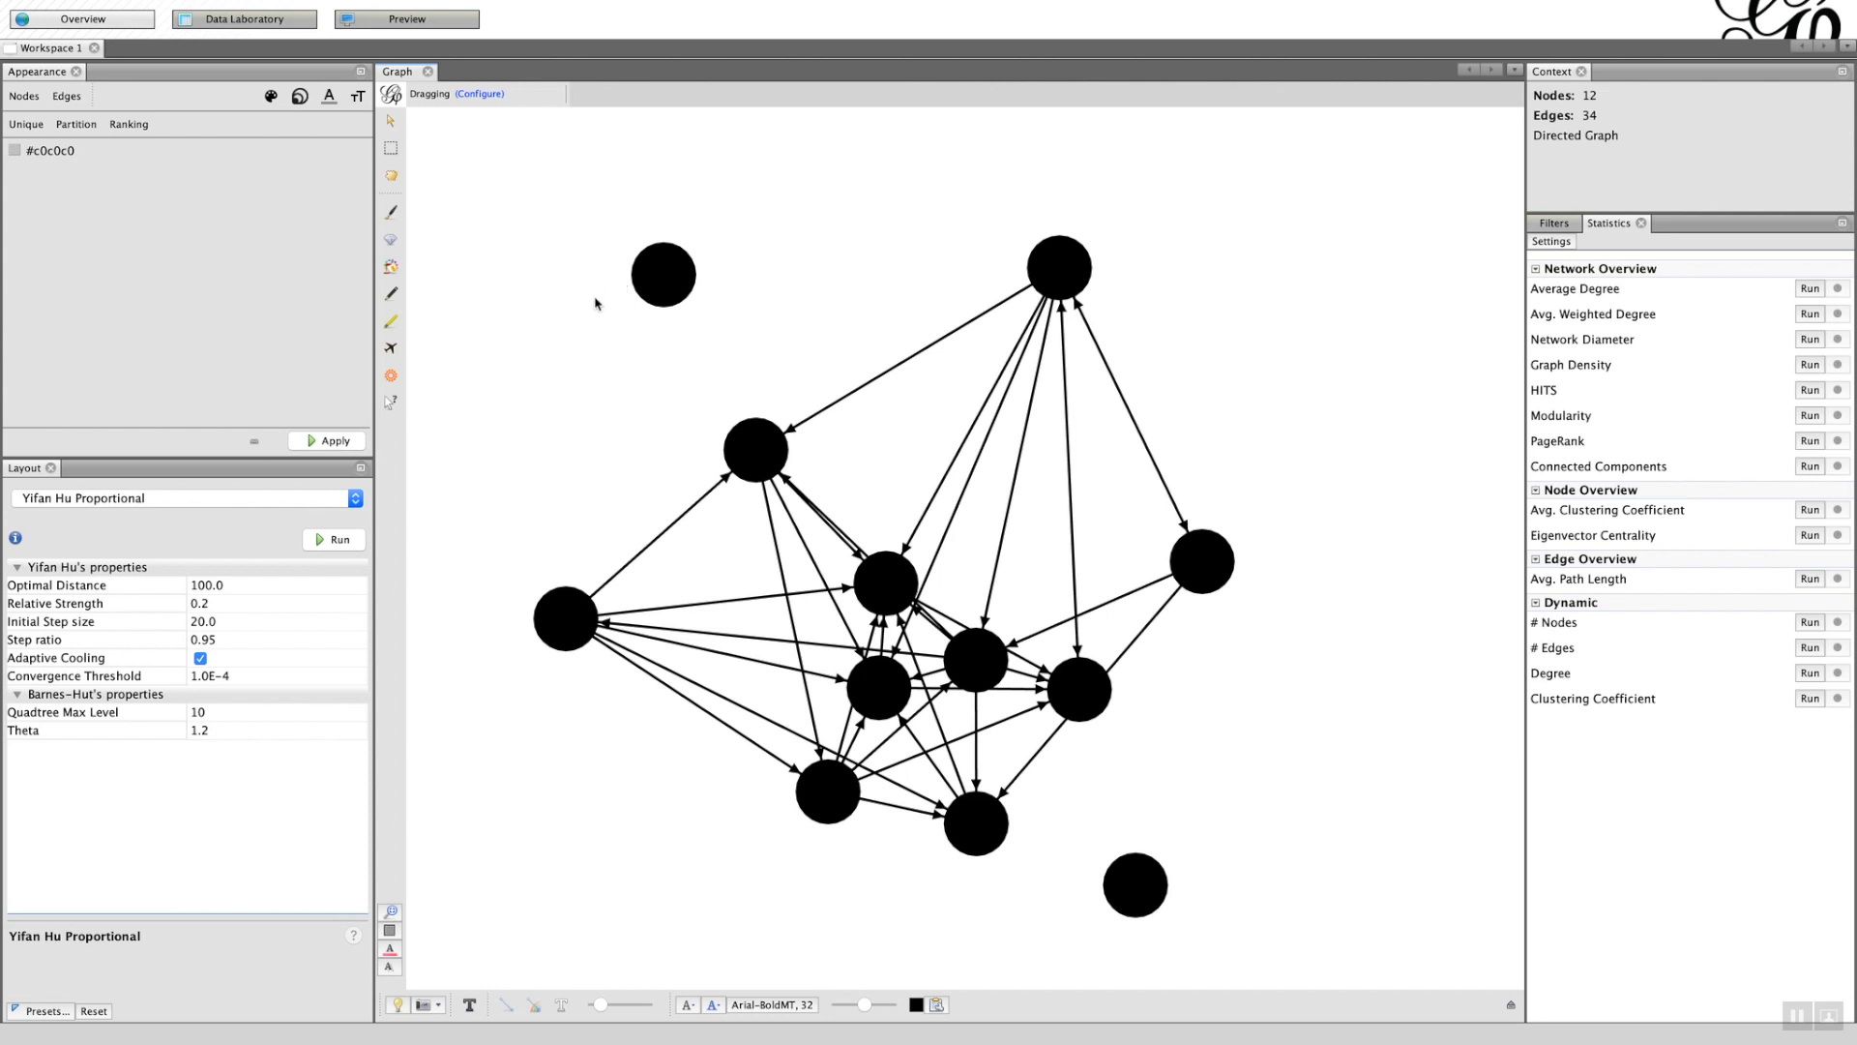
mouse_move(569, 328)
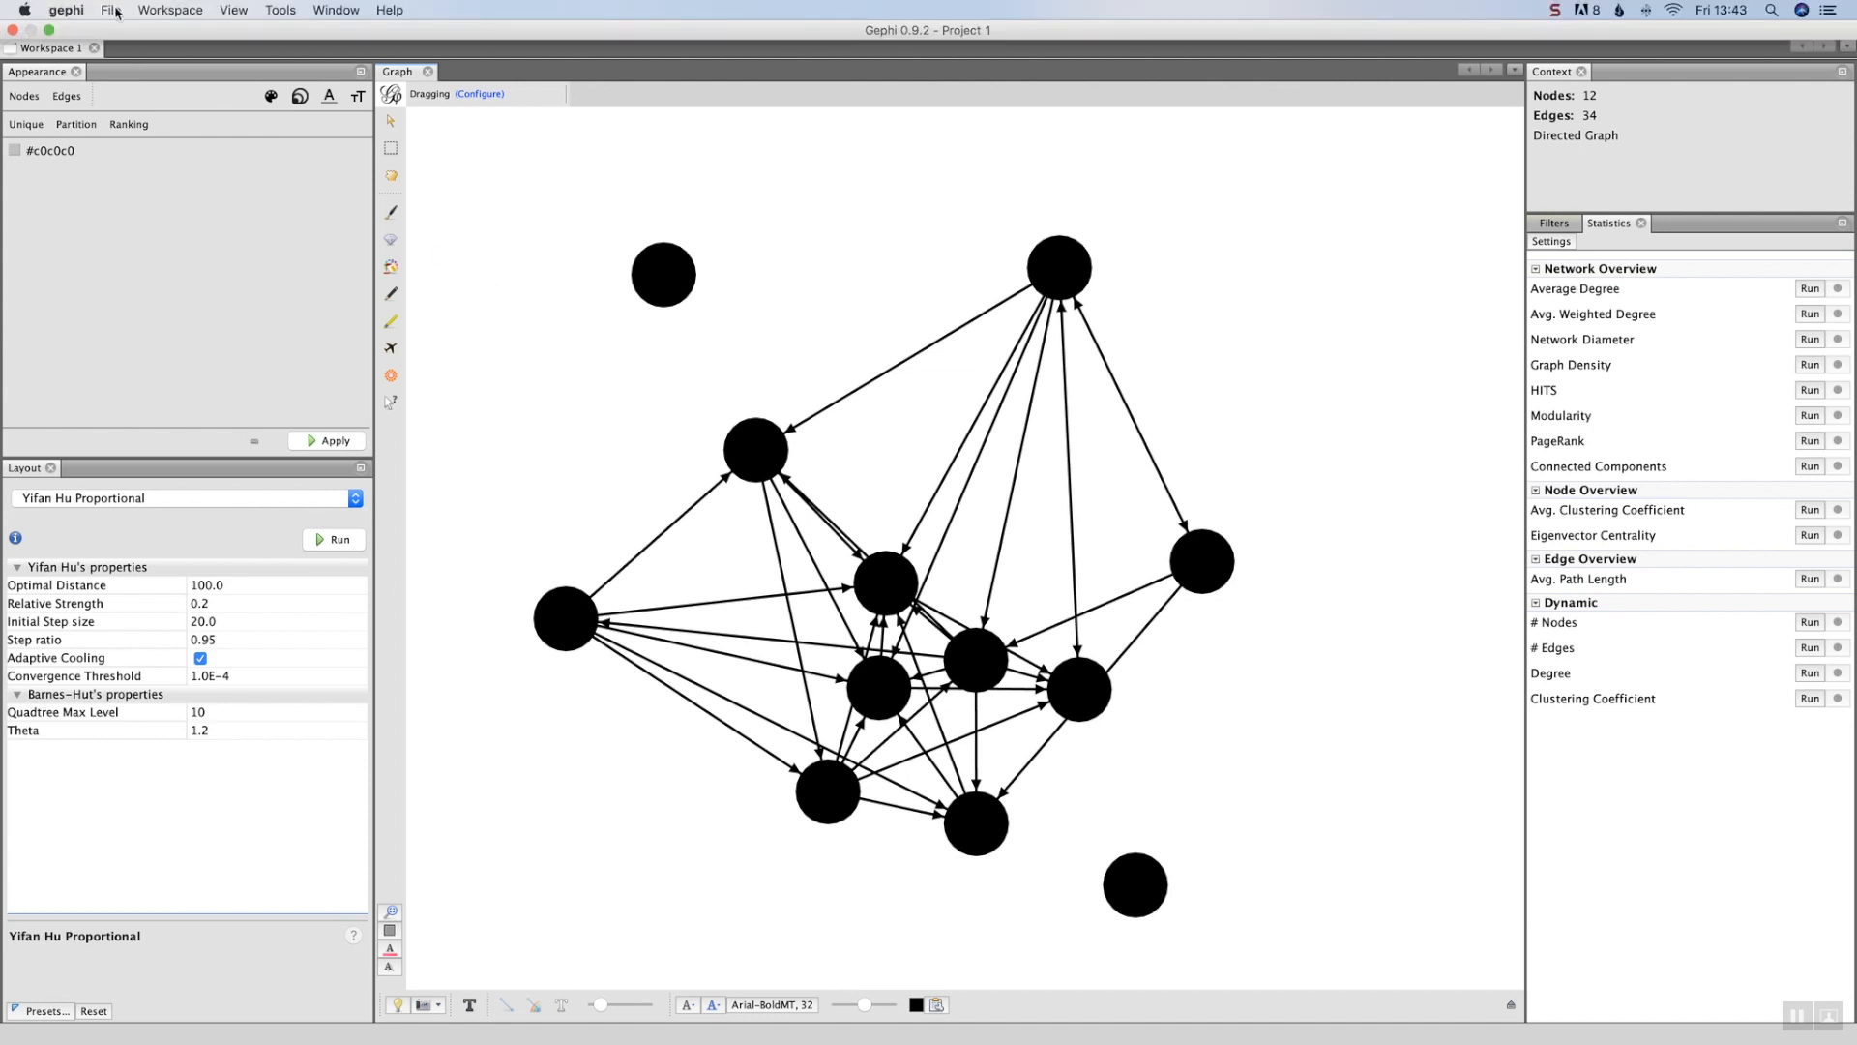
- Save the project as Test 1.gephi in Downloads, overwriting the existing file
left_click(110, 10)
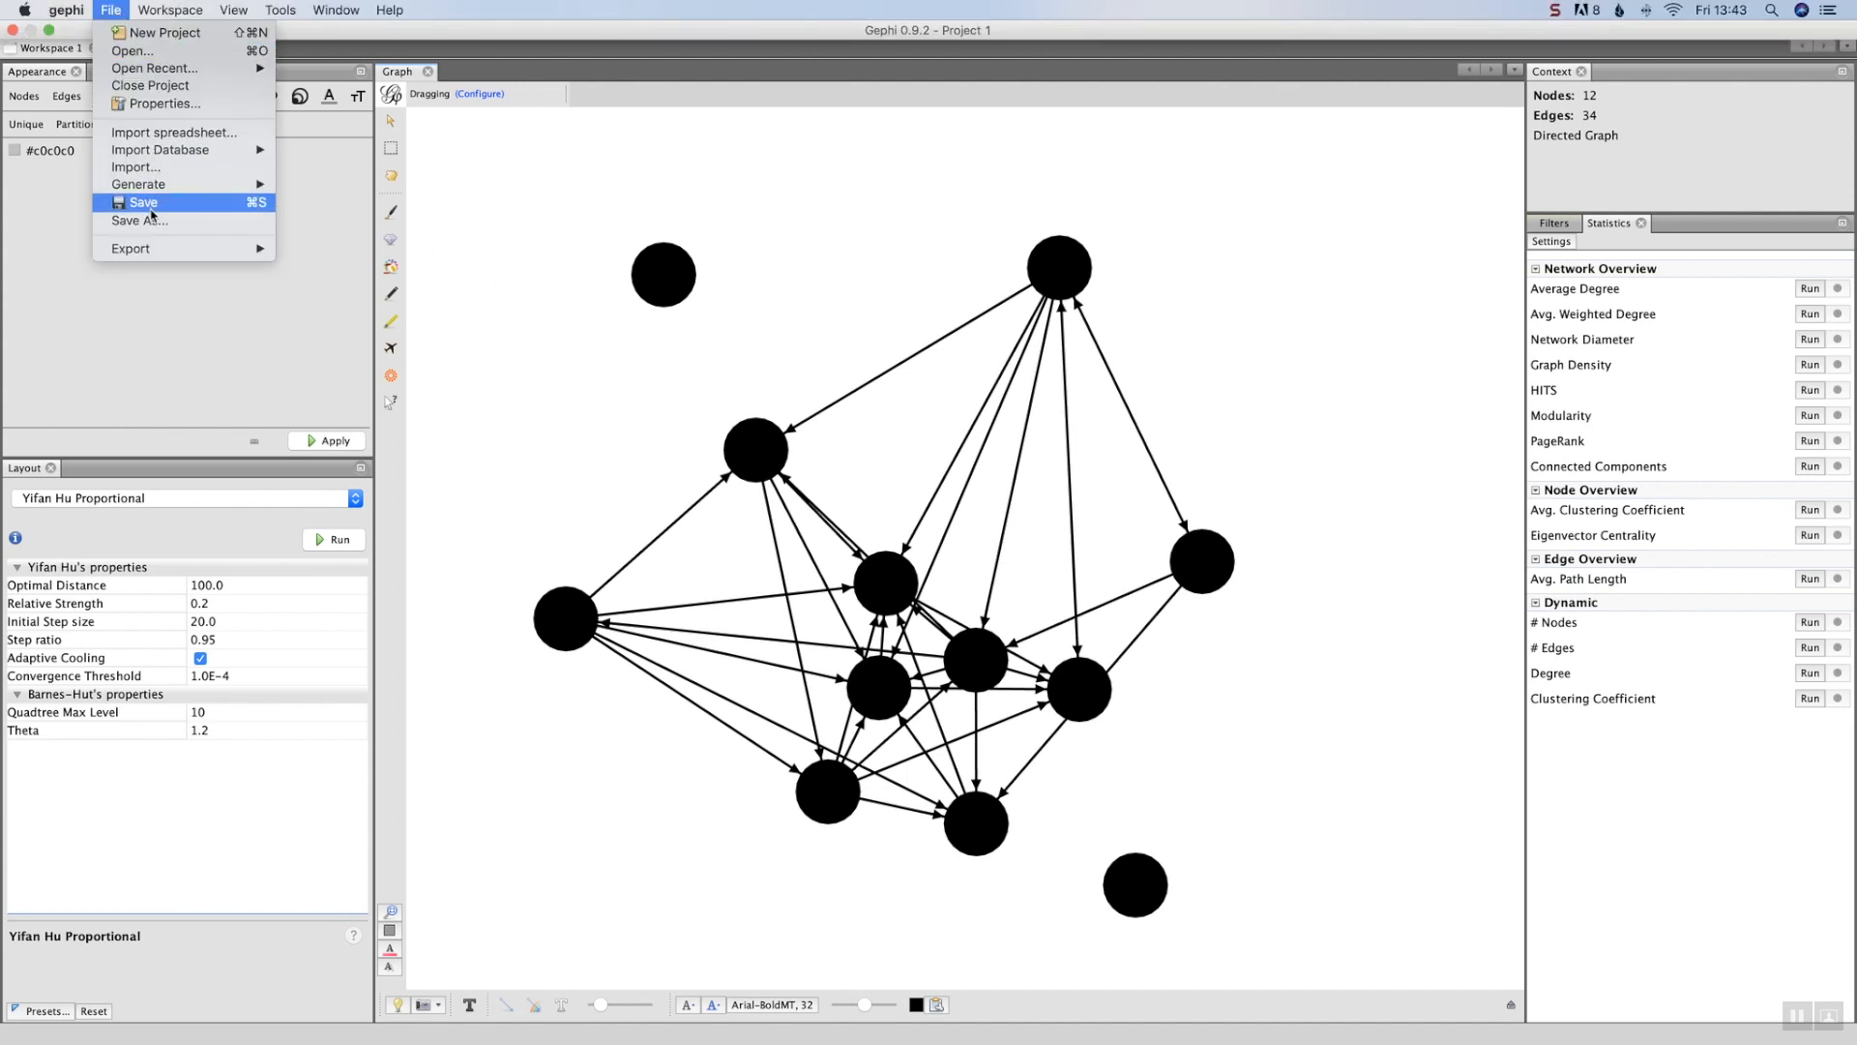
left_click(139, 201)
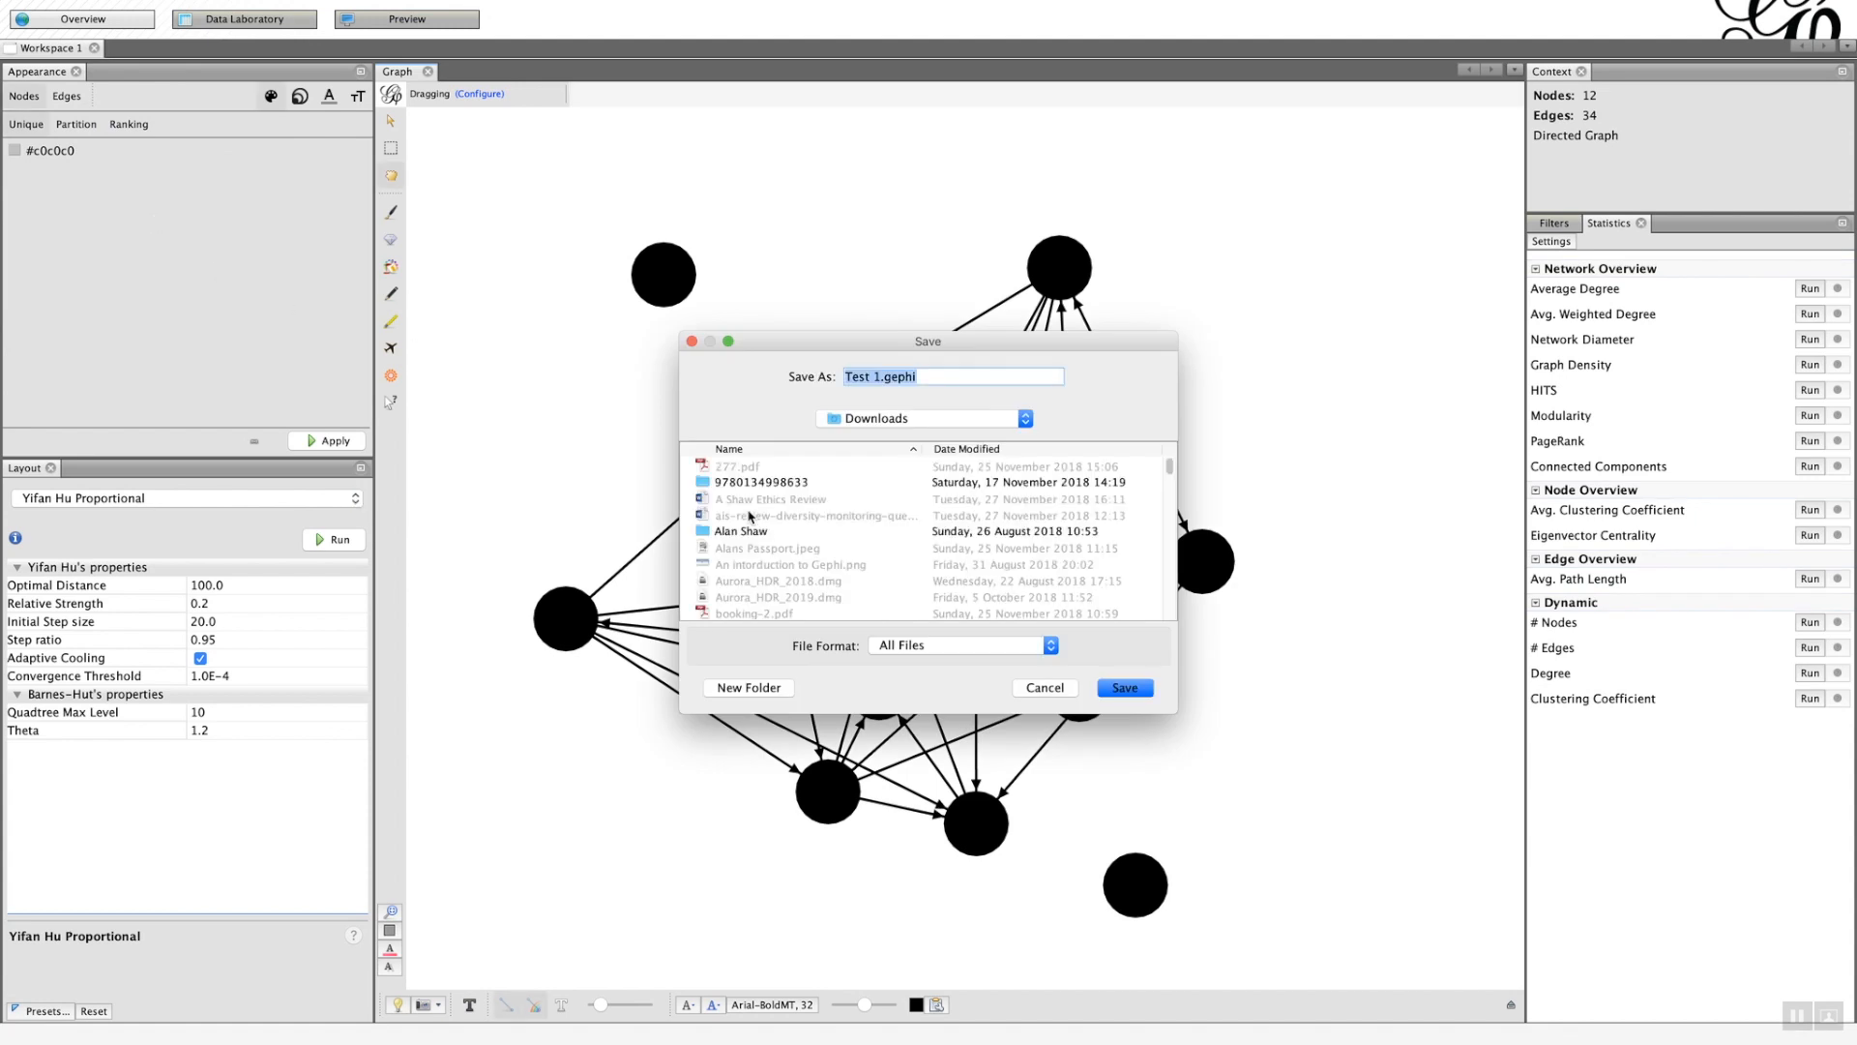
left_click(1123, 687)
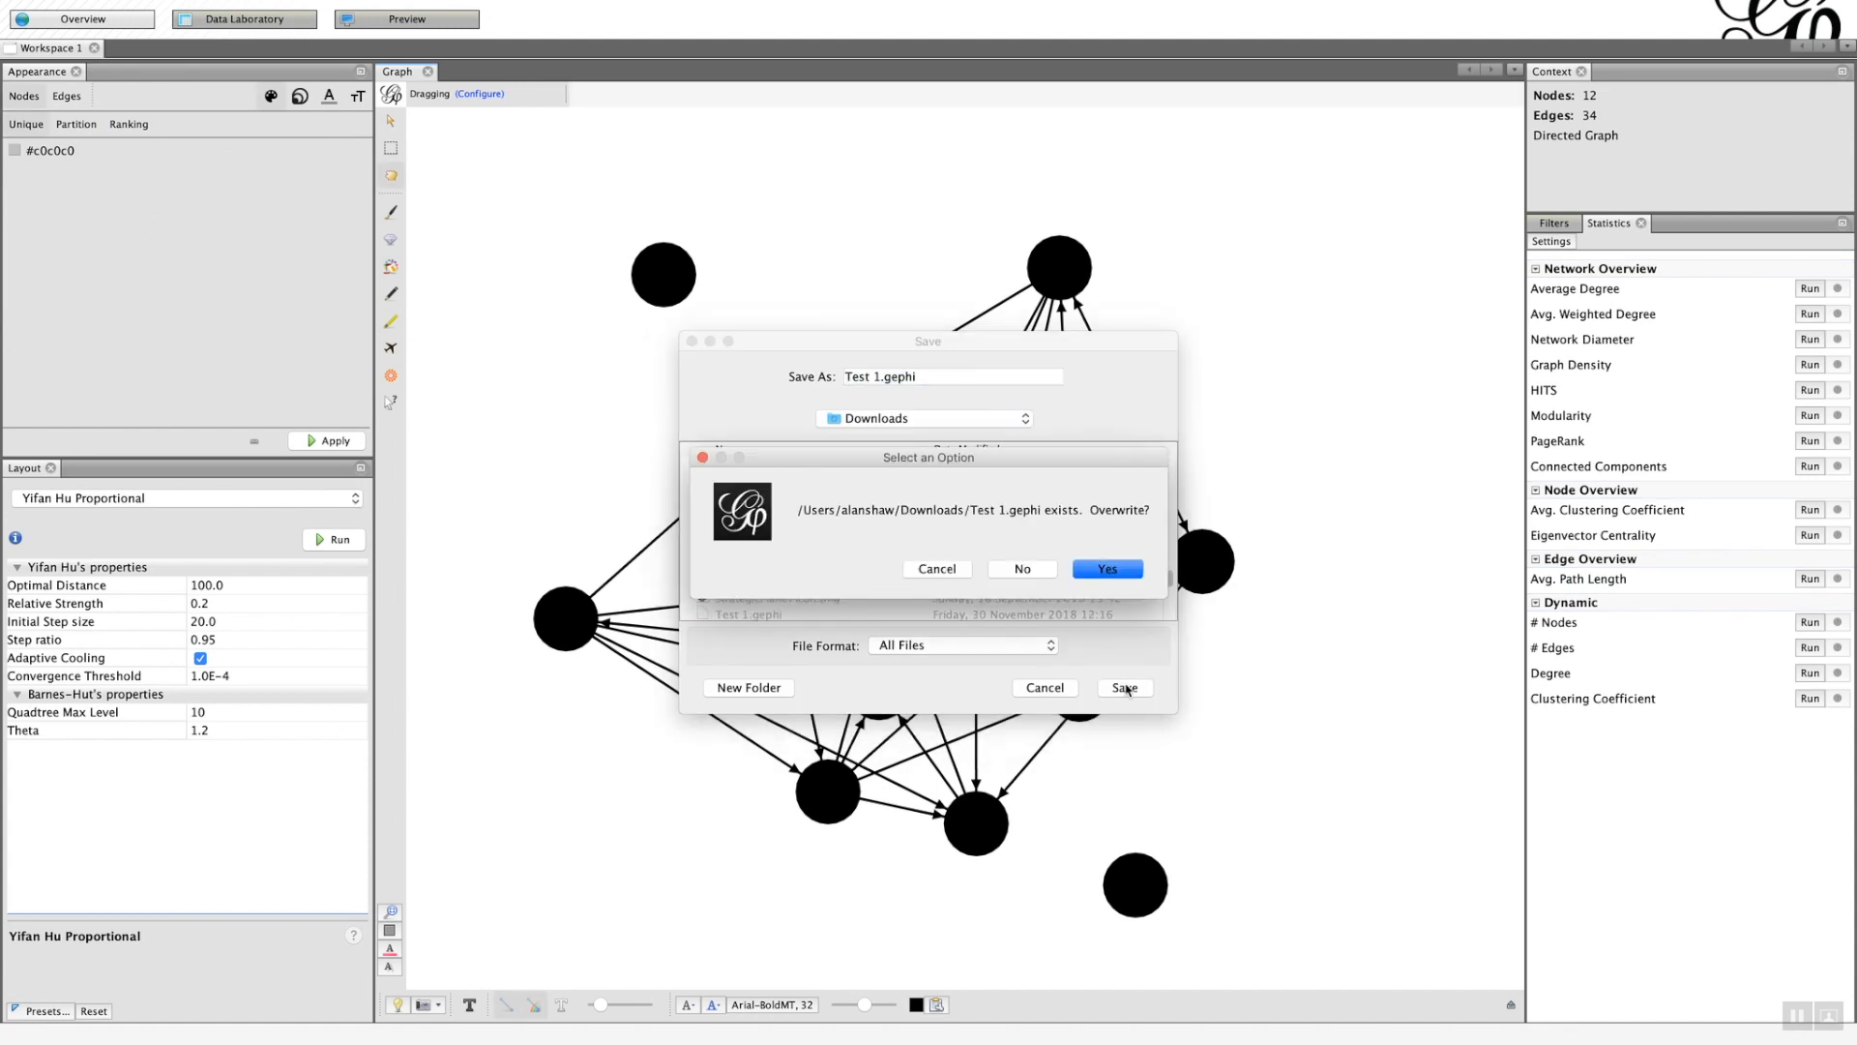
left_click(1105, 569)
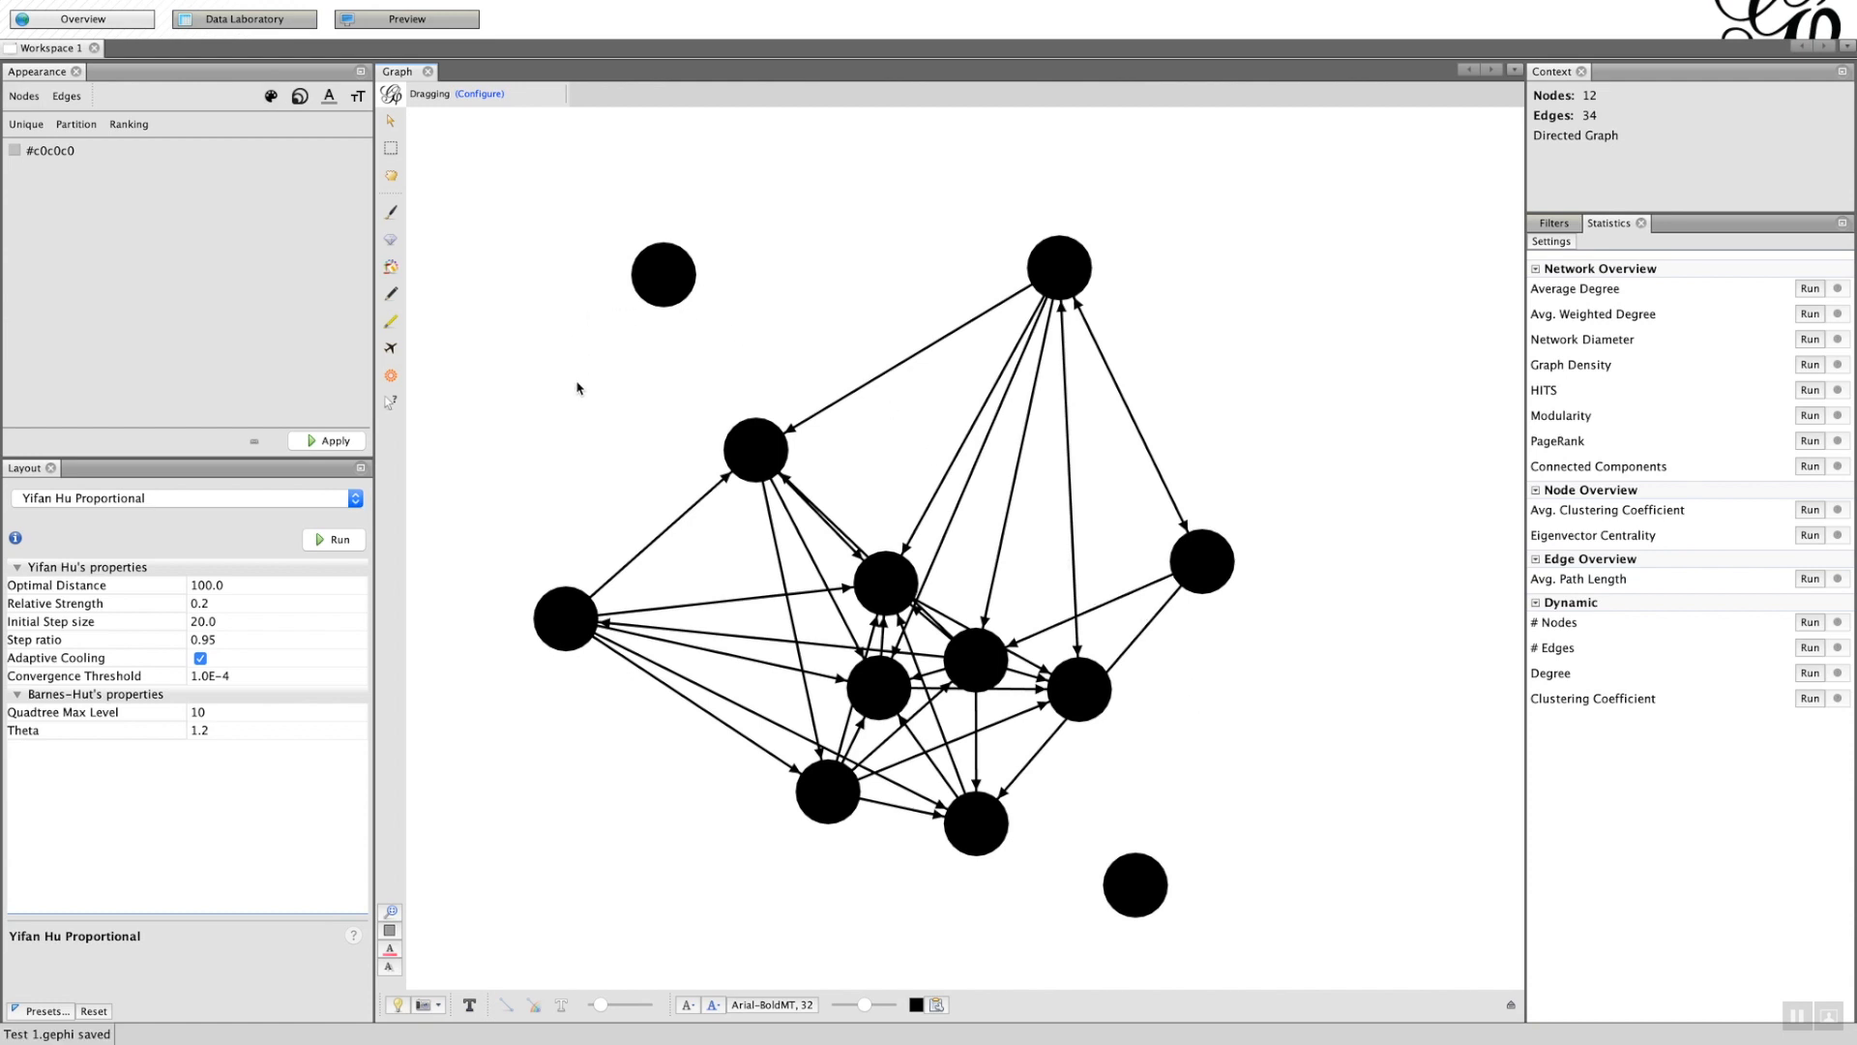
mouse_move(829, 666)
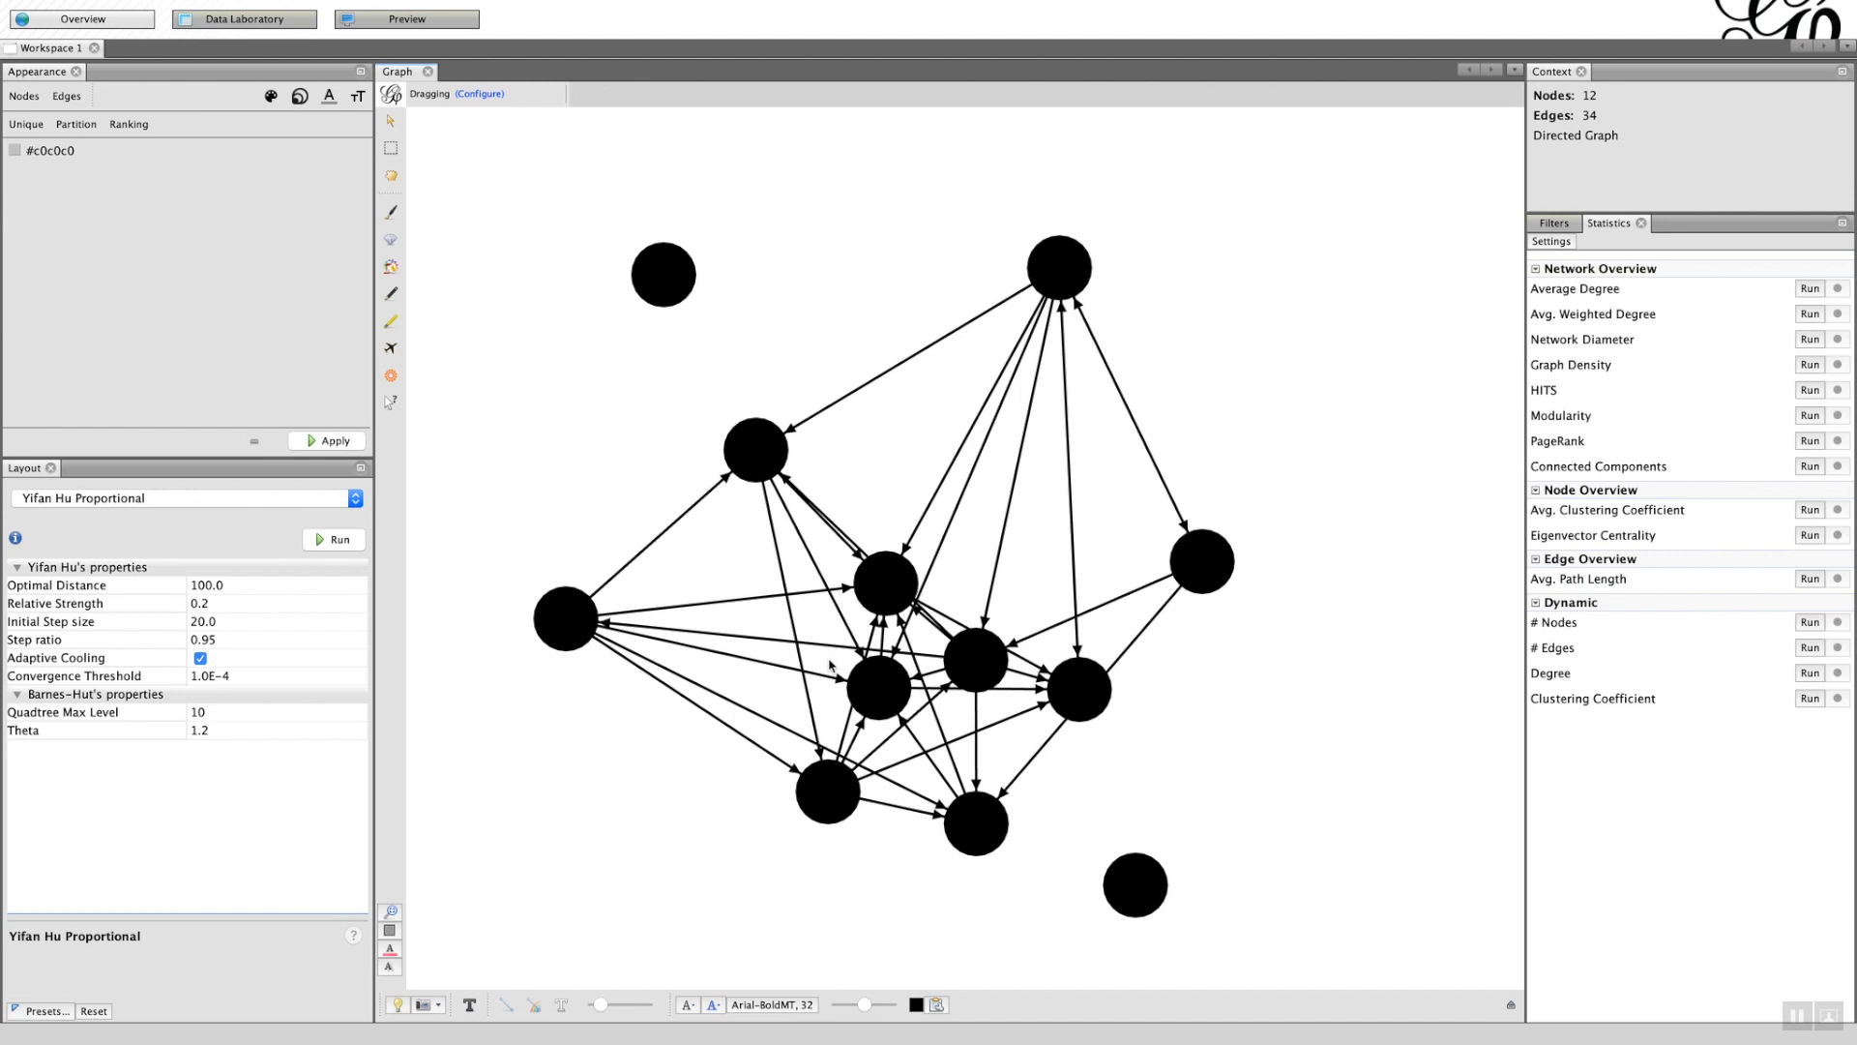
mouse_move(793, 613)
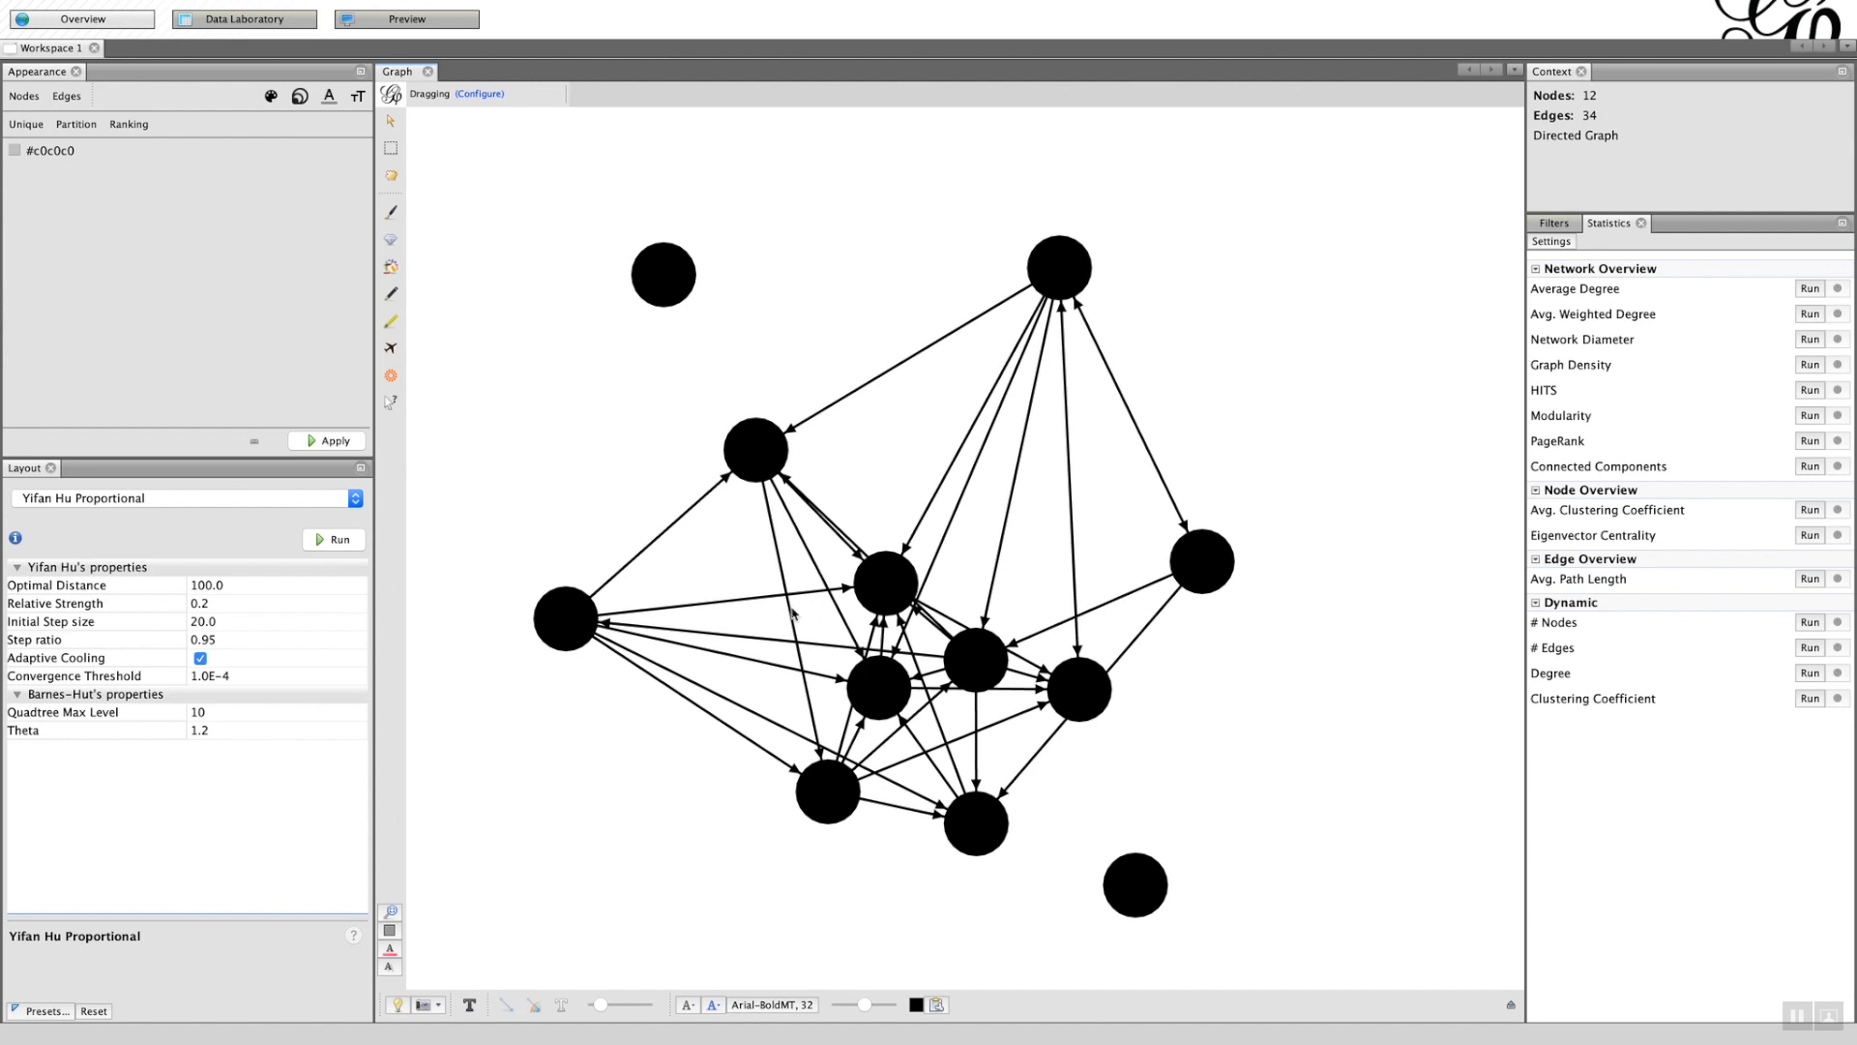
mouse_move(780, 870)
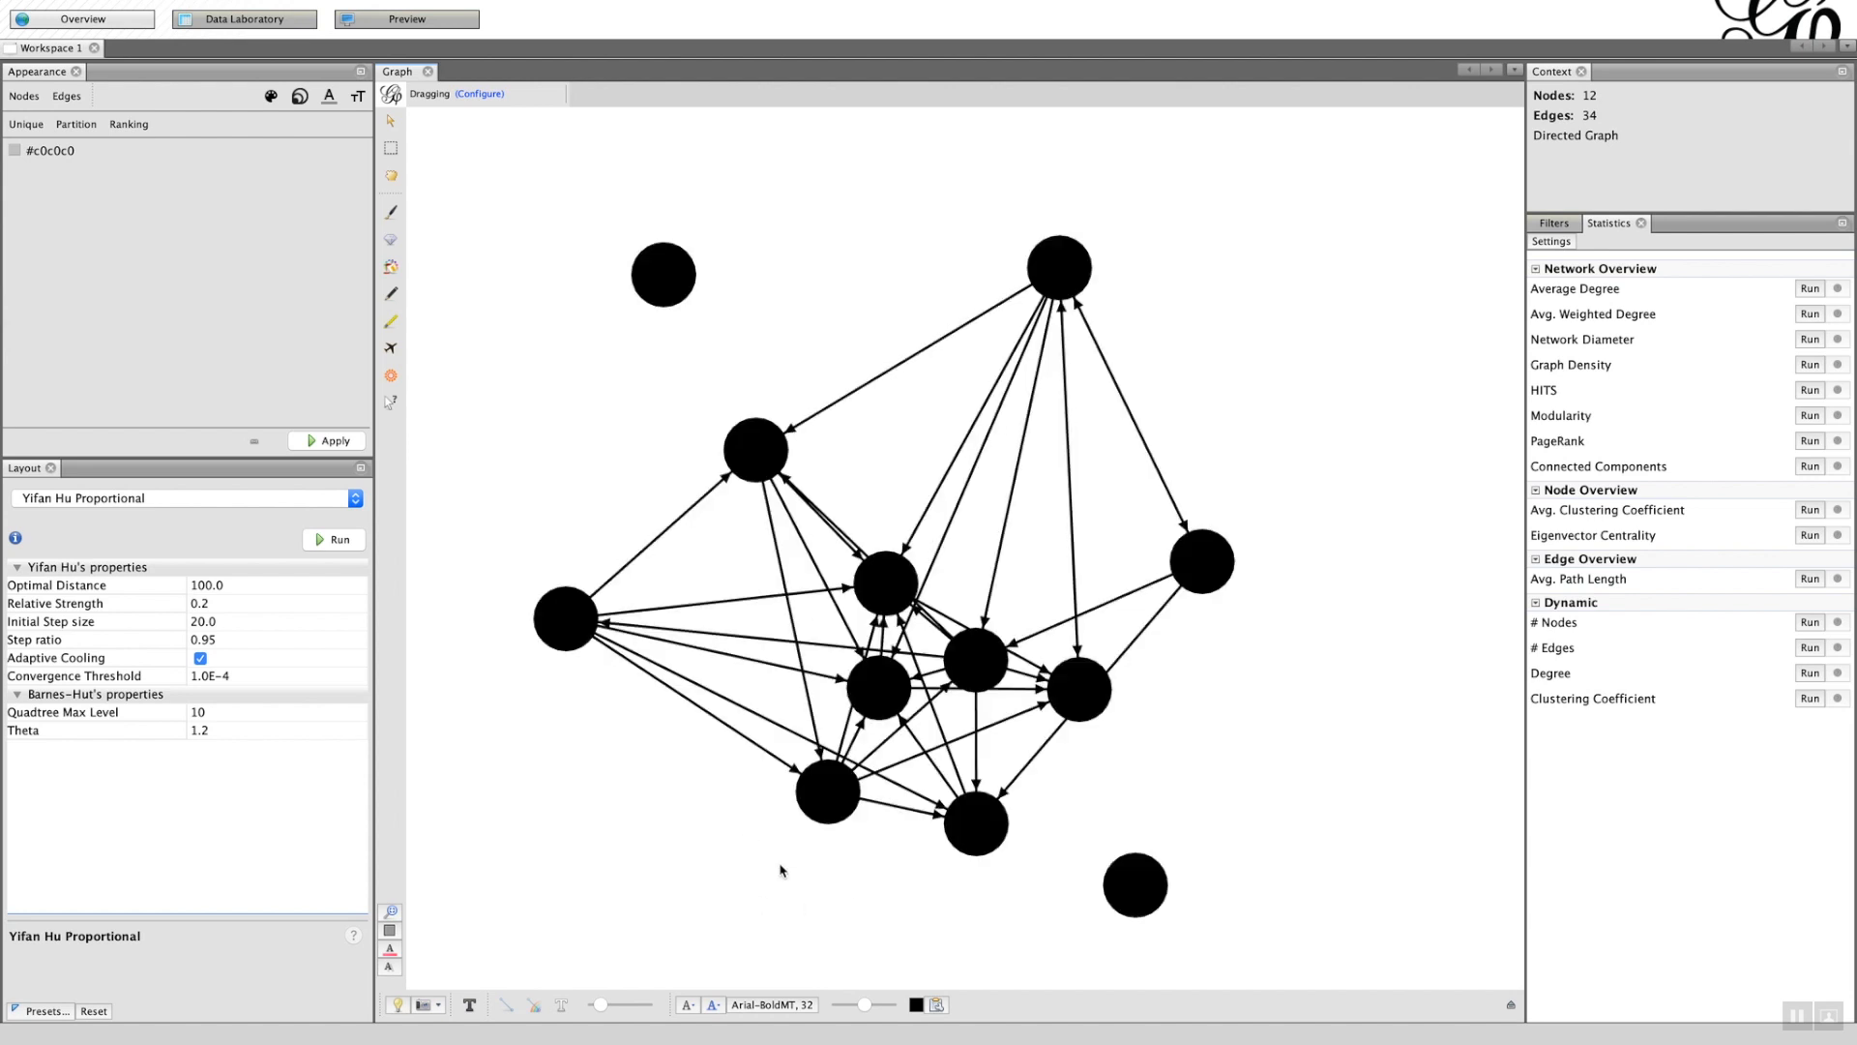
mouse_move(767, 557)
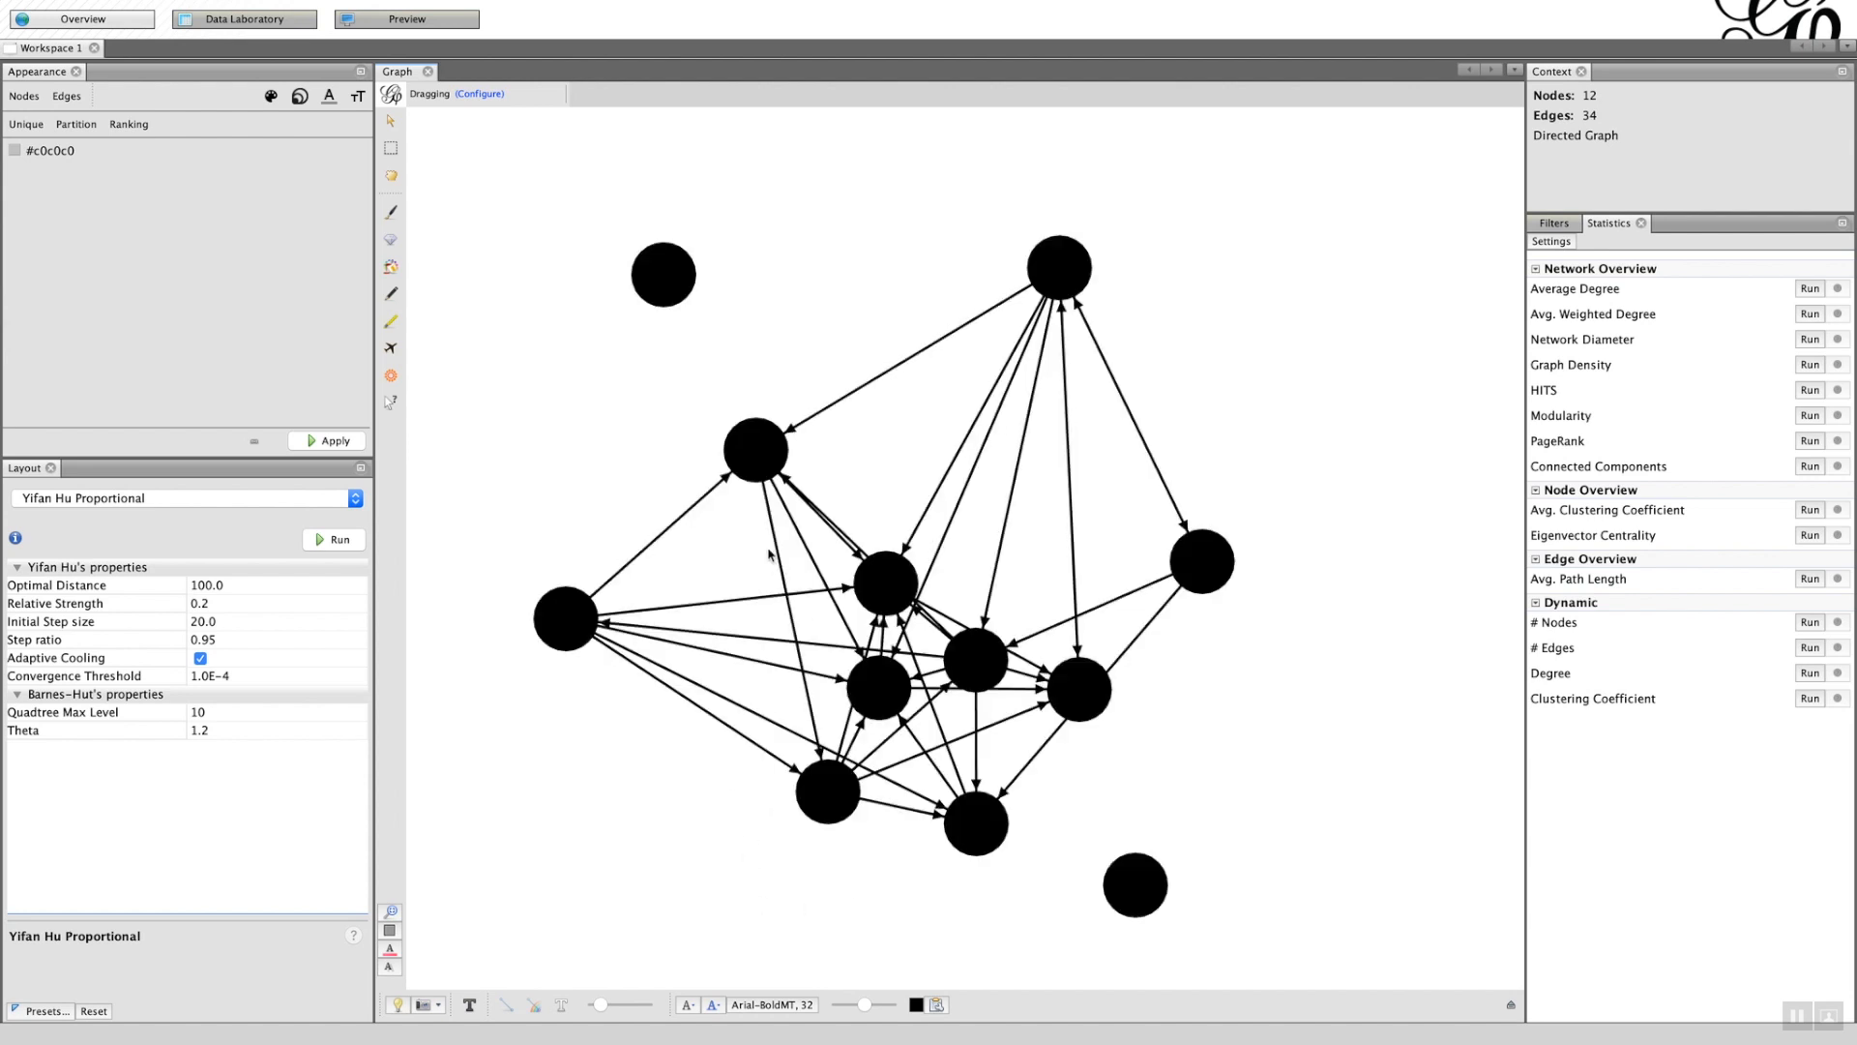
mouse_move(528, 255)
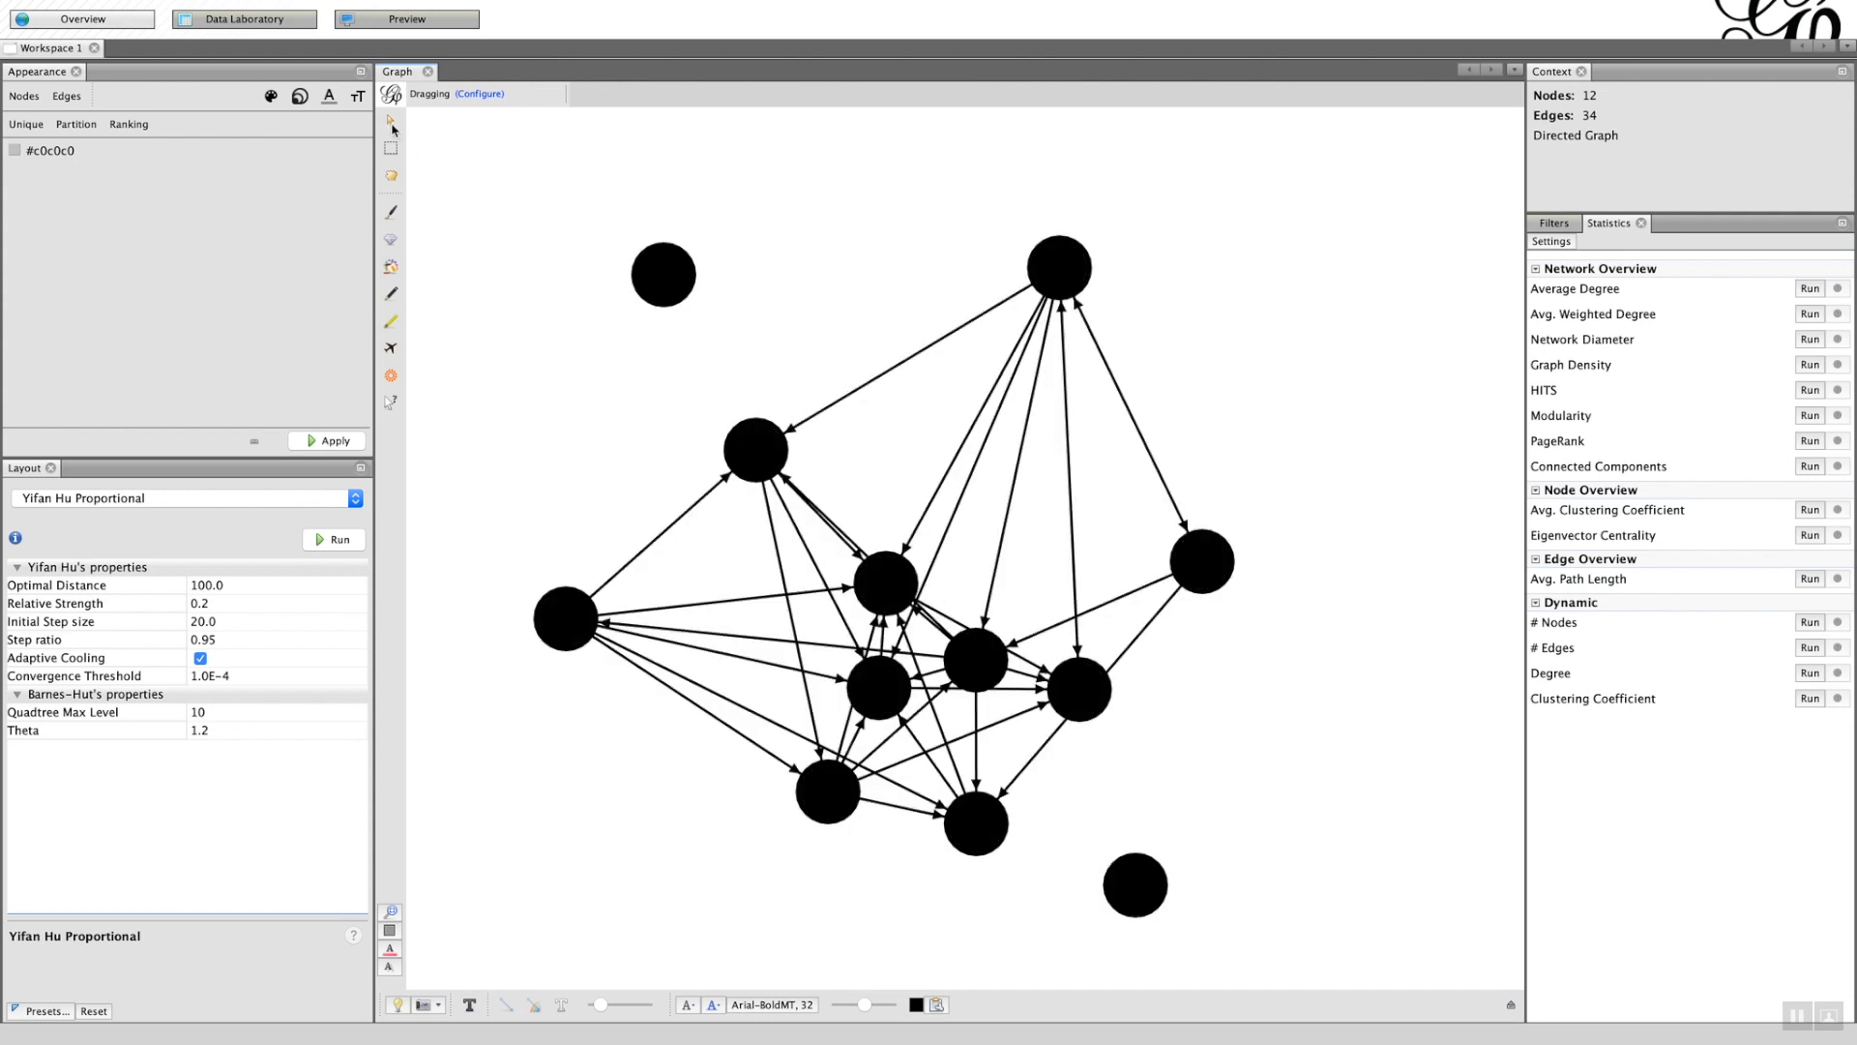
mouse_move(391, 184)
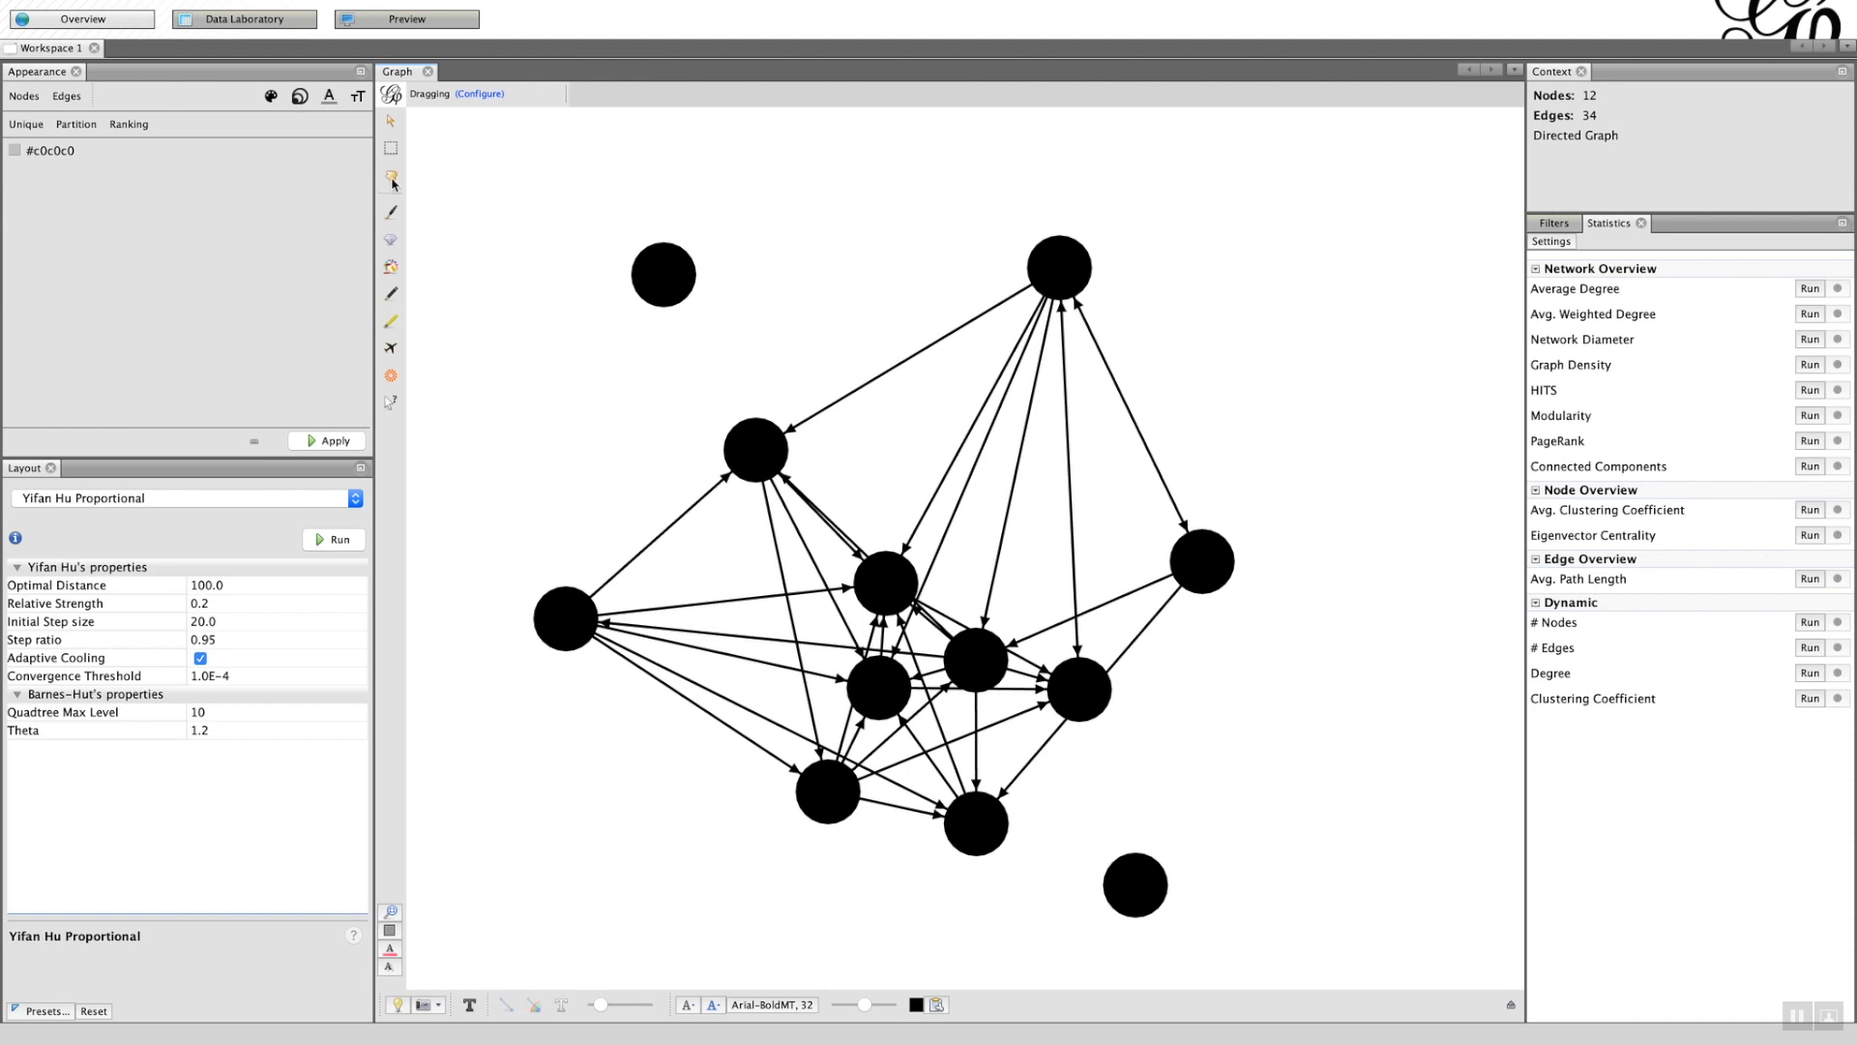
mouse_move(437, 476)
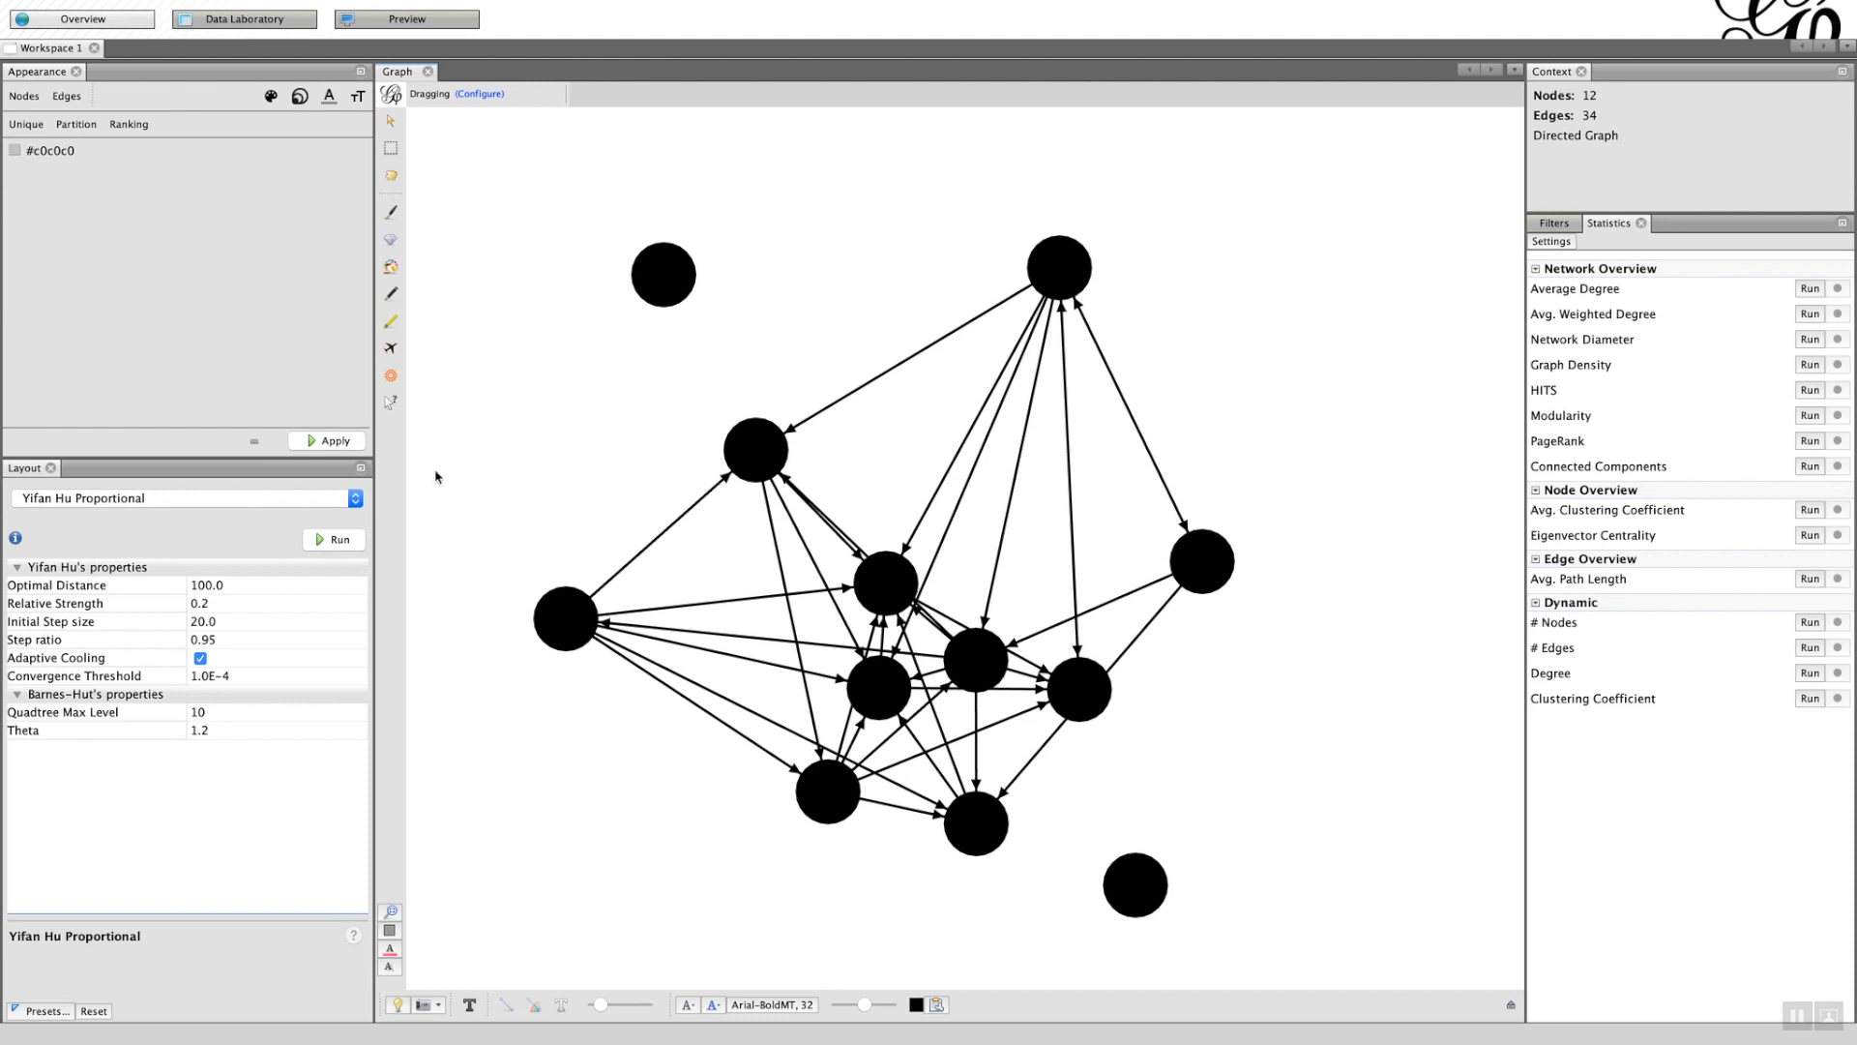
mouse_move(573, 1025)
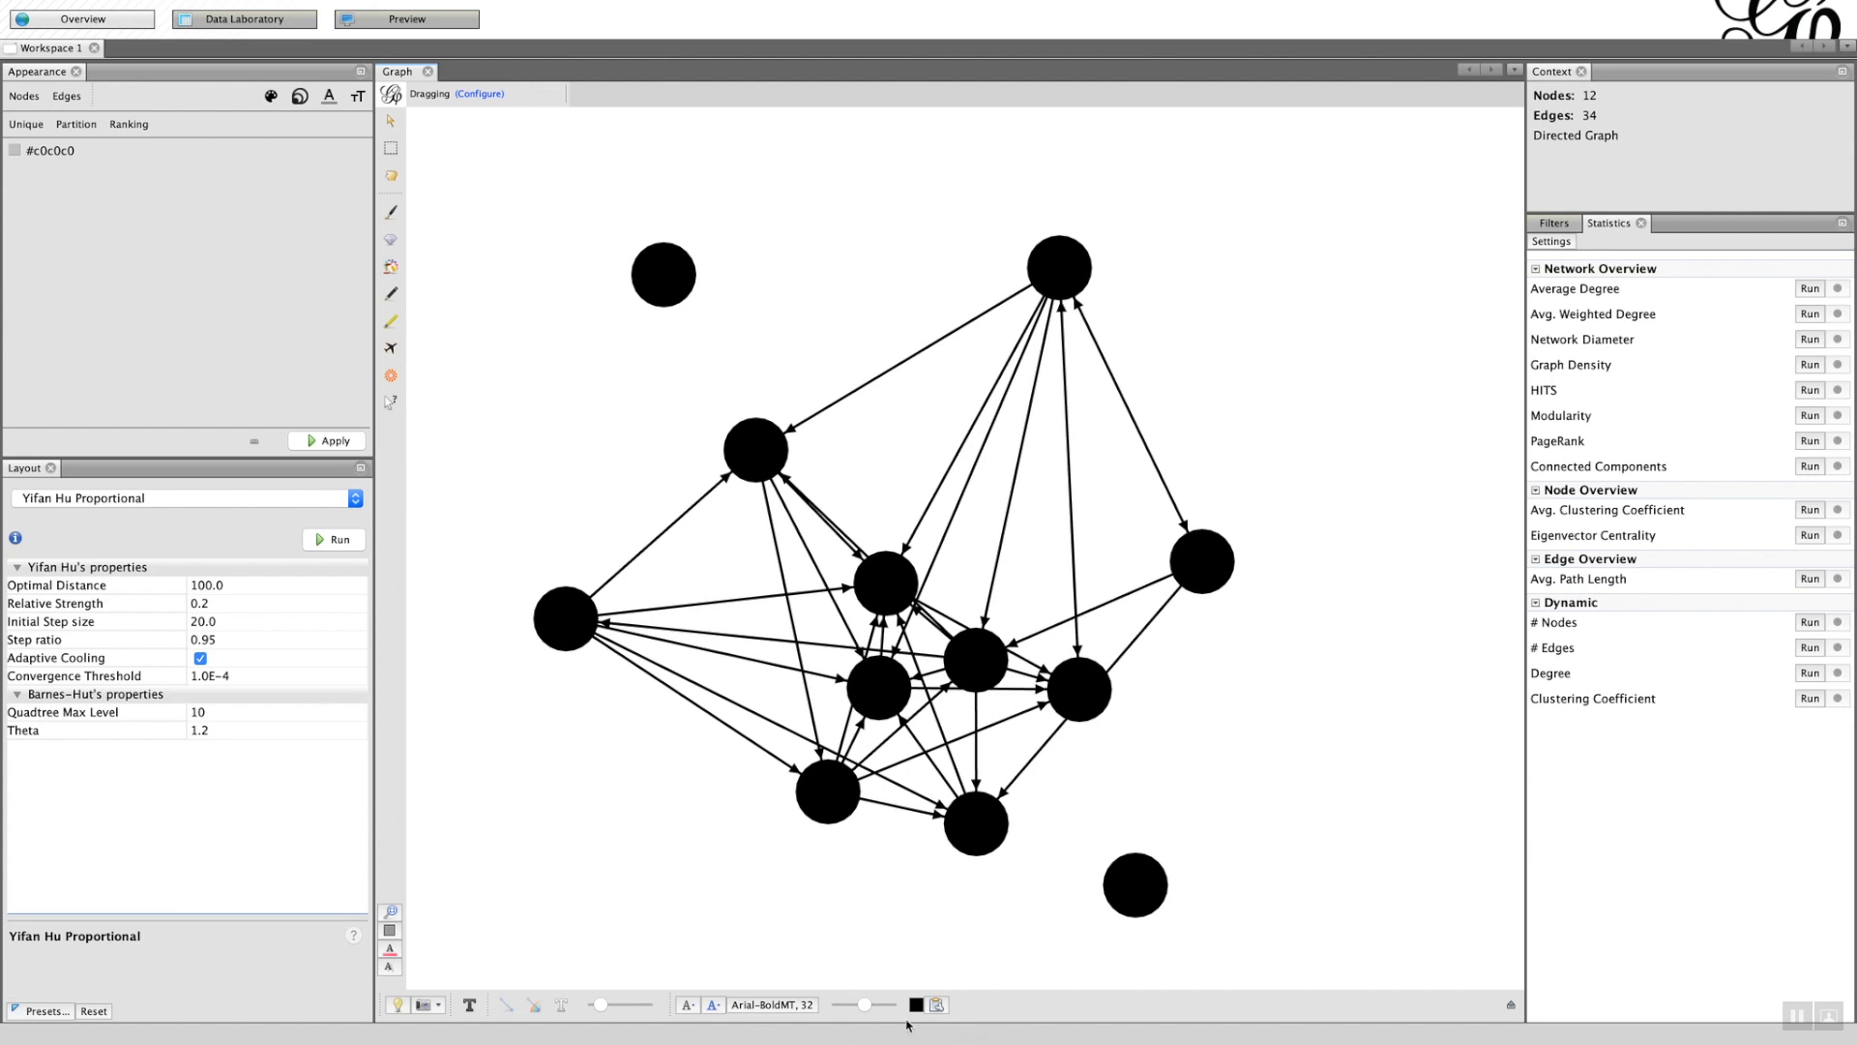
mouse_move(922, 1028)
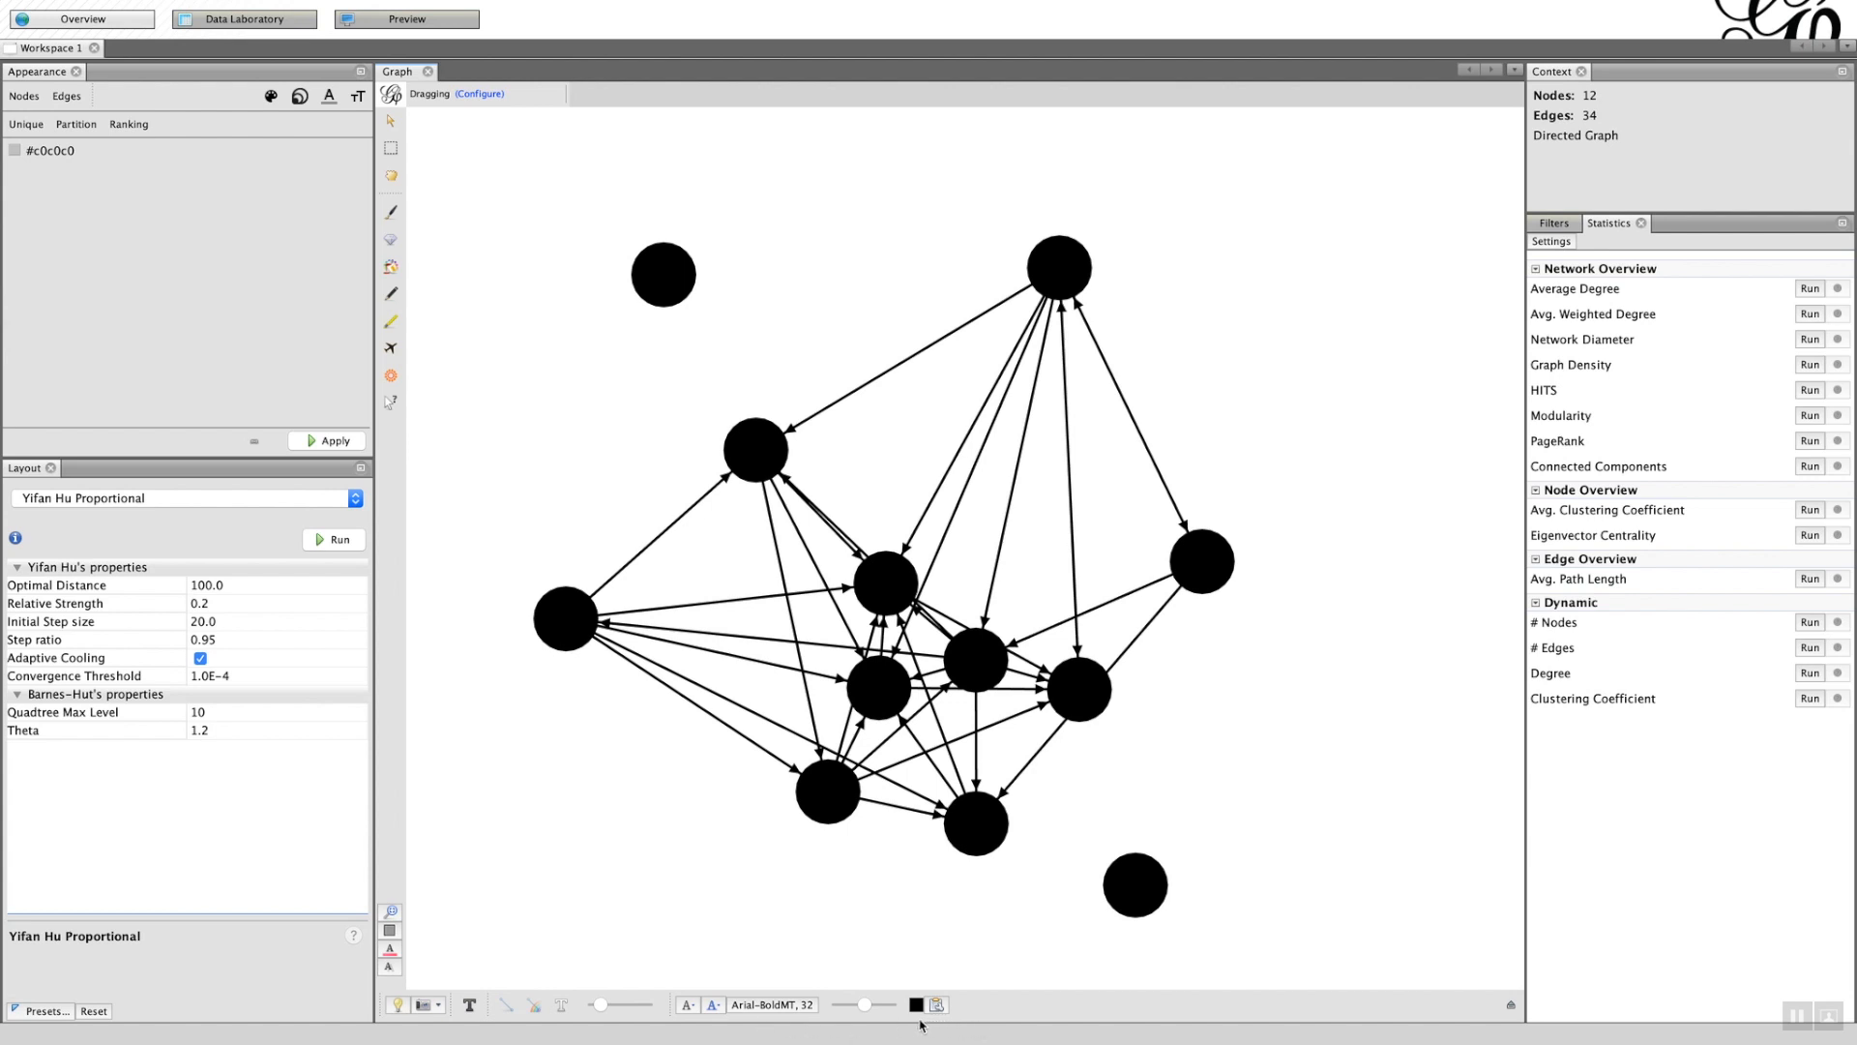
mouse_move(849, 1025)
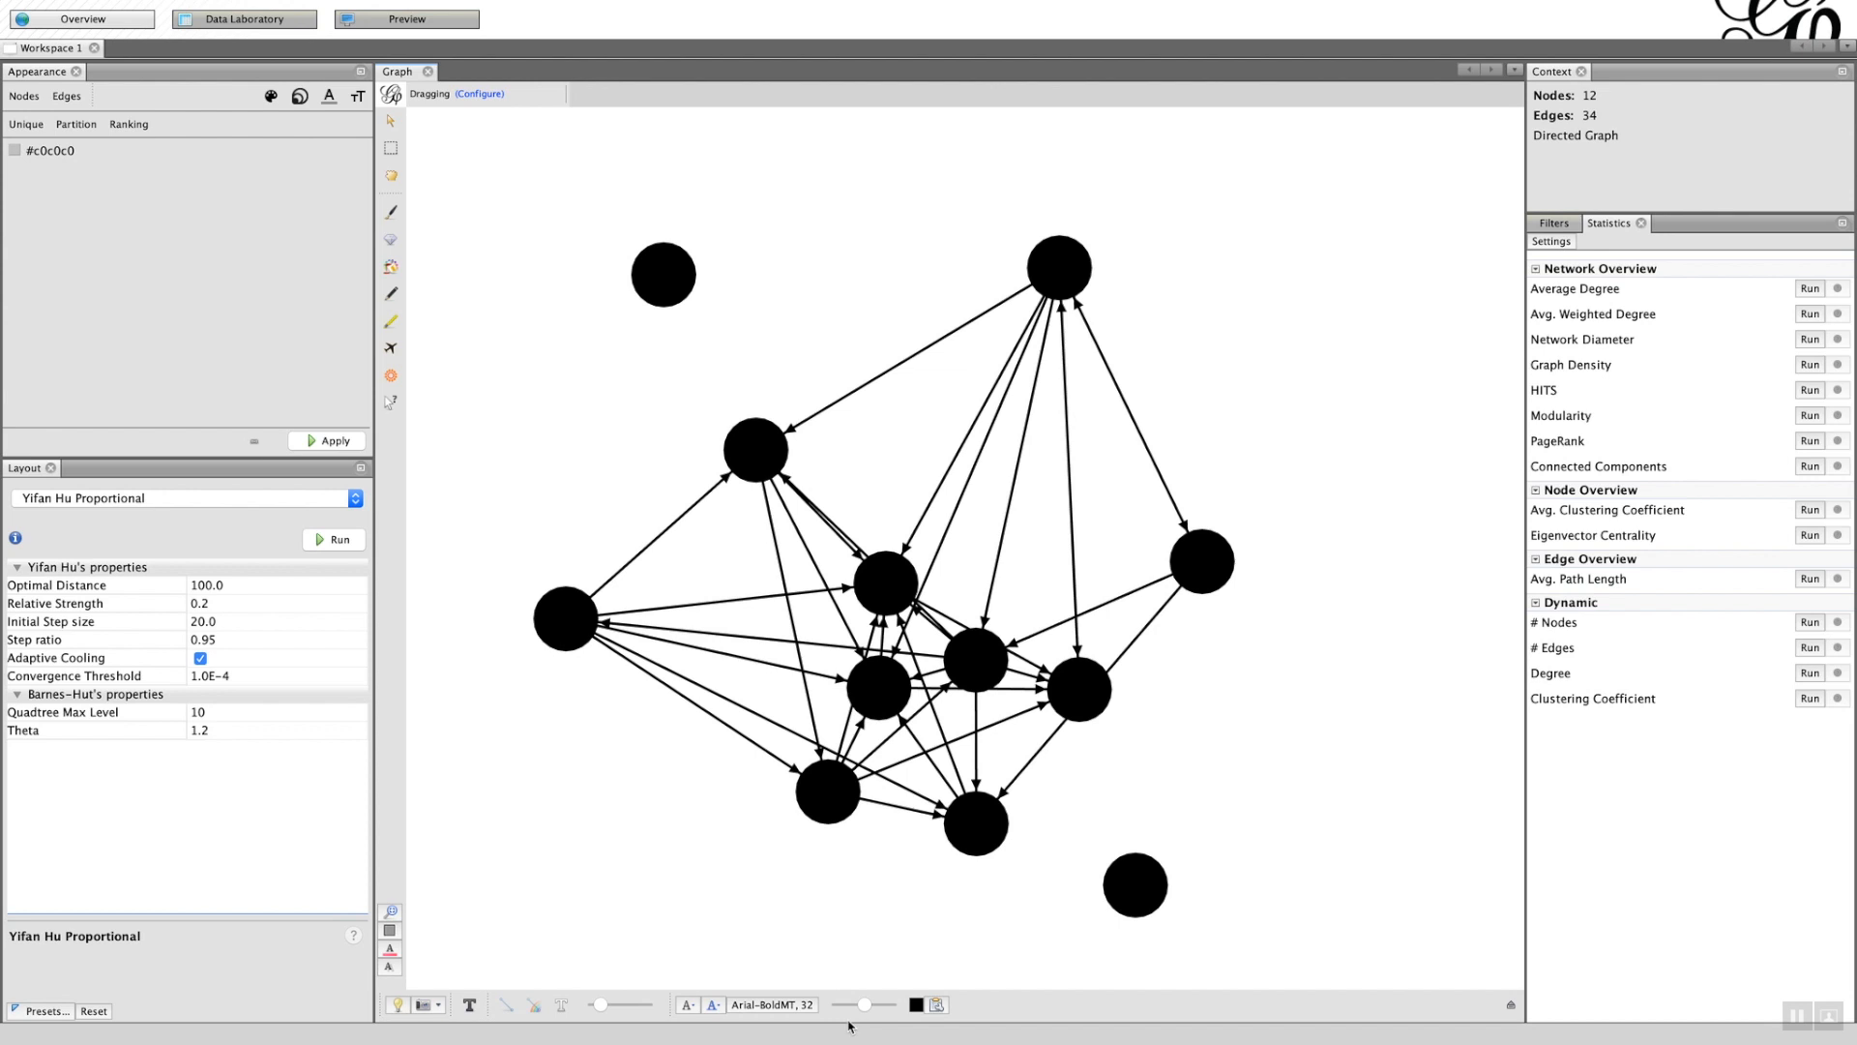
mouse_move(788, 951)
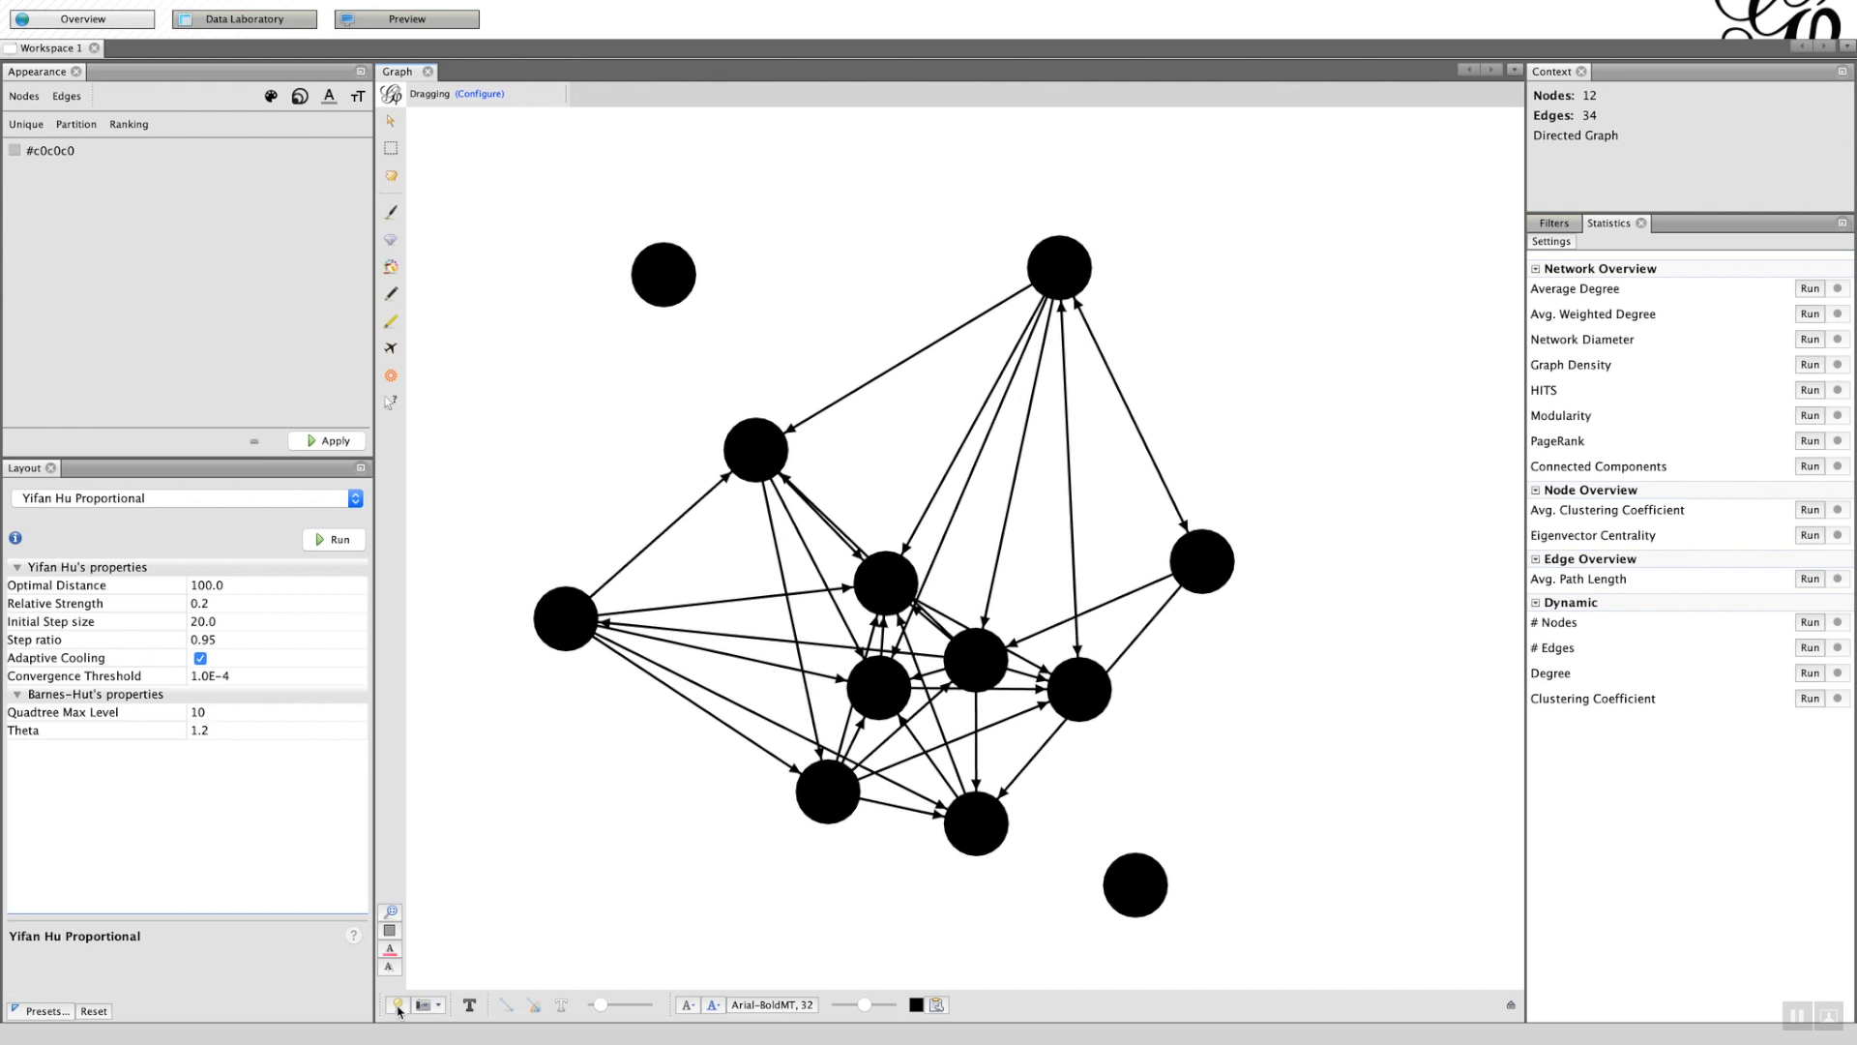
mouse_move(396, 1004)
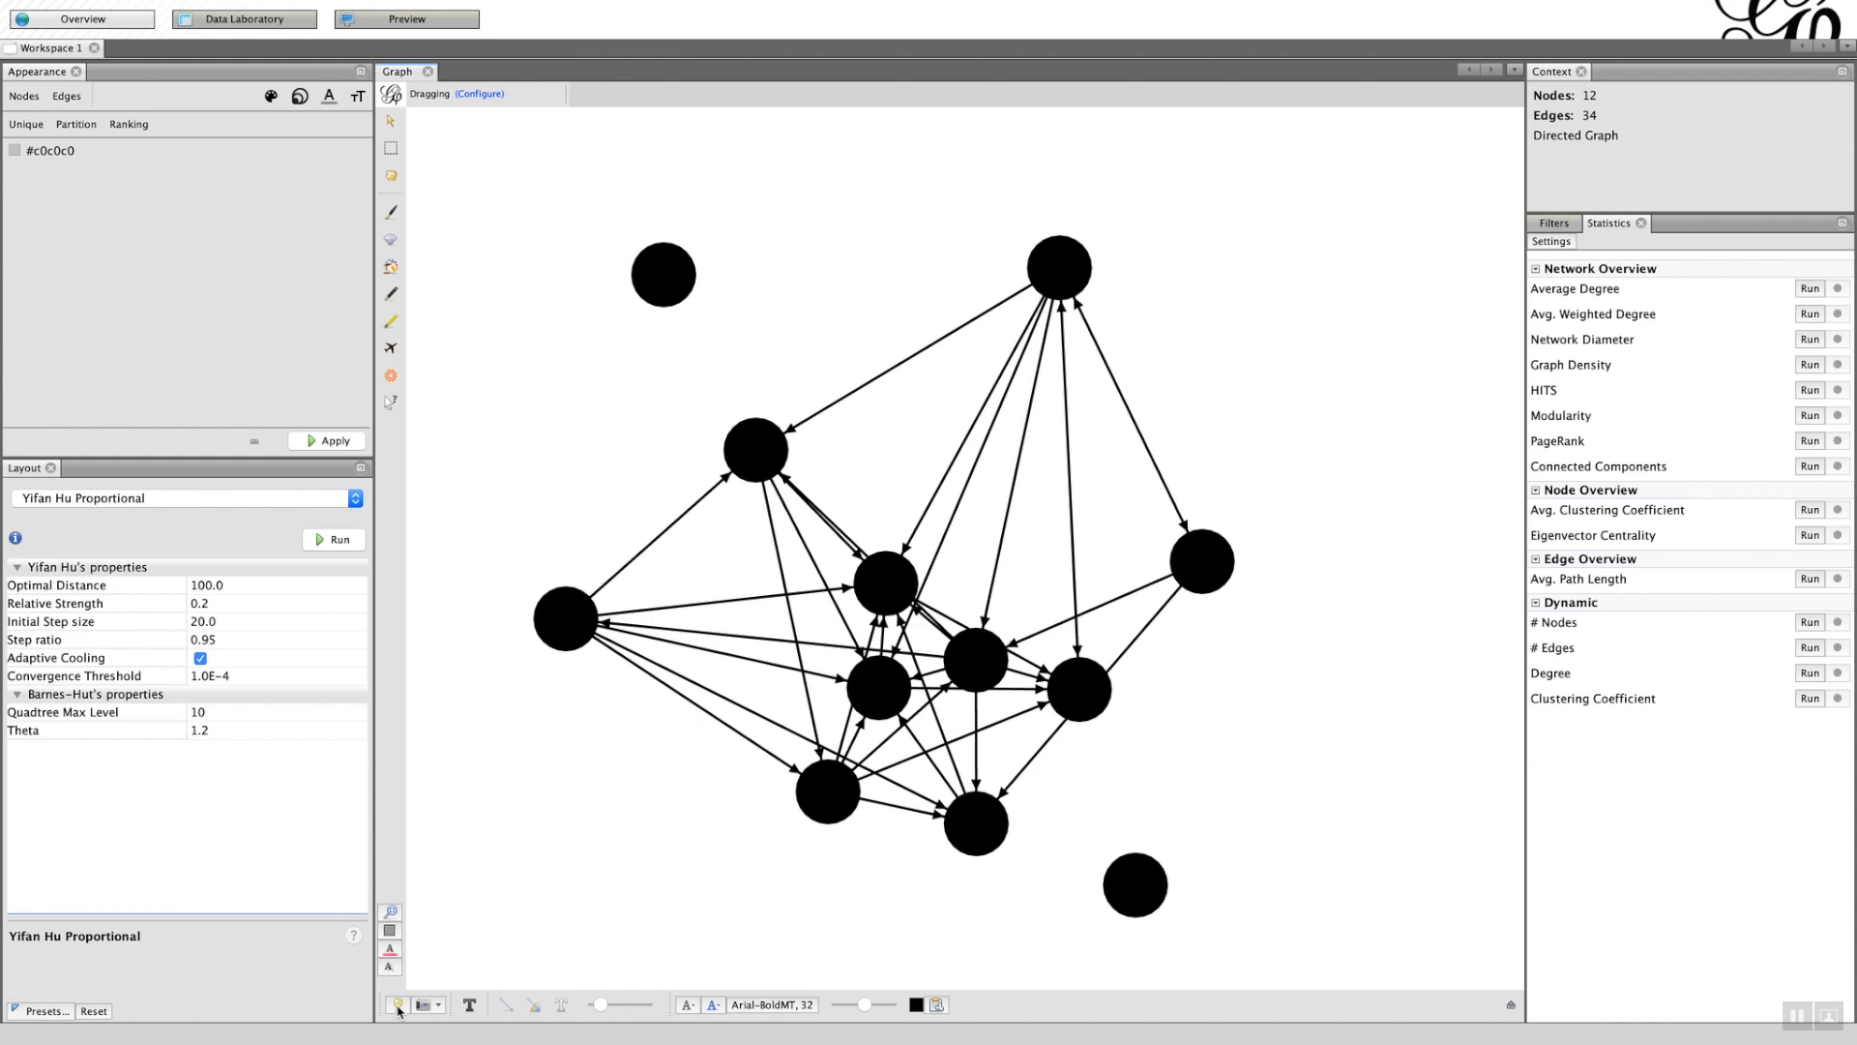
- Toggle the graph background to black and back with the light-bulb button
left_click(395, 1004)
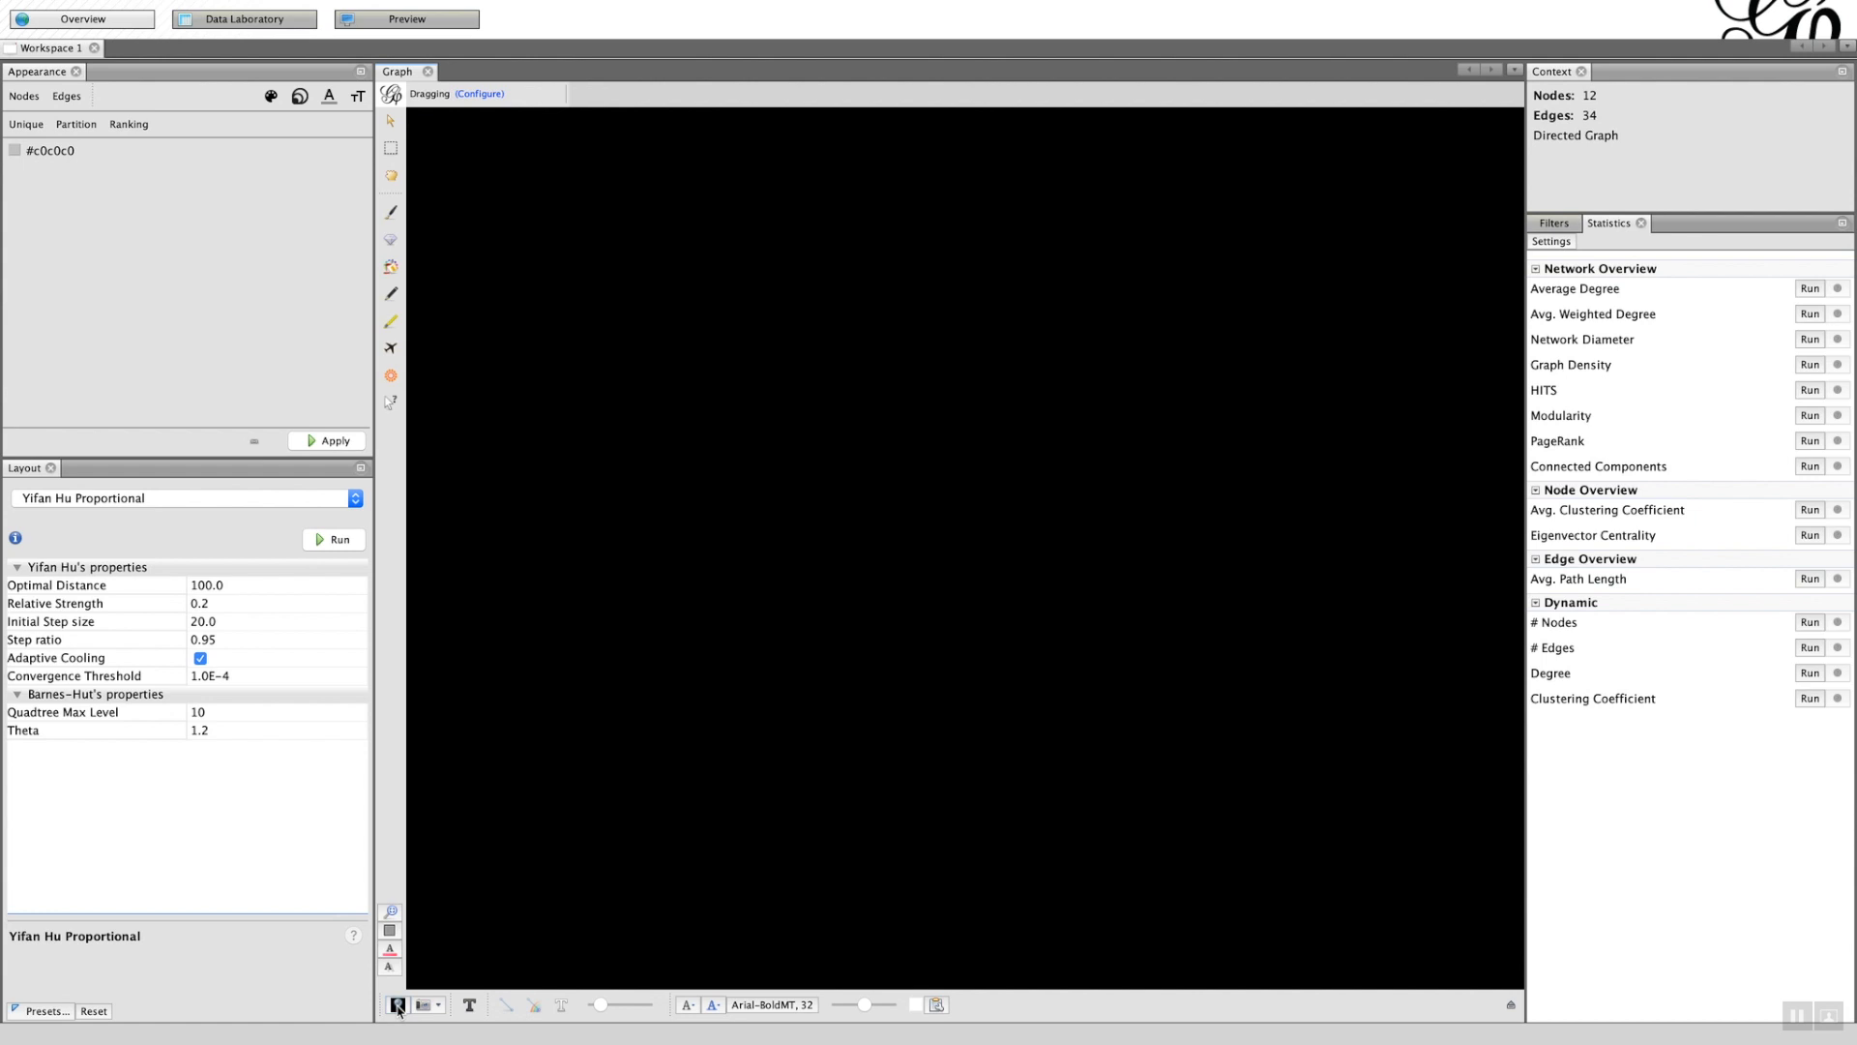
left_click(396, 1004)
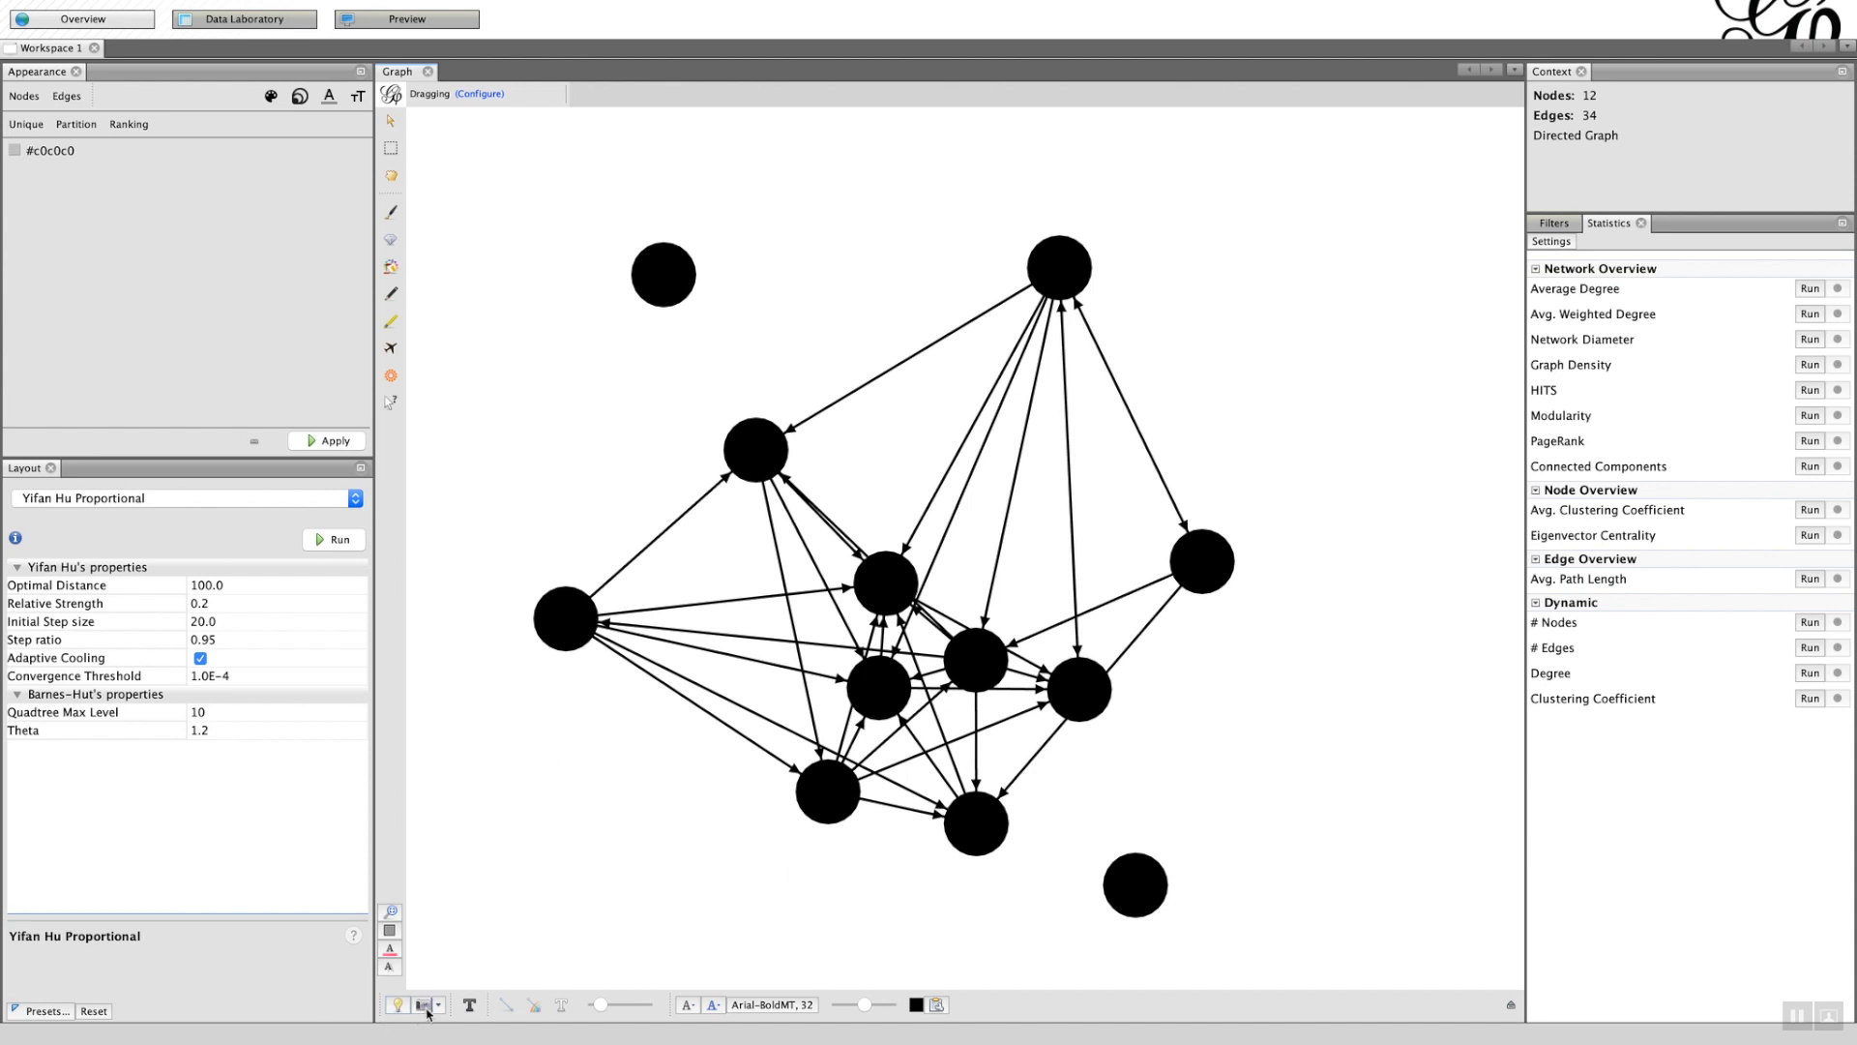
mouse_move(426, 1004)
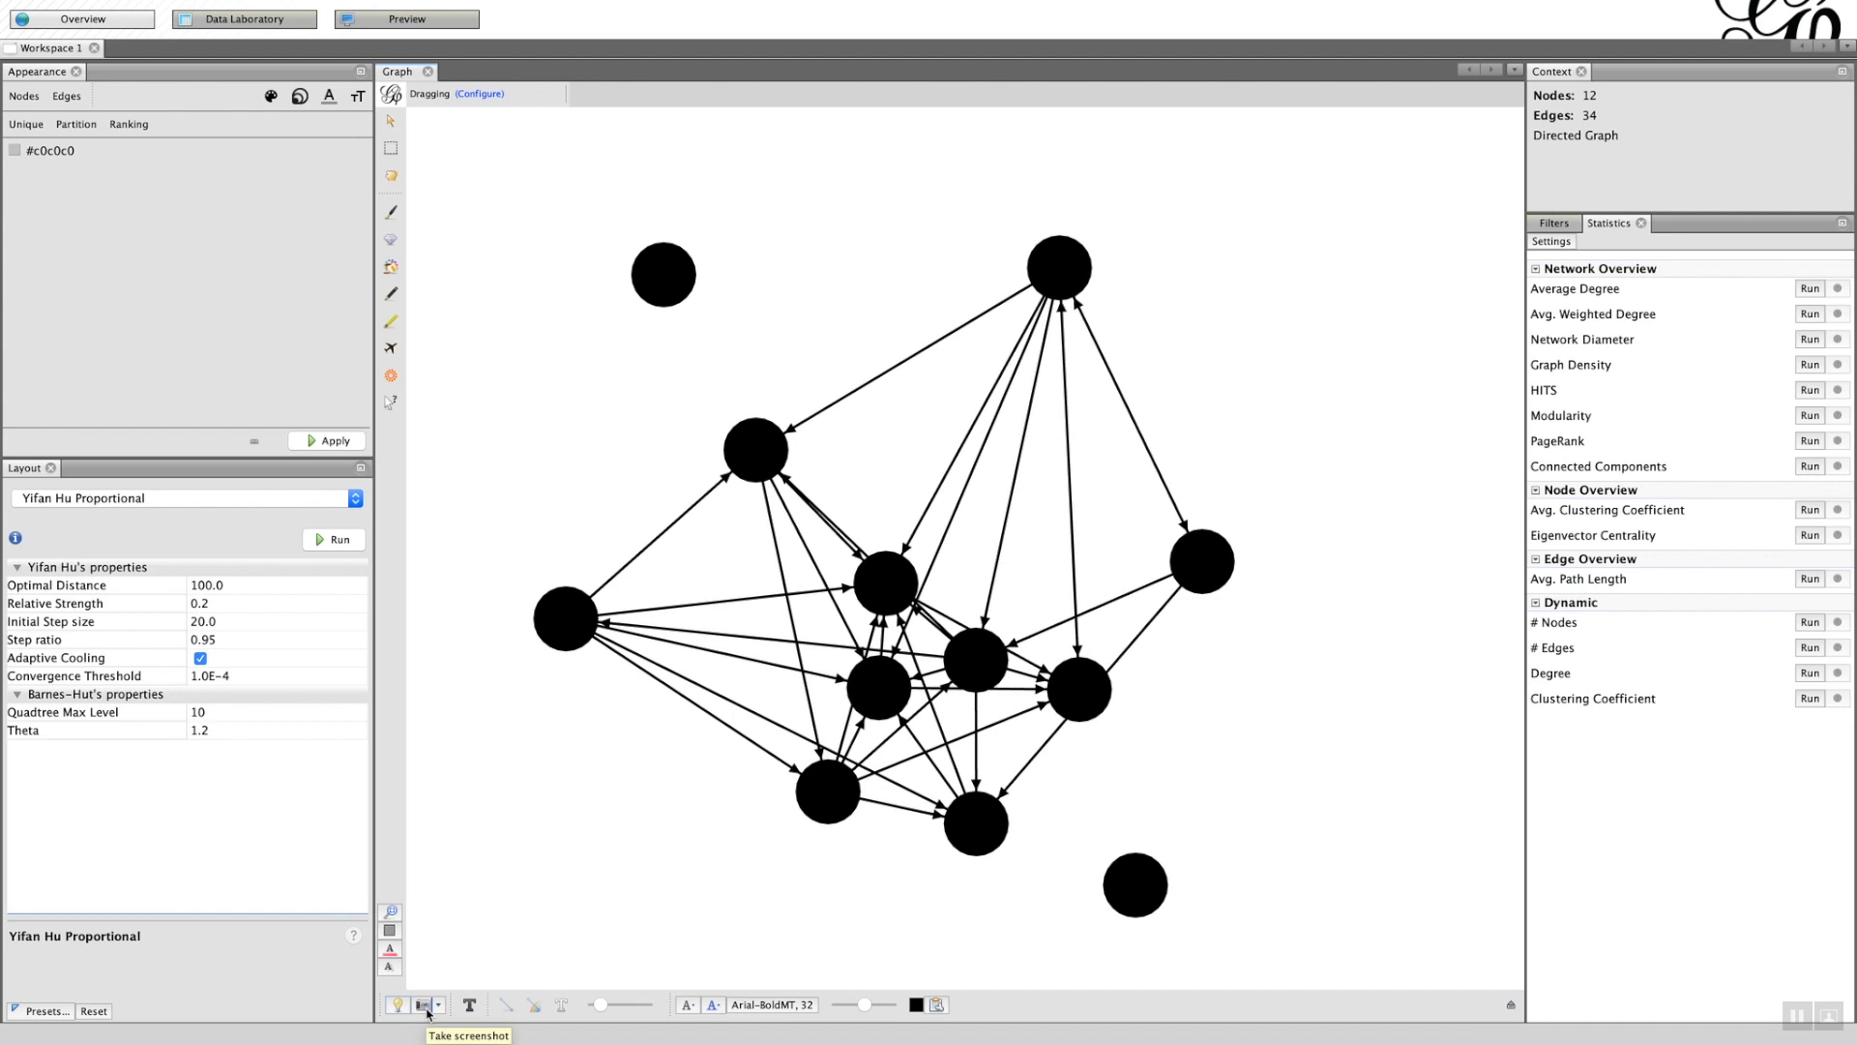
mouse_move(426, 1013)
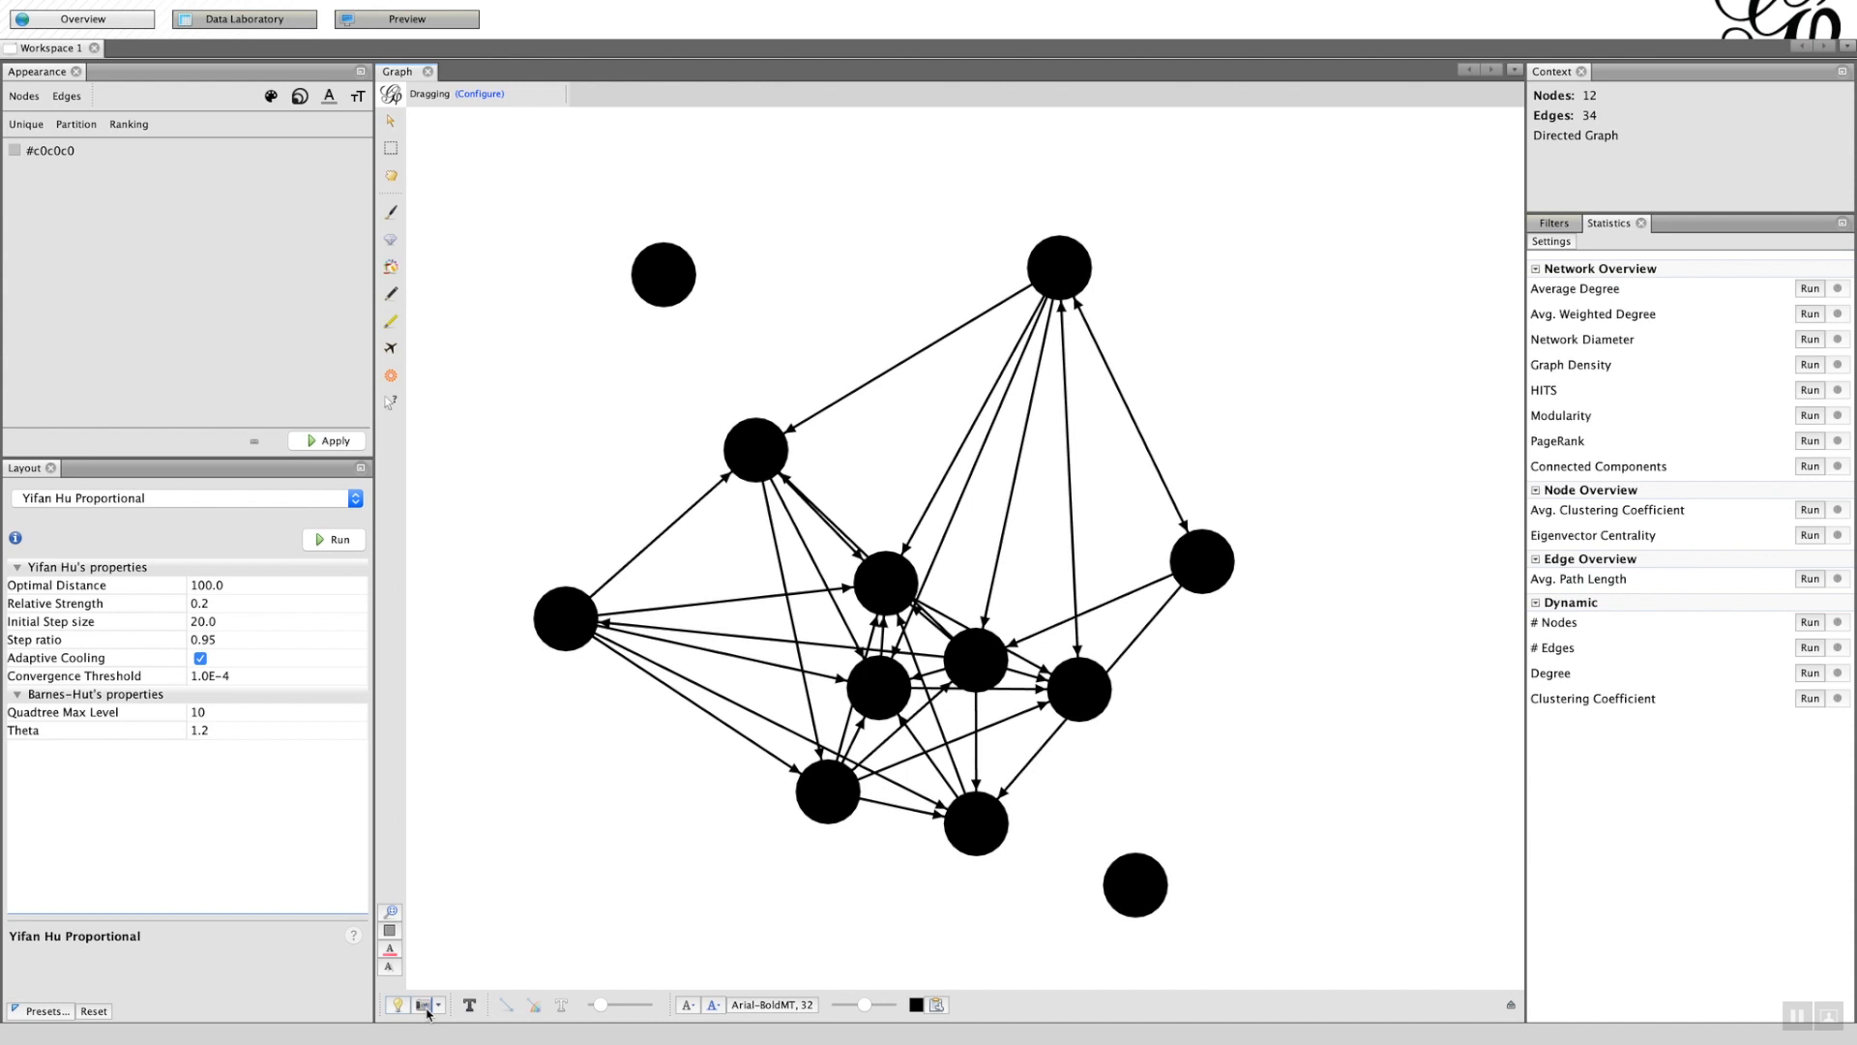
mouse_move(449, 1015)
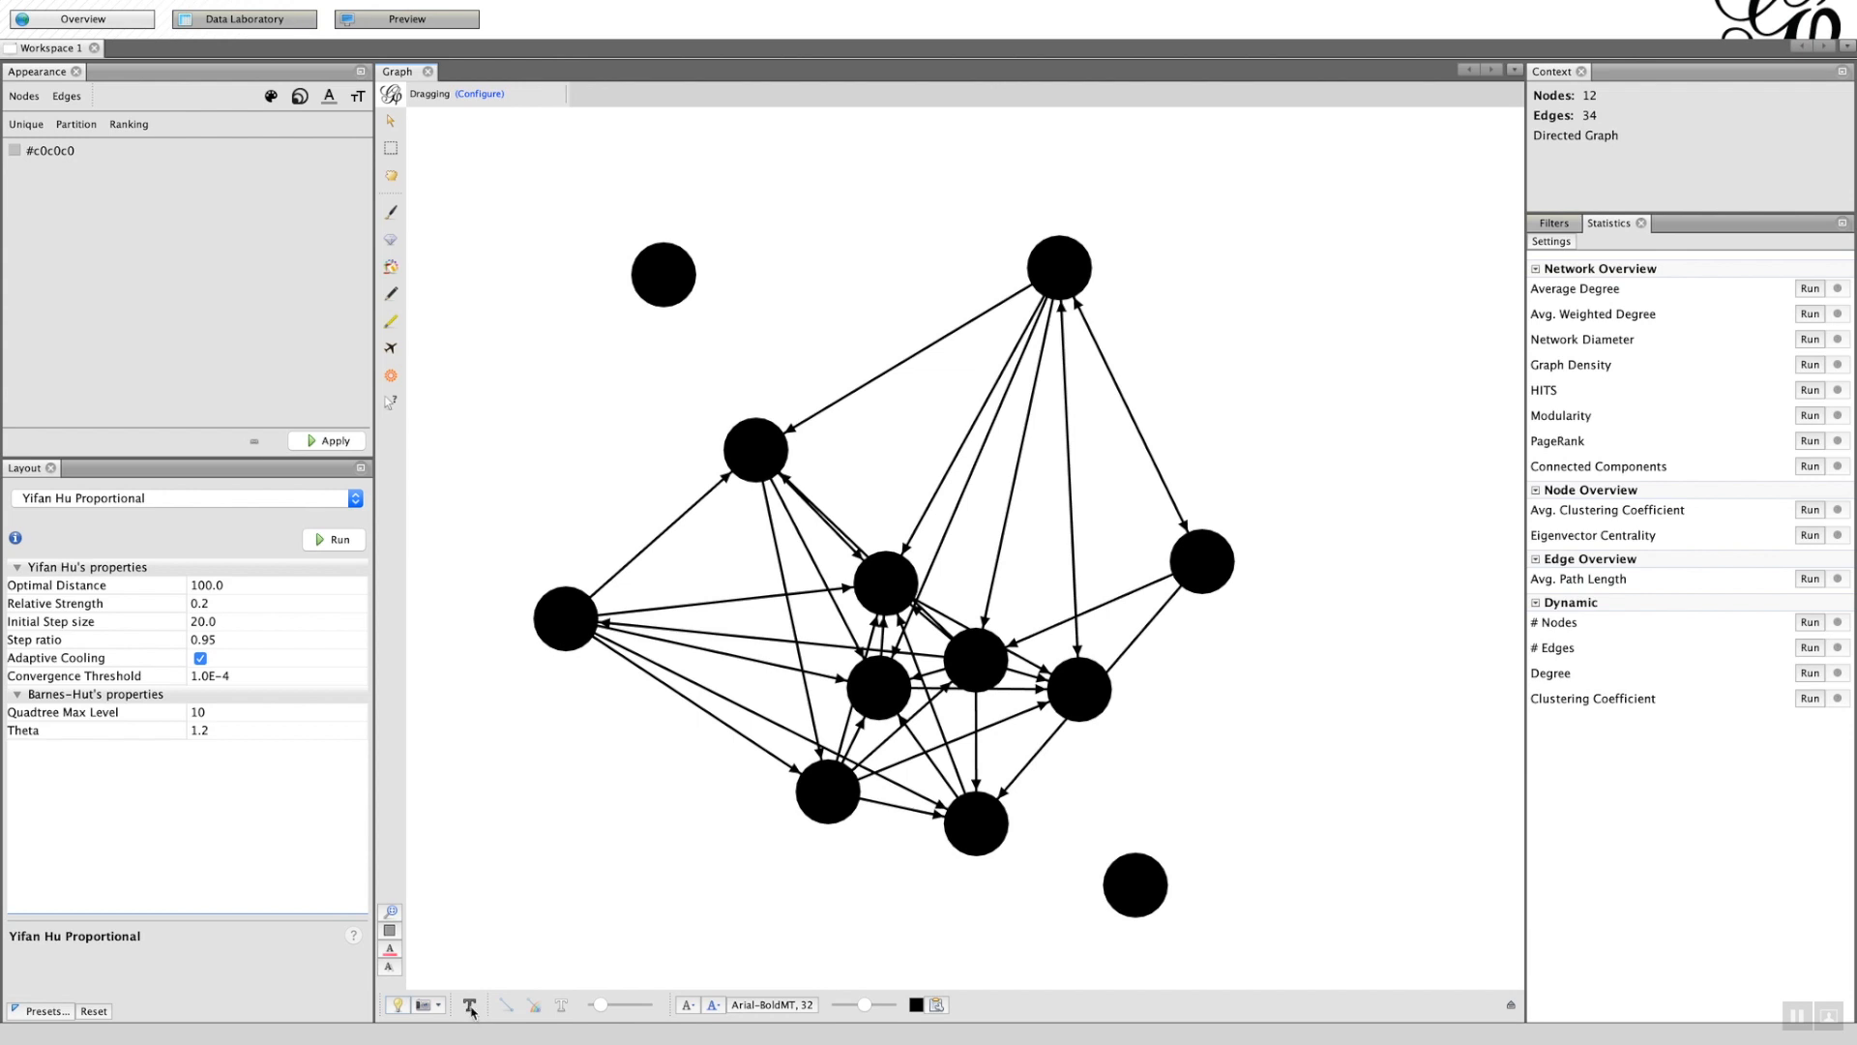
mouse_move(470, 1004)
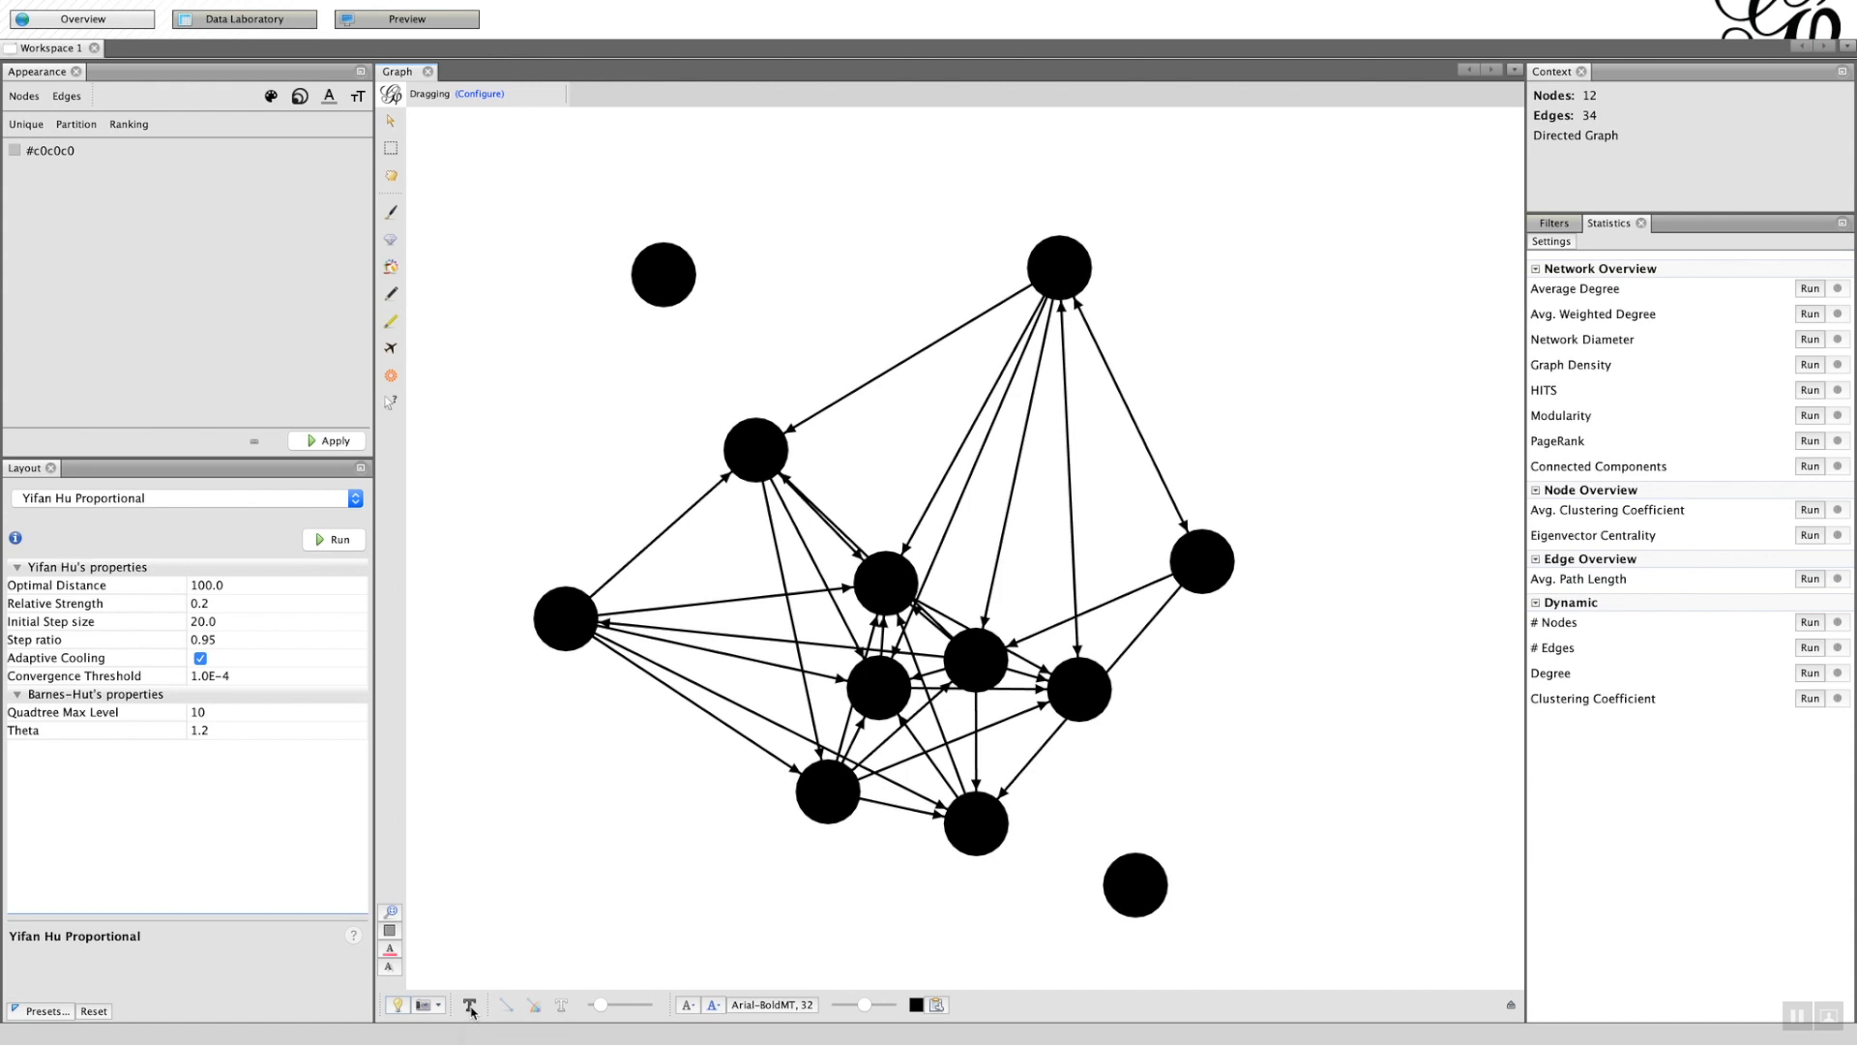
- Show node name labels on the graph and scale them down to a small size
left_click(469, 1004)
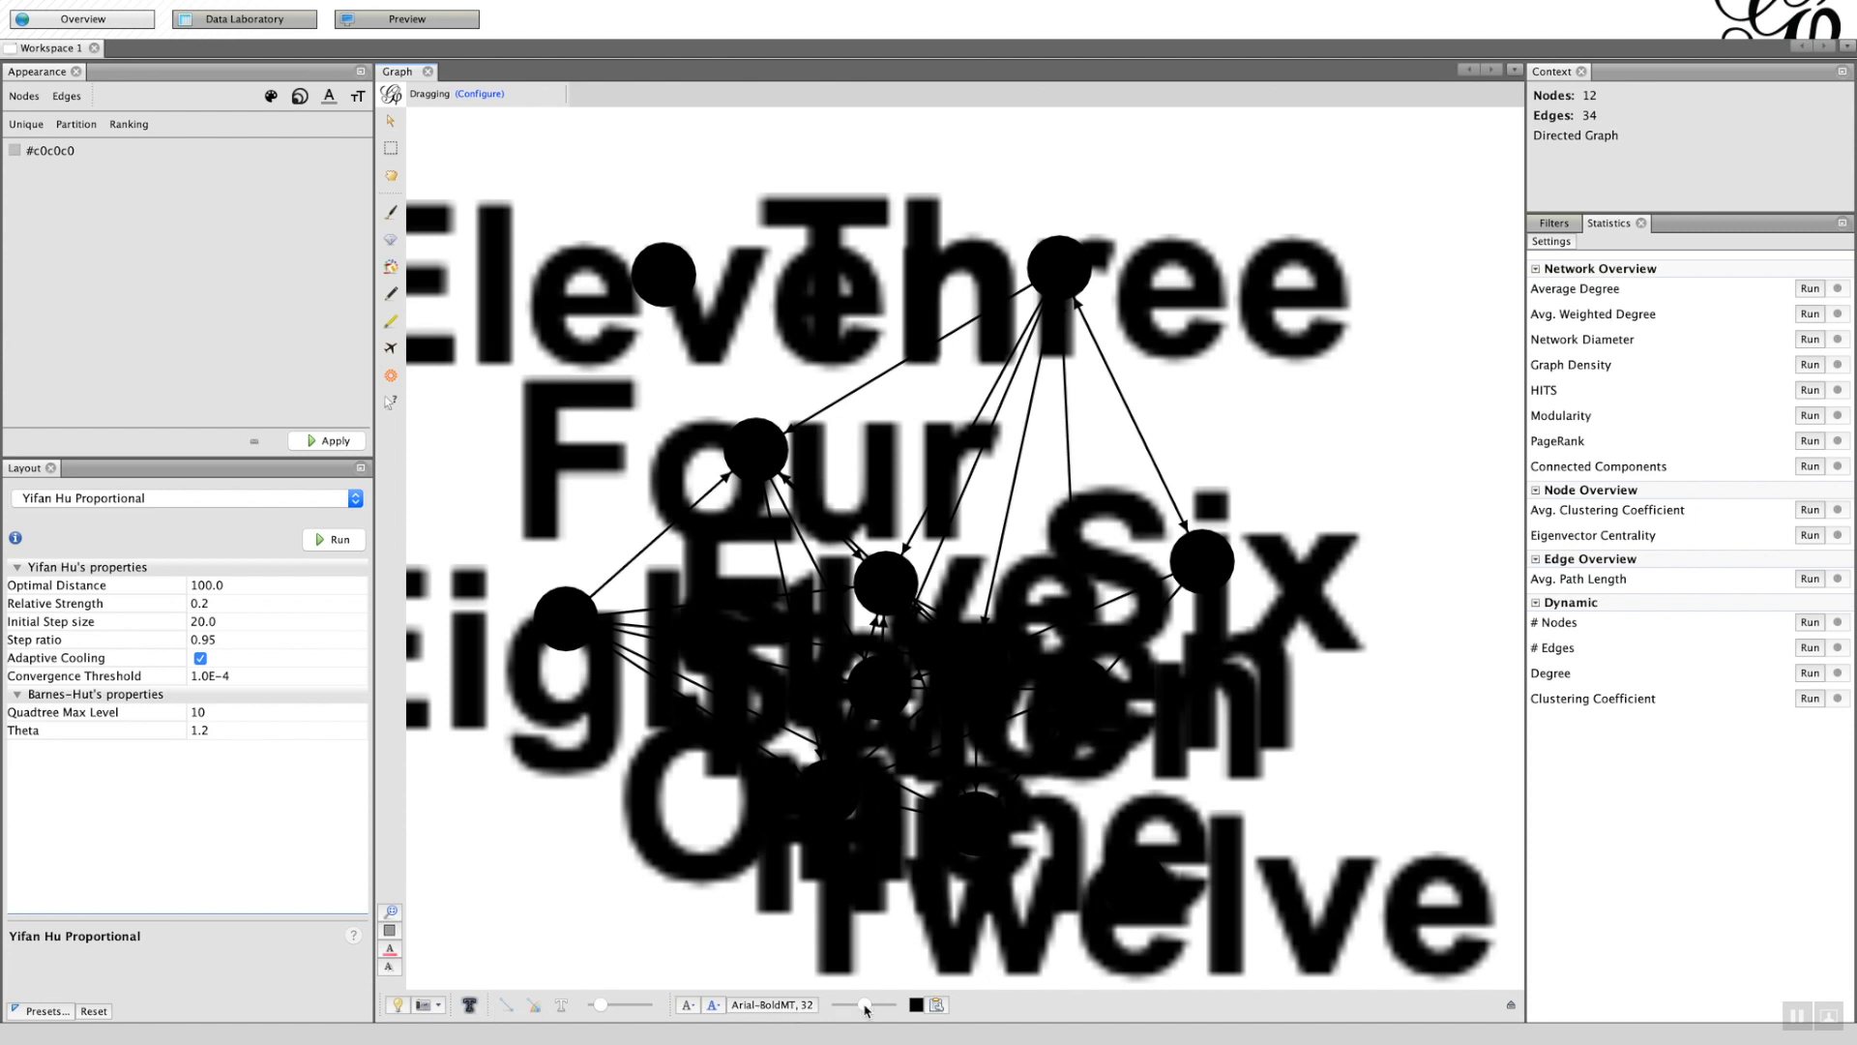
mouse_move(865, 1004)
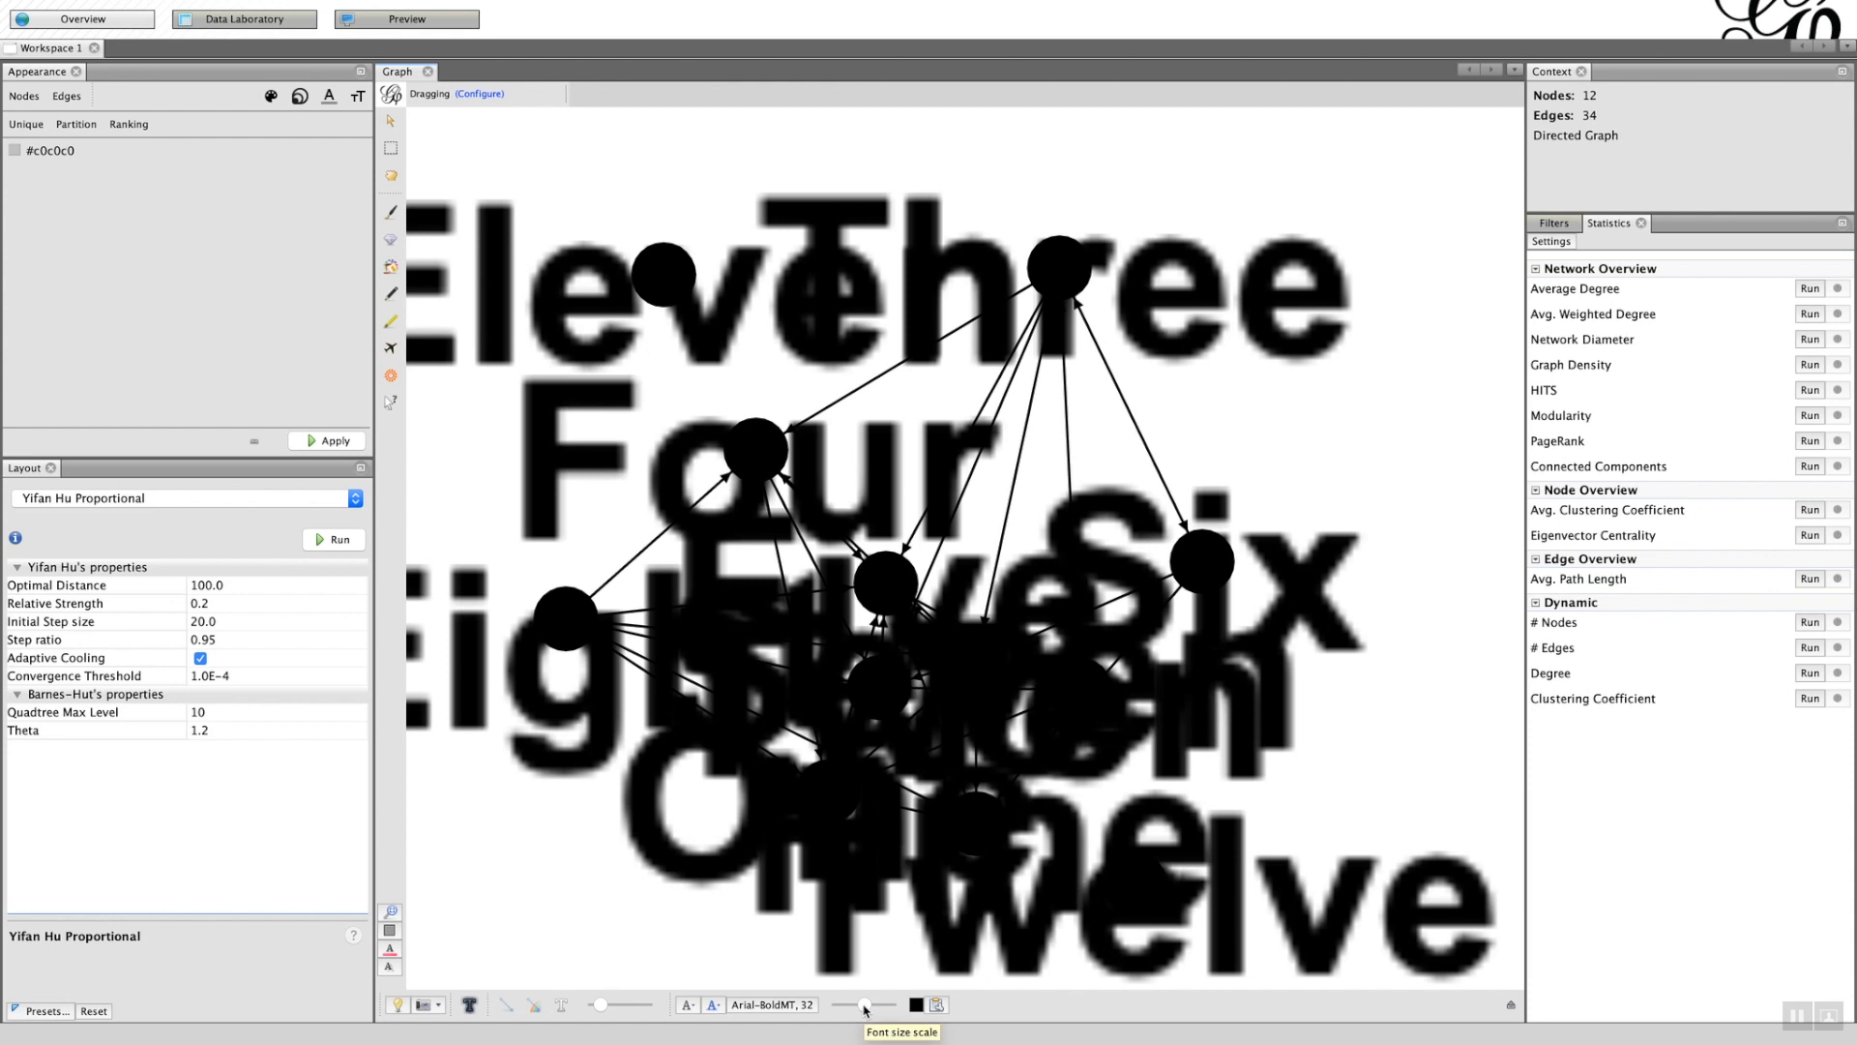
left_click_drag(865, 1004, 859, 1004)
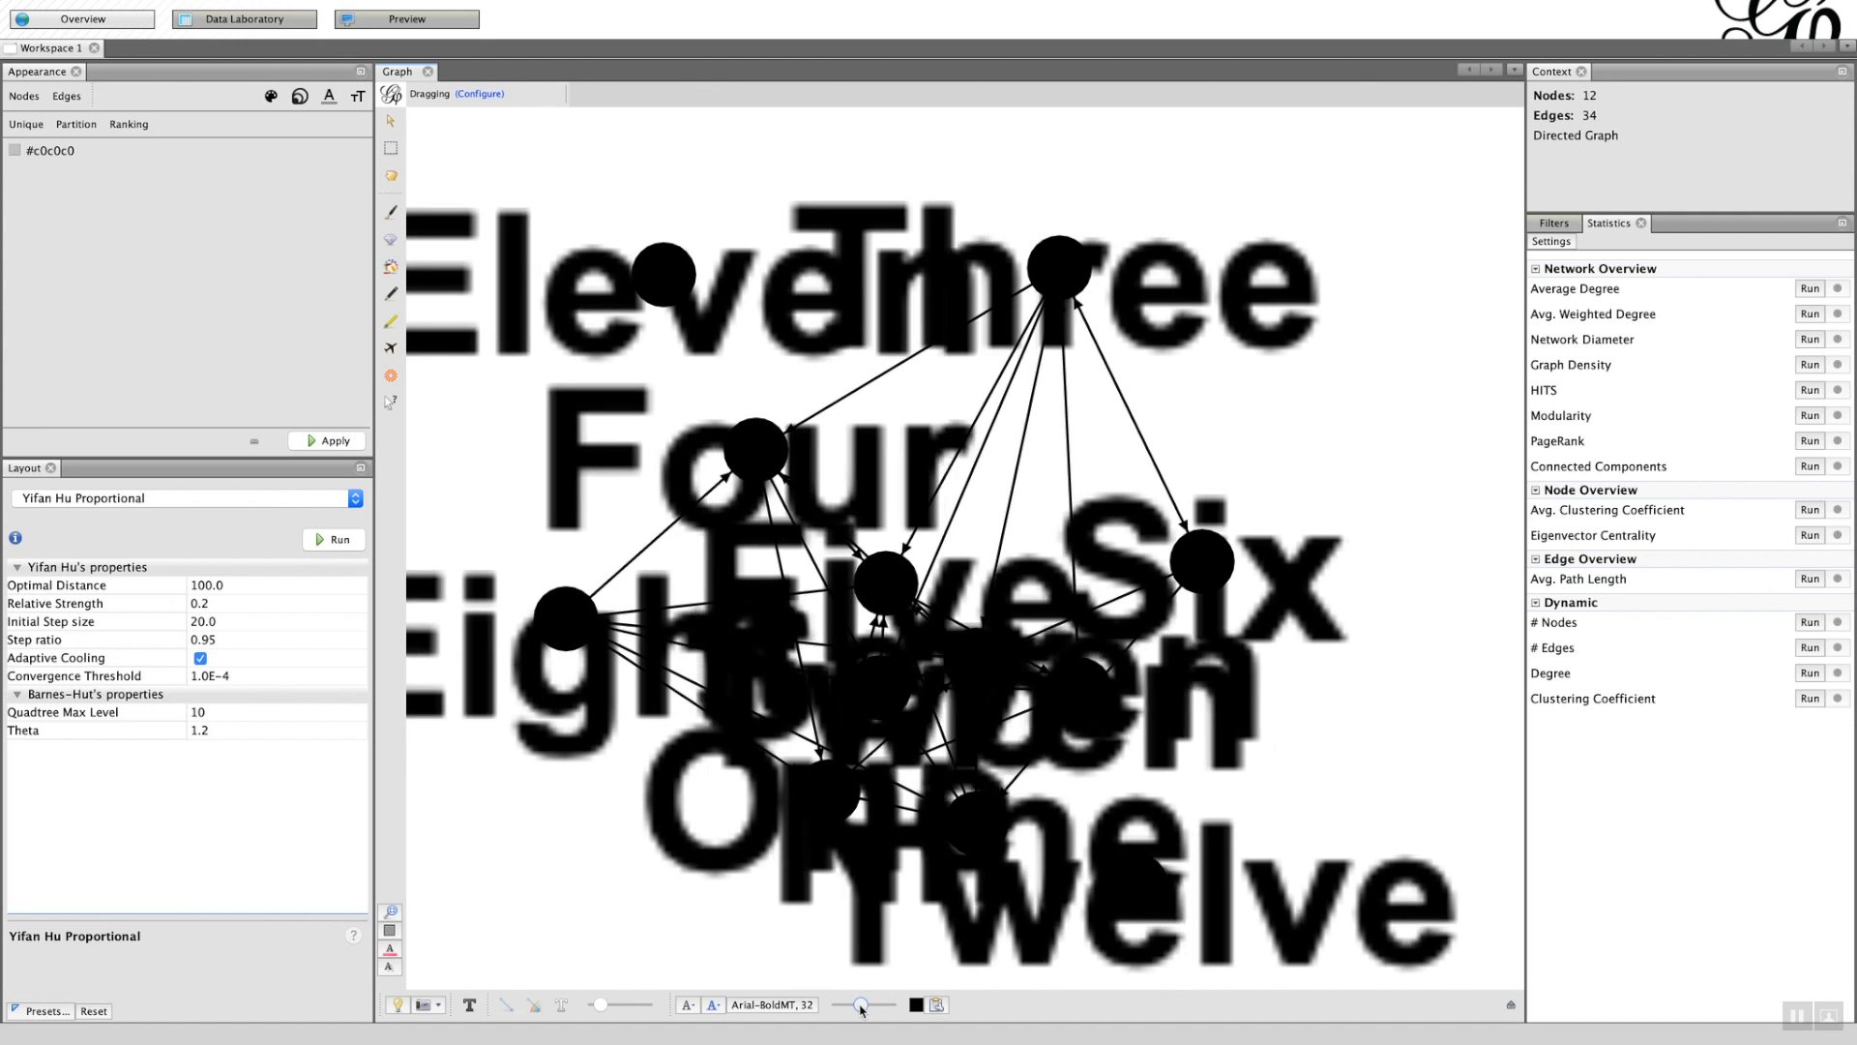
left_click_drag(862, 1004, 844, 1004)
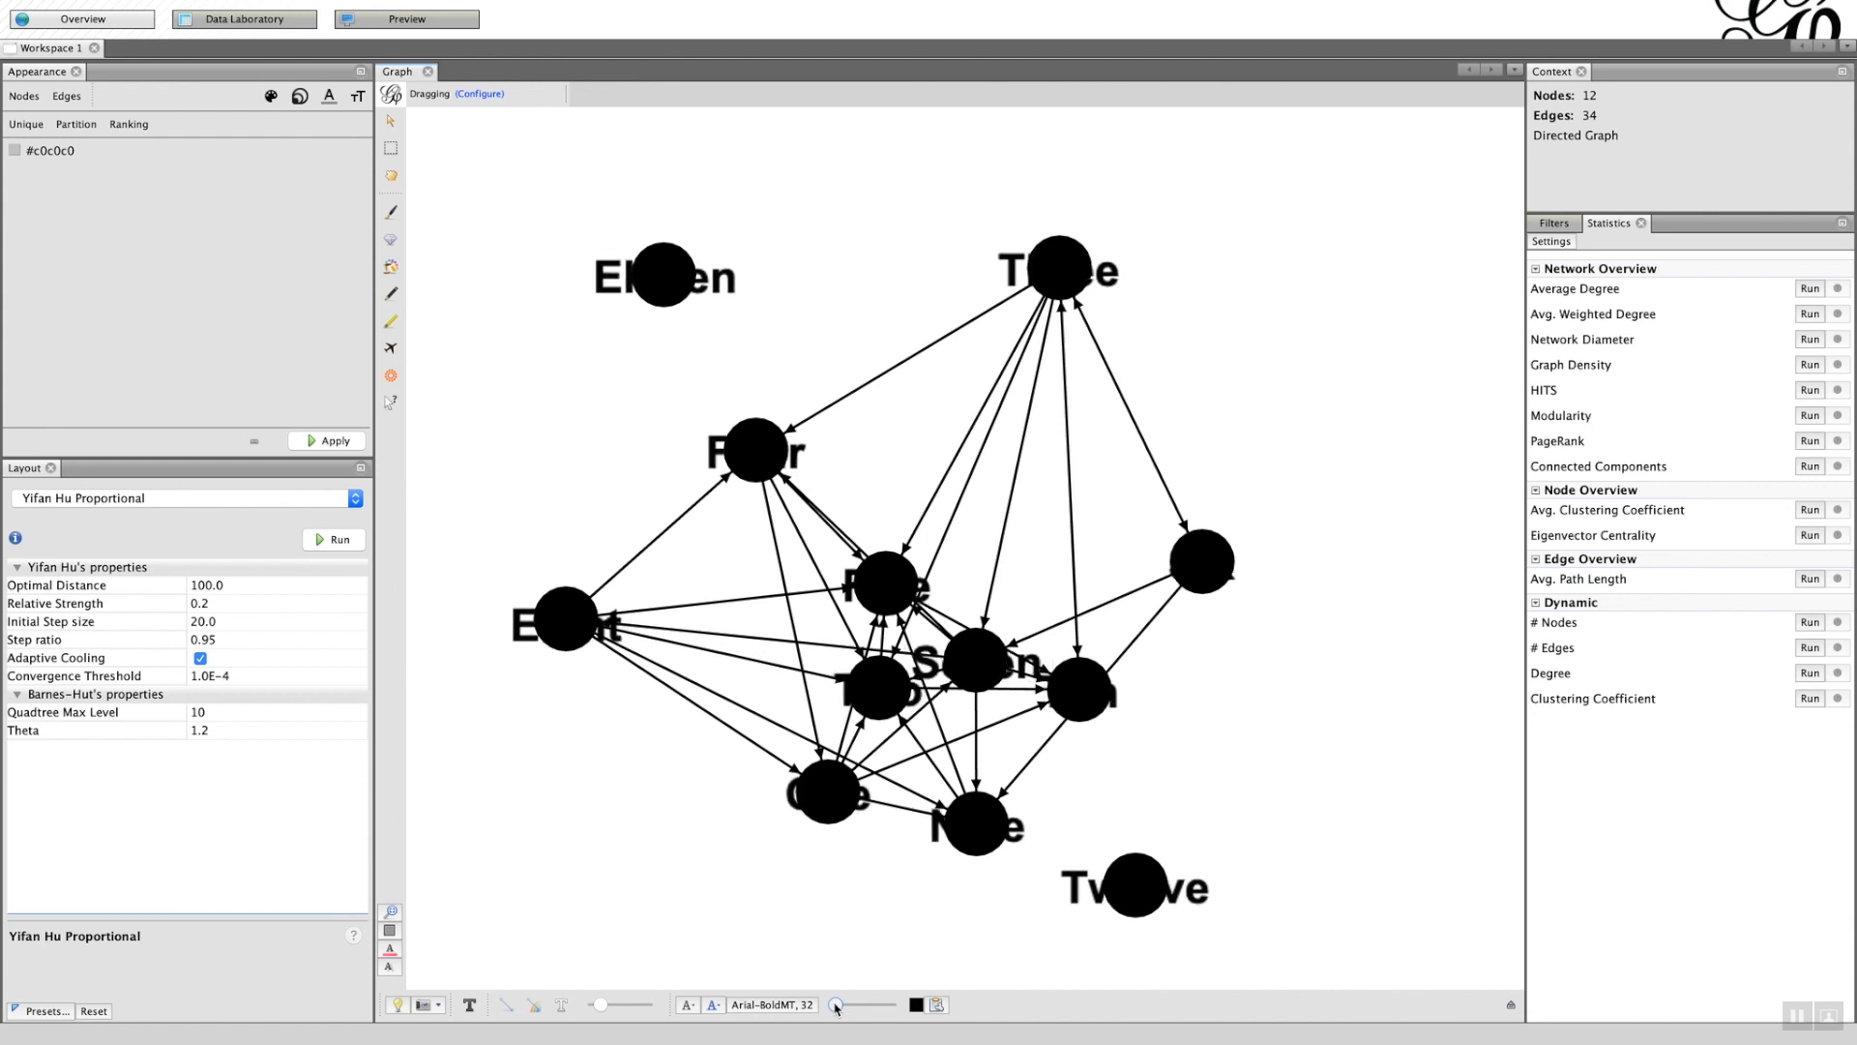
mouse_move(586, 645)
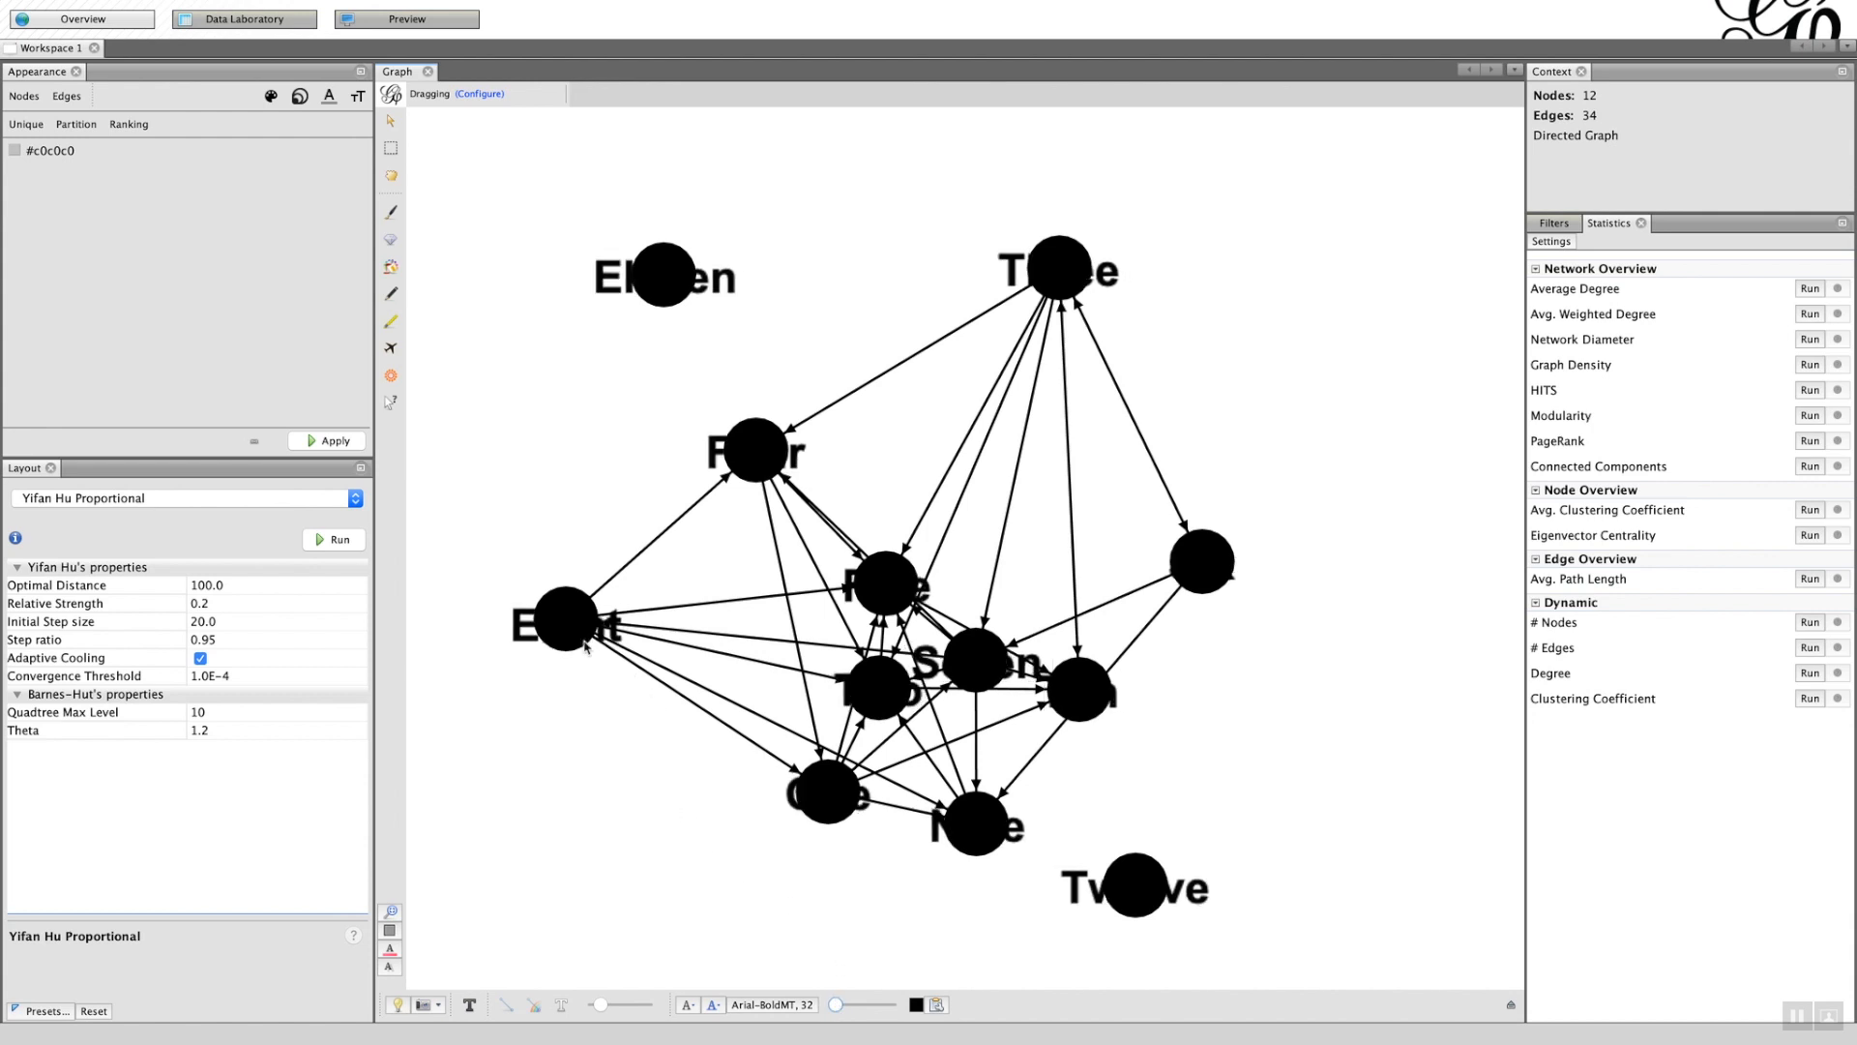
mouse_move(678, 545)
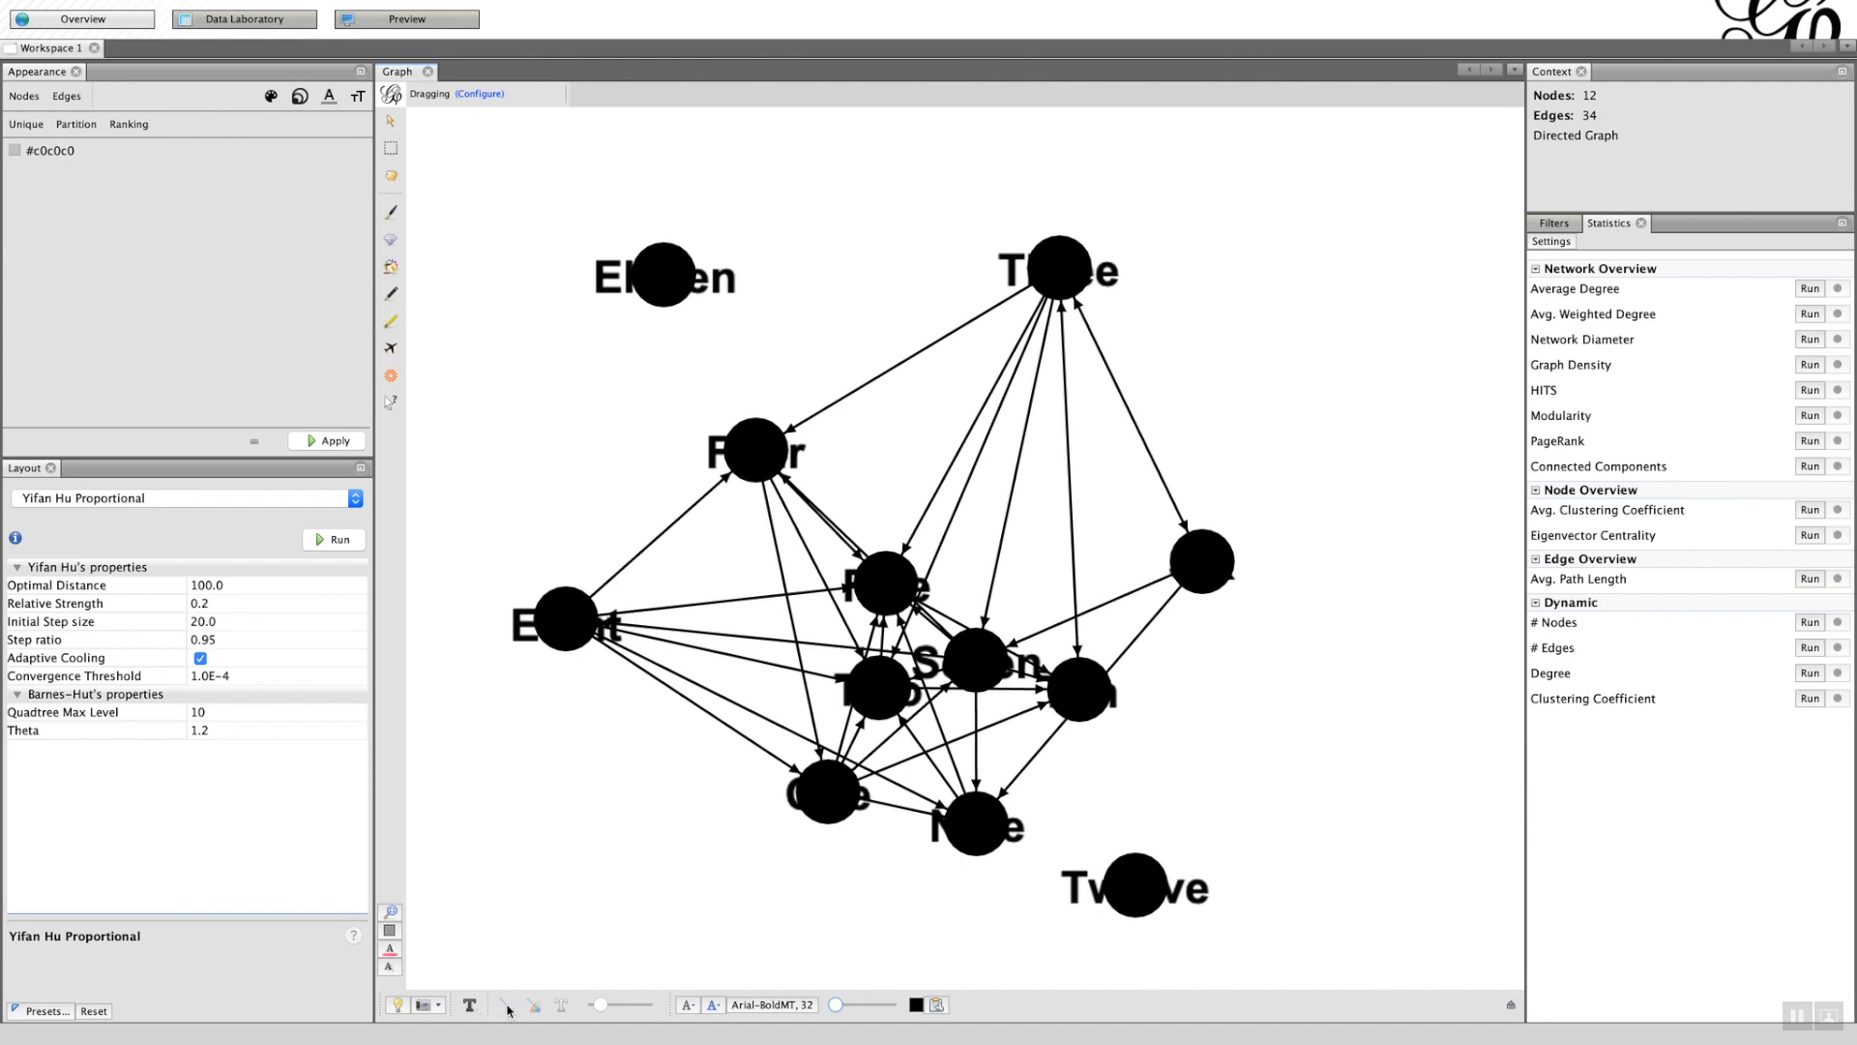
mouse_move(506, 1006)
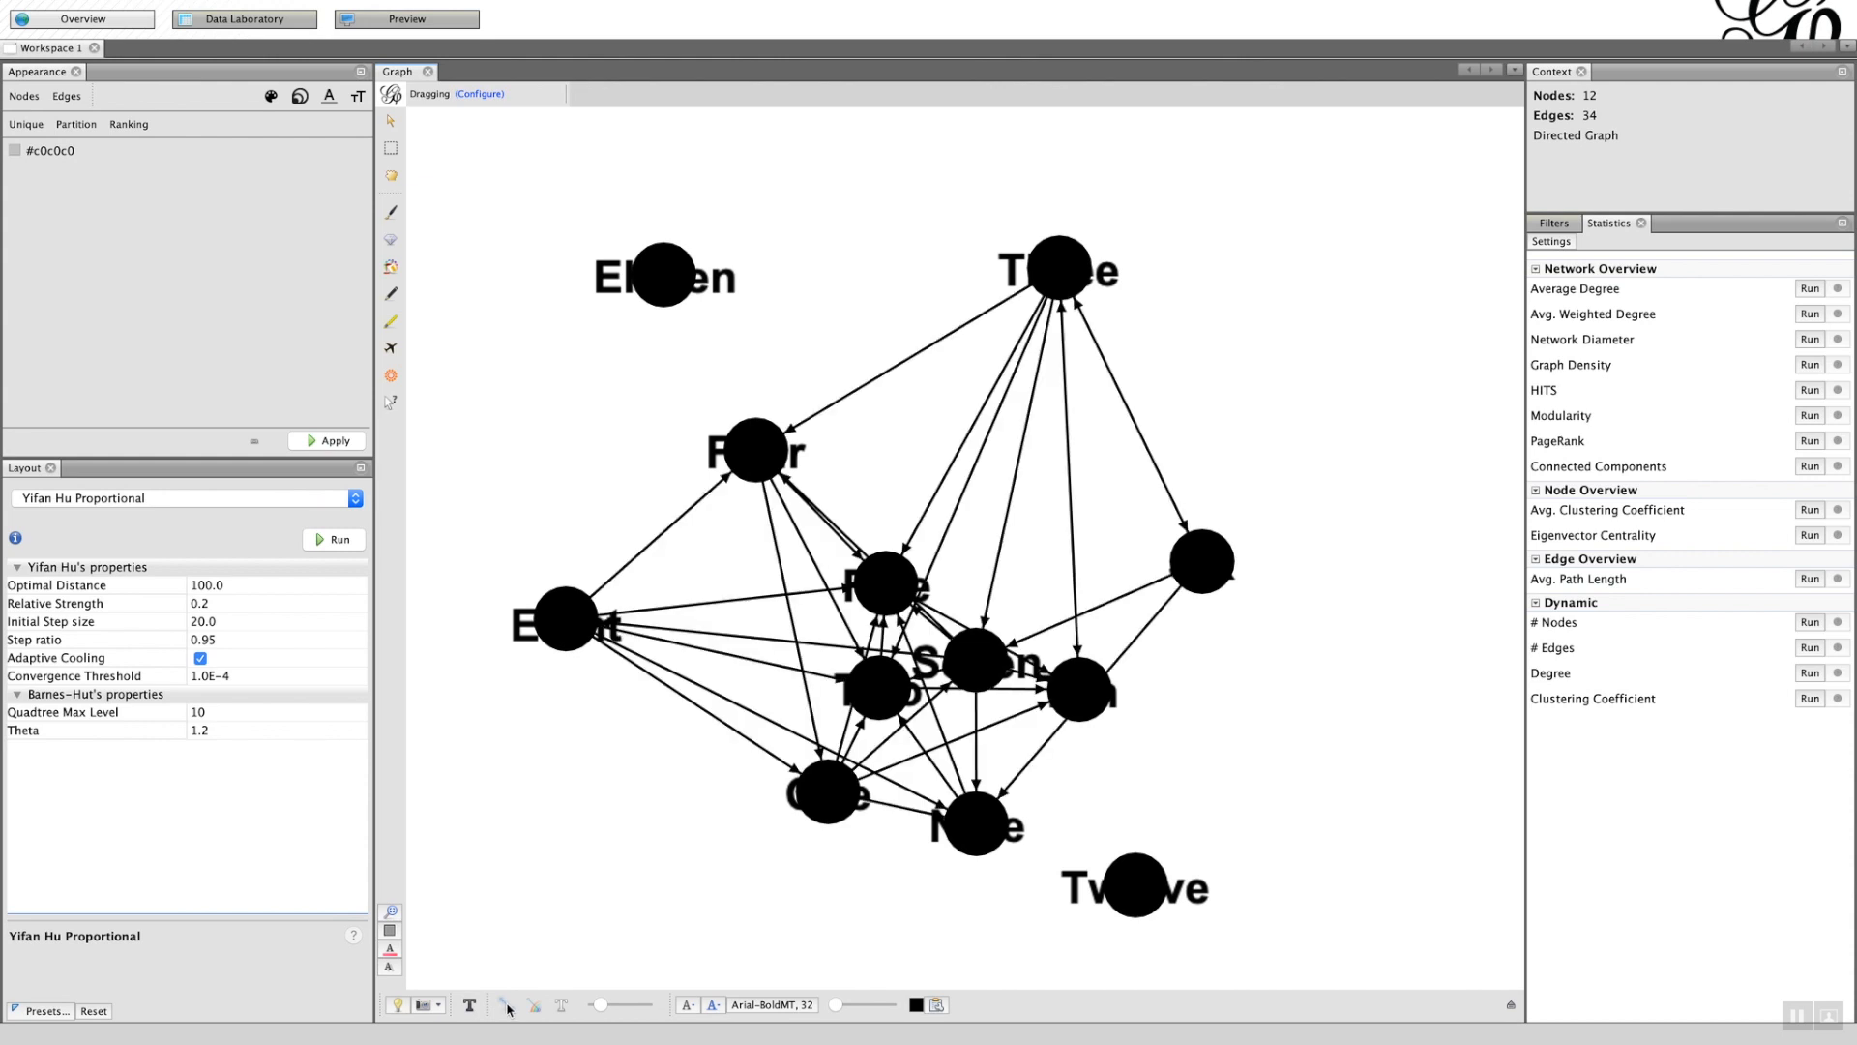
mouse_move(532, 1004)
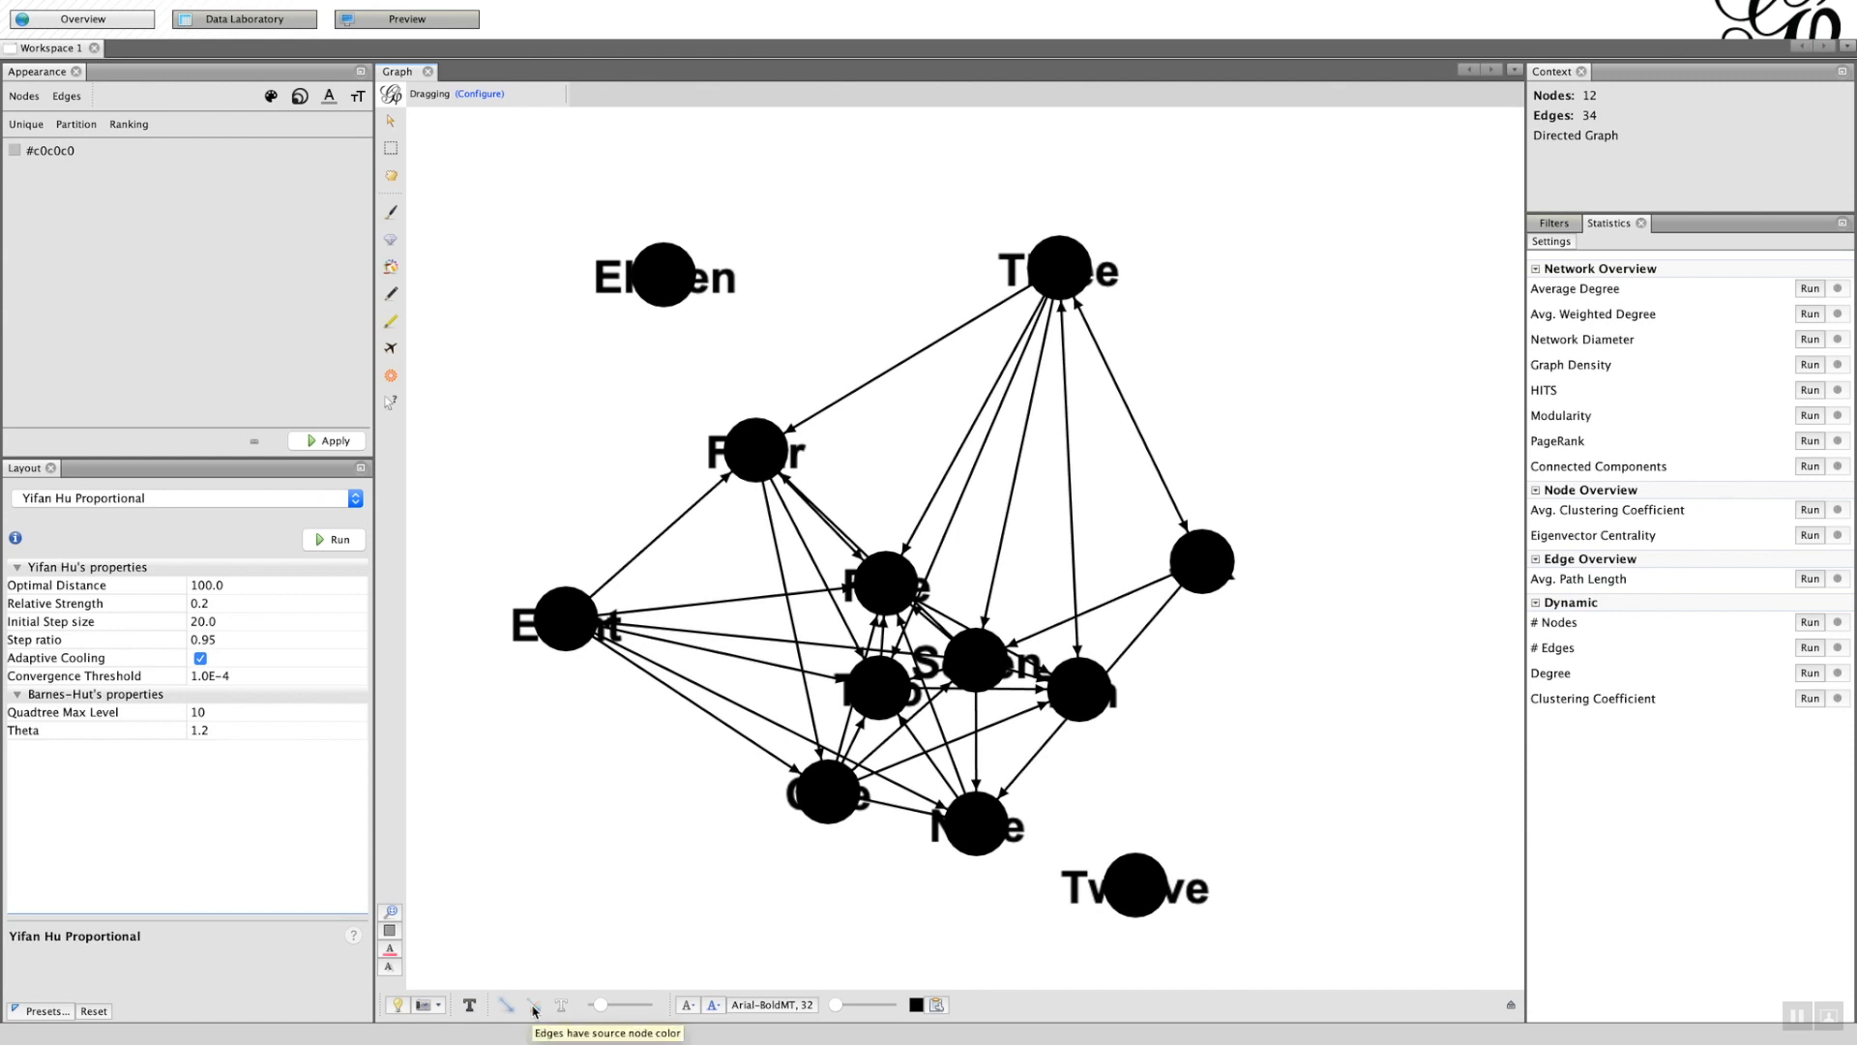
mouse_move(532, 1008)
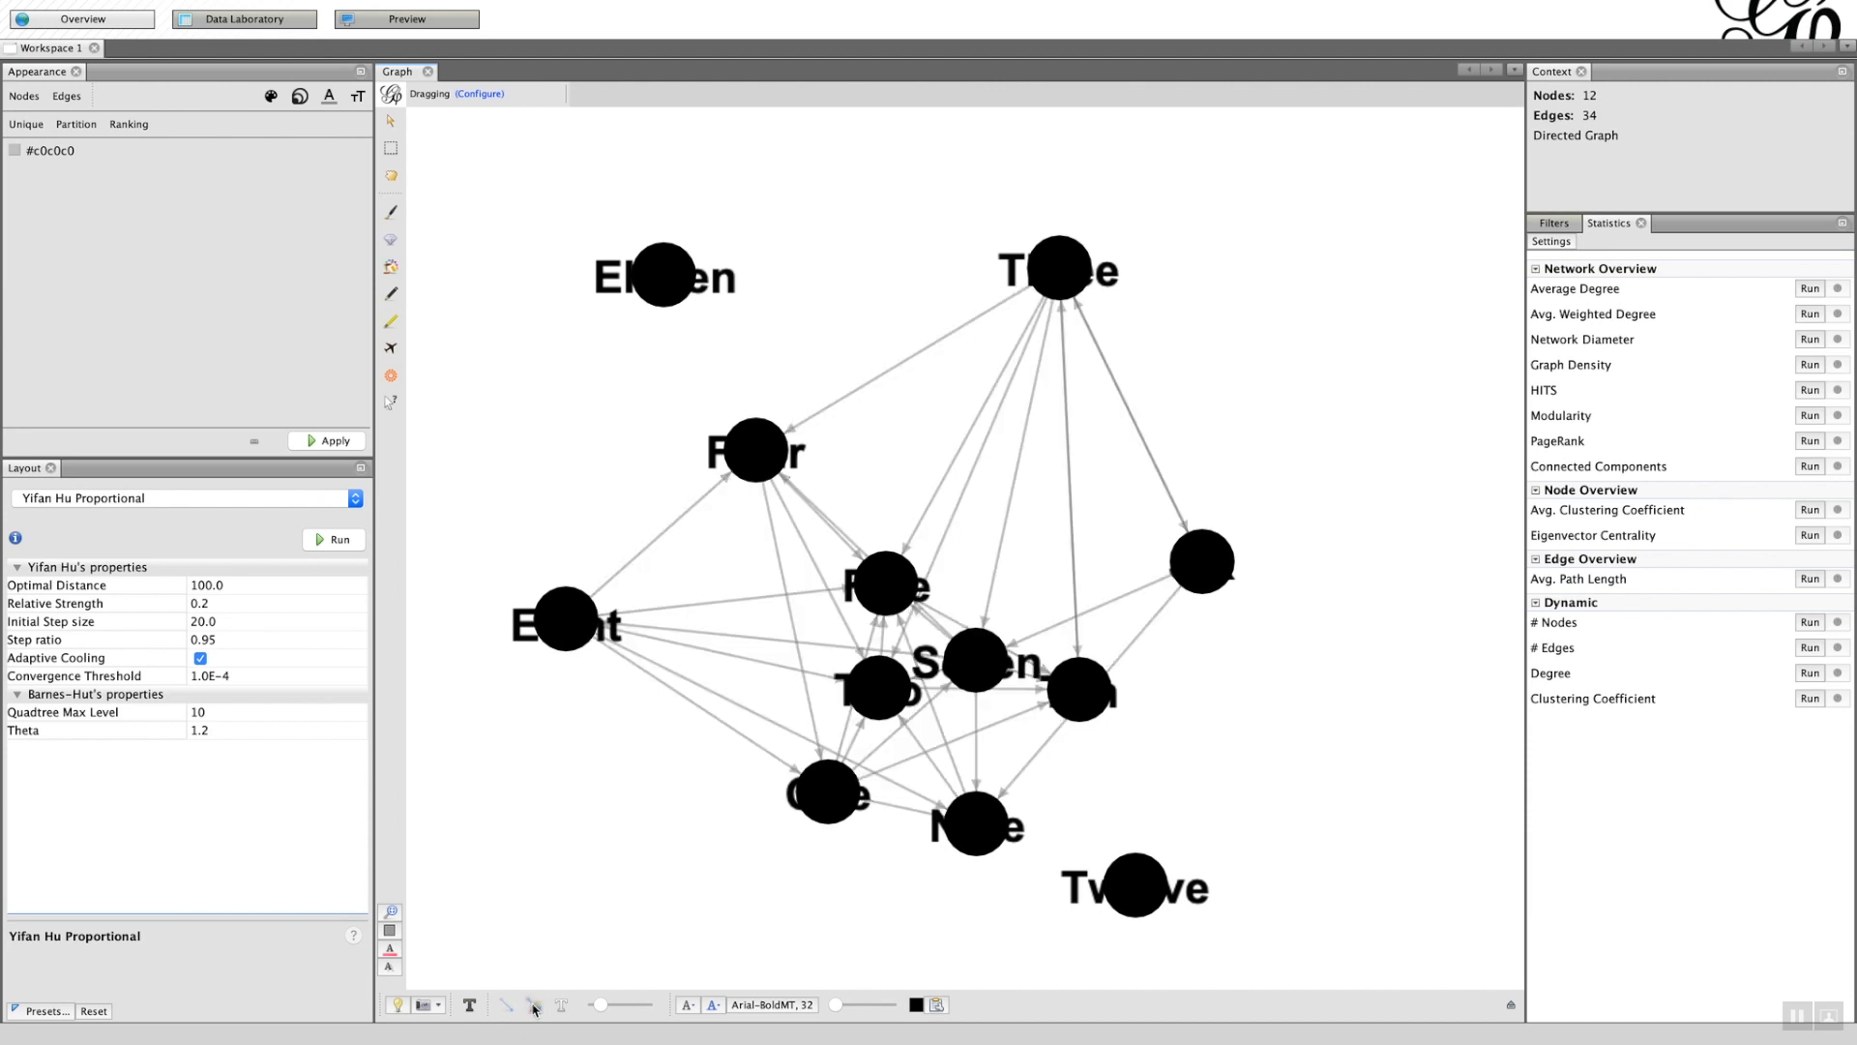
mouse_move(662, 669)
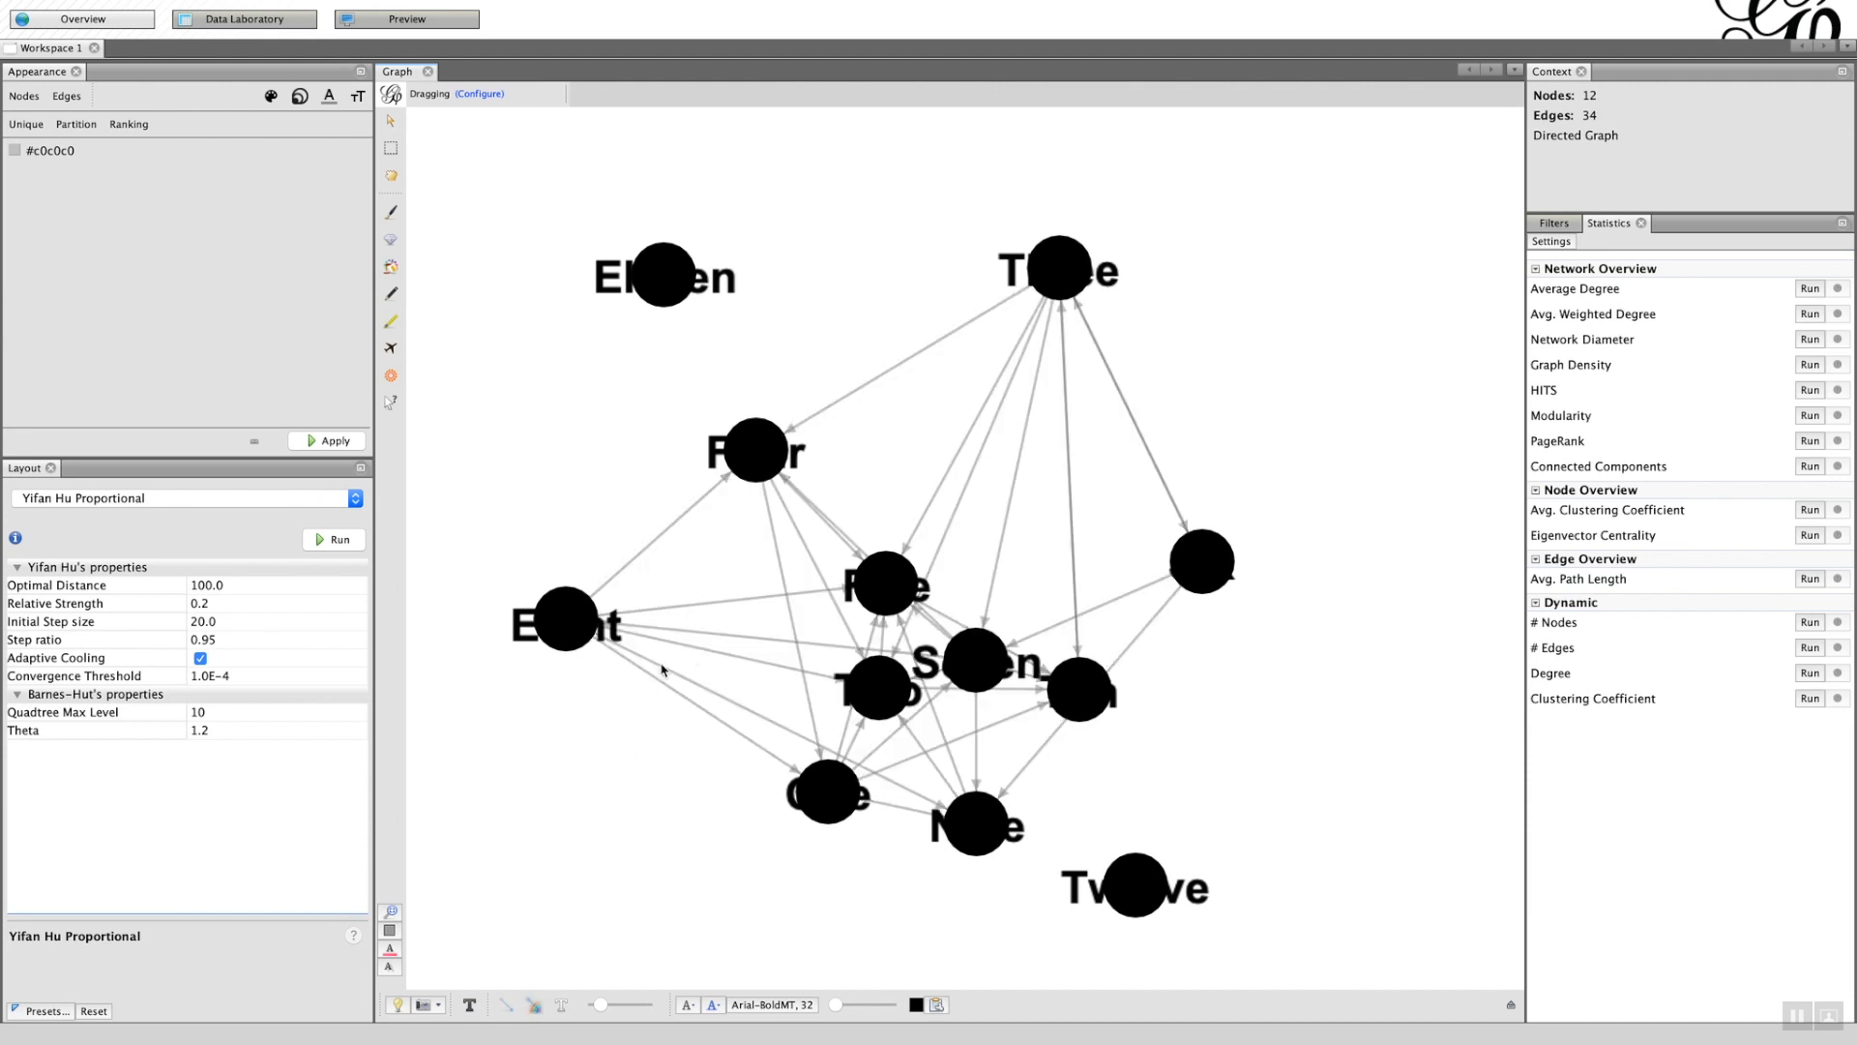
mouse_move(737, 676)
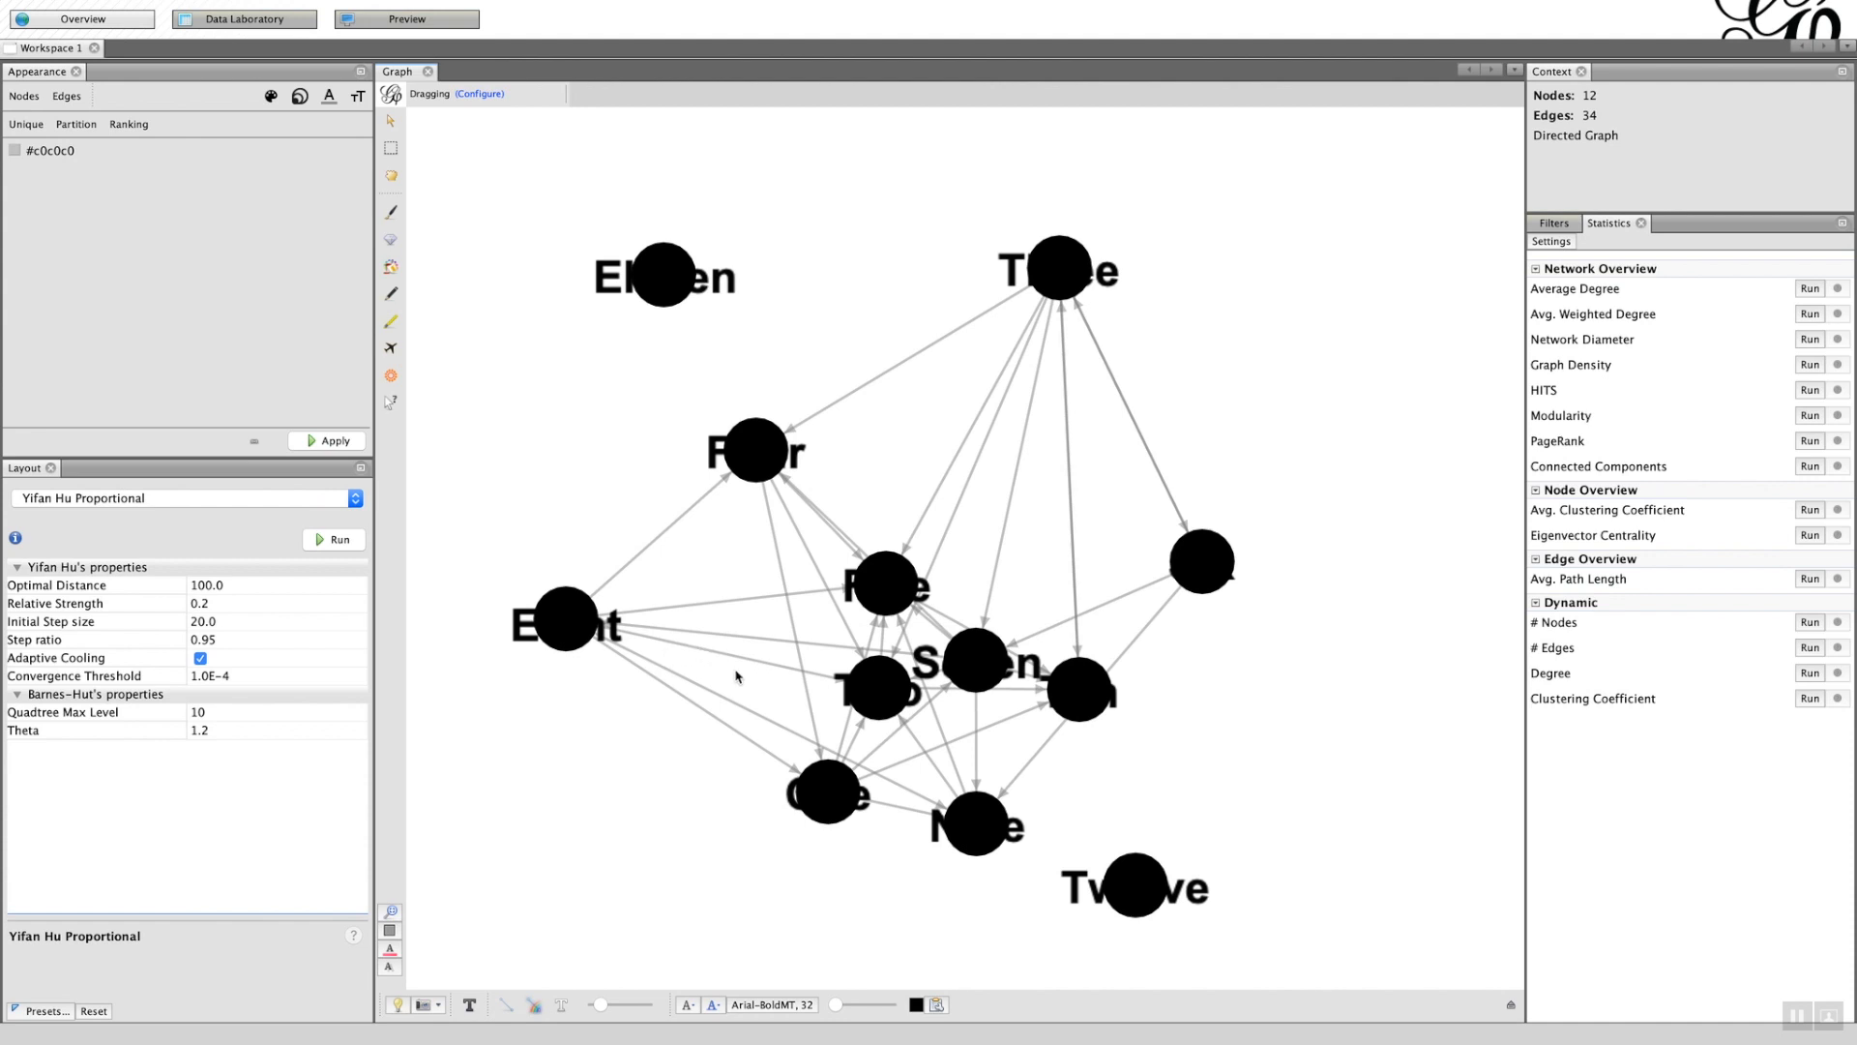
mouse_move(557, 1001)
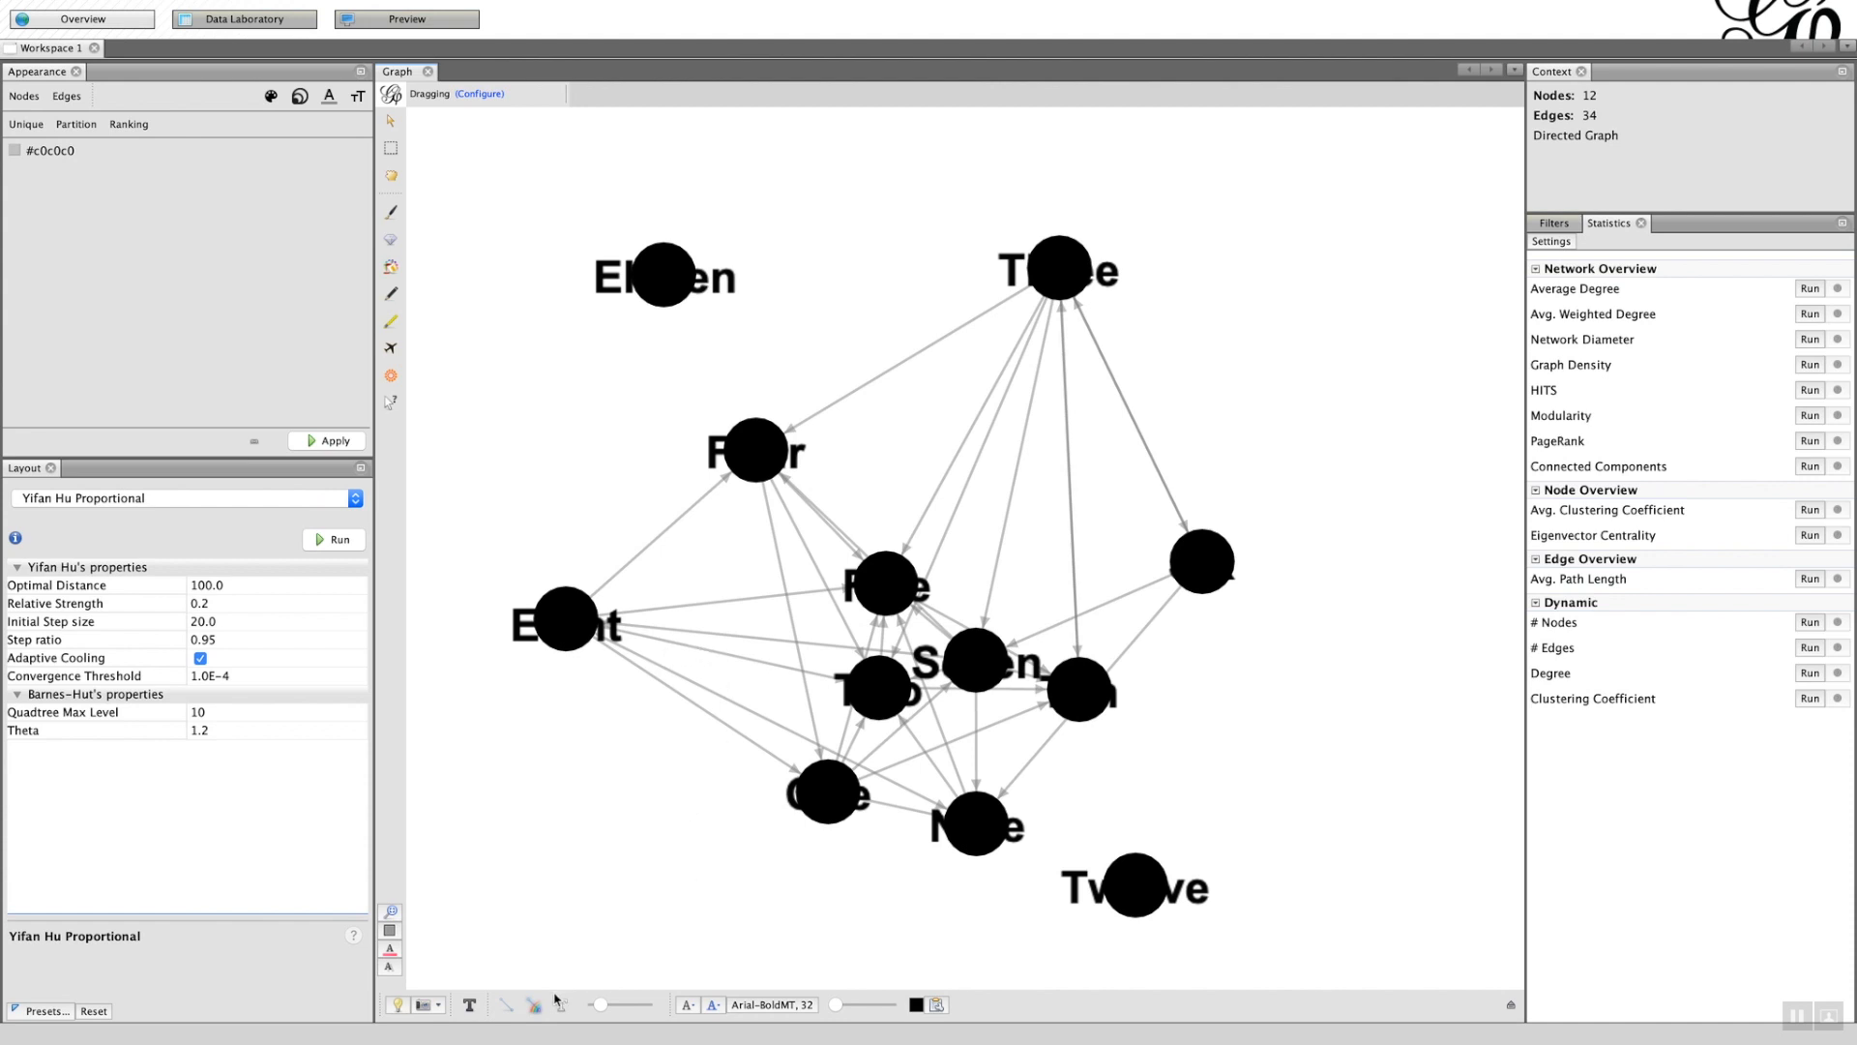
mouse_move(538, 1011)
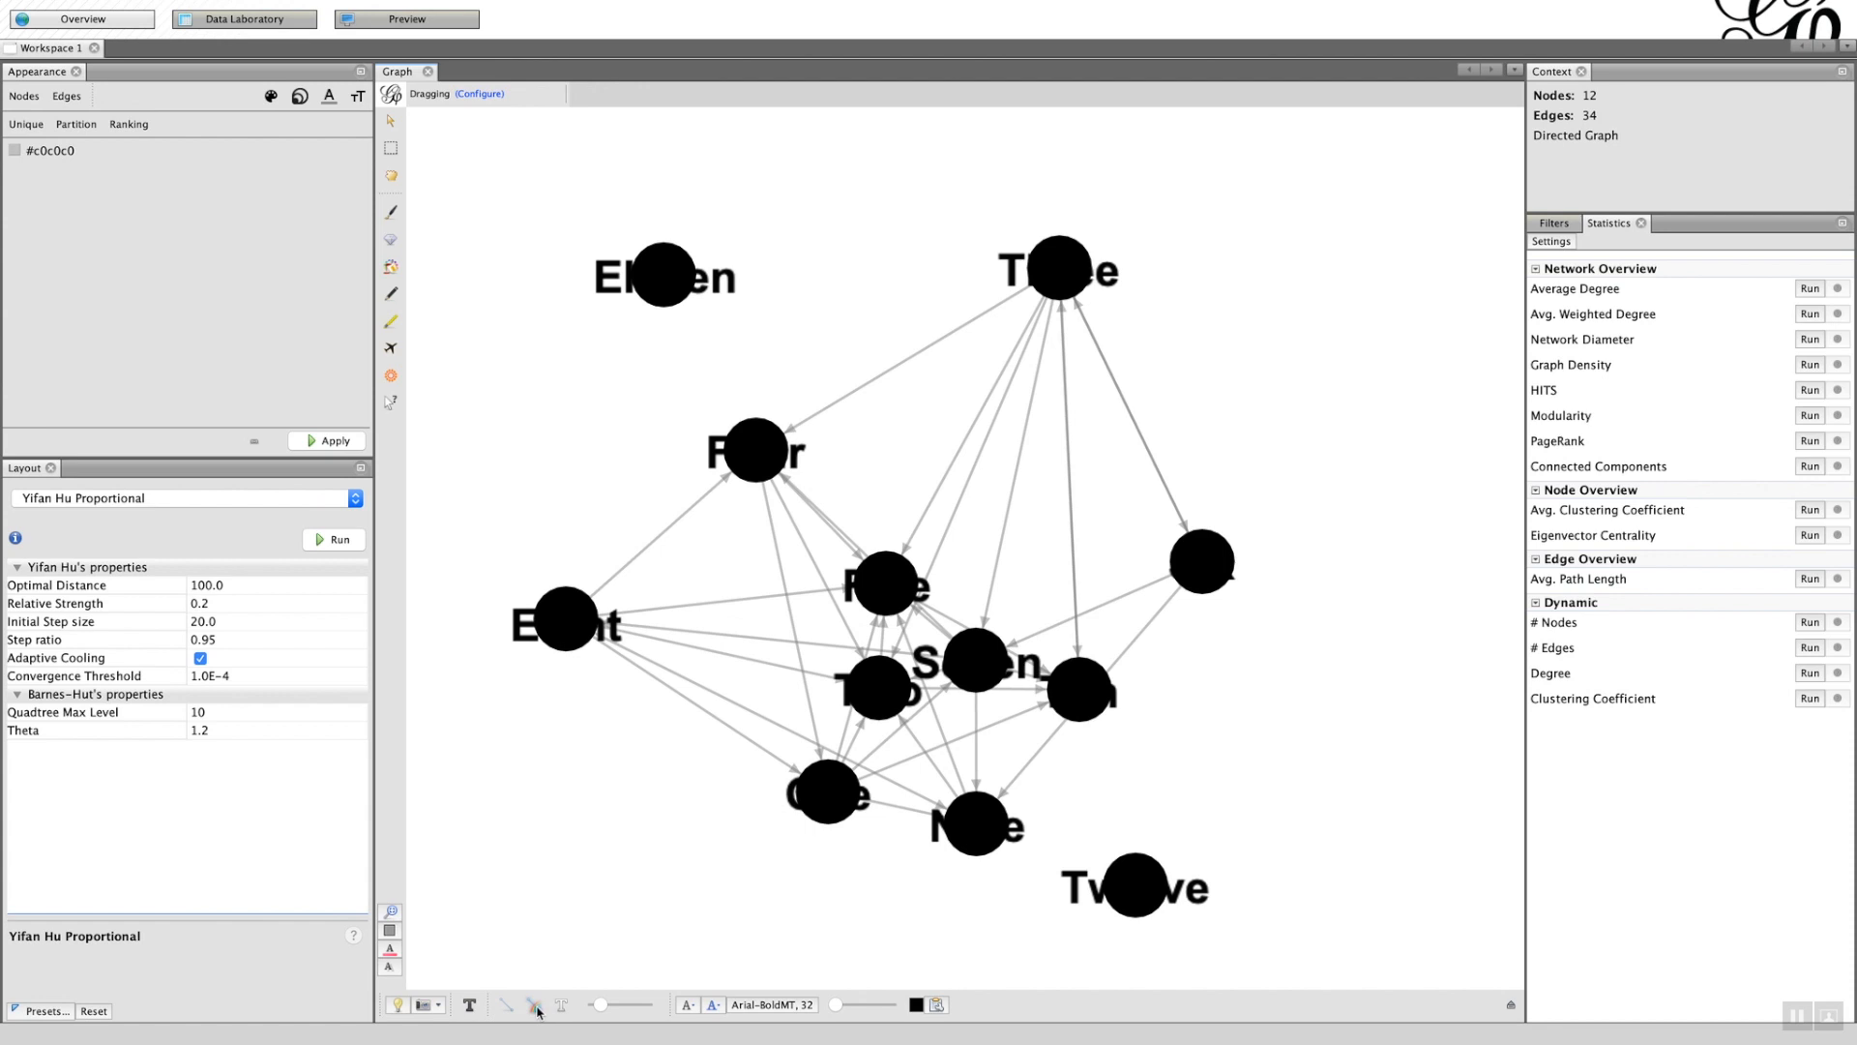
mouse_move(535, 1004)
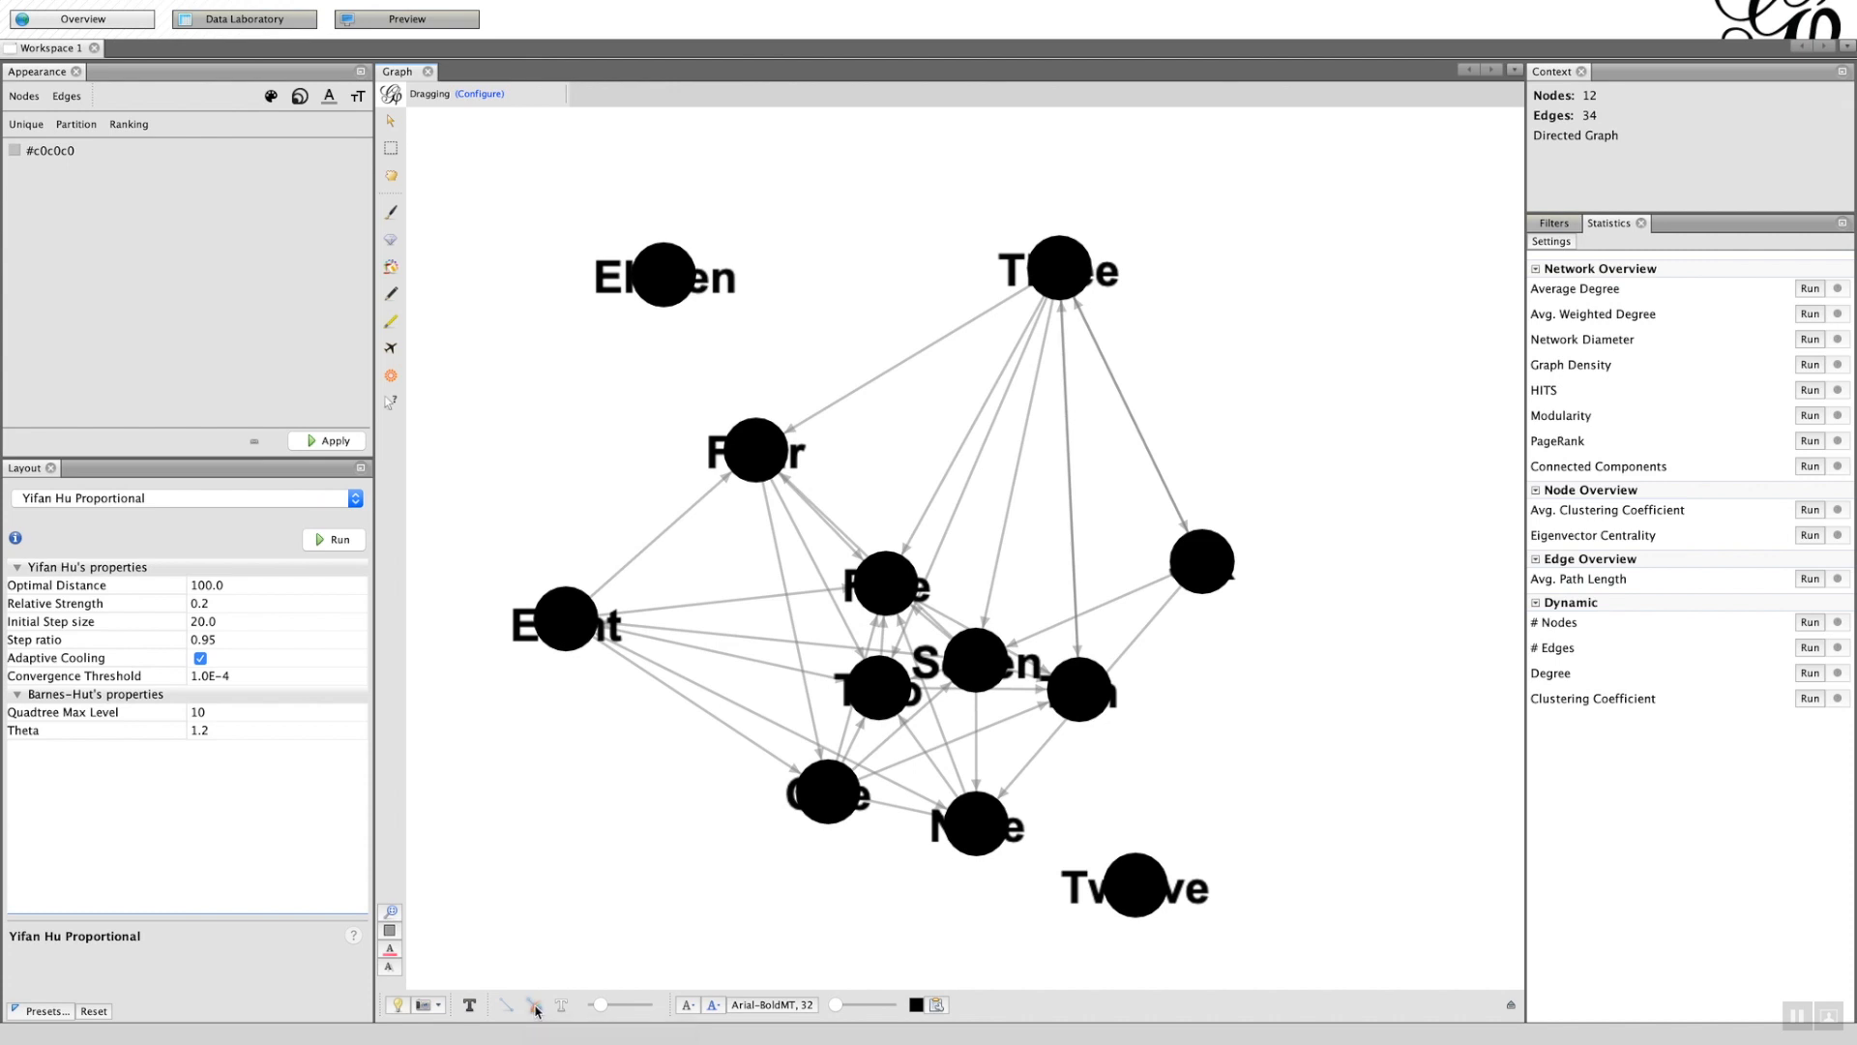
mouse_move(534, 1004)
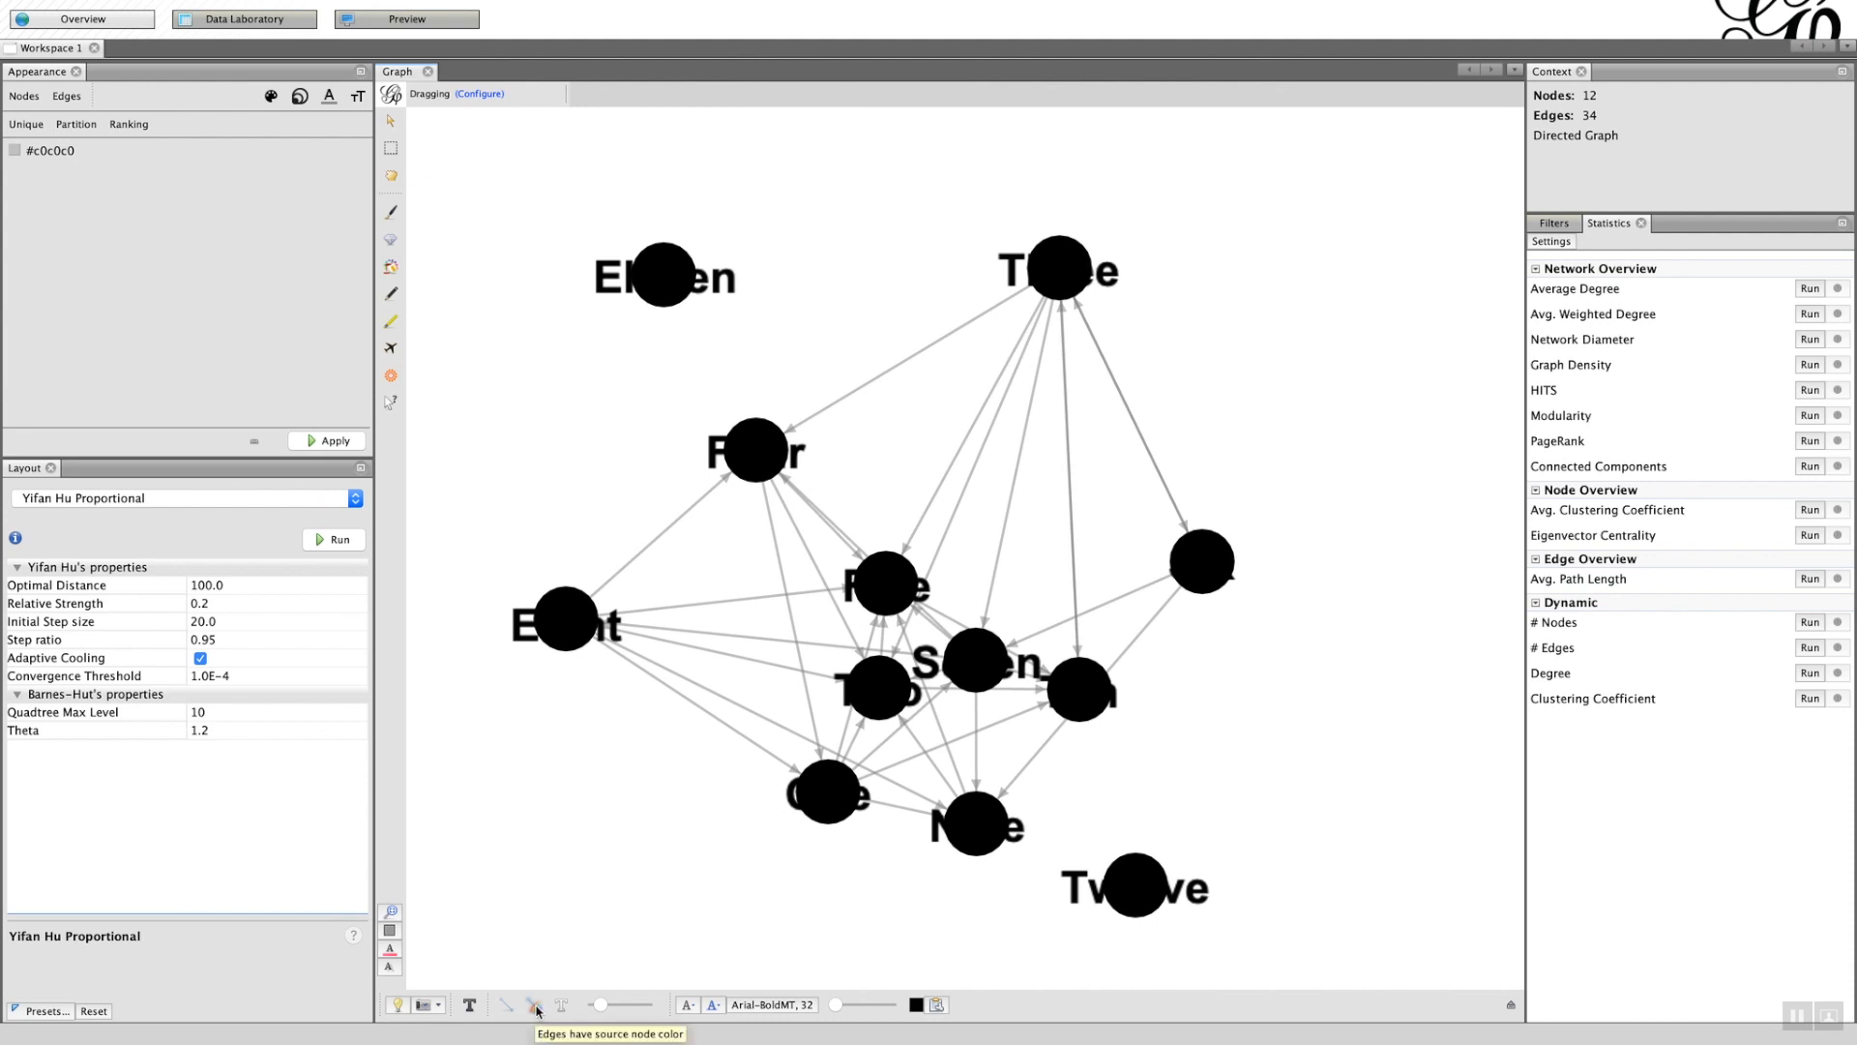
- Switch to Excel and bring up the 'Gephi Edges a' sheet with source, target and label columns
left_click(1112, 1008)
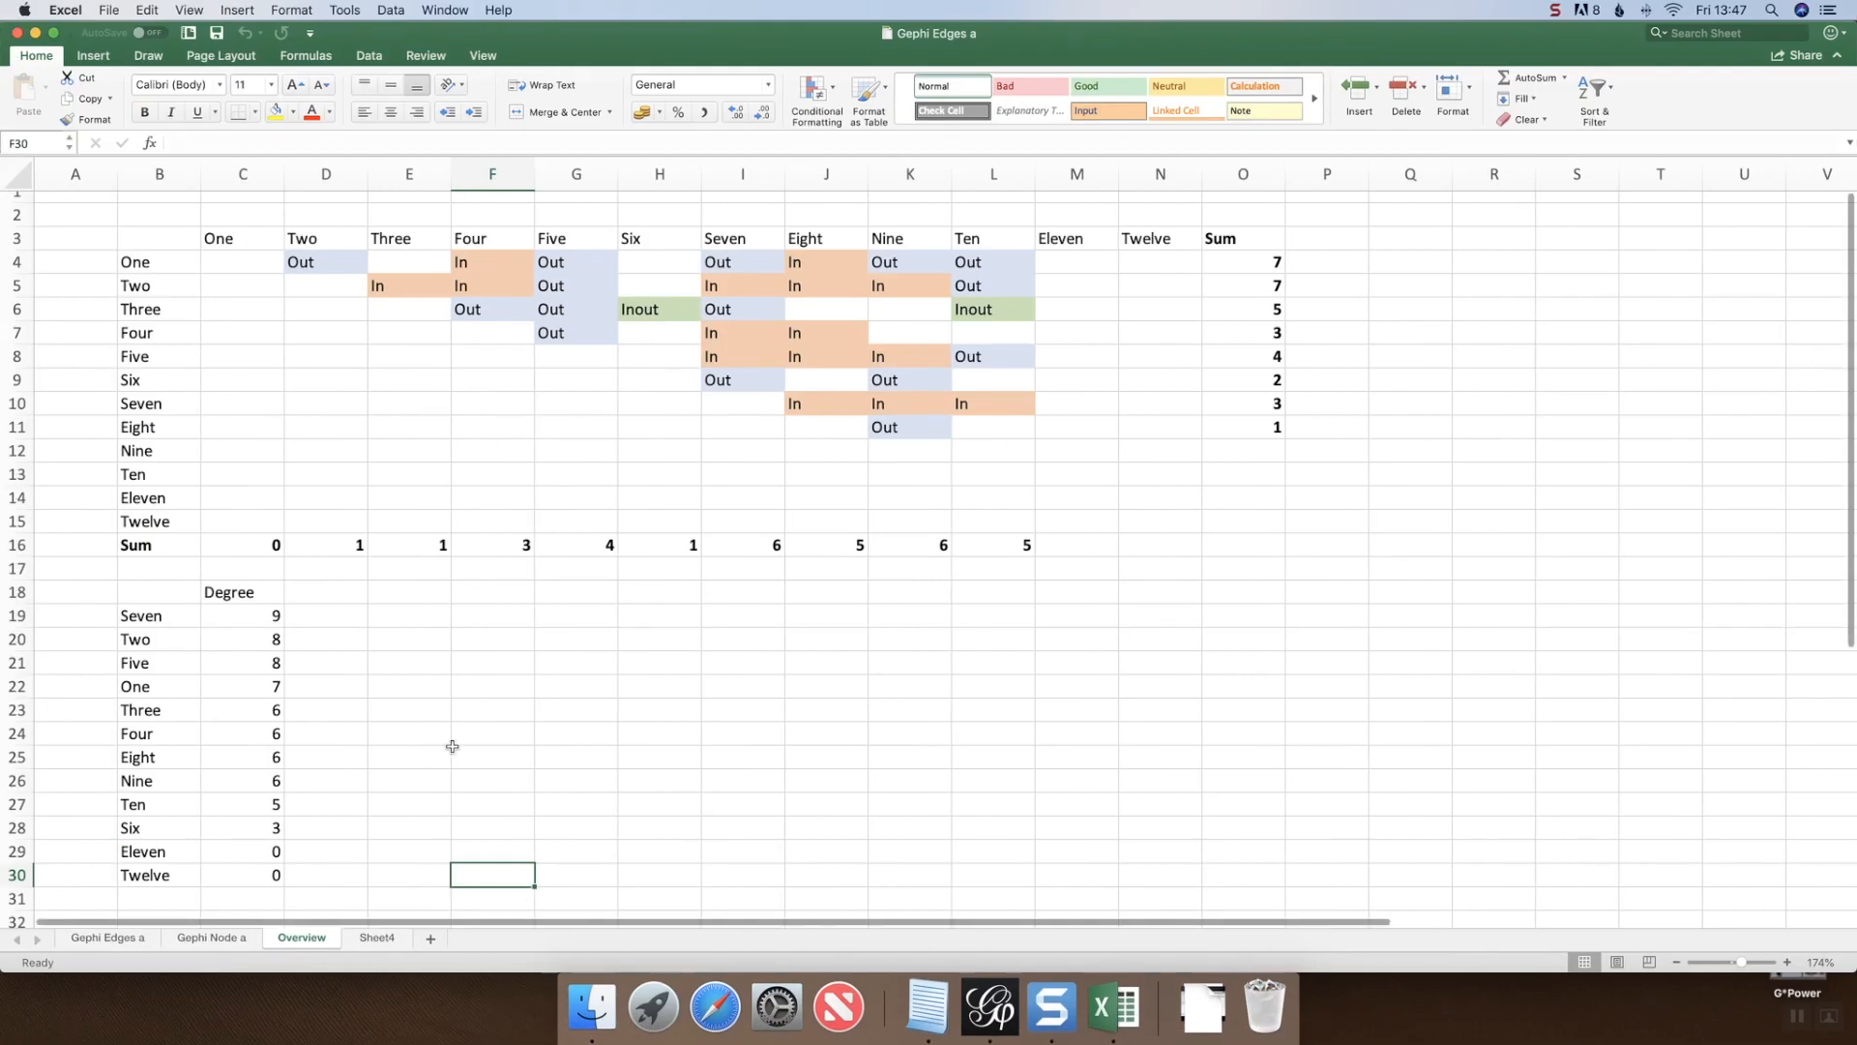
left_click(106, 938)
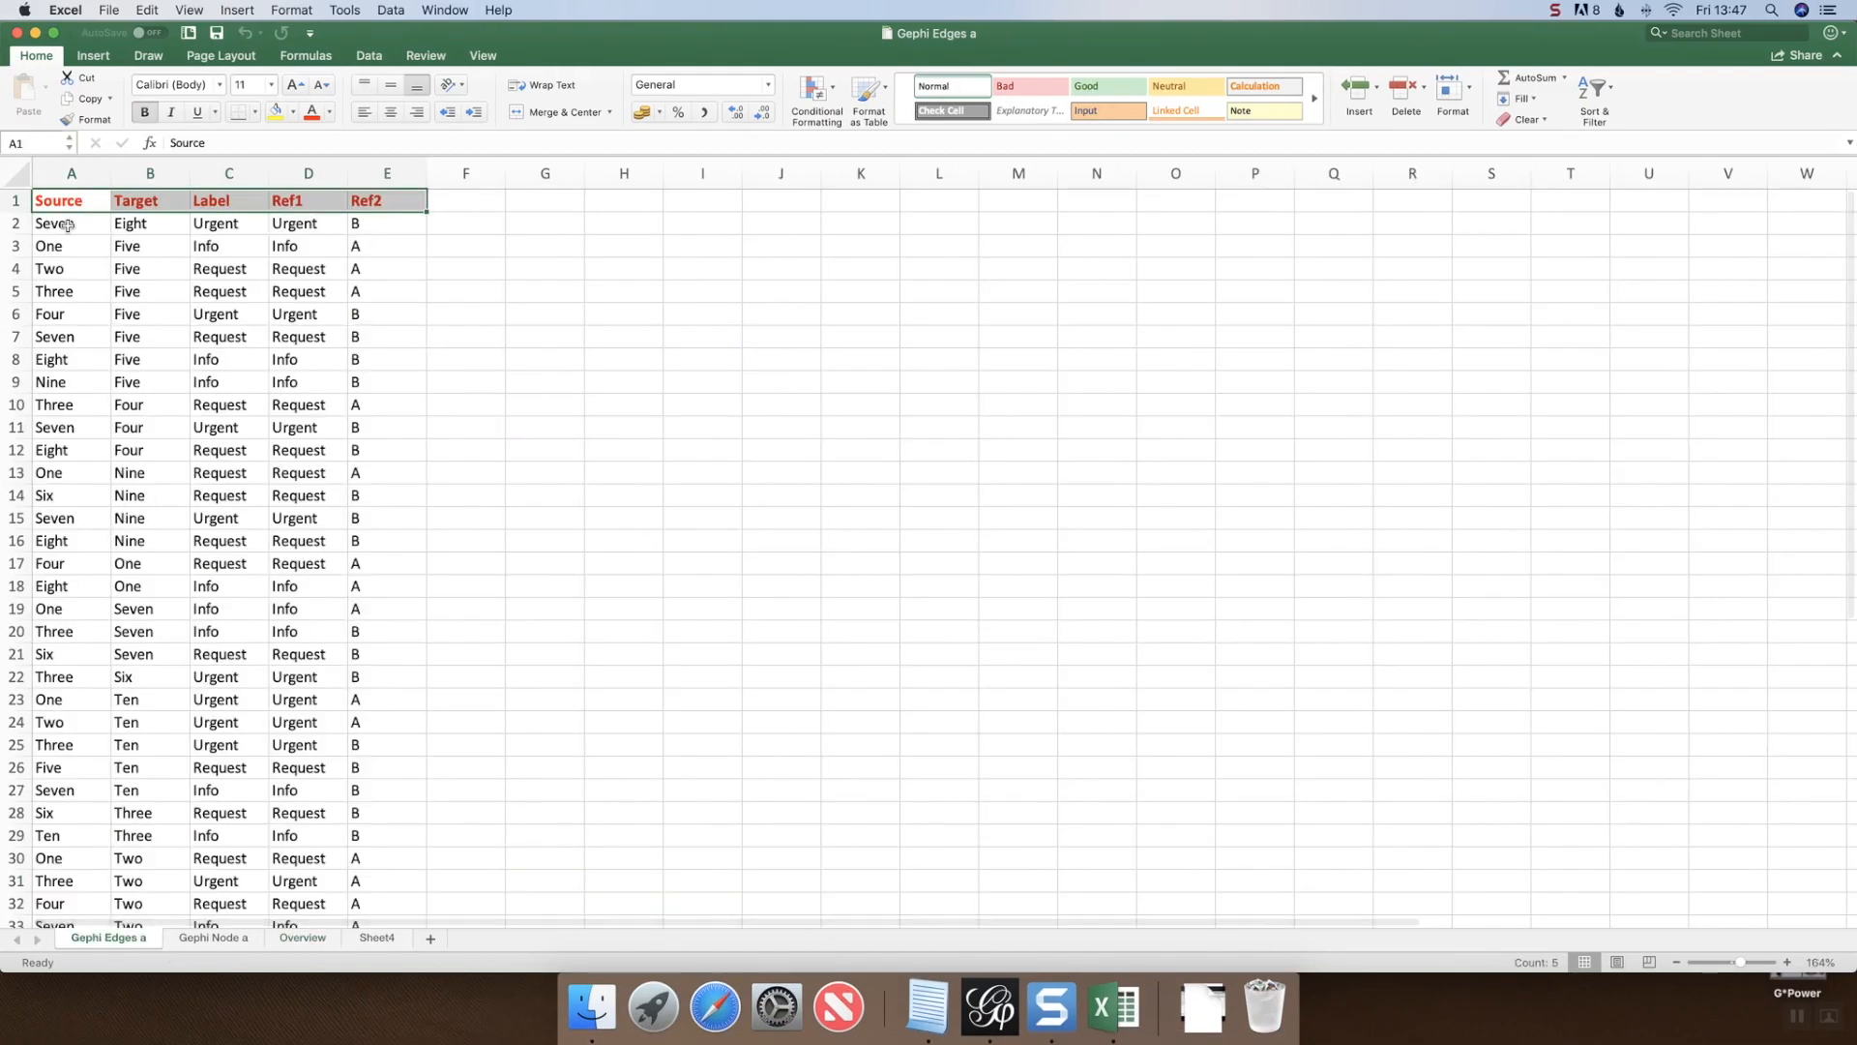
mouse_move(205, 358)
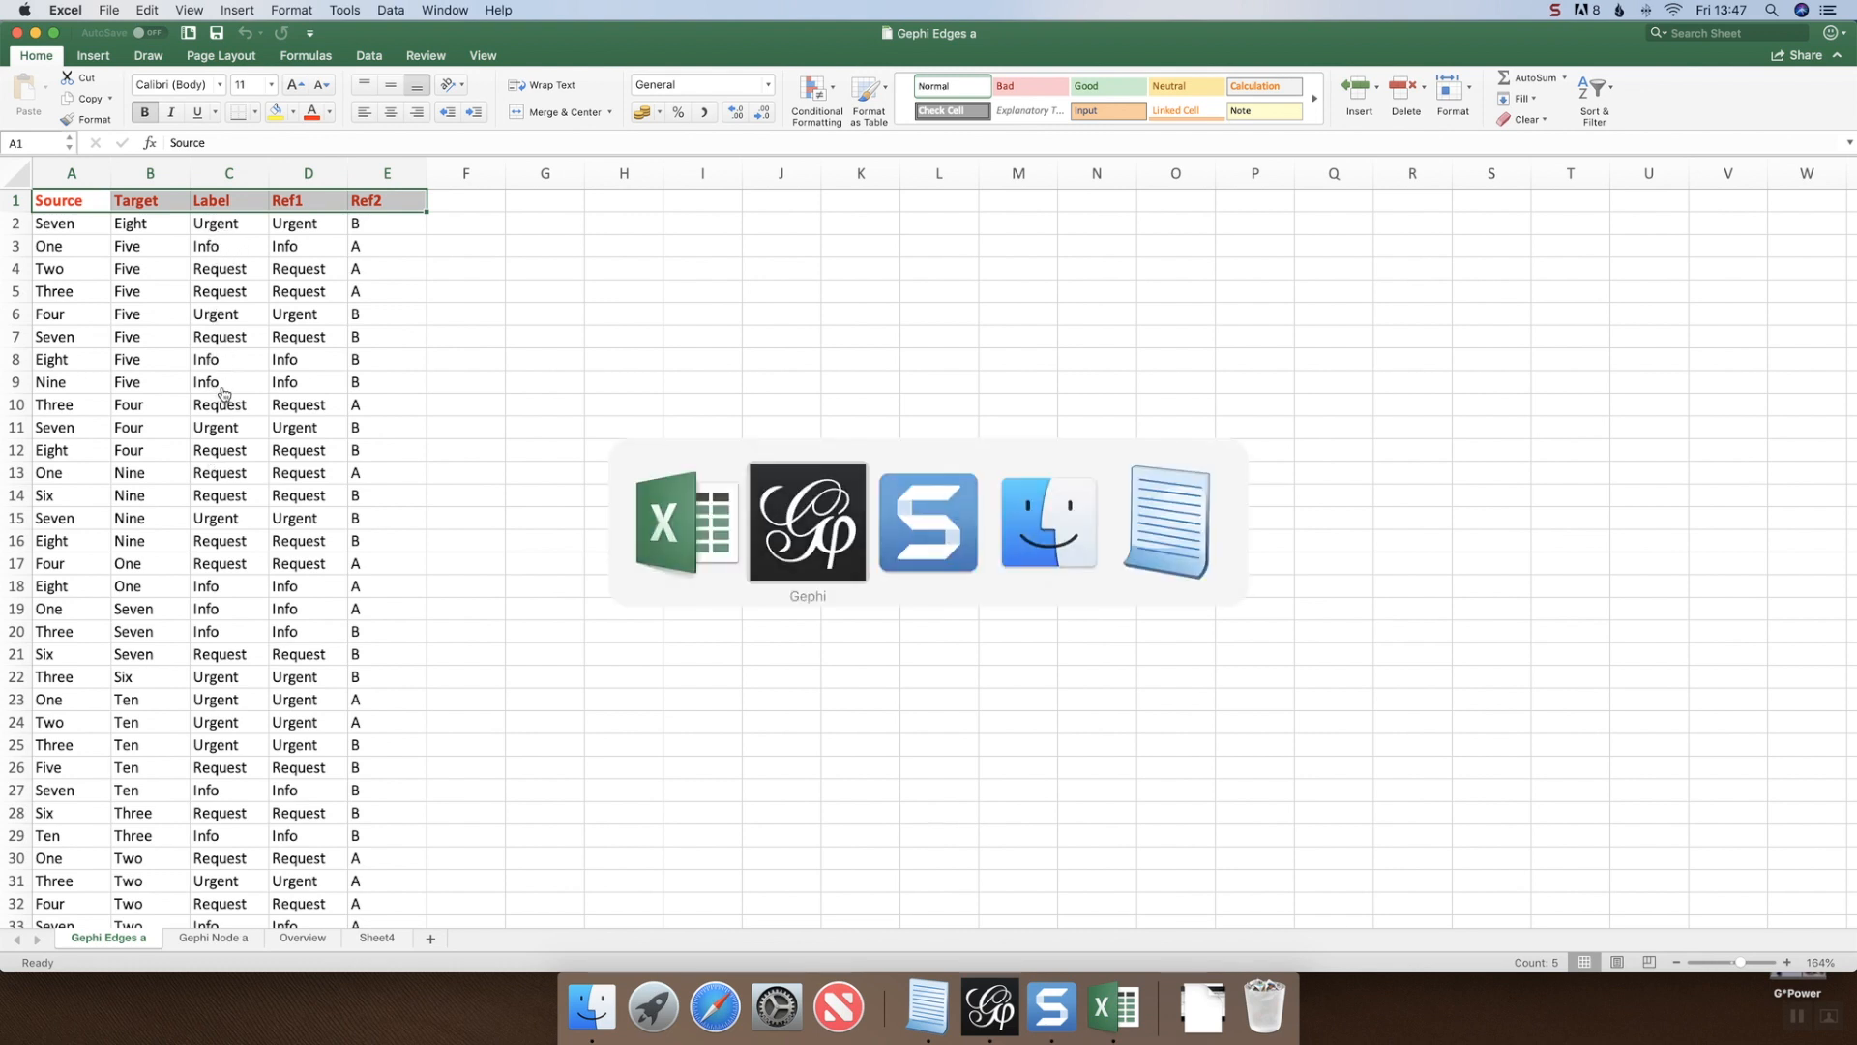
left_click(806, 522)
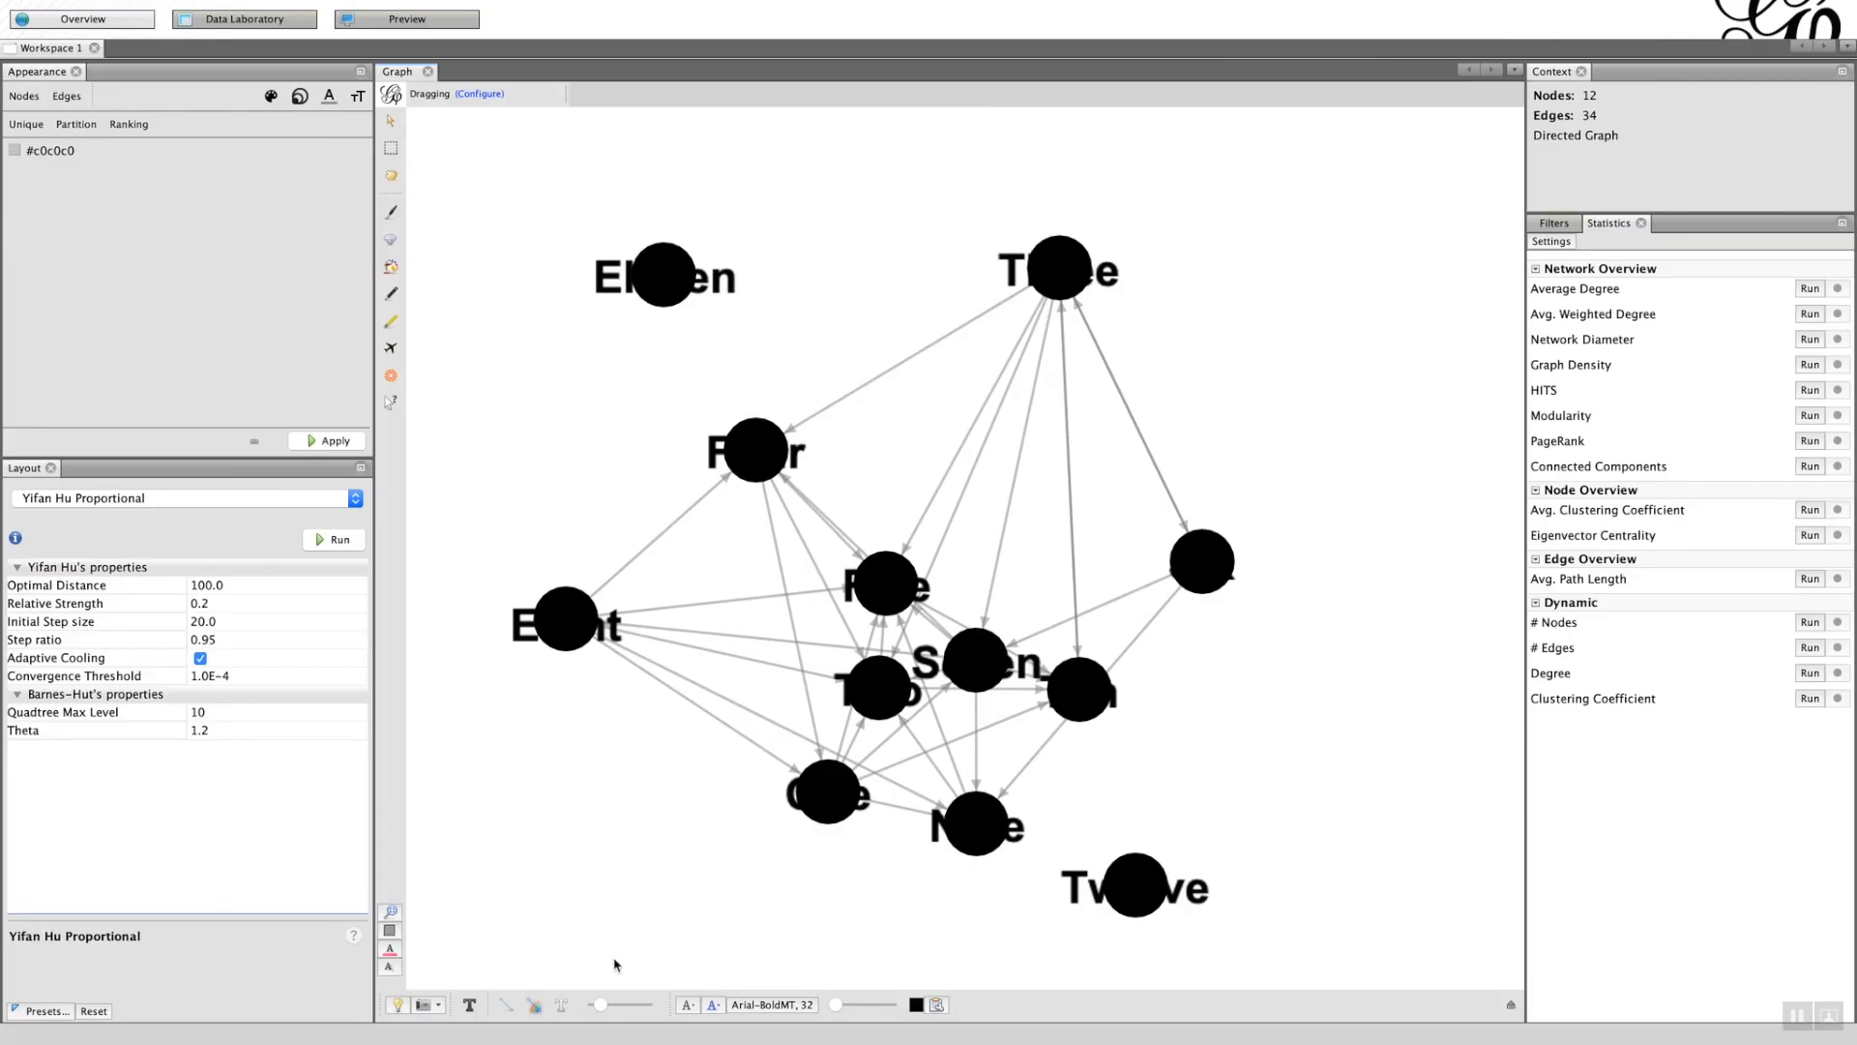
mouse_move(811, 582)
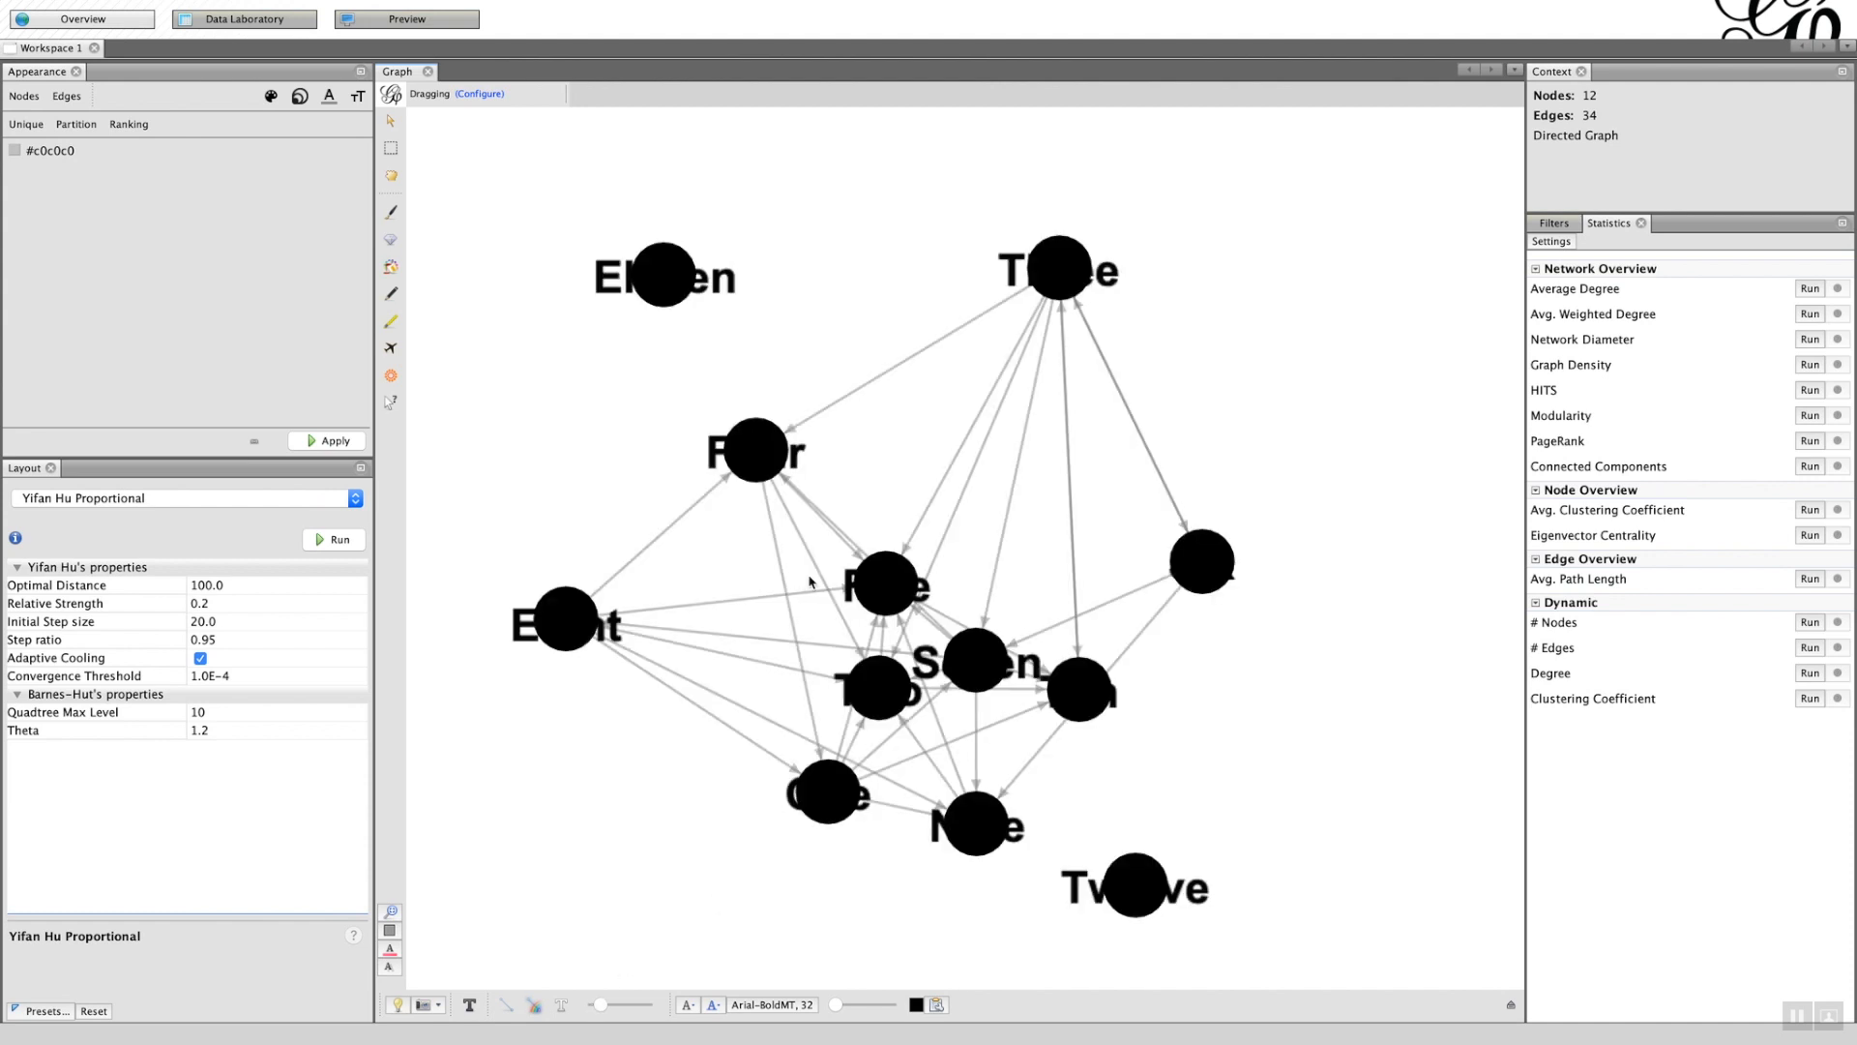
mouse_move(564, 1009)
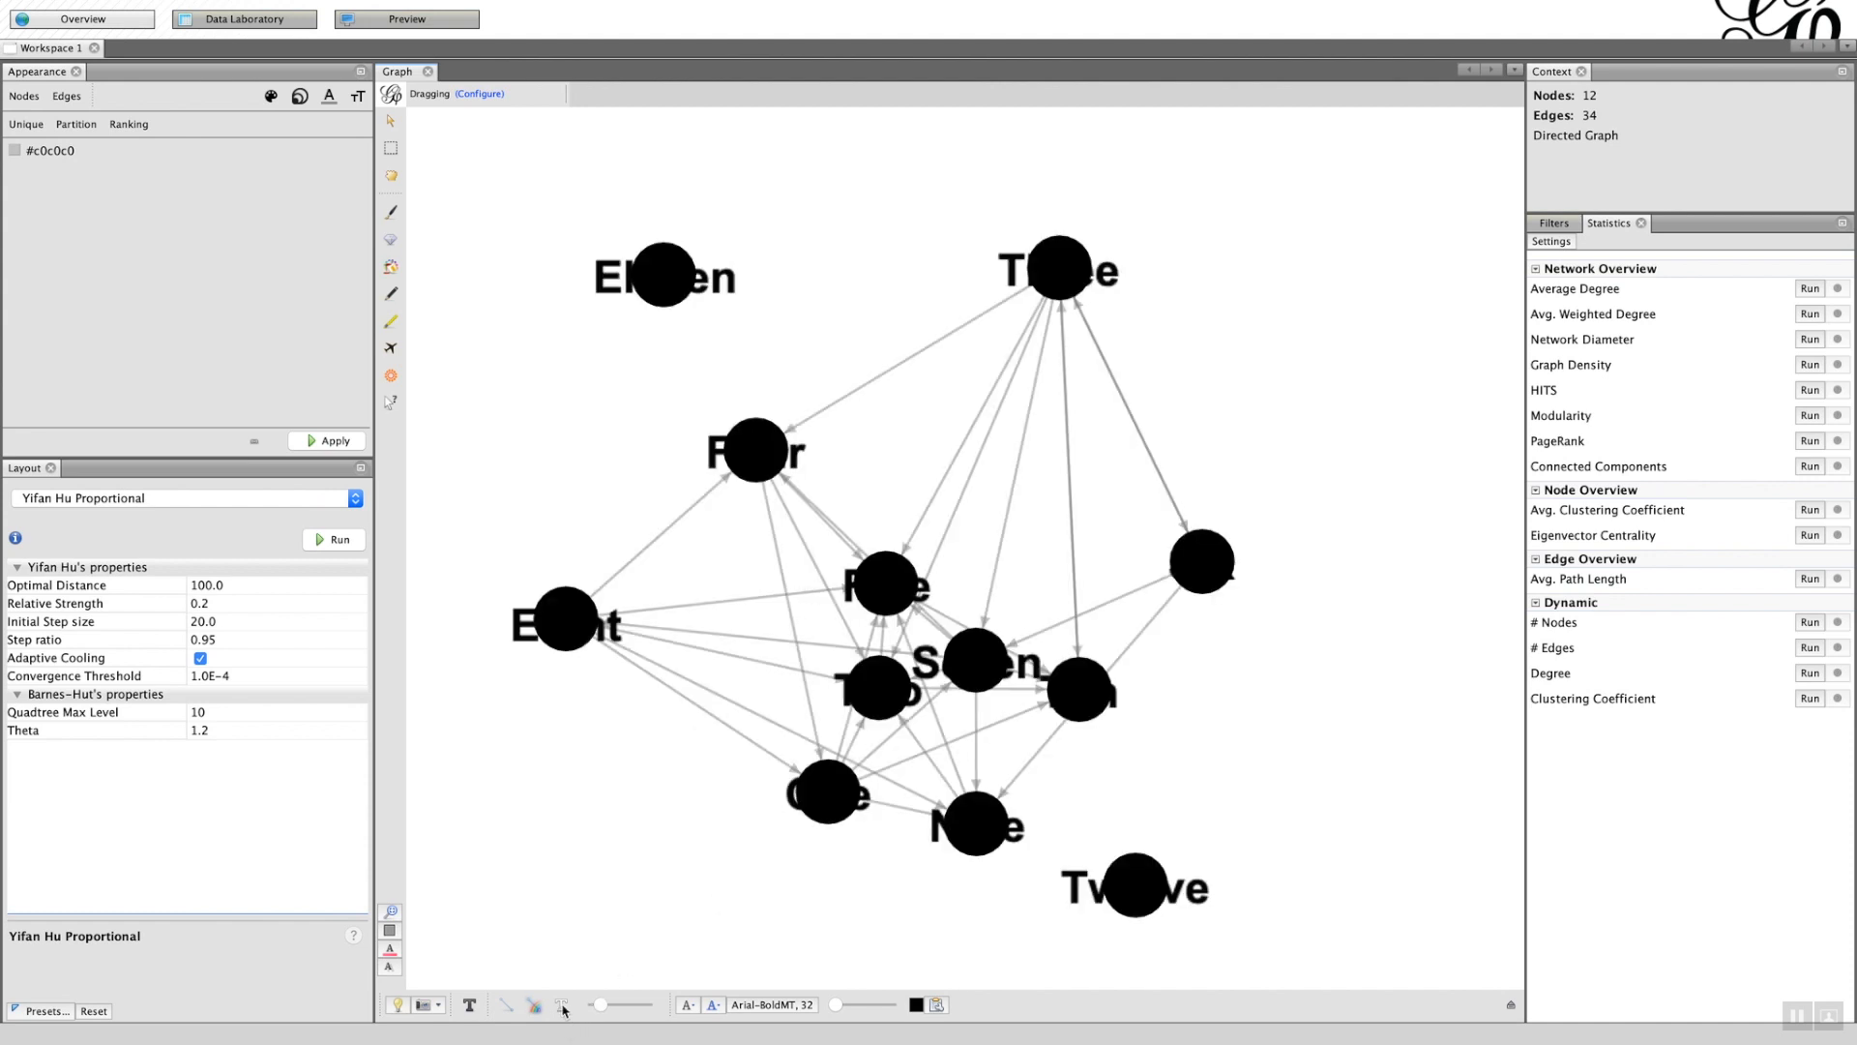
mouse_move(561, 1004)
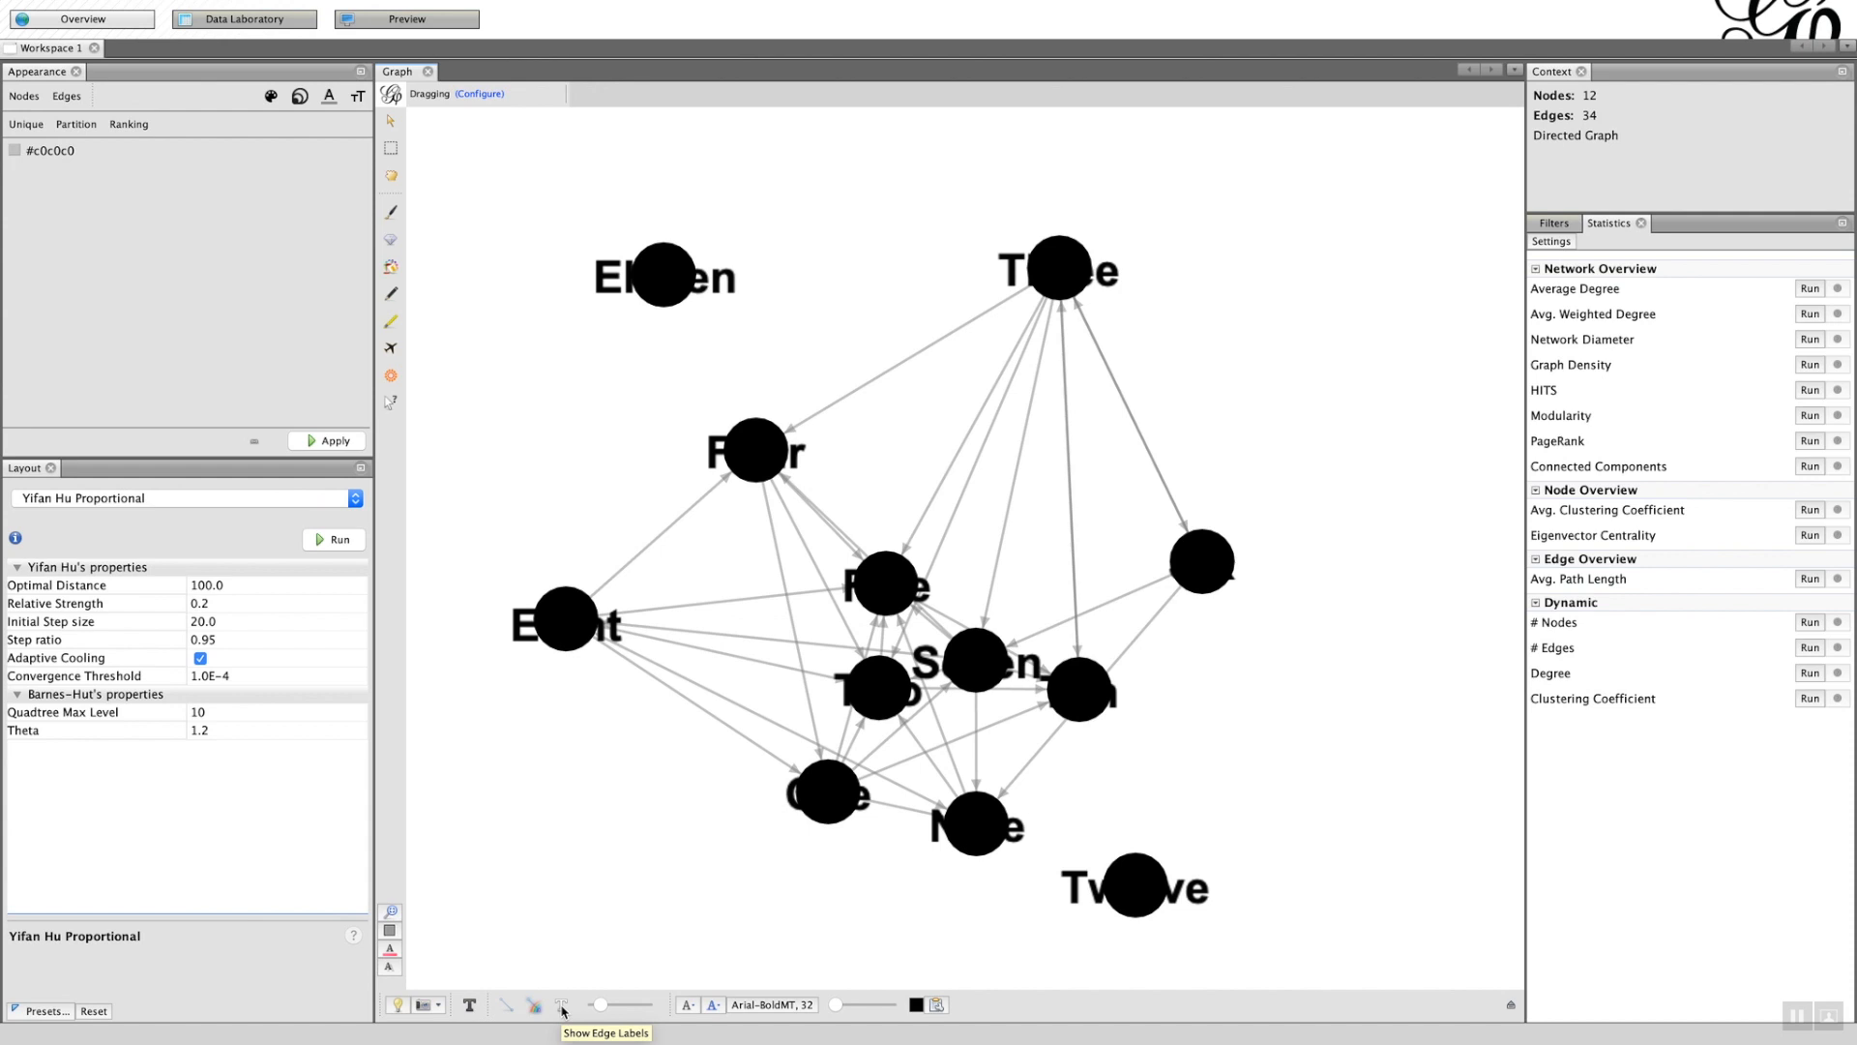
left_click(561, 1004)
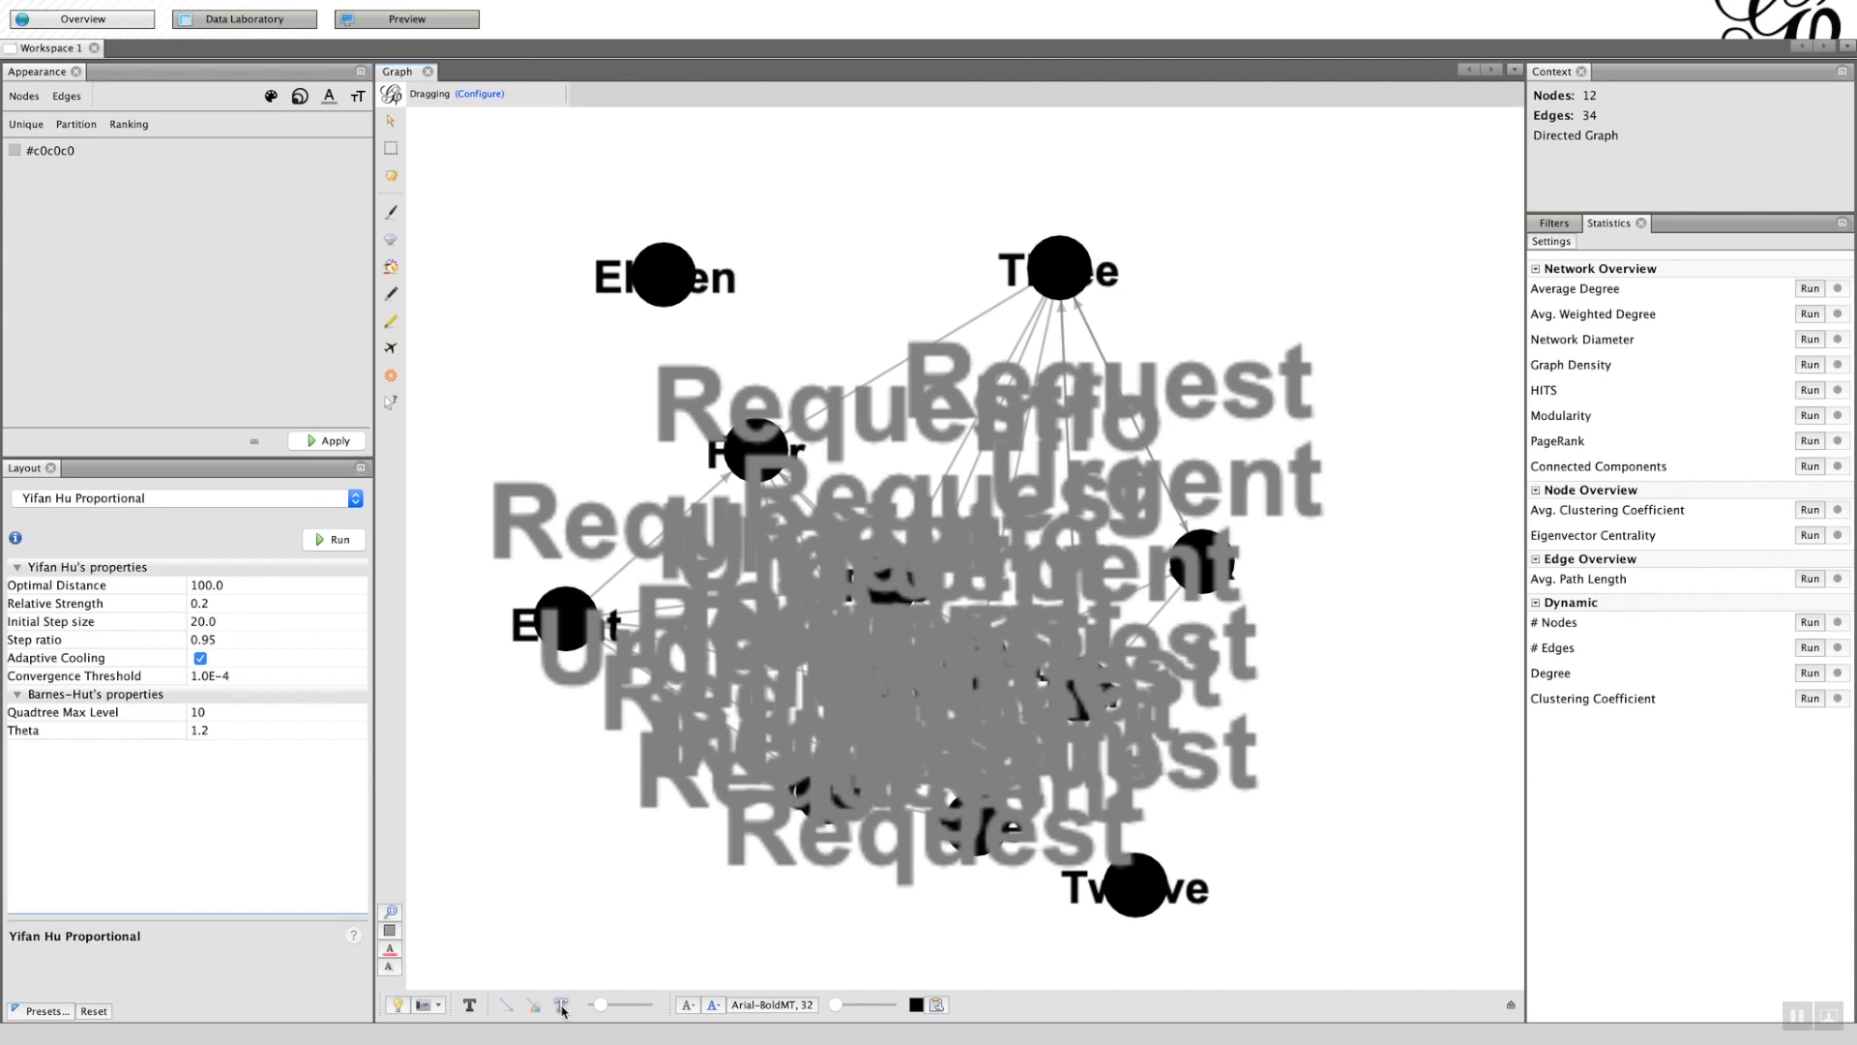
mouse_move(681, 1022)
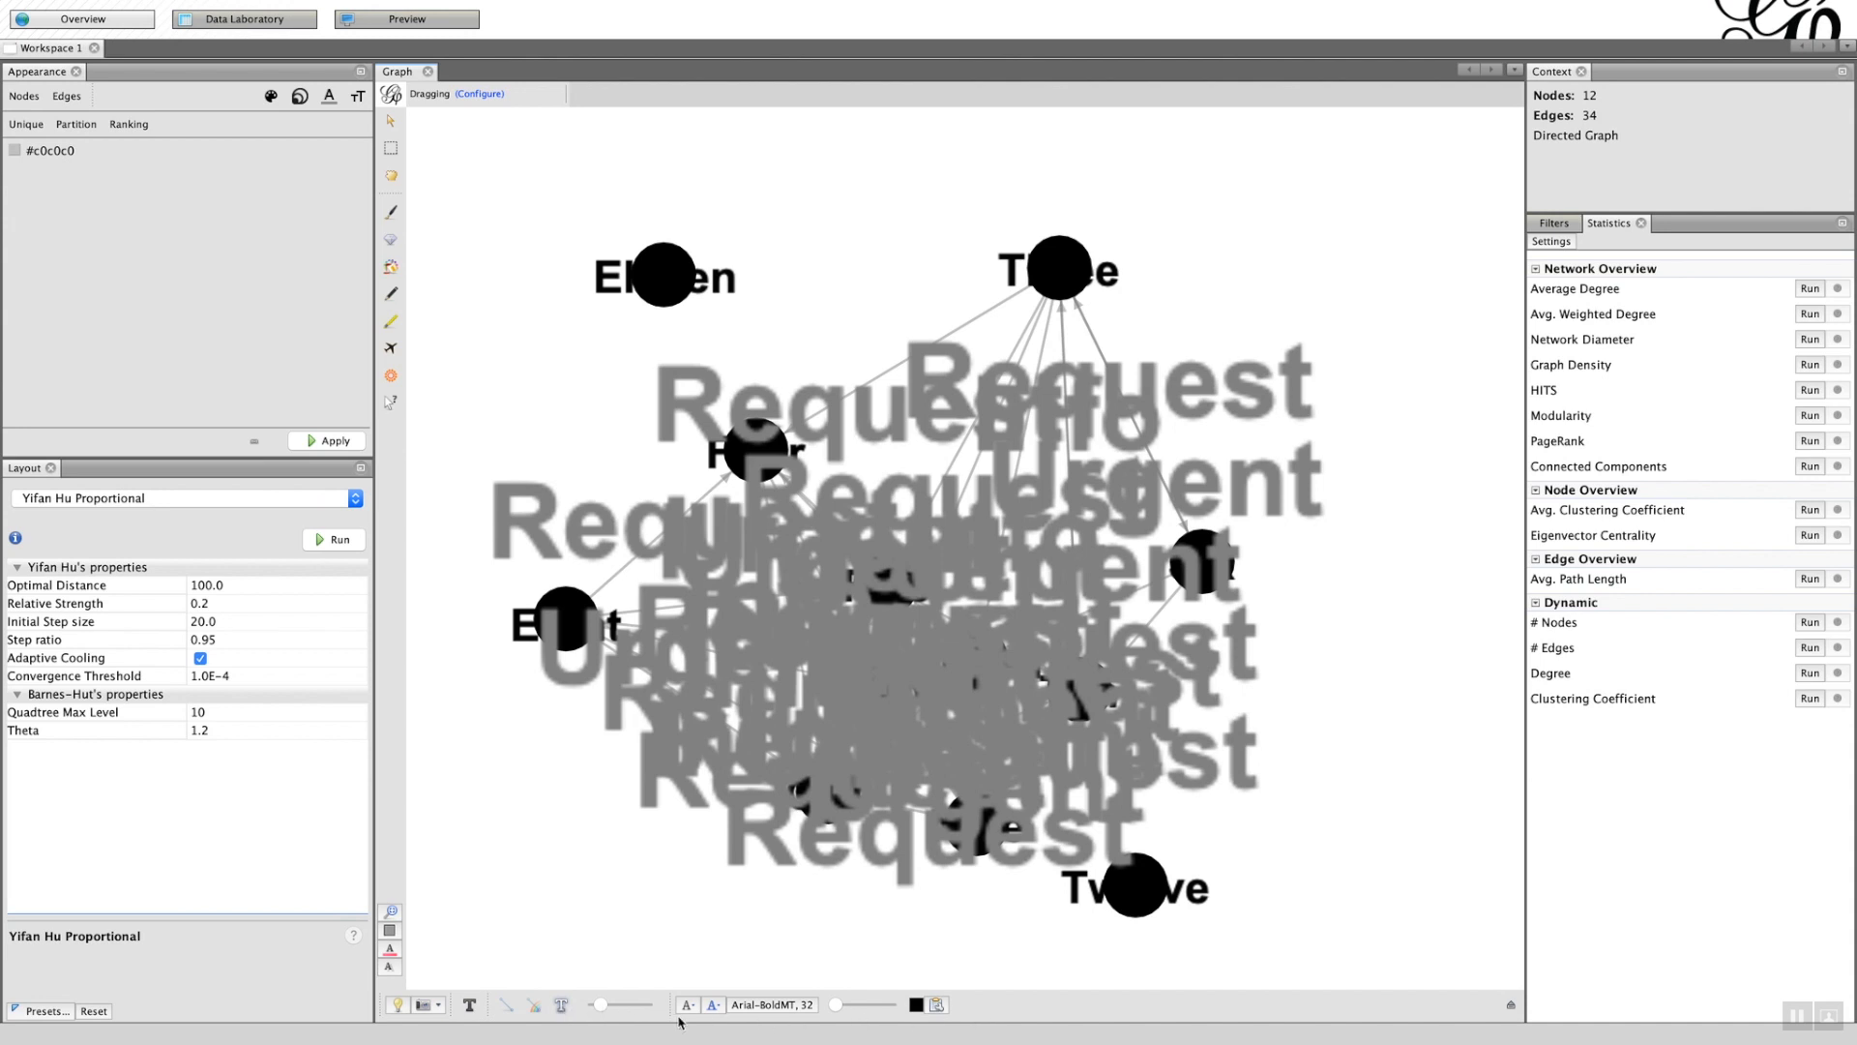
mouse_move(622, 999)
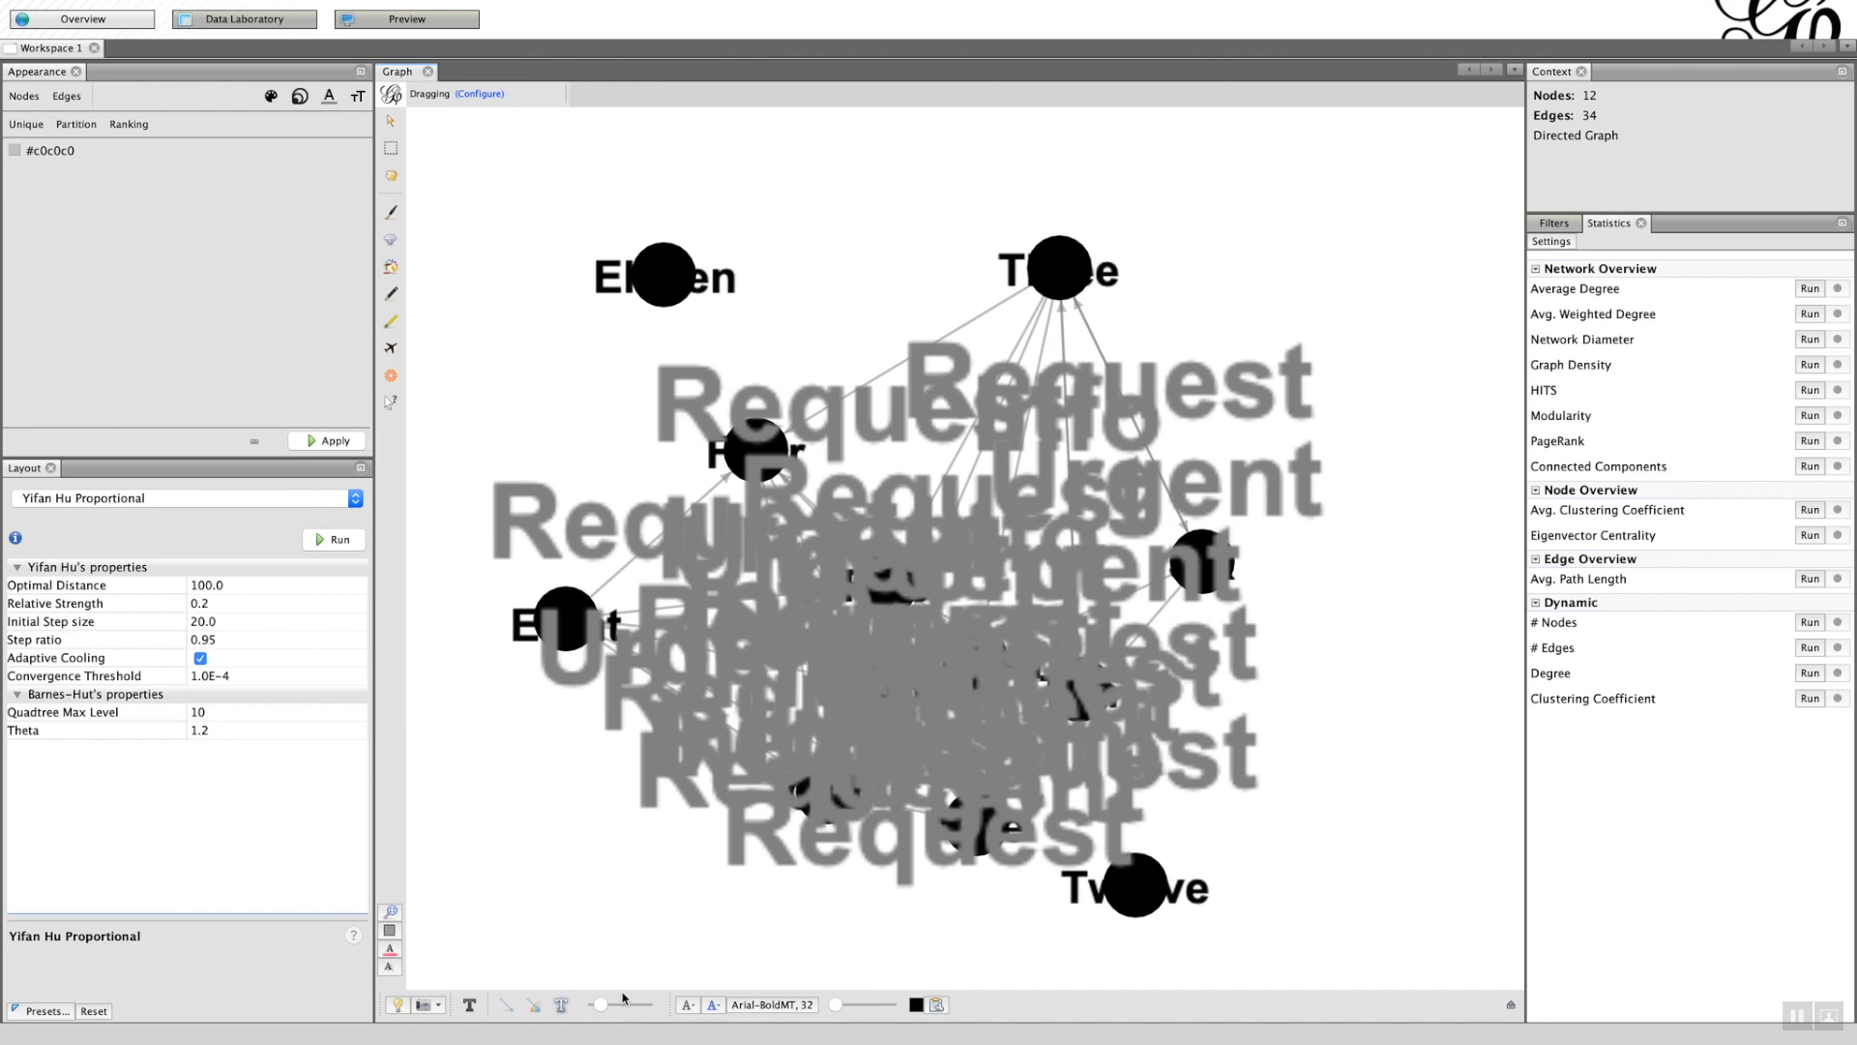
mouse_move(864, 447)
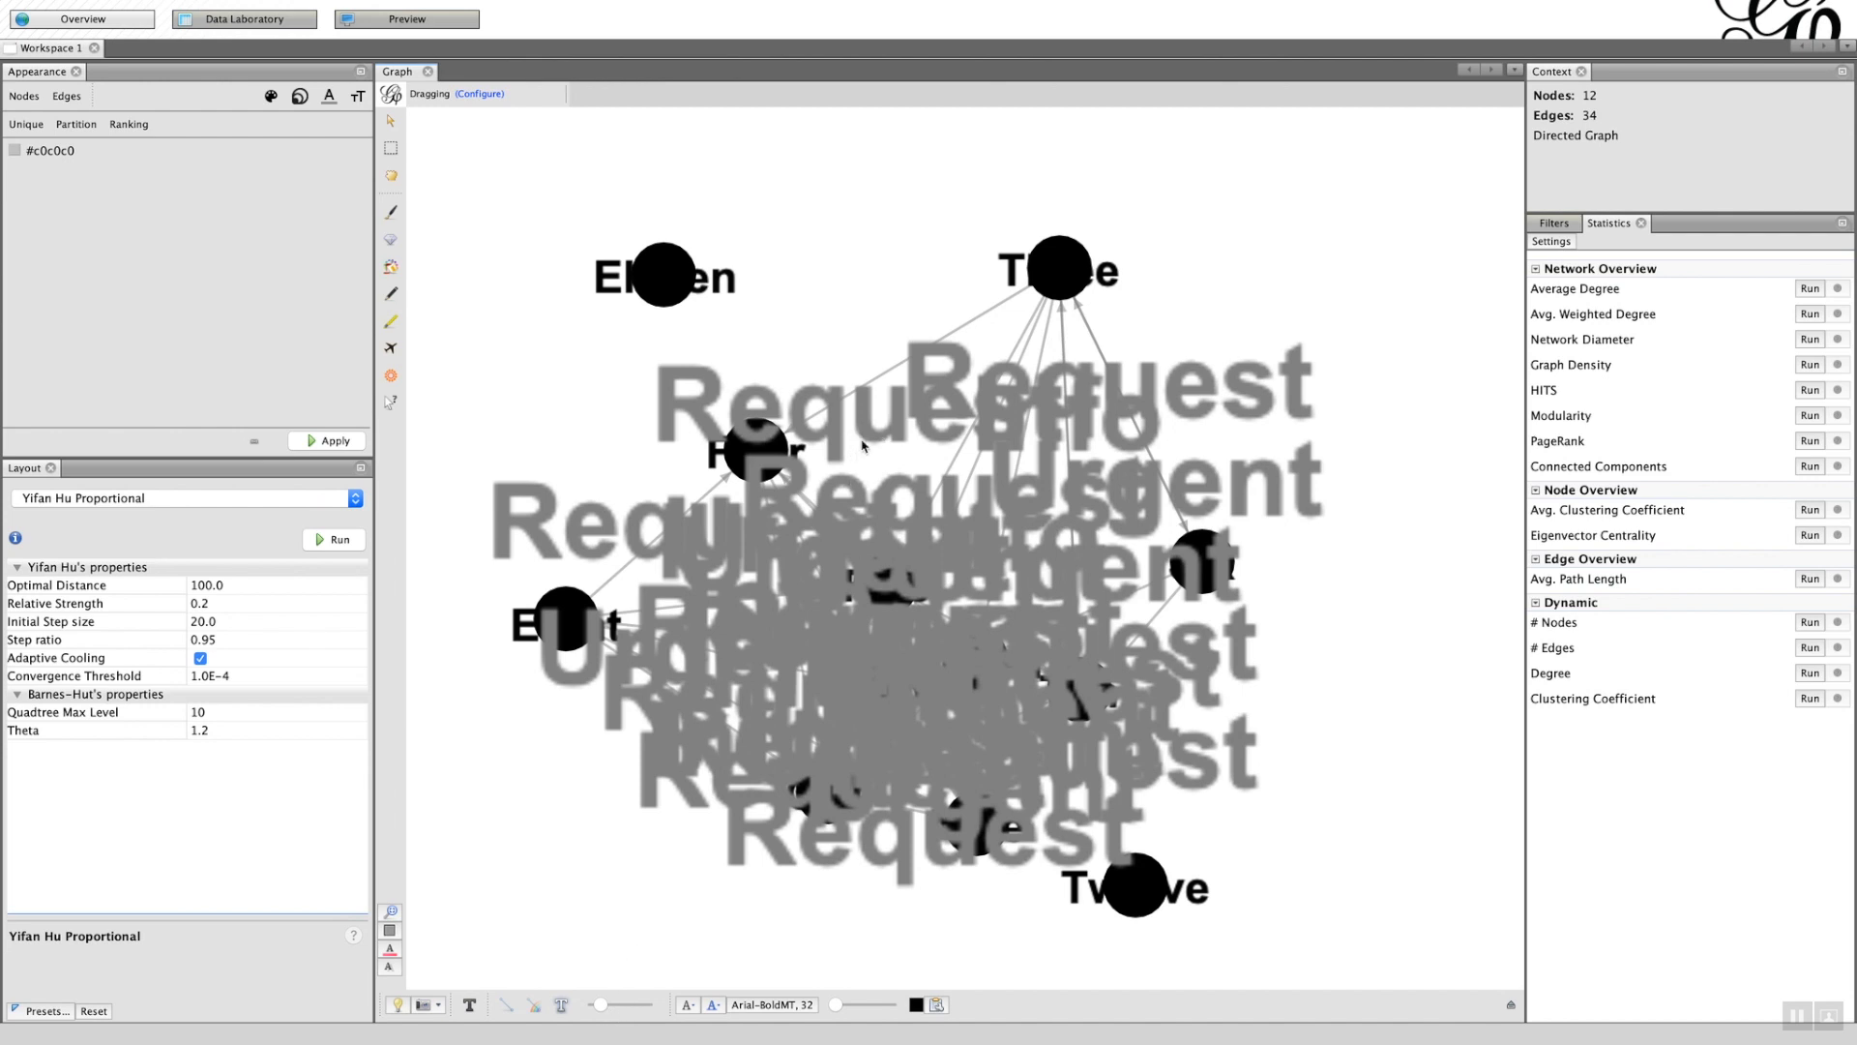
mouse_move(859, 432)
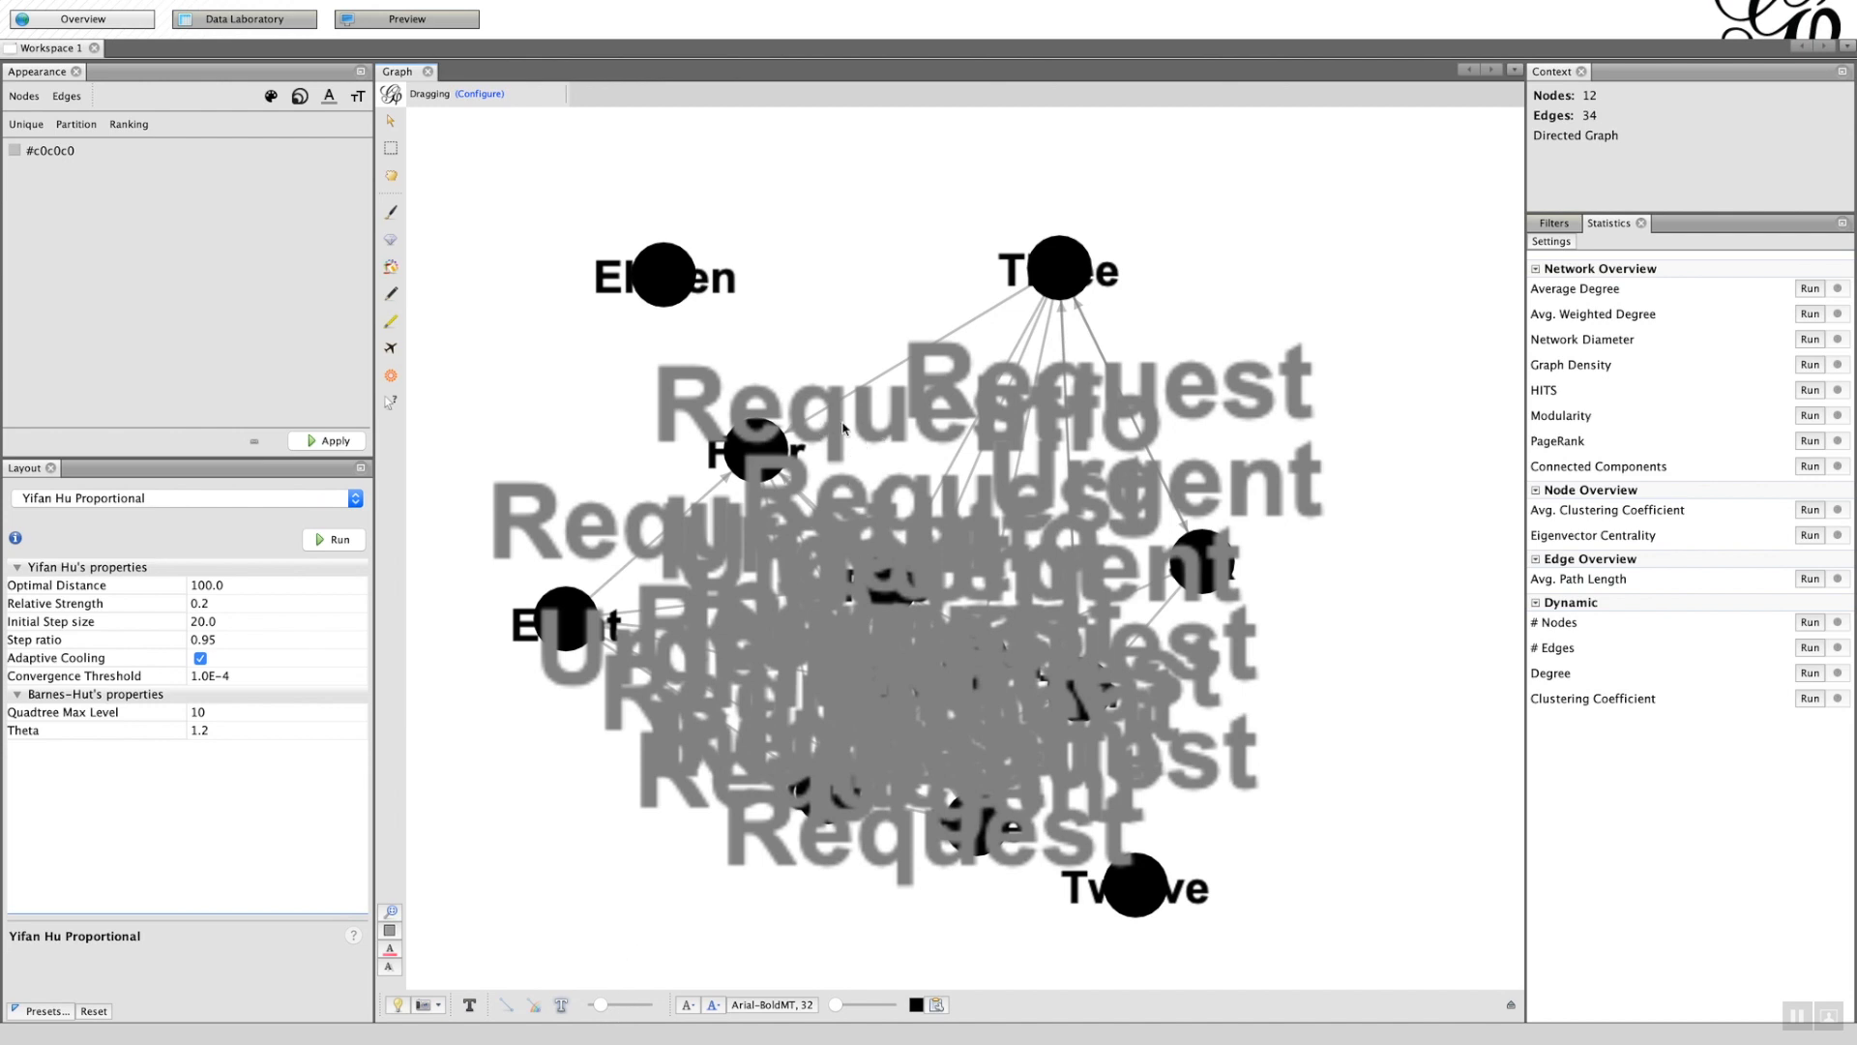
mouse_move(764, 612)
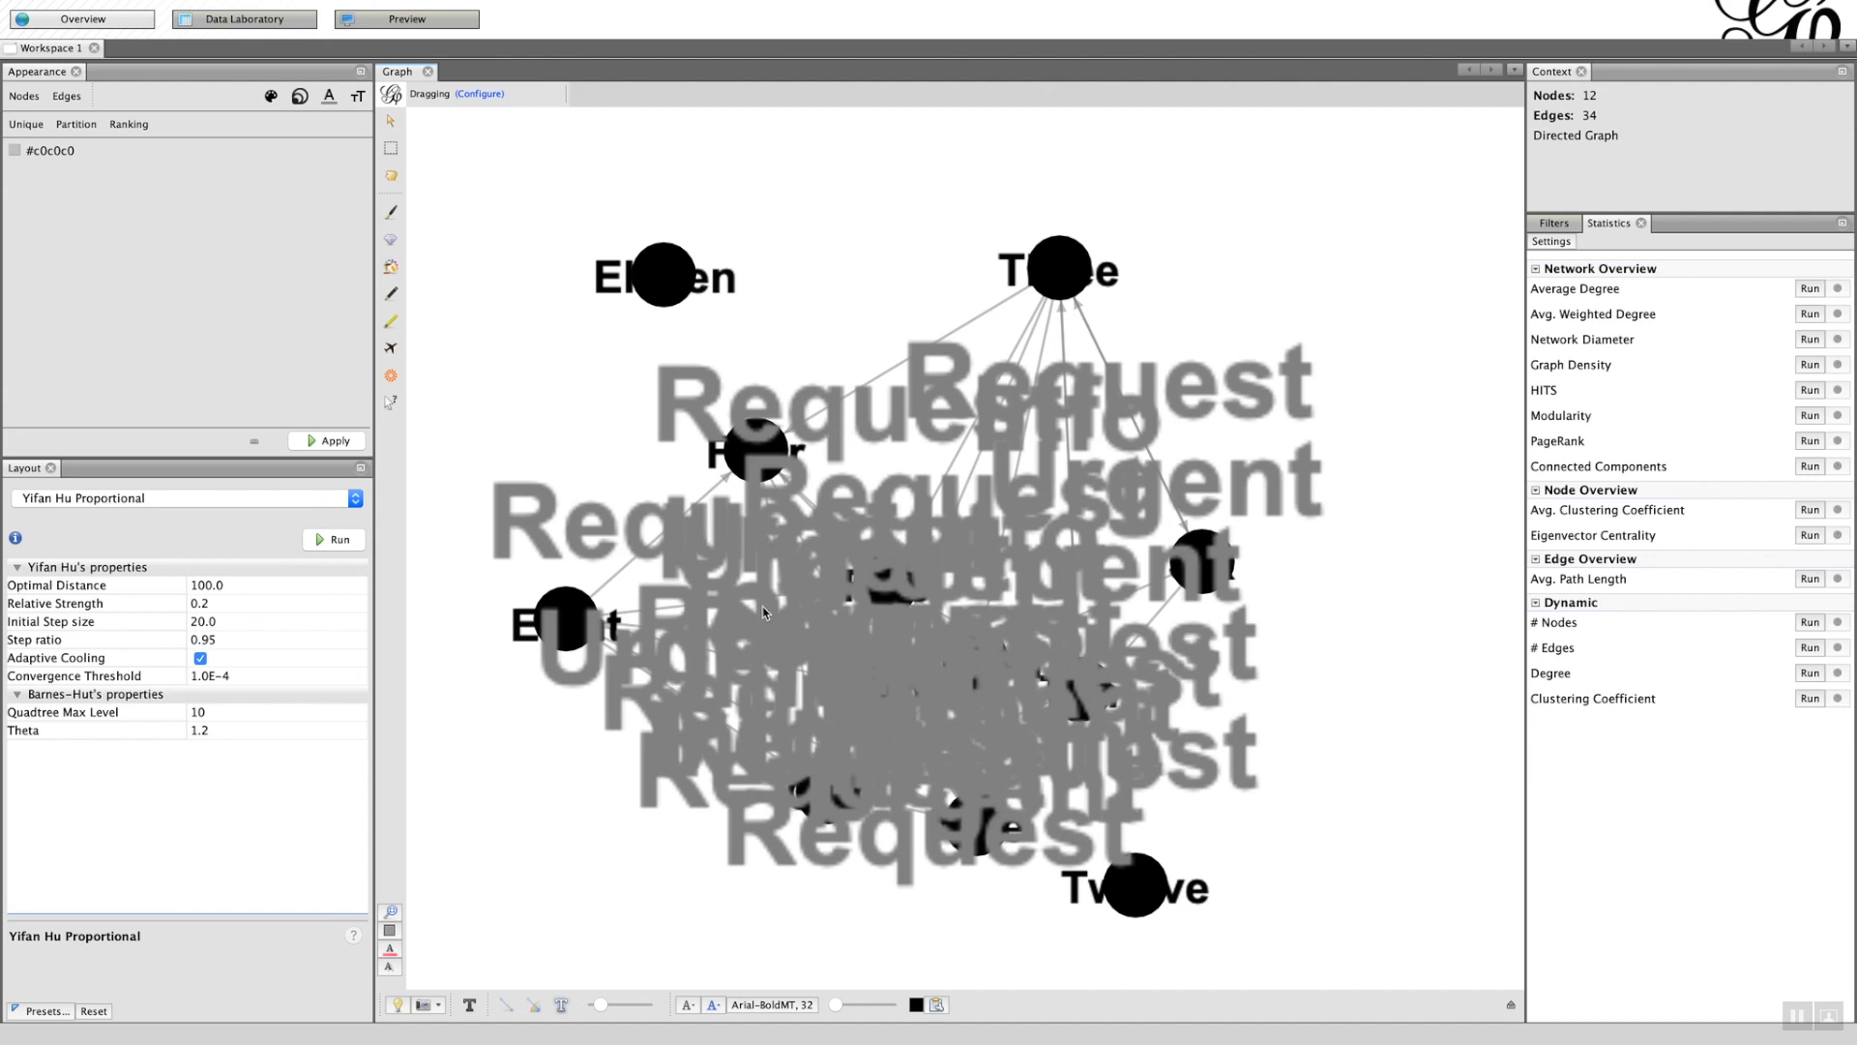
mouse_move(691, 861)
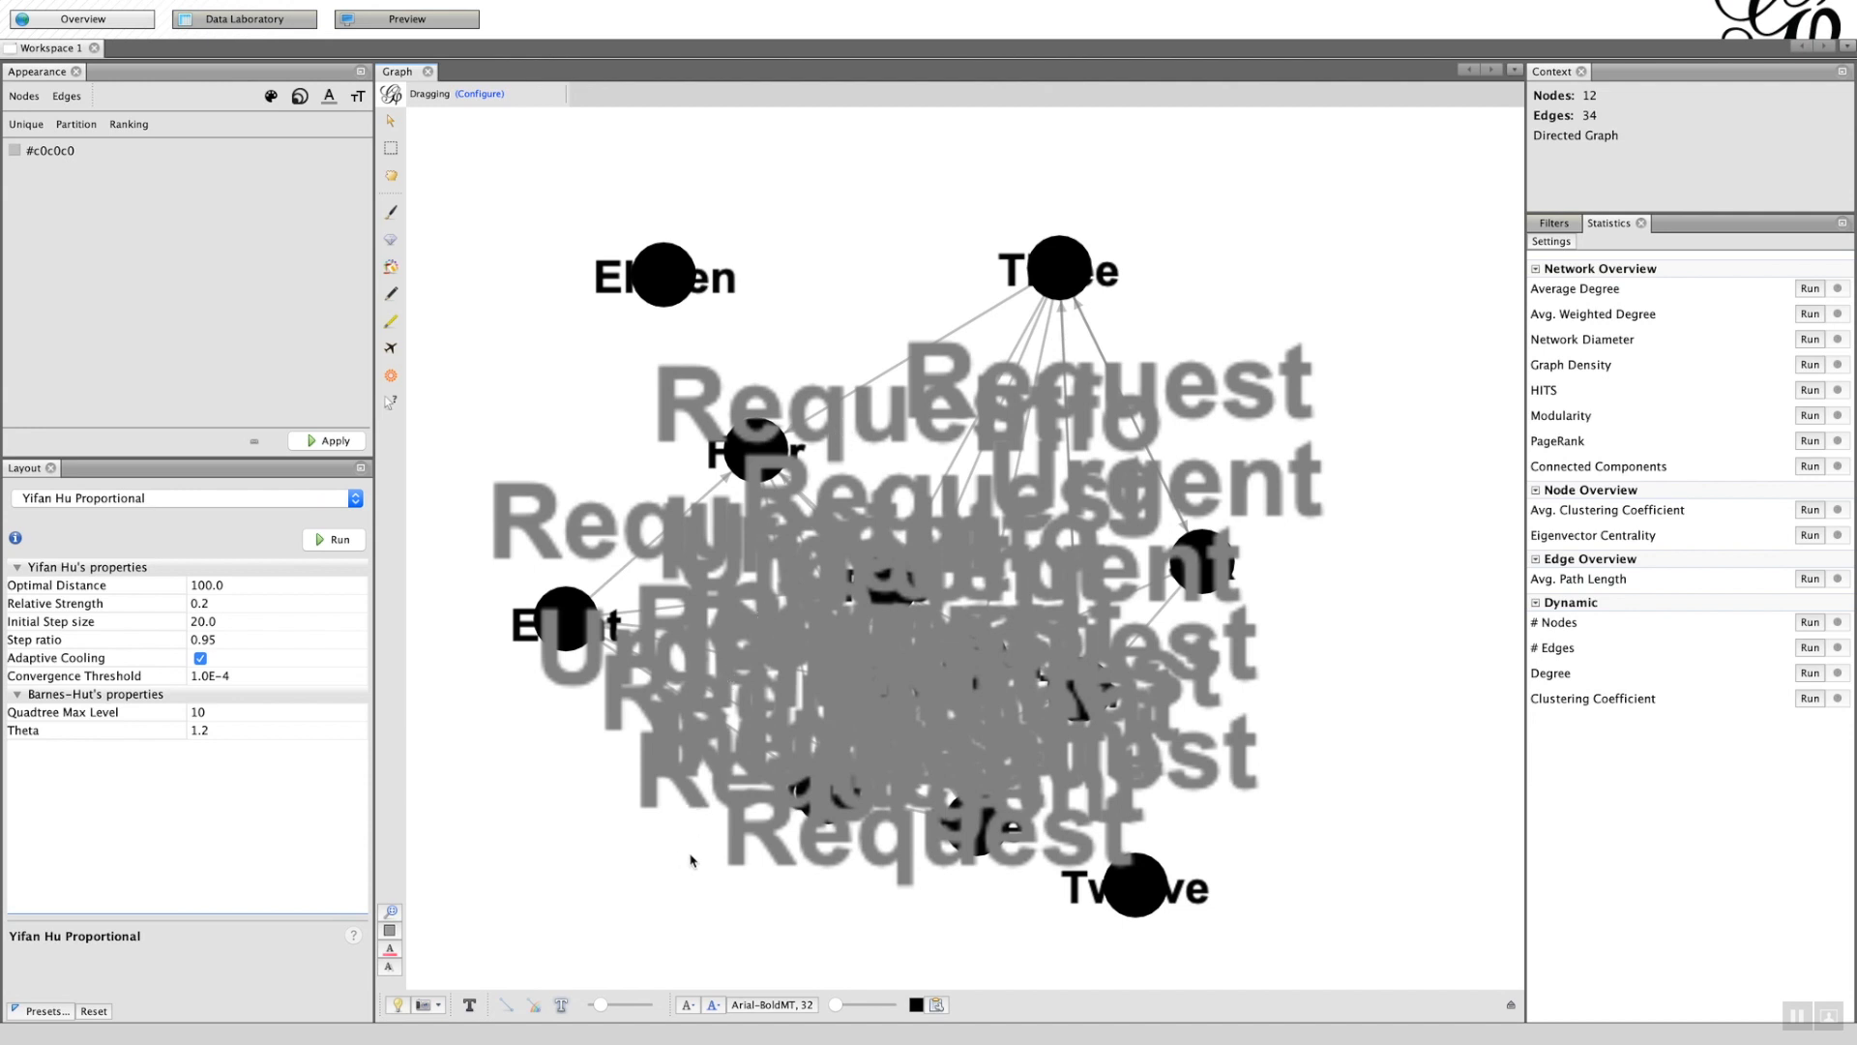
mouse_move(564, 1008)
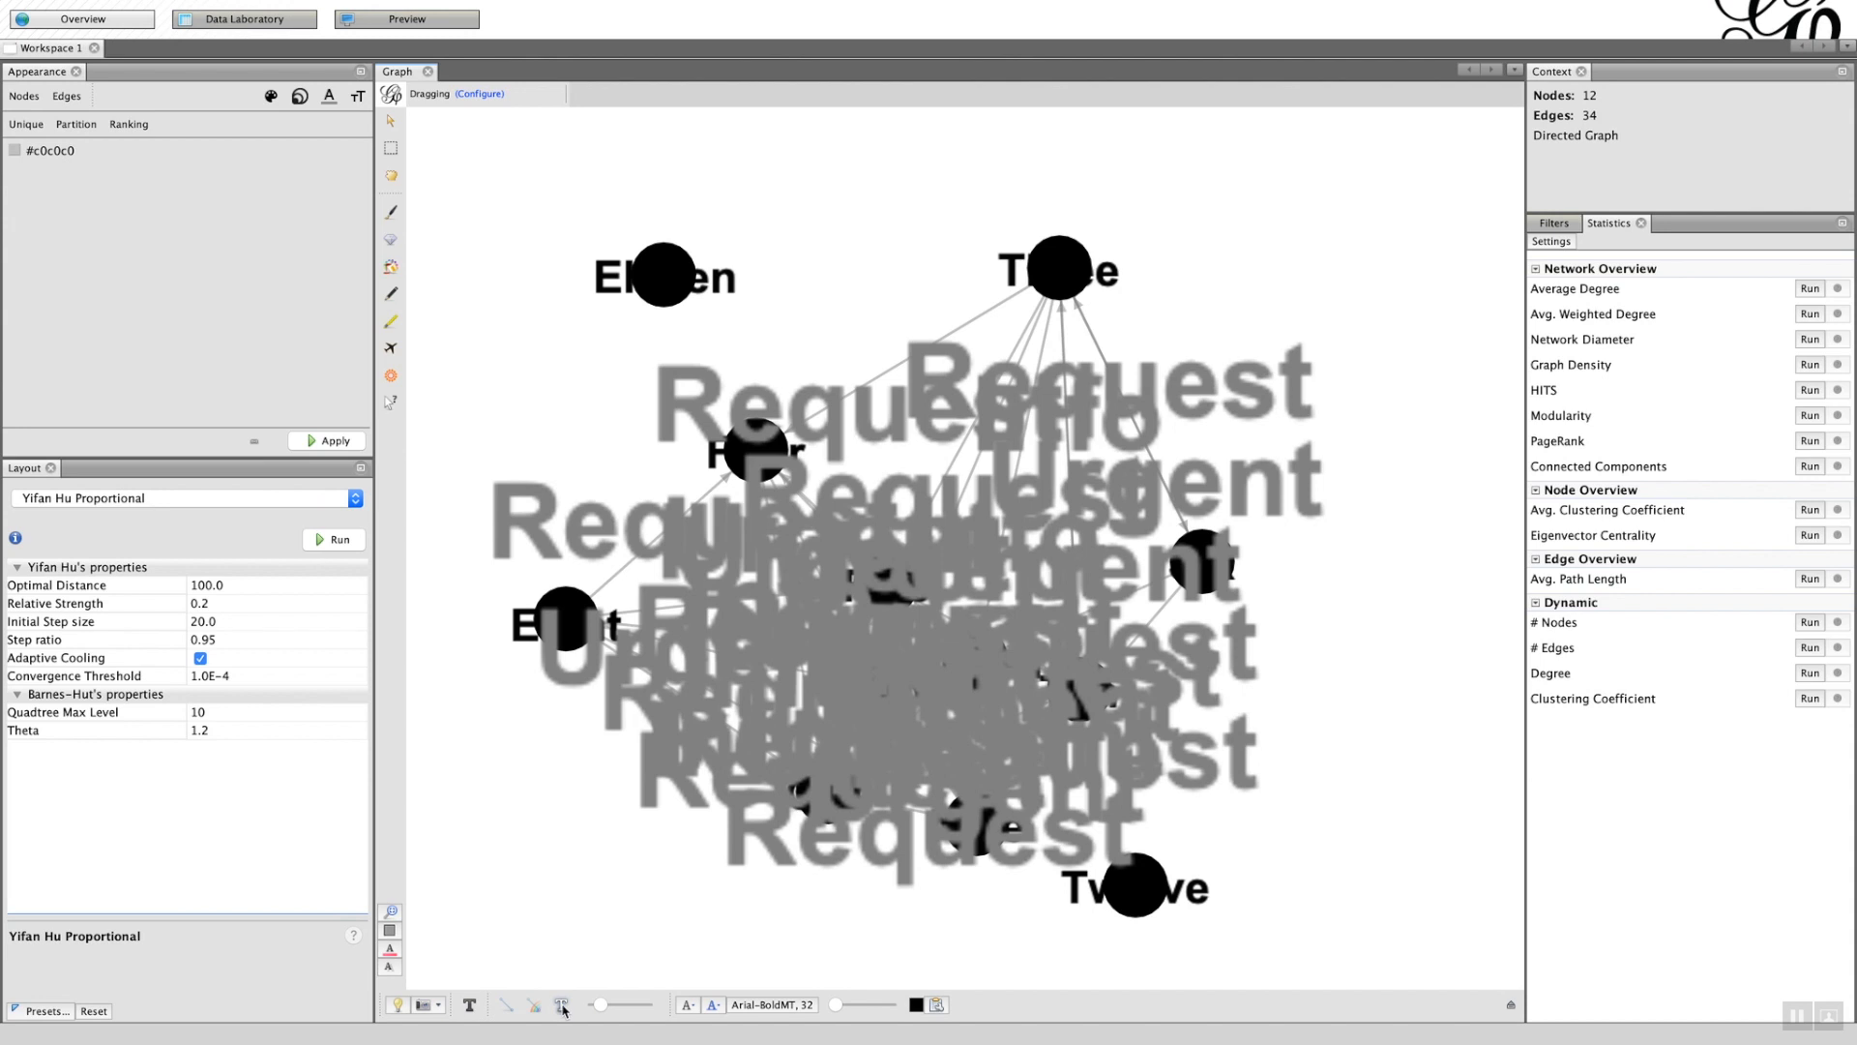
left_click(341, 539)
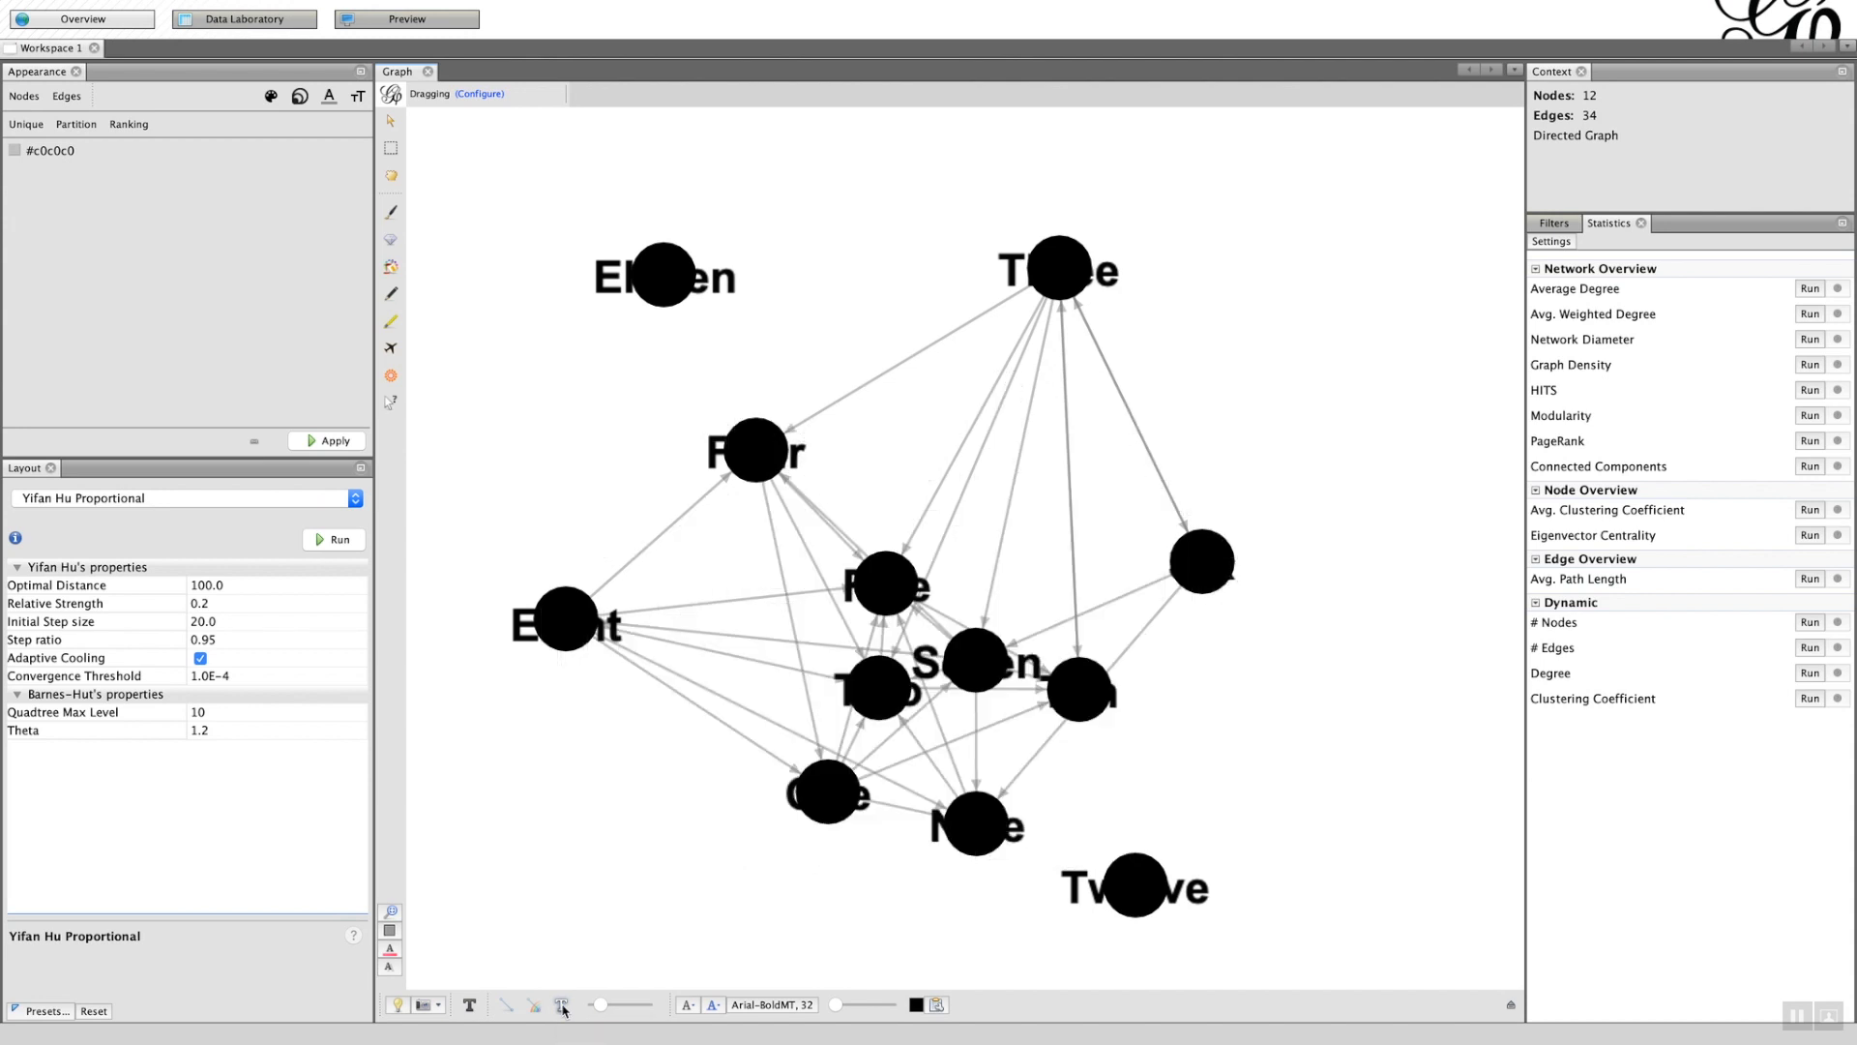
mouse_move(746, 648)
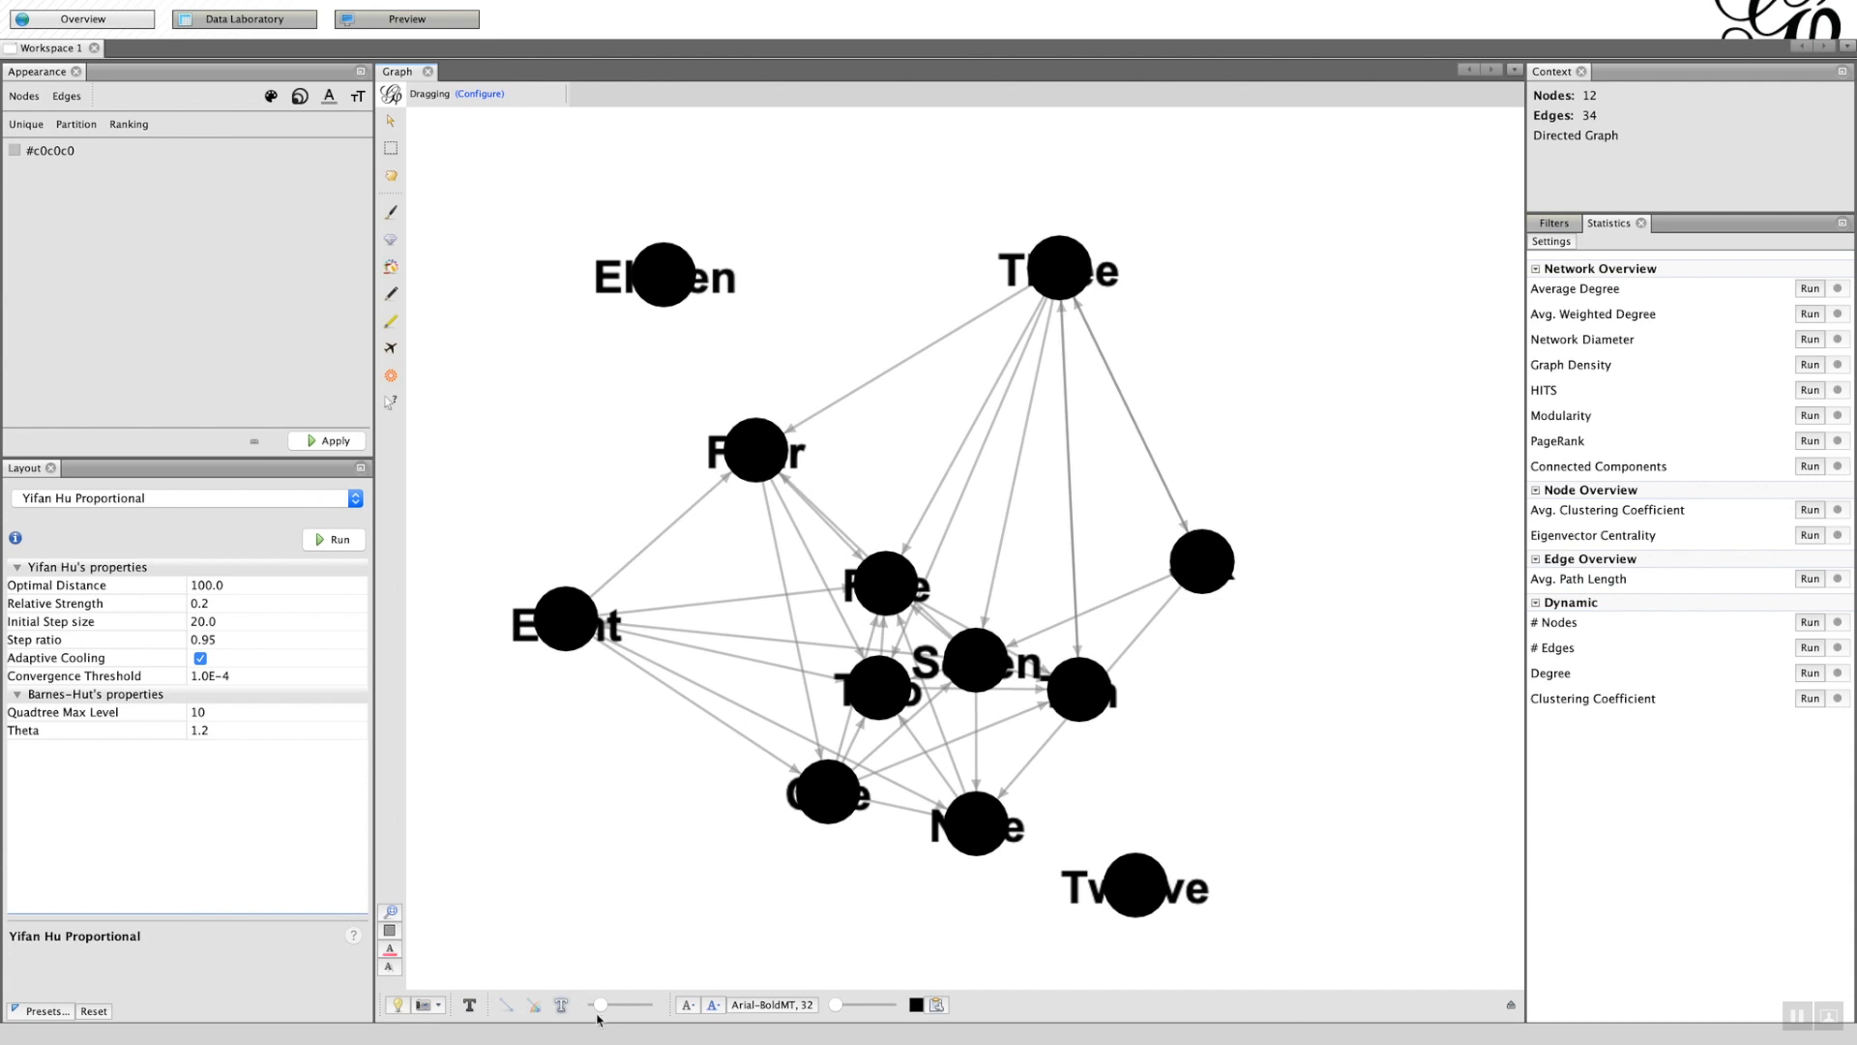
mouse_move(600, 1004)
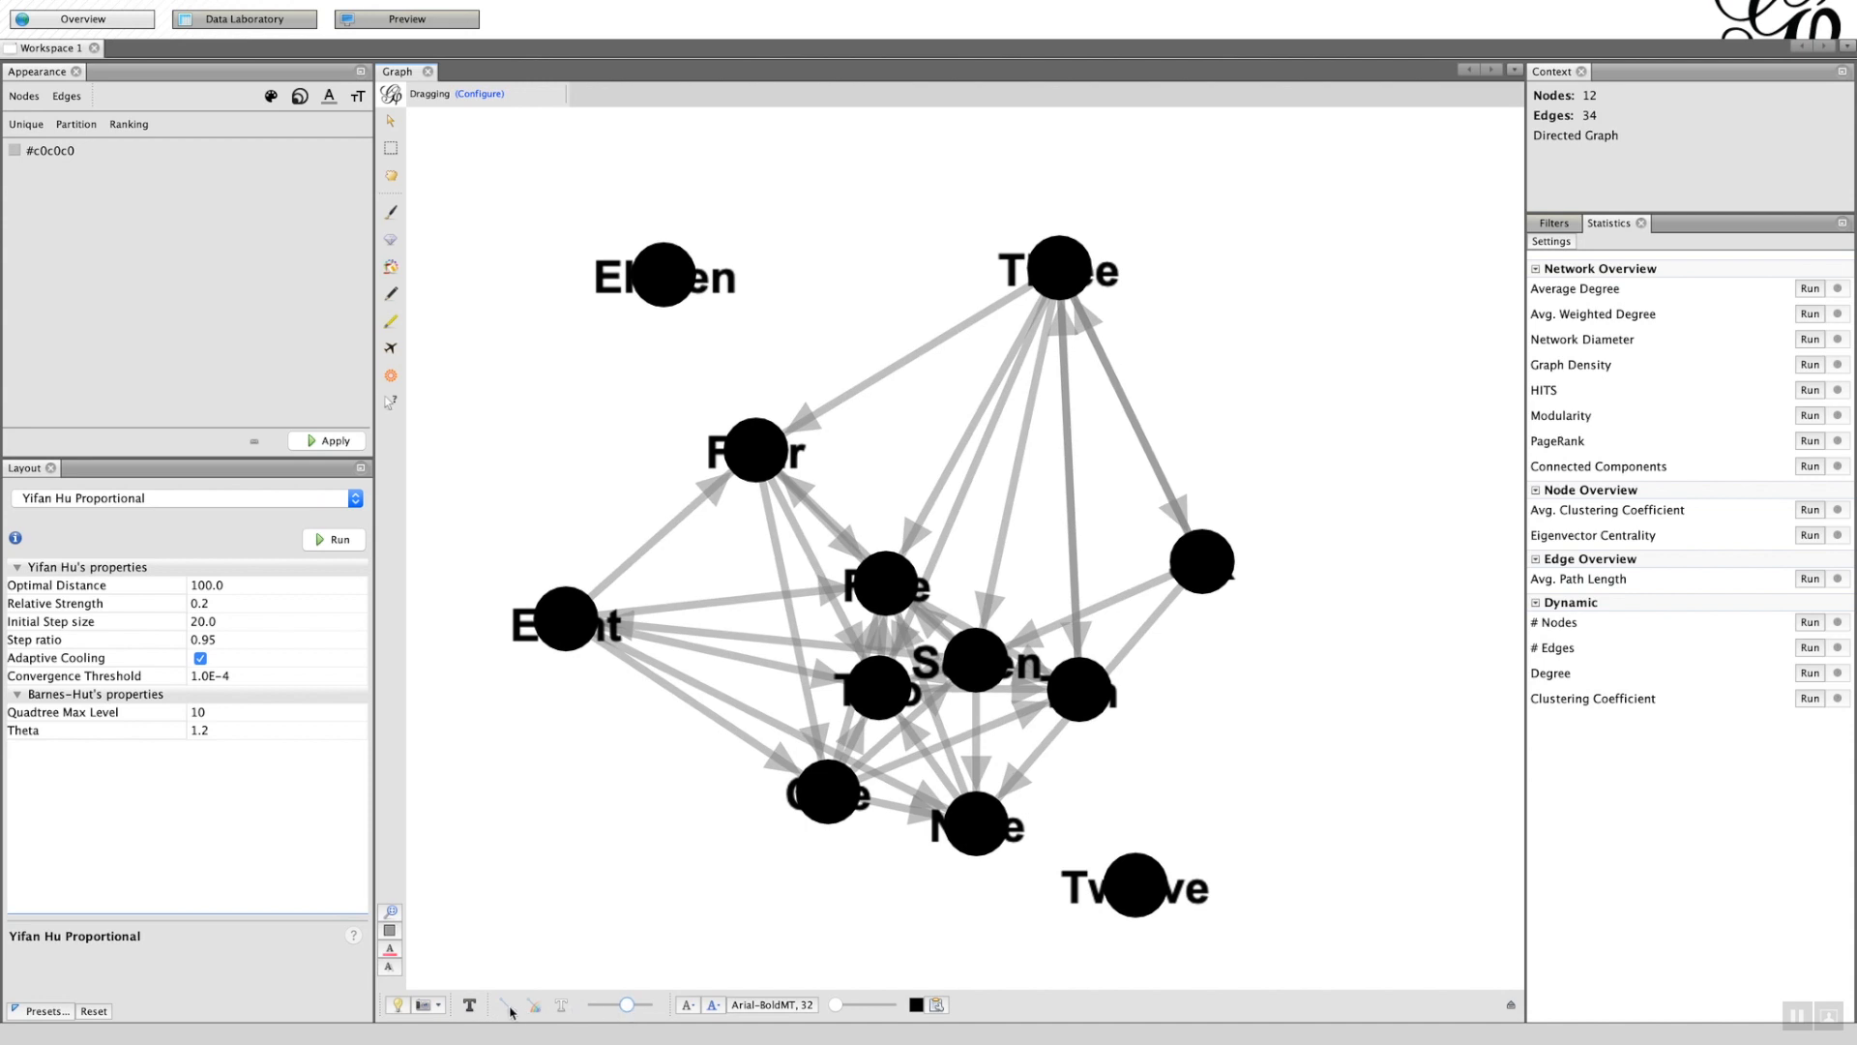
mouse_move(535, 1009)
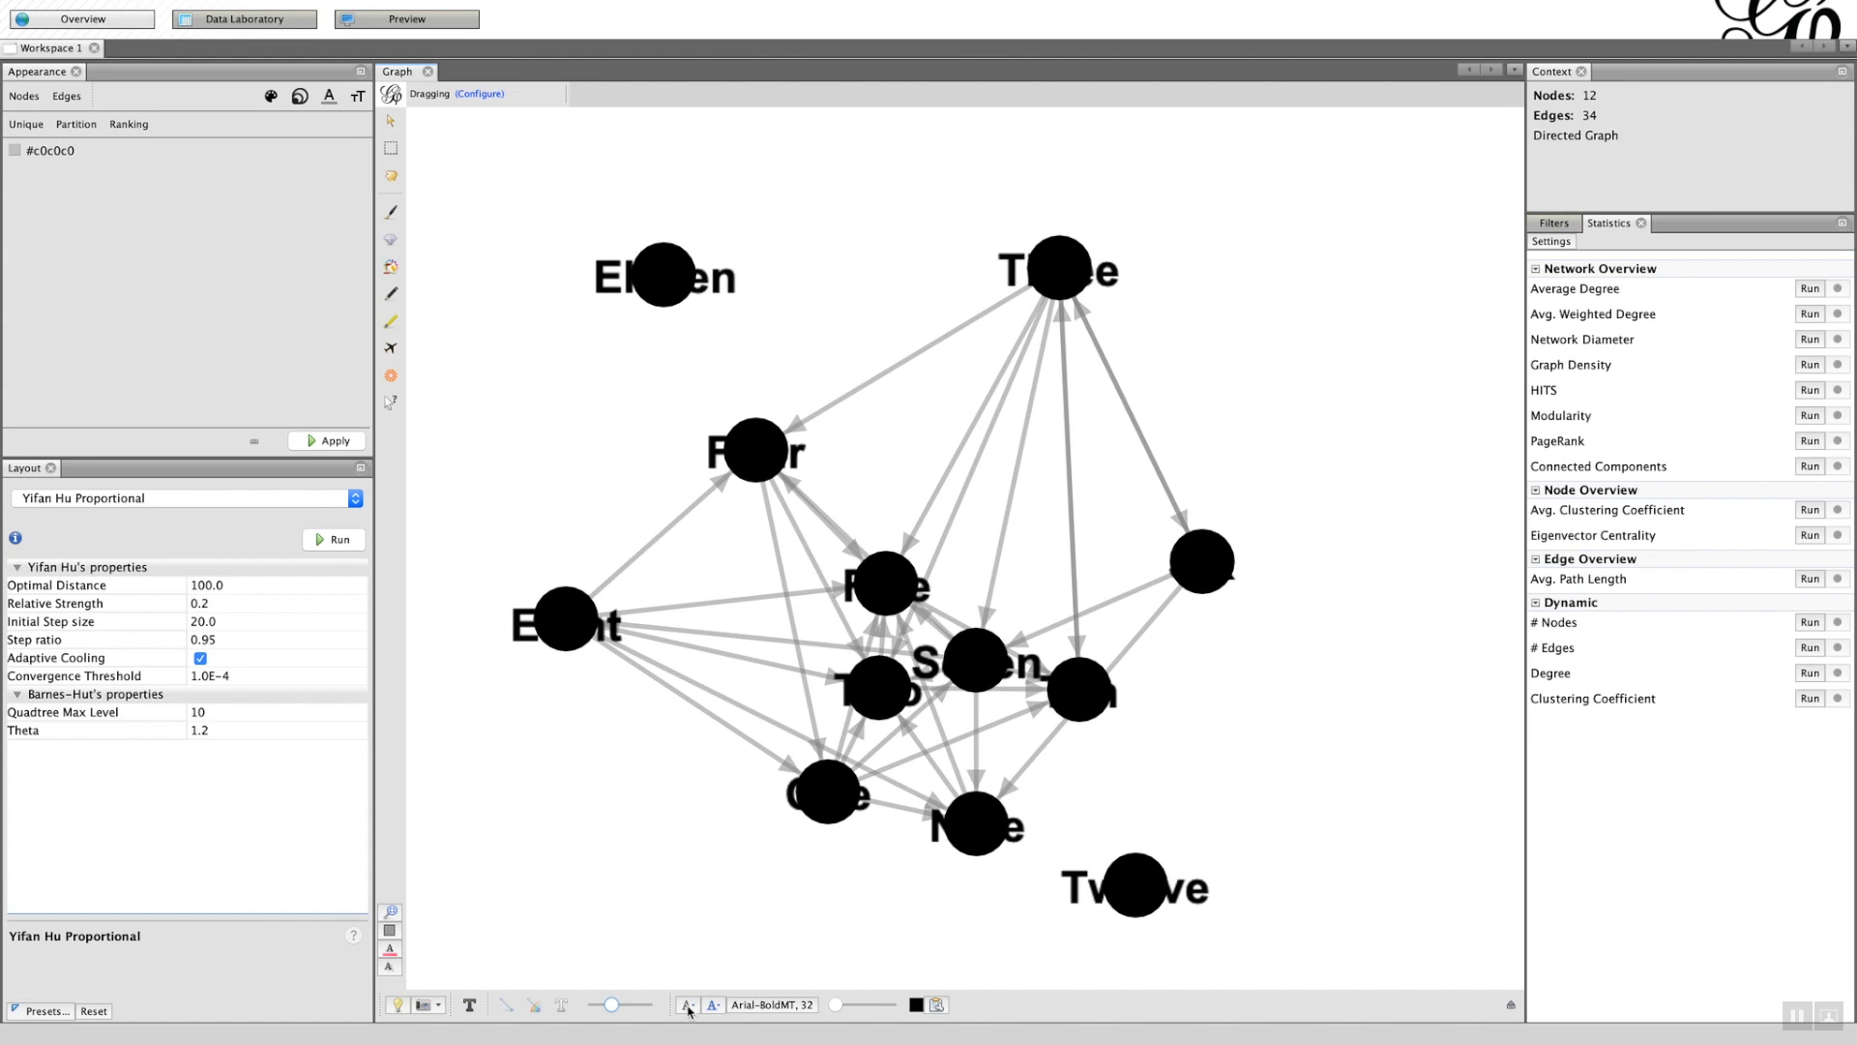
mouse_move(687, 1004)
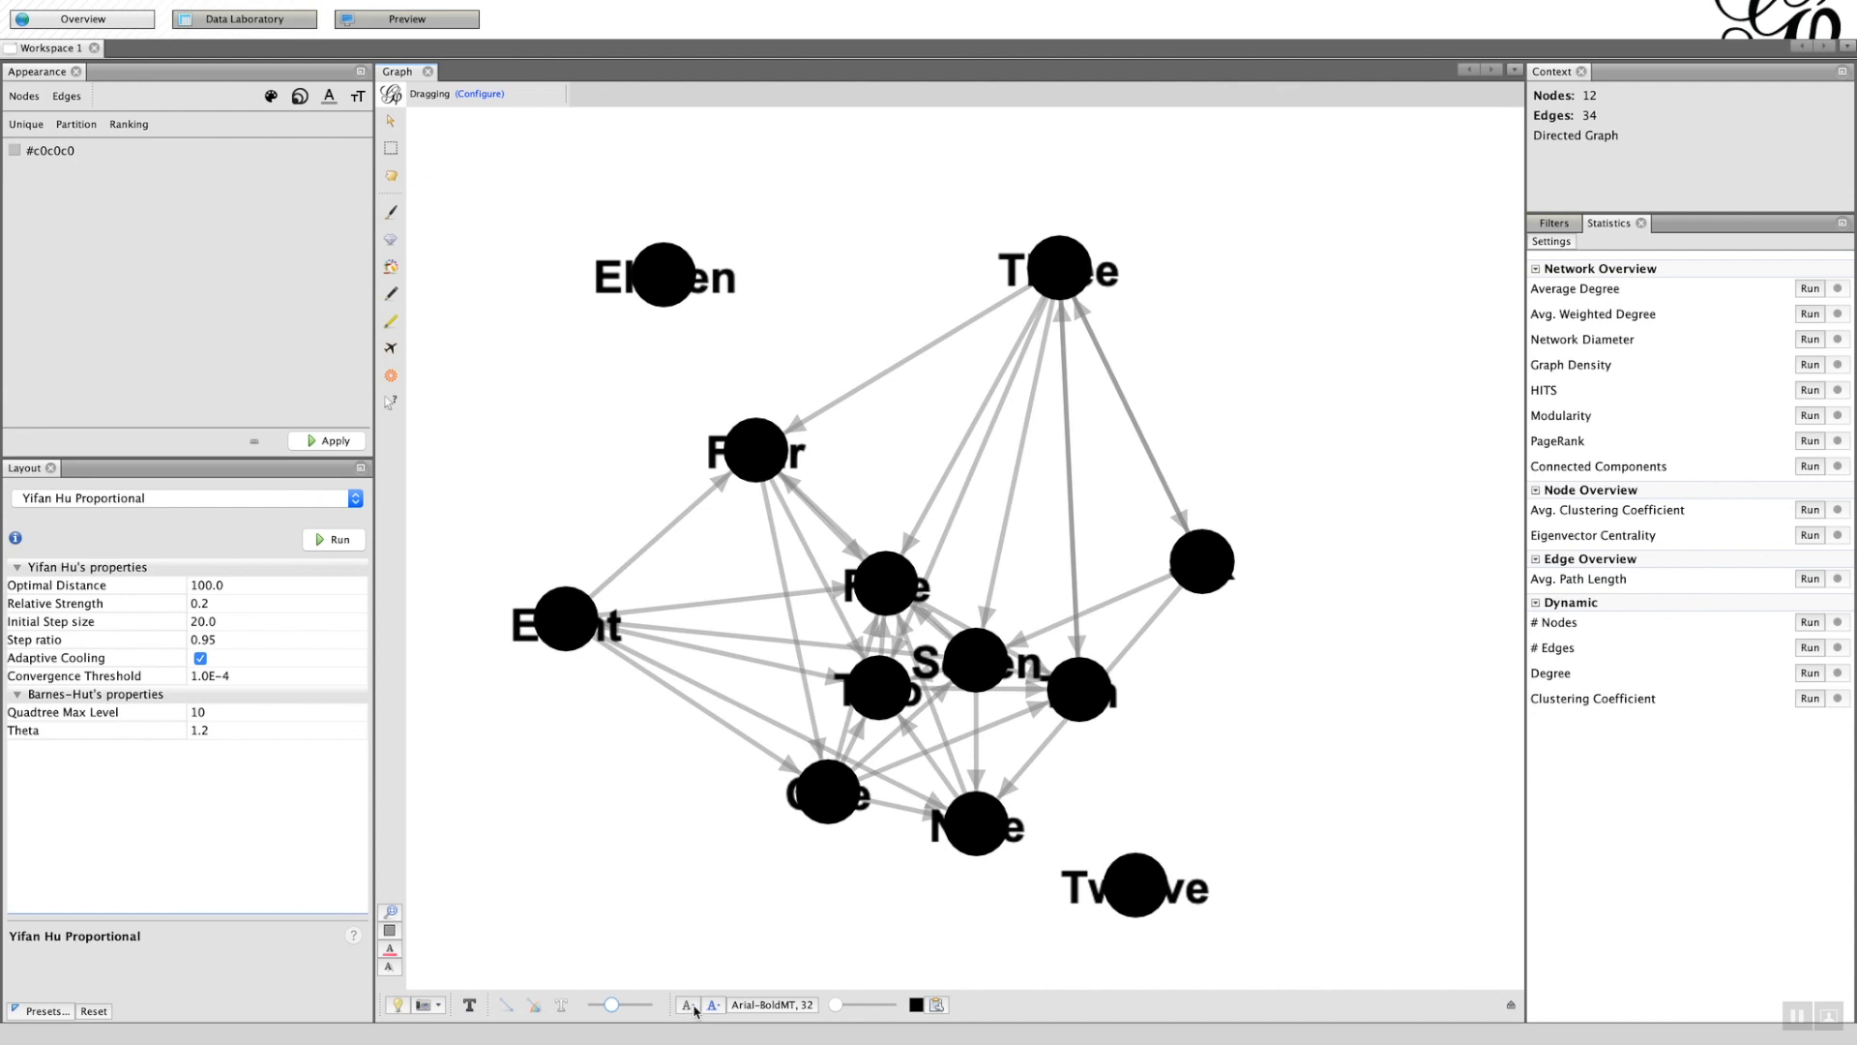
- Set node label size mode to scale with node size instead of fixed scaled text
left_click(688, 1004)
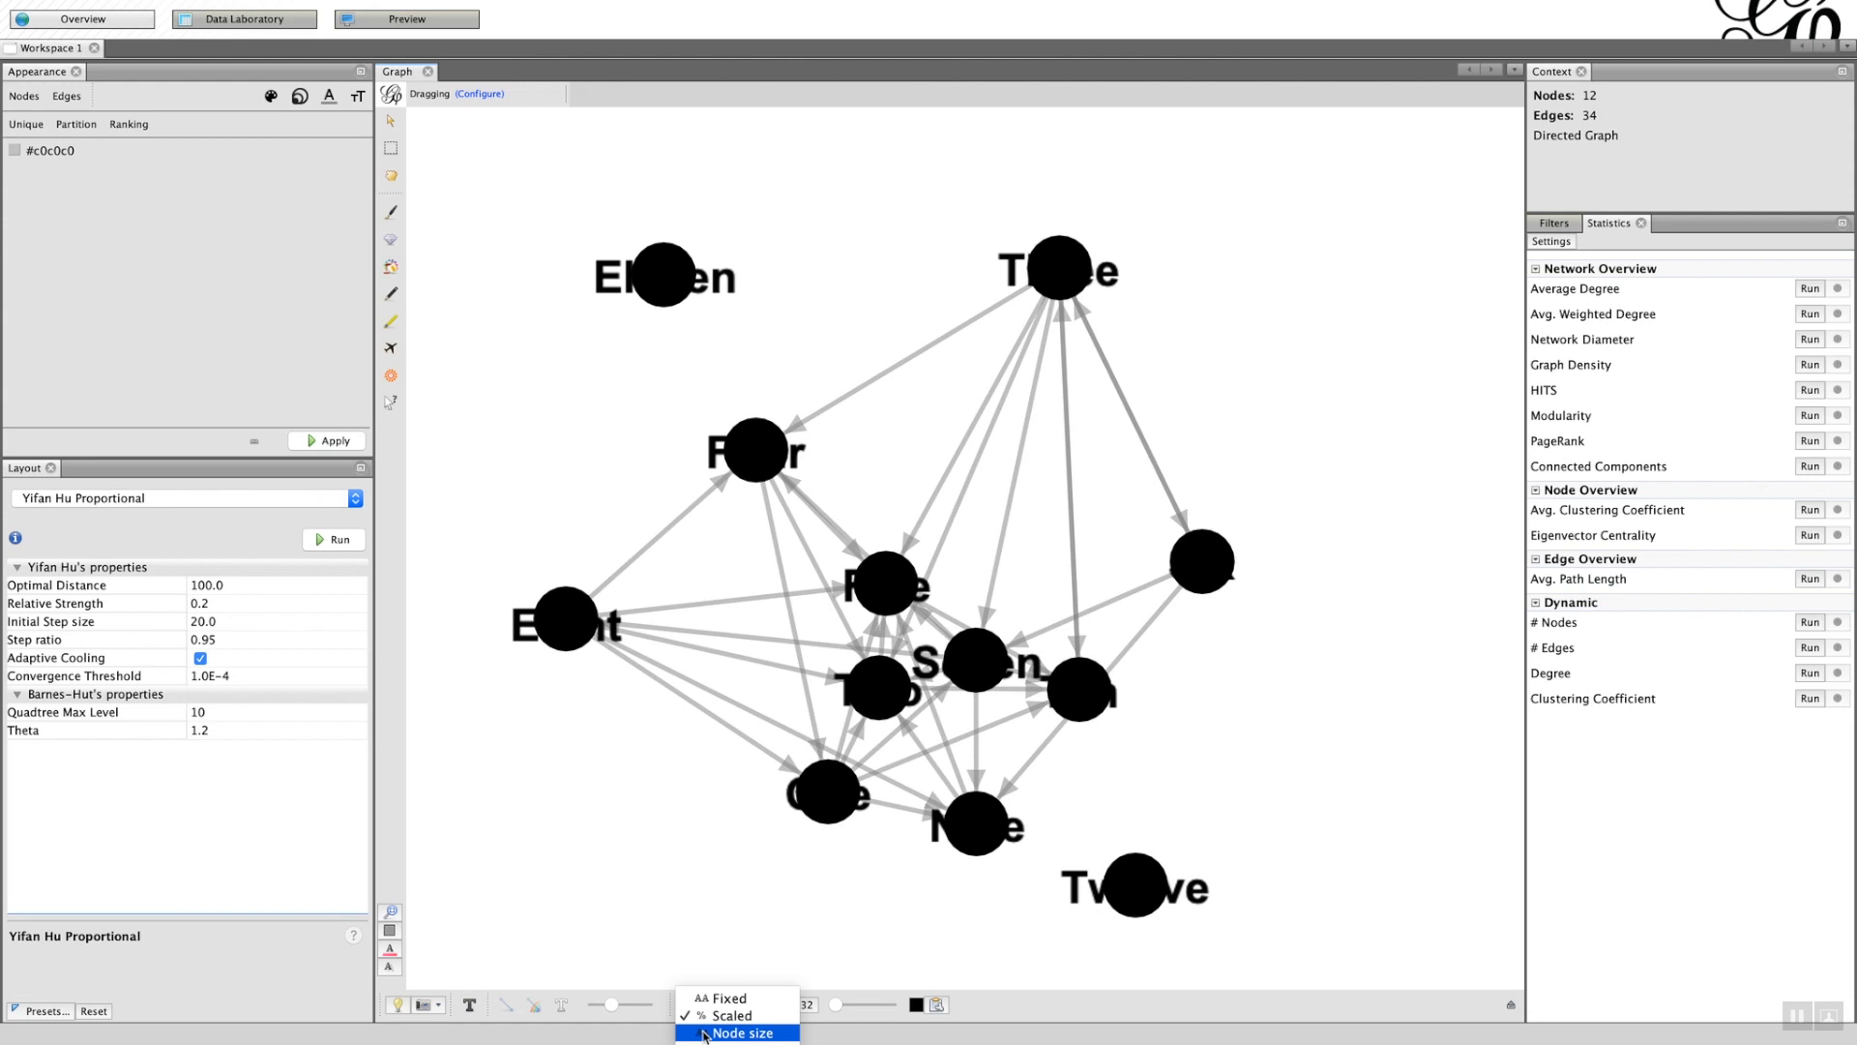
left_click(742, 1033)
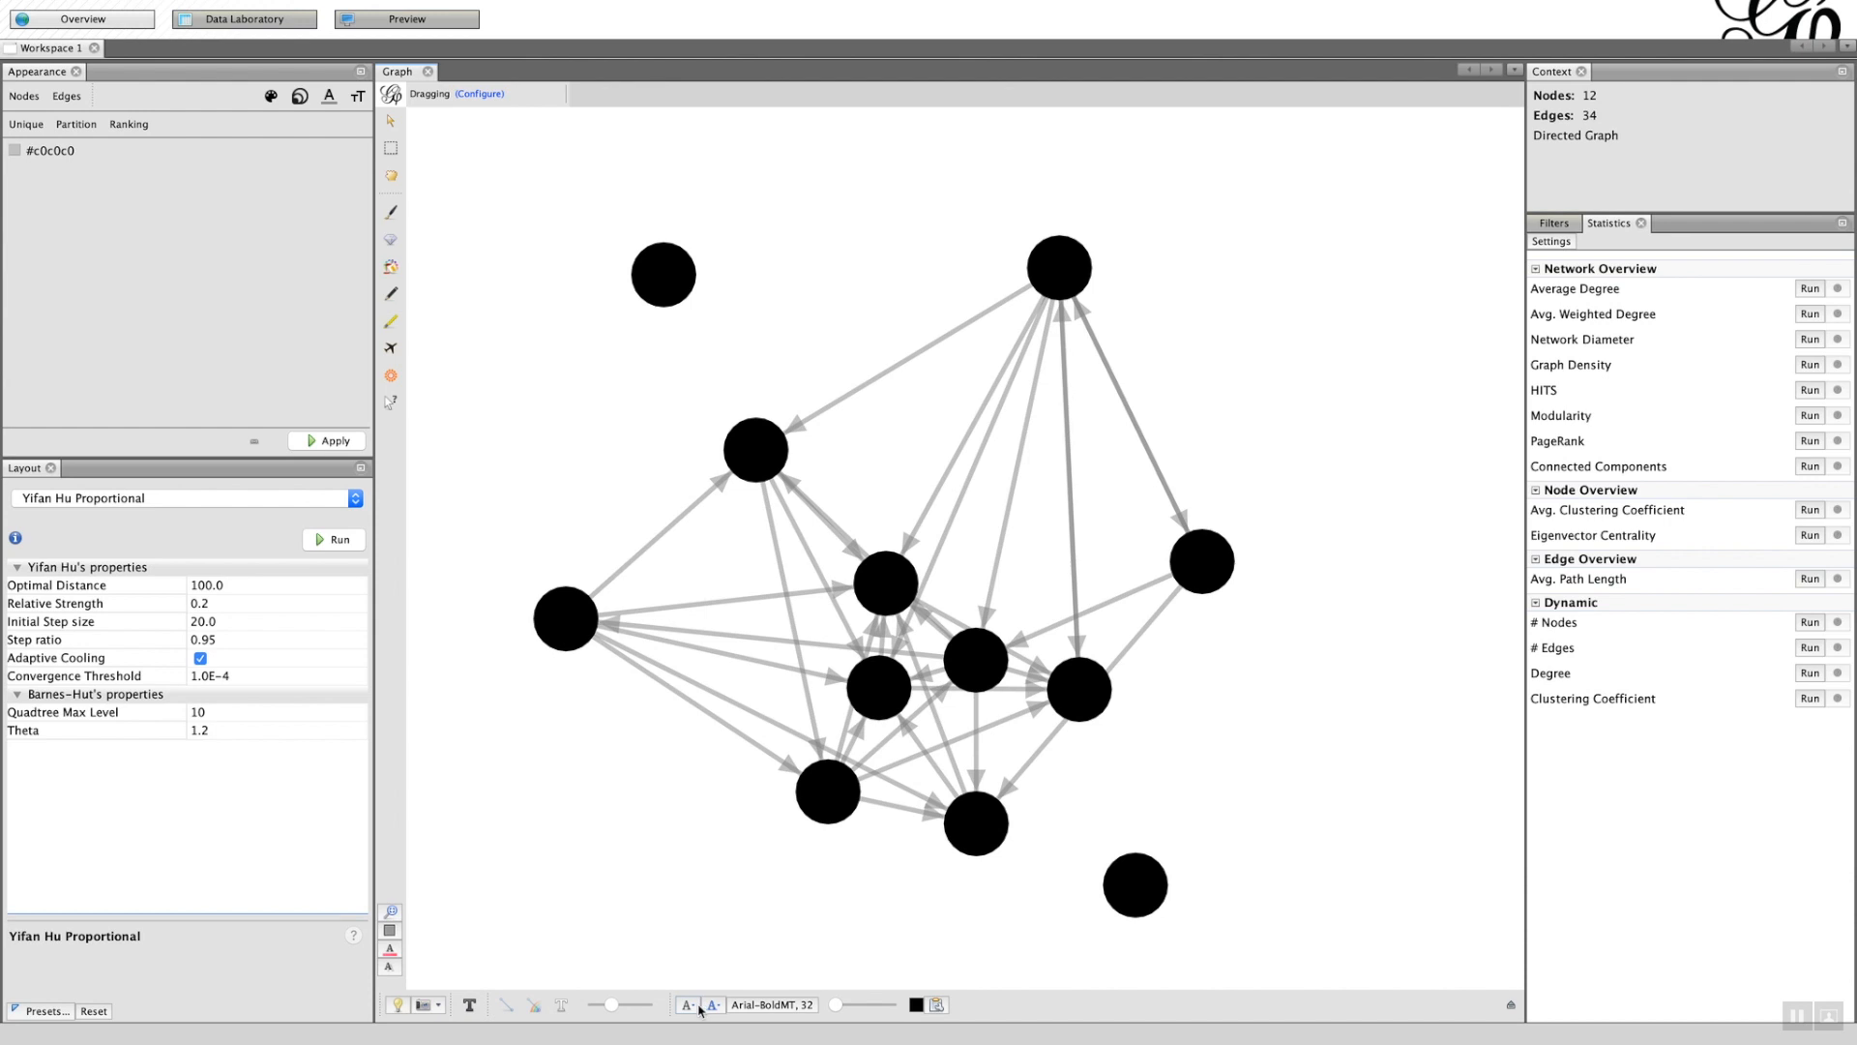
left_click(714, 1005)
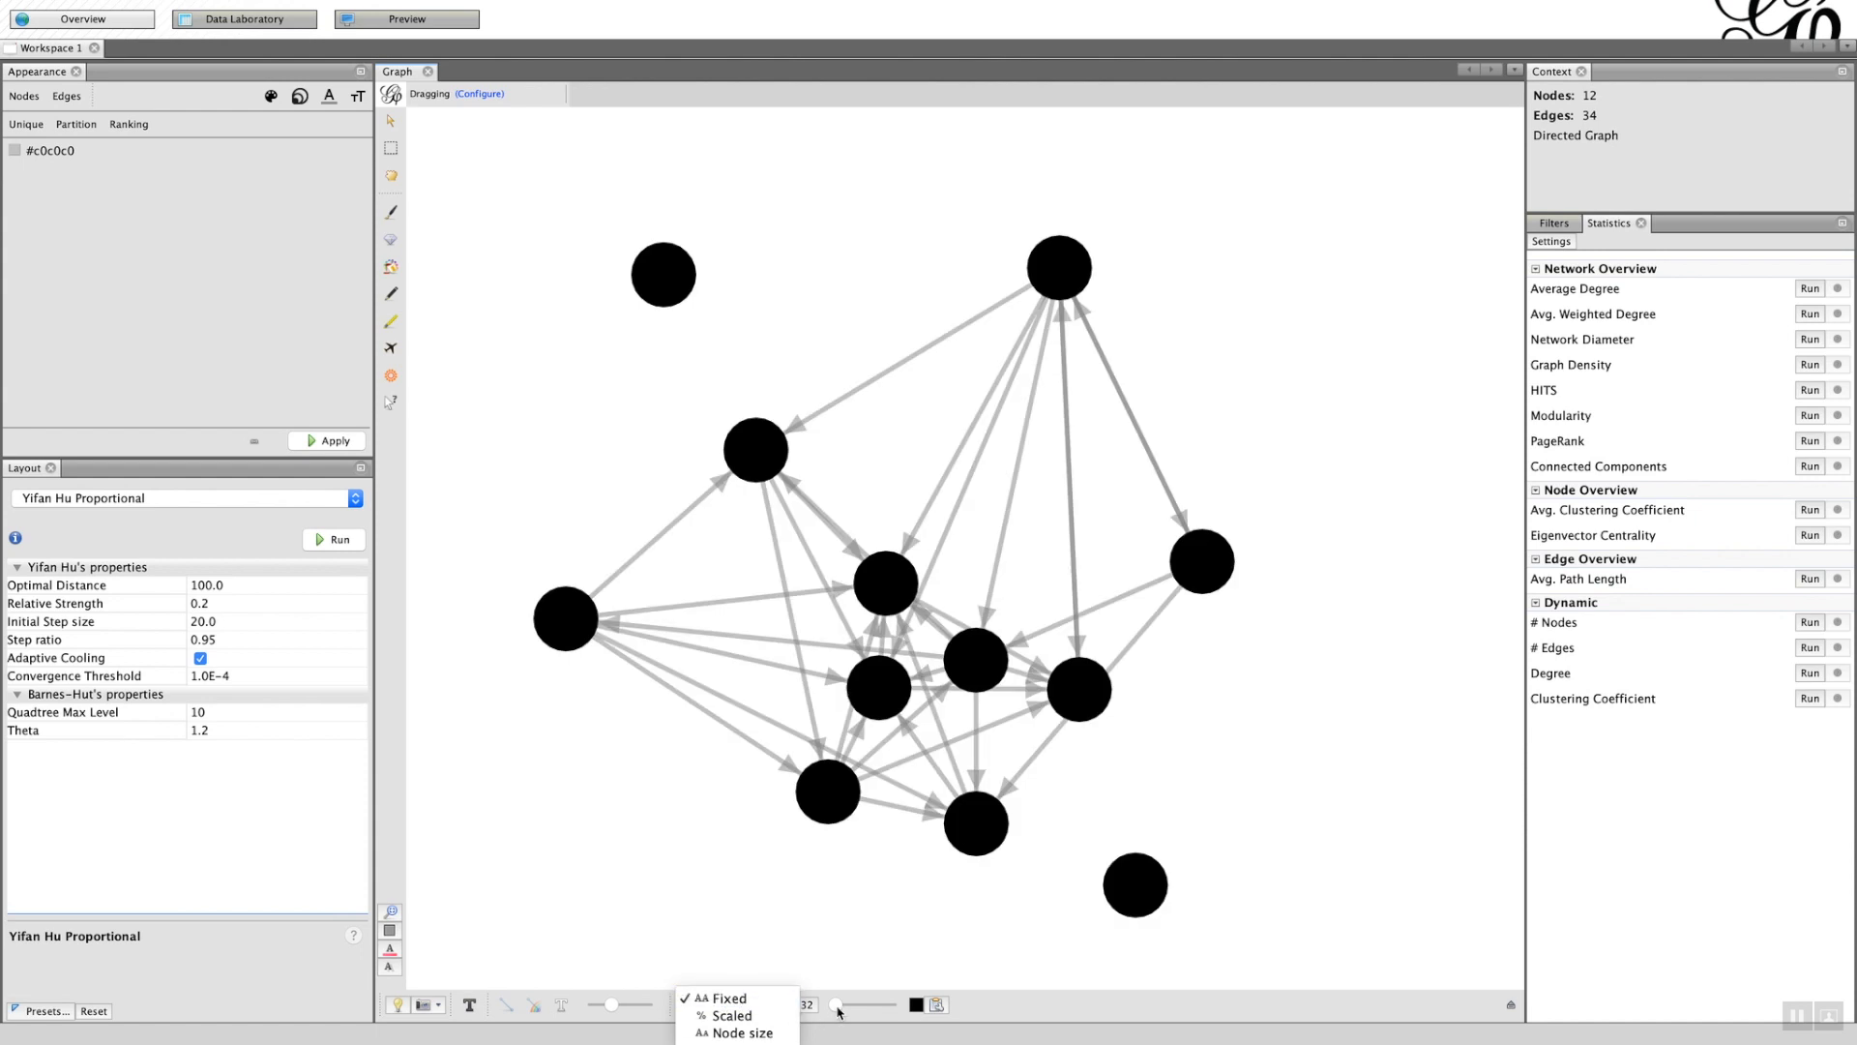
mouse_move(838, 1008)
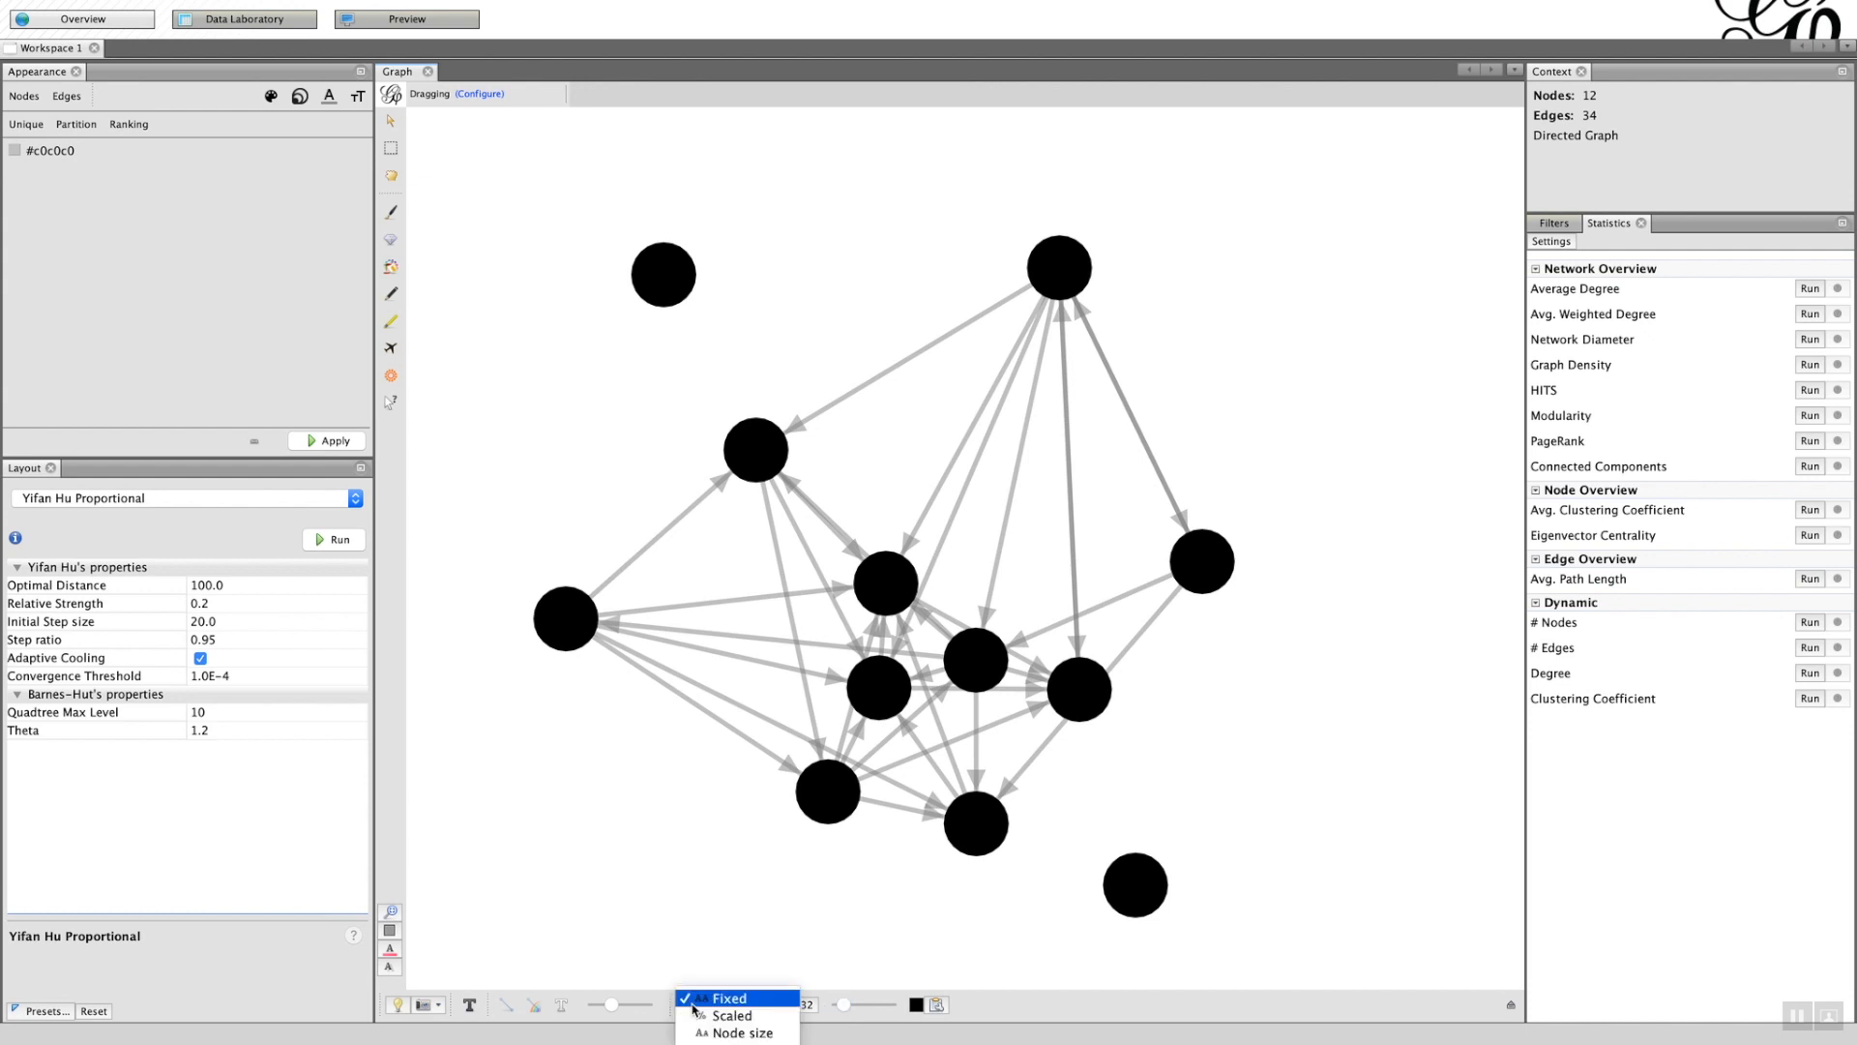
mouse_move(732, 1015)
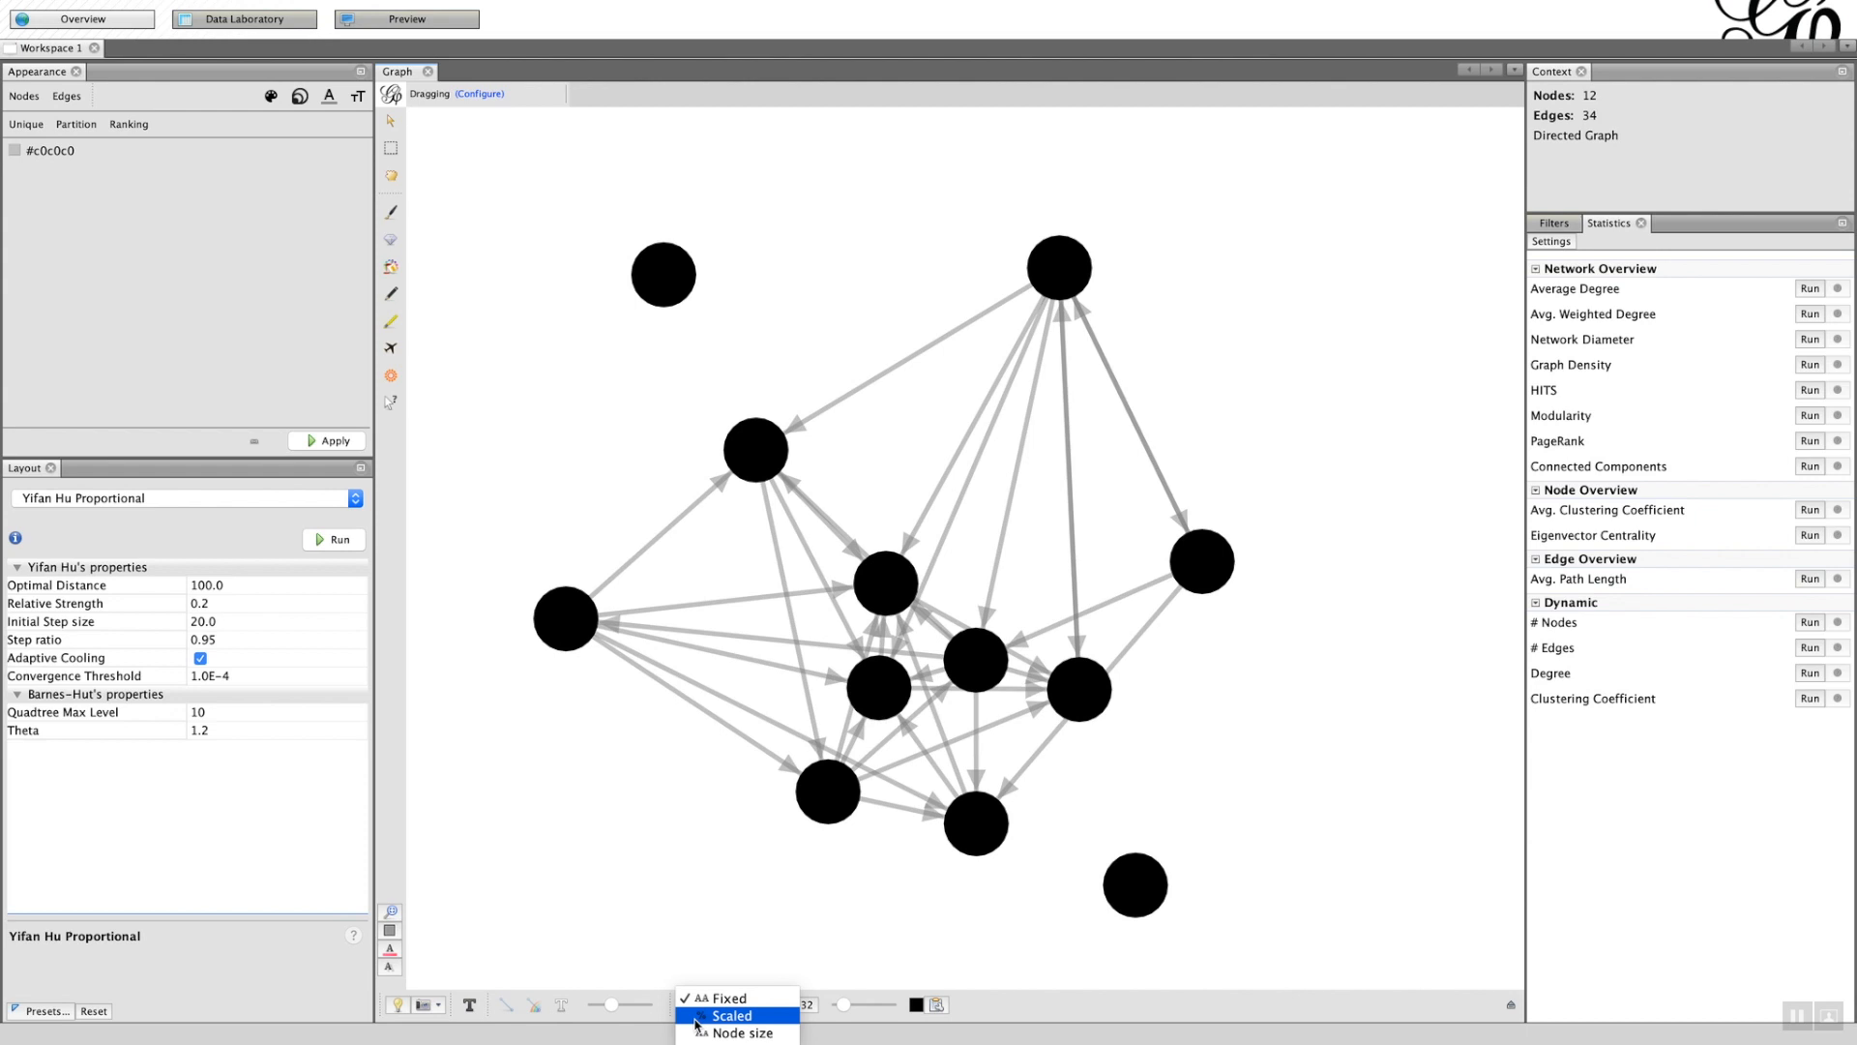
left_click(731, 1015)
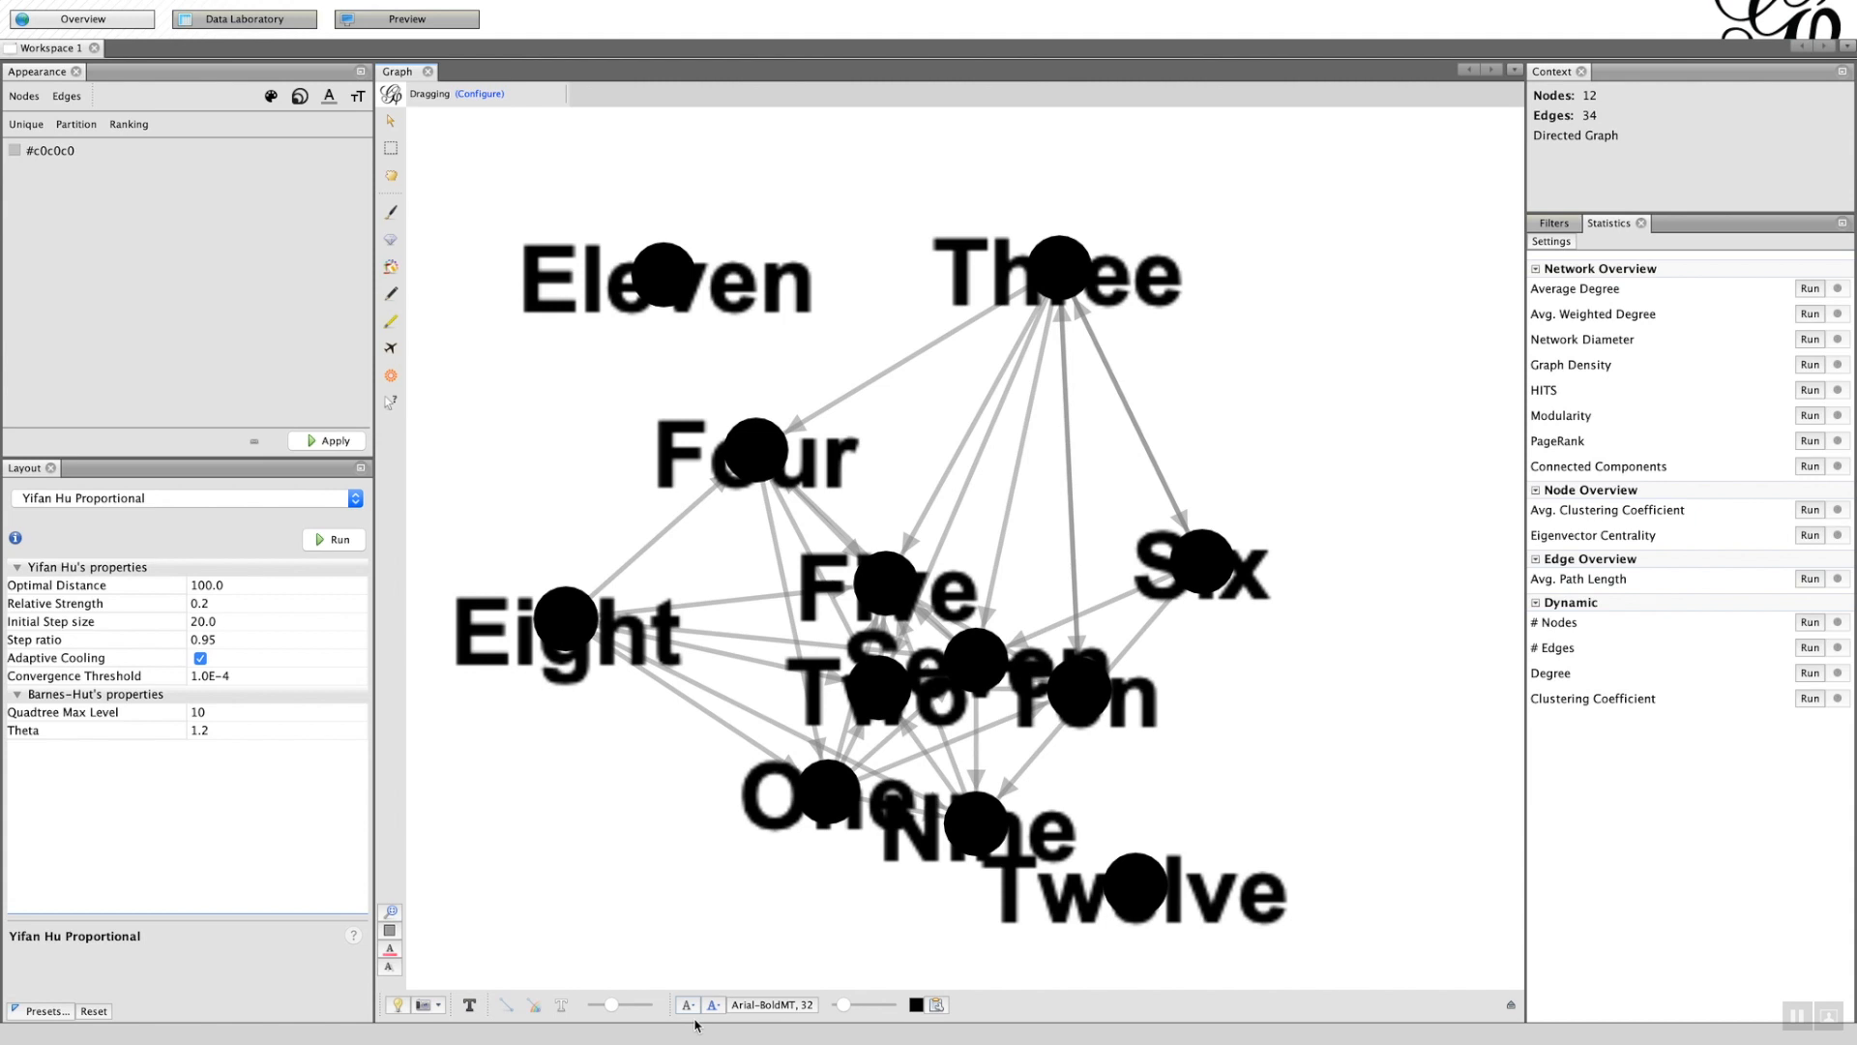
mouse_move(695, 1017)
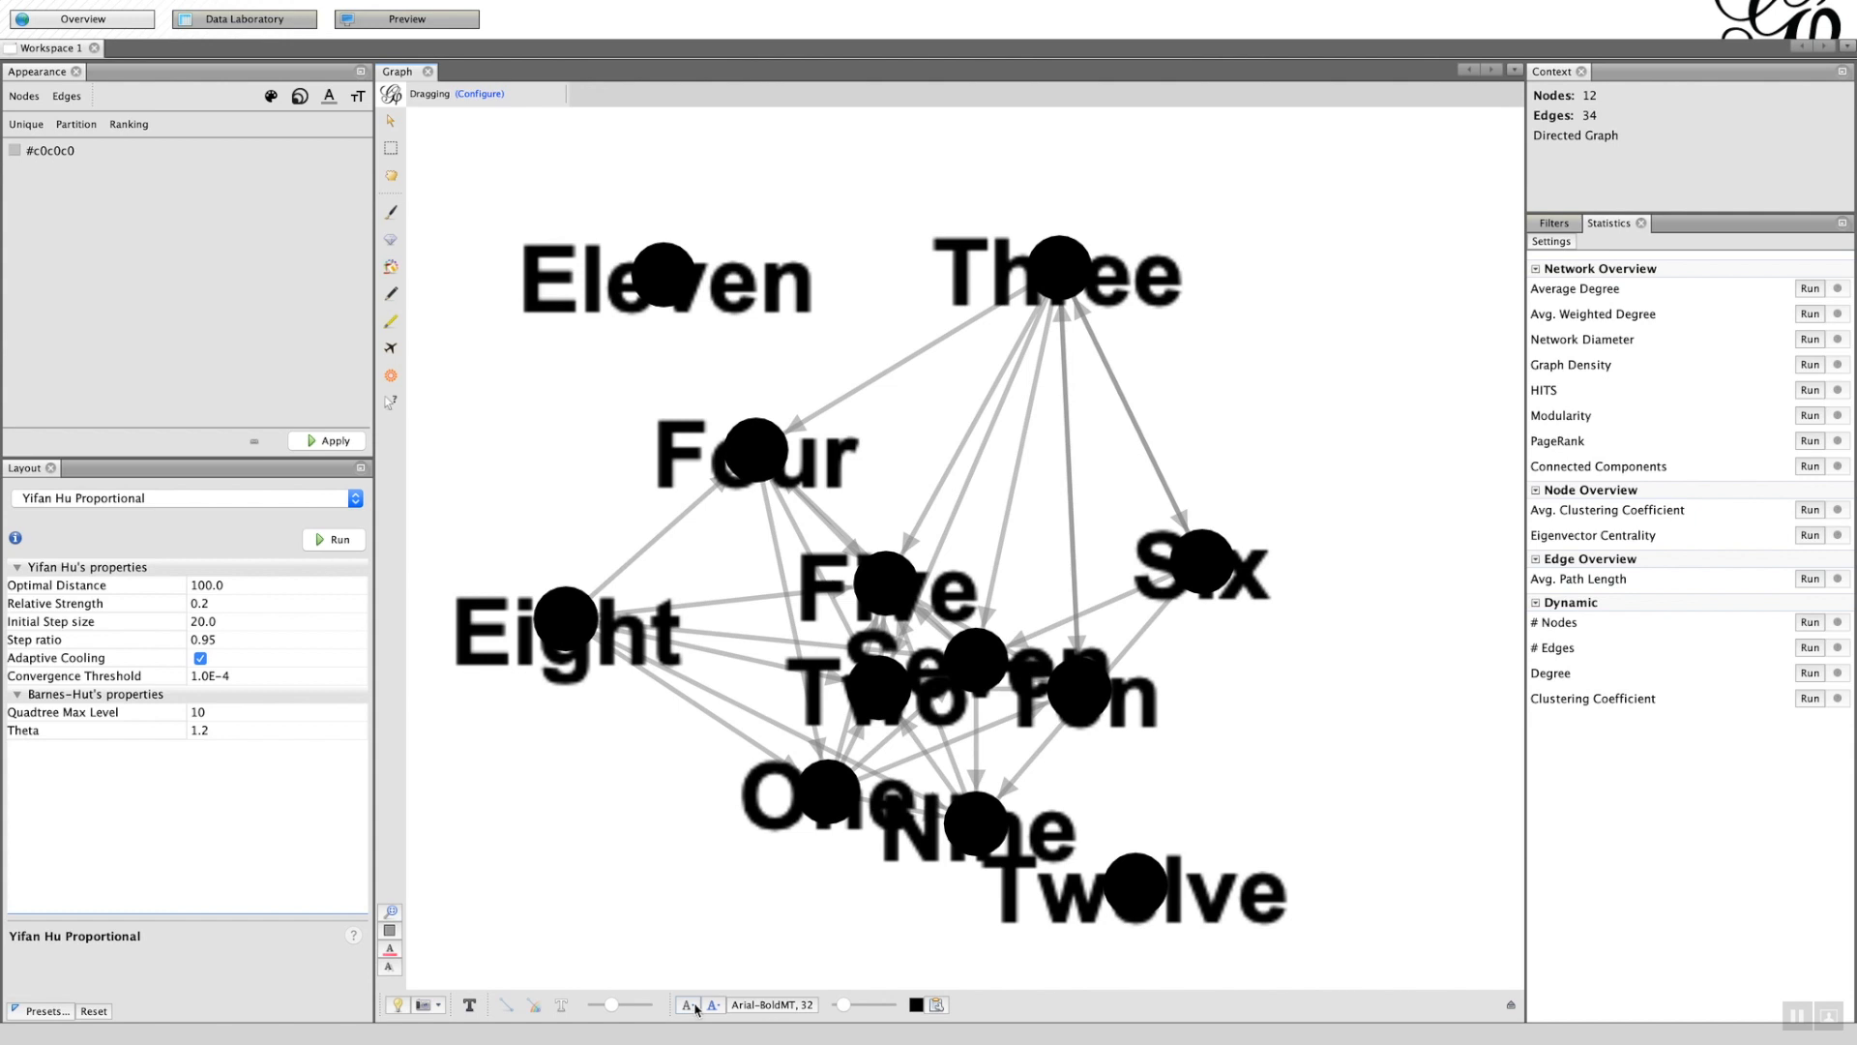
left_click(690, 1004)
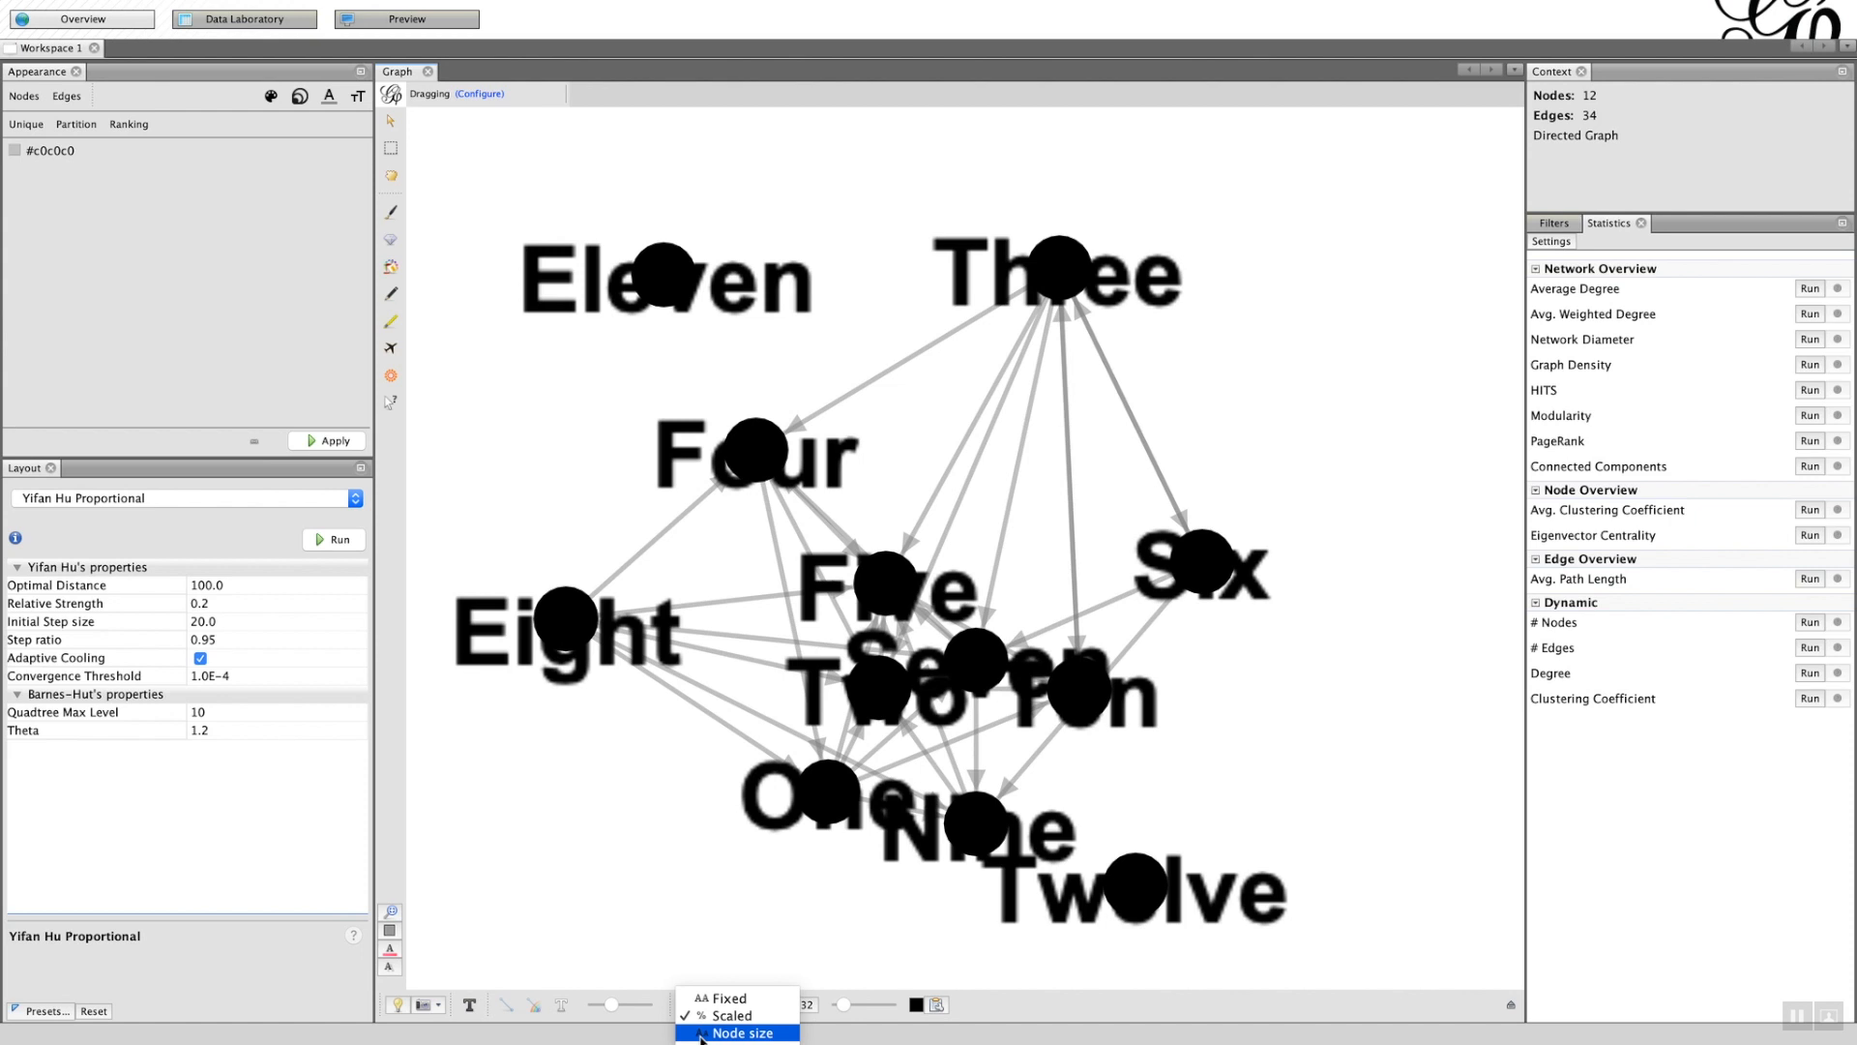
left_click(742, 1033)
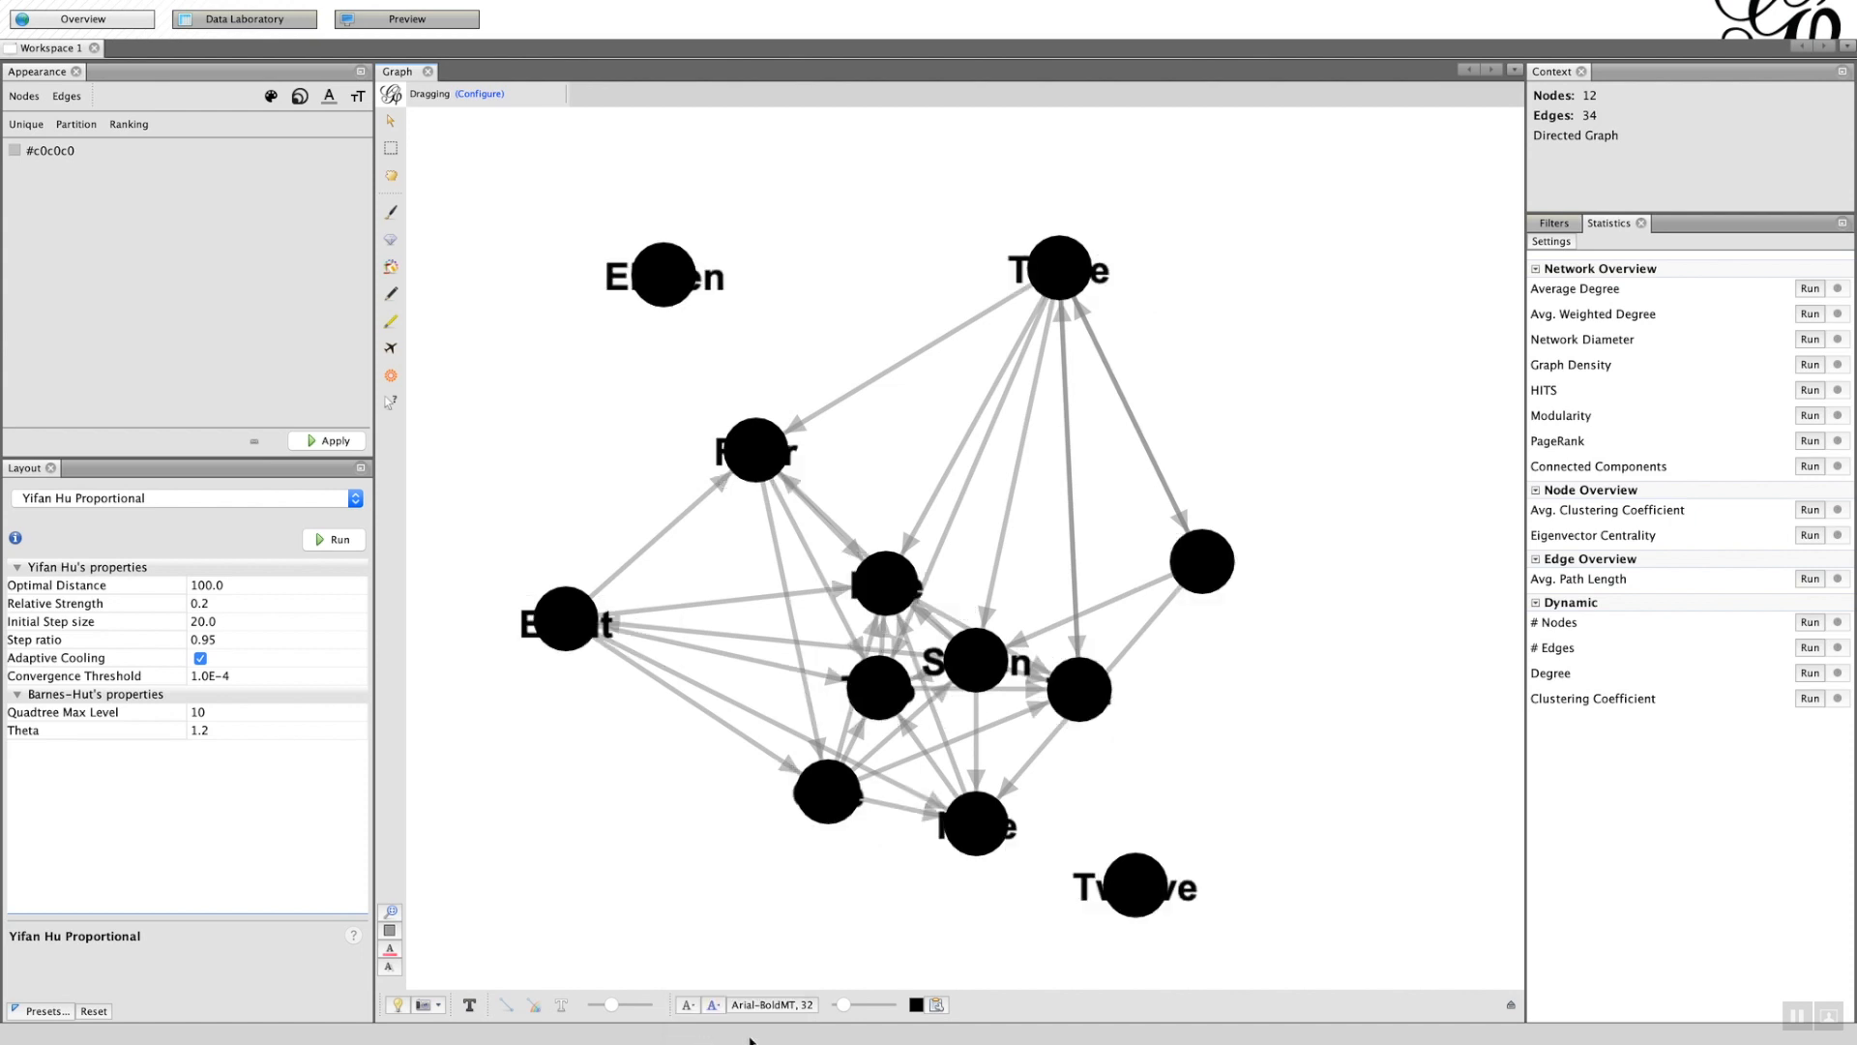
mouse_move(813, 1015)
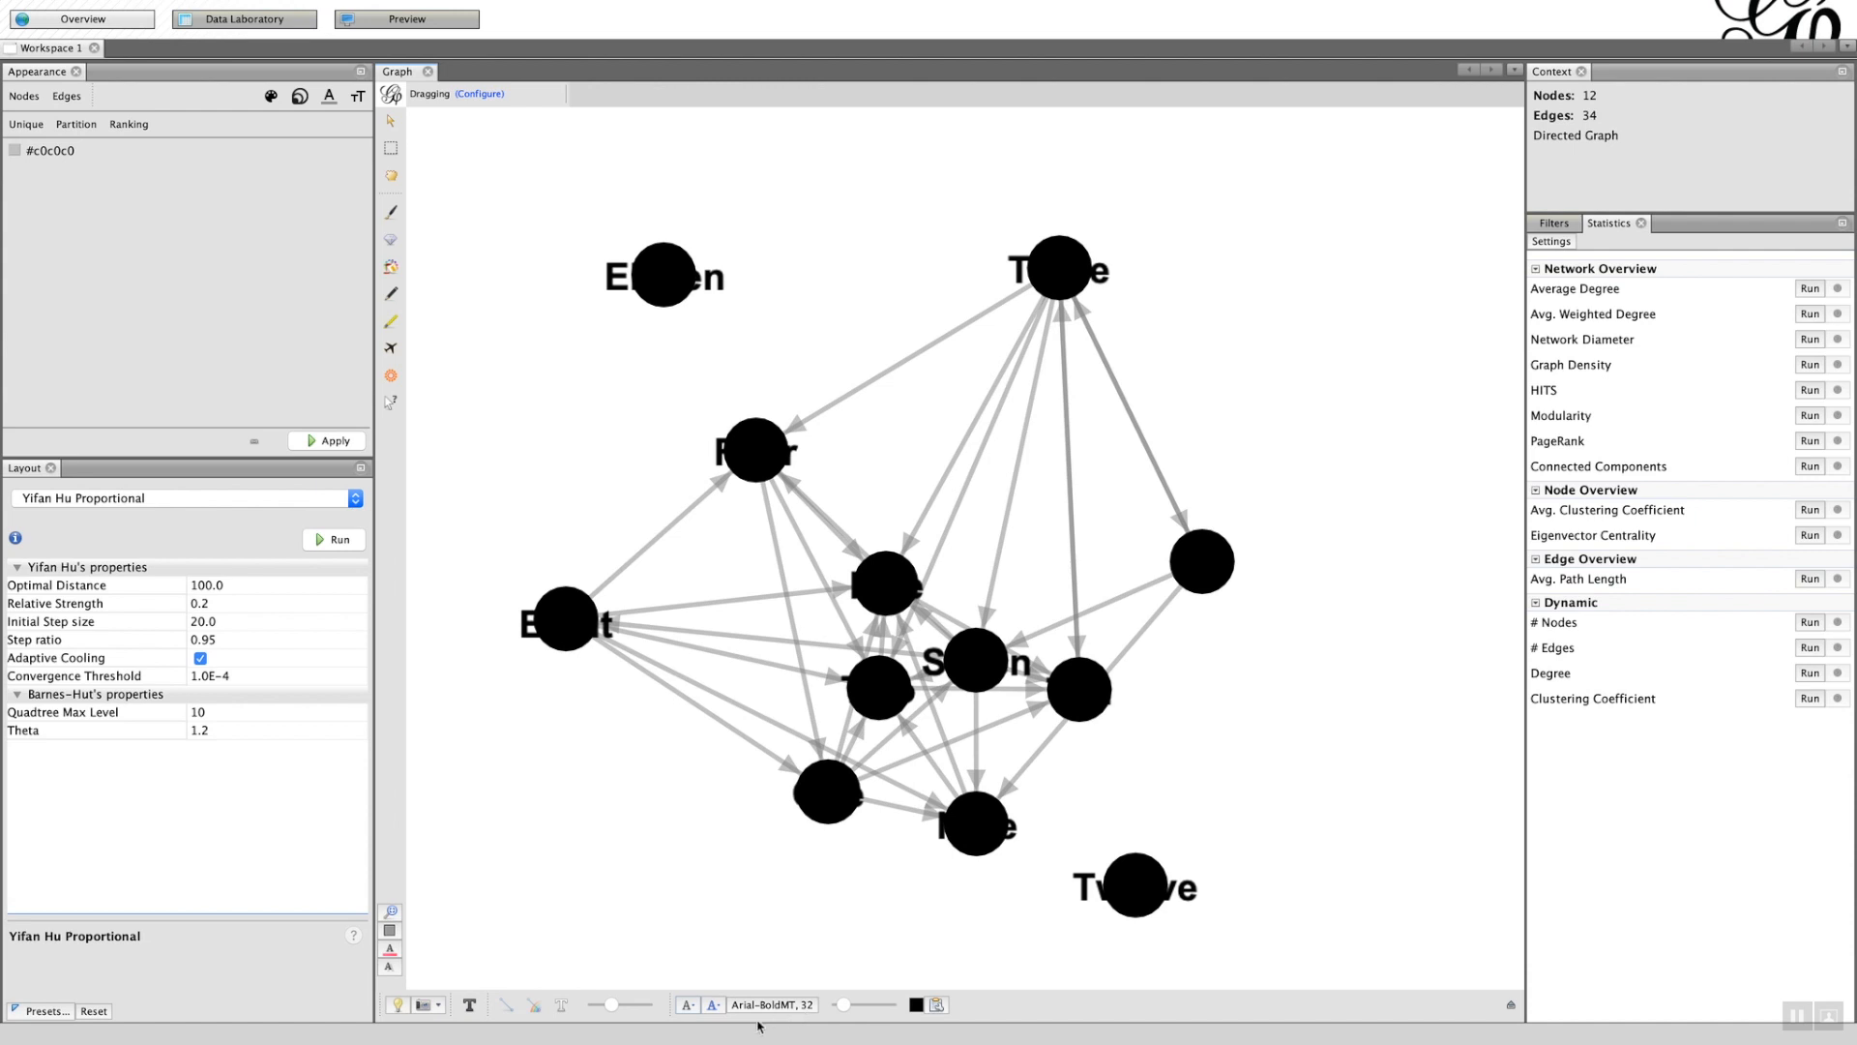
mouse_move(714, 1008)
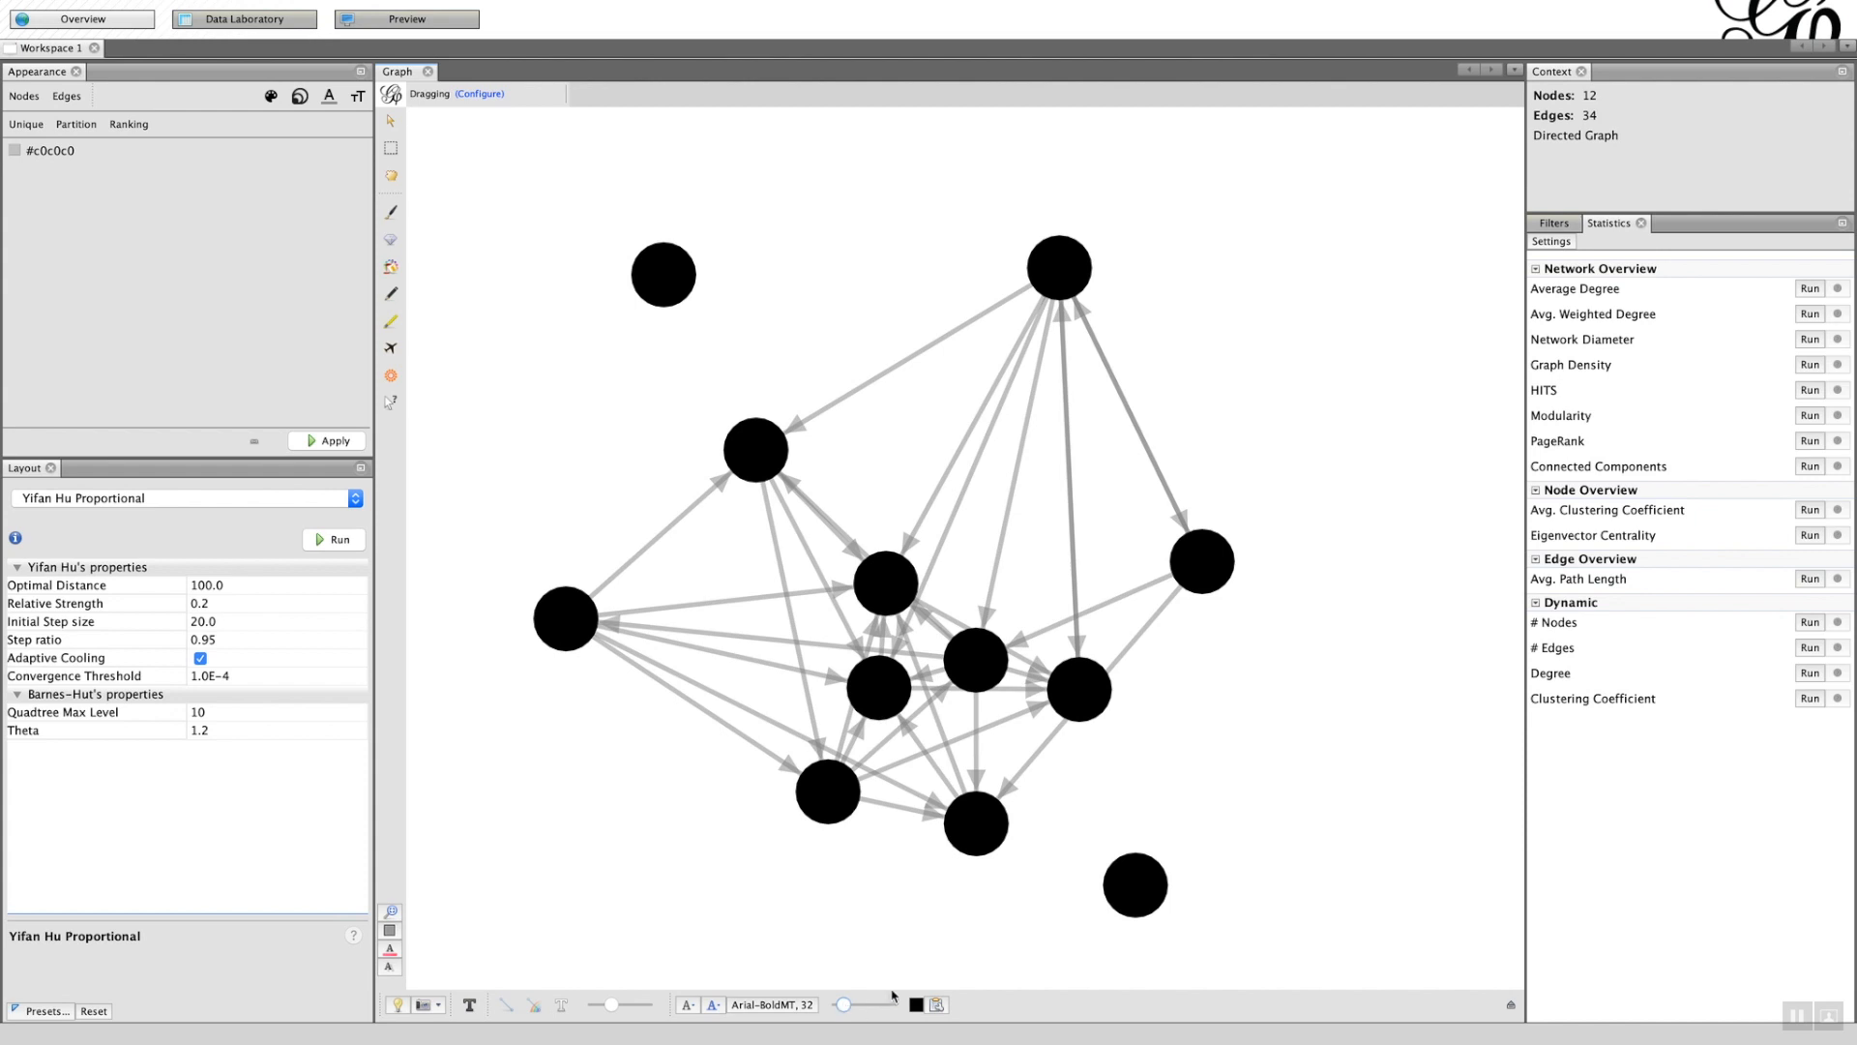
- Make node labels visible again and choose the label colour mode from the toolbar
left_click(1134, 885)
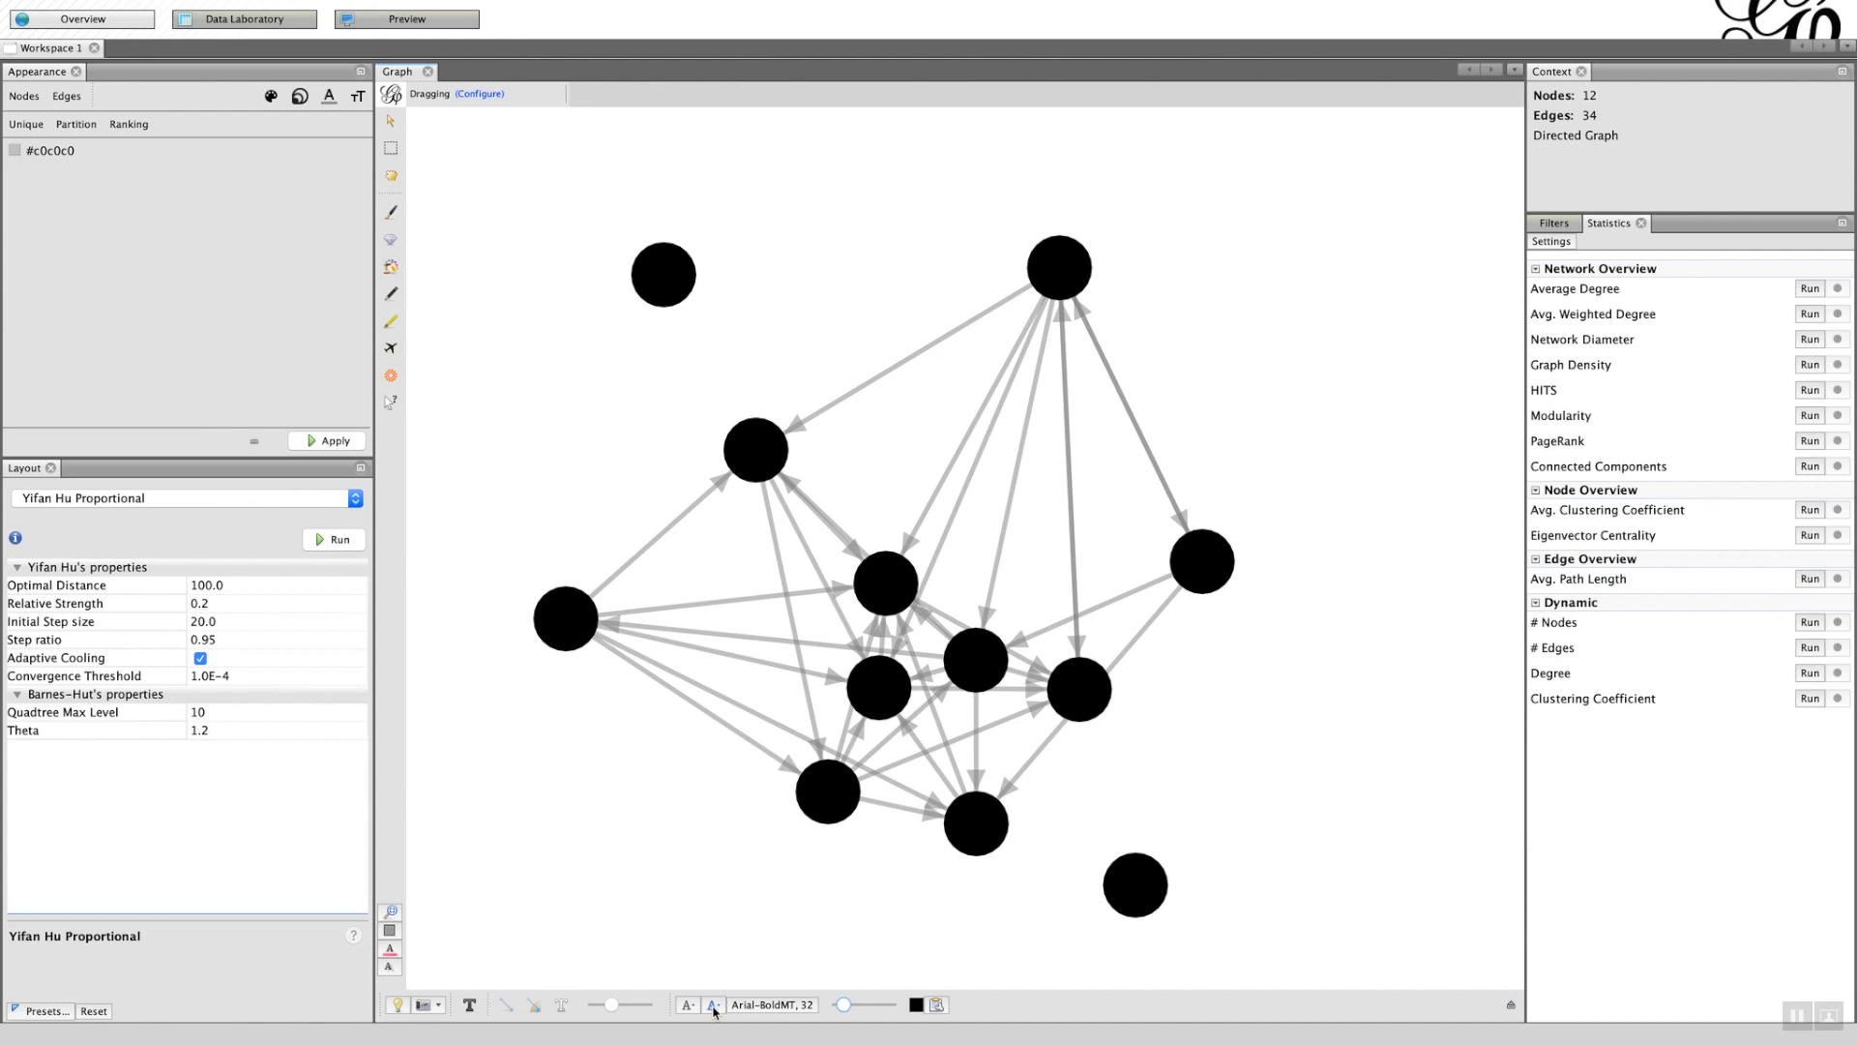
mouse_move(713, 1004)
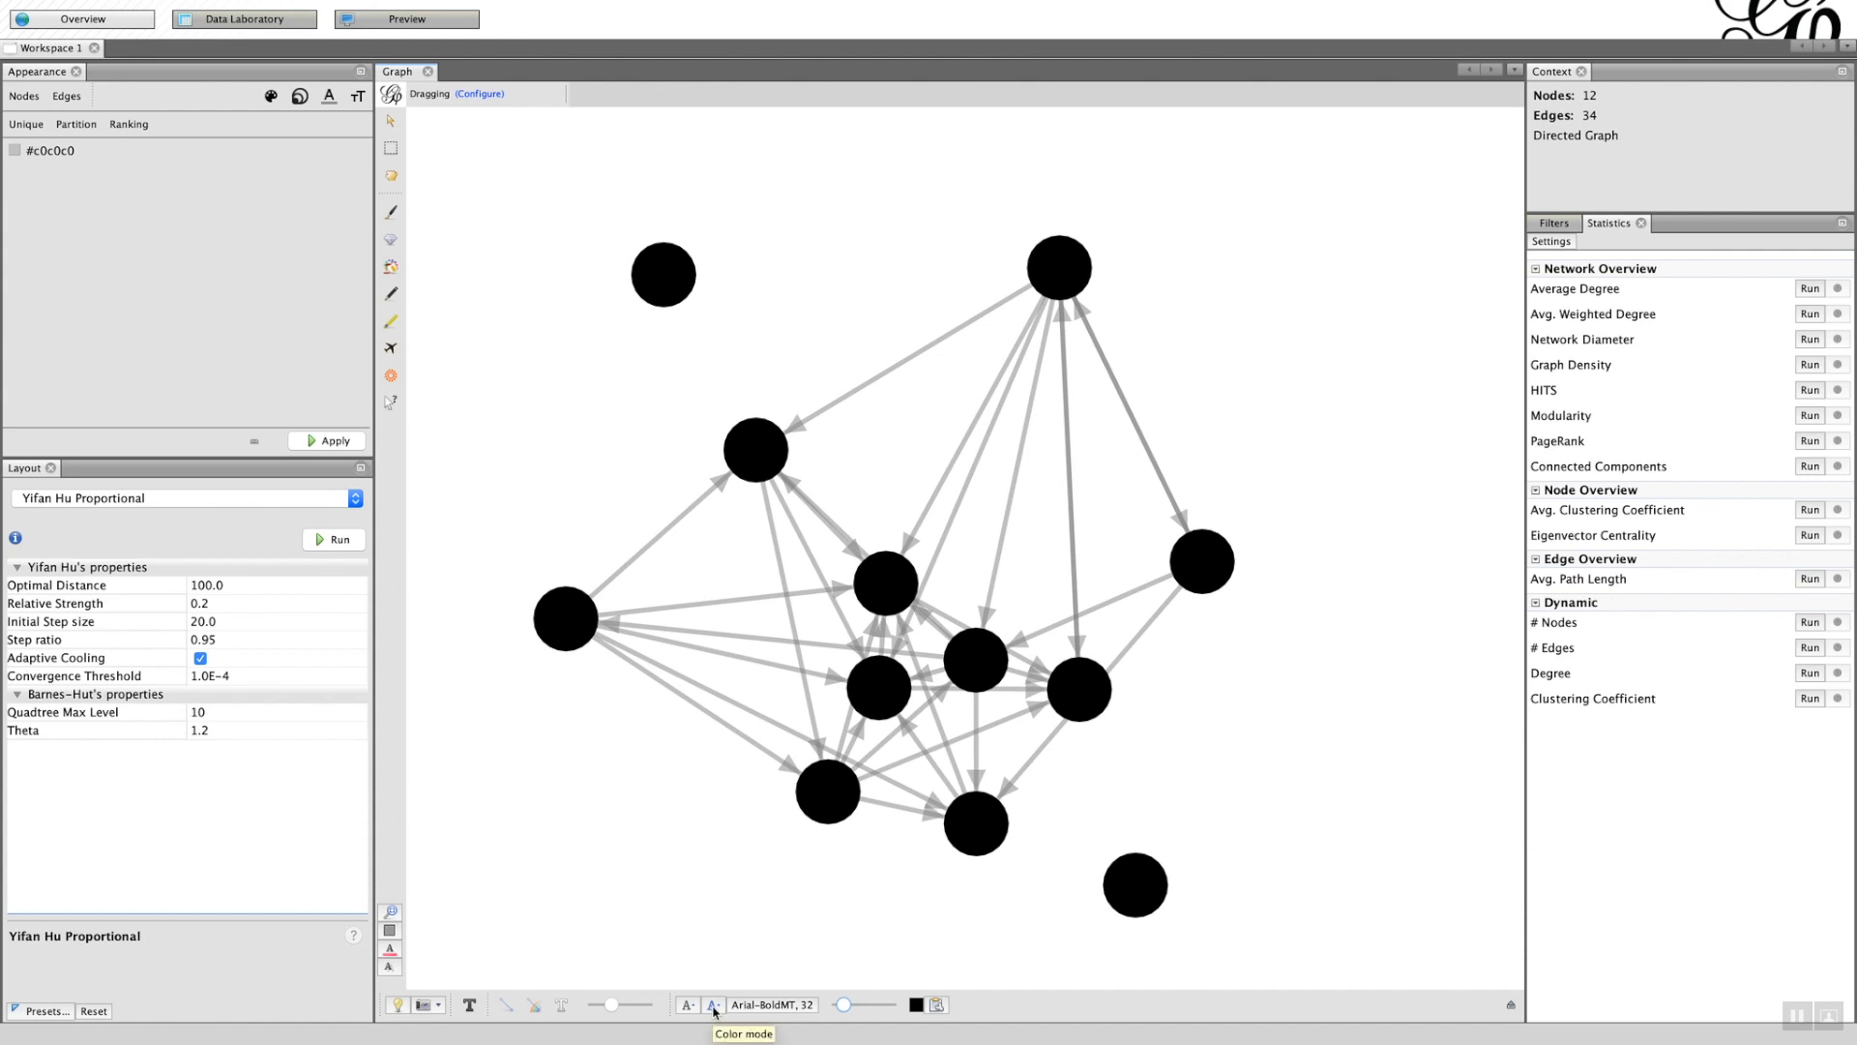
left_click(712, 1004)
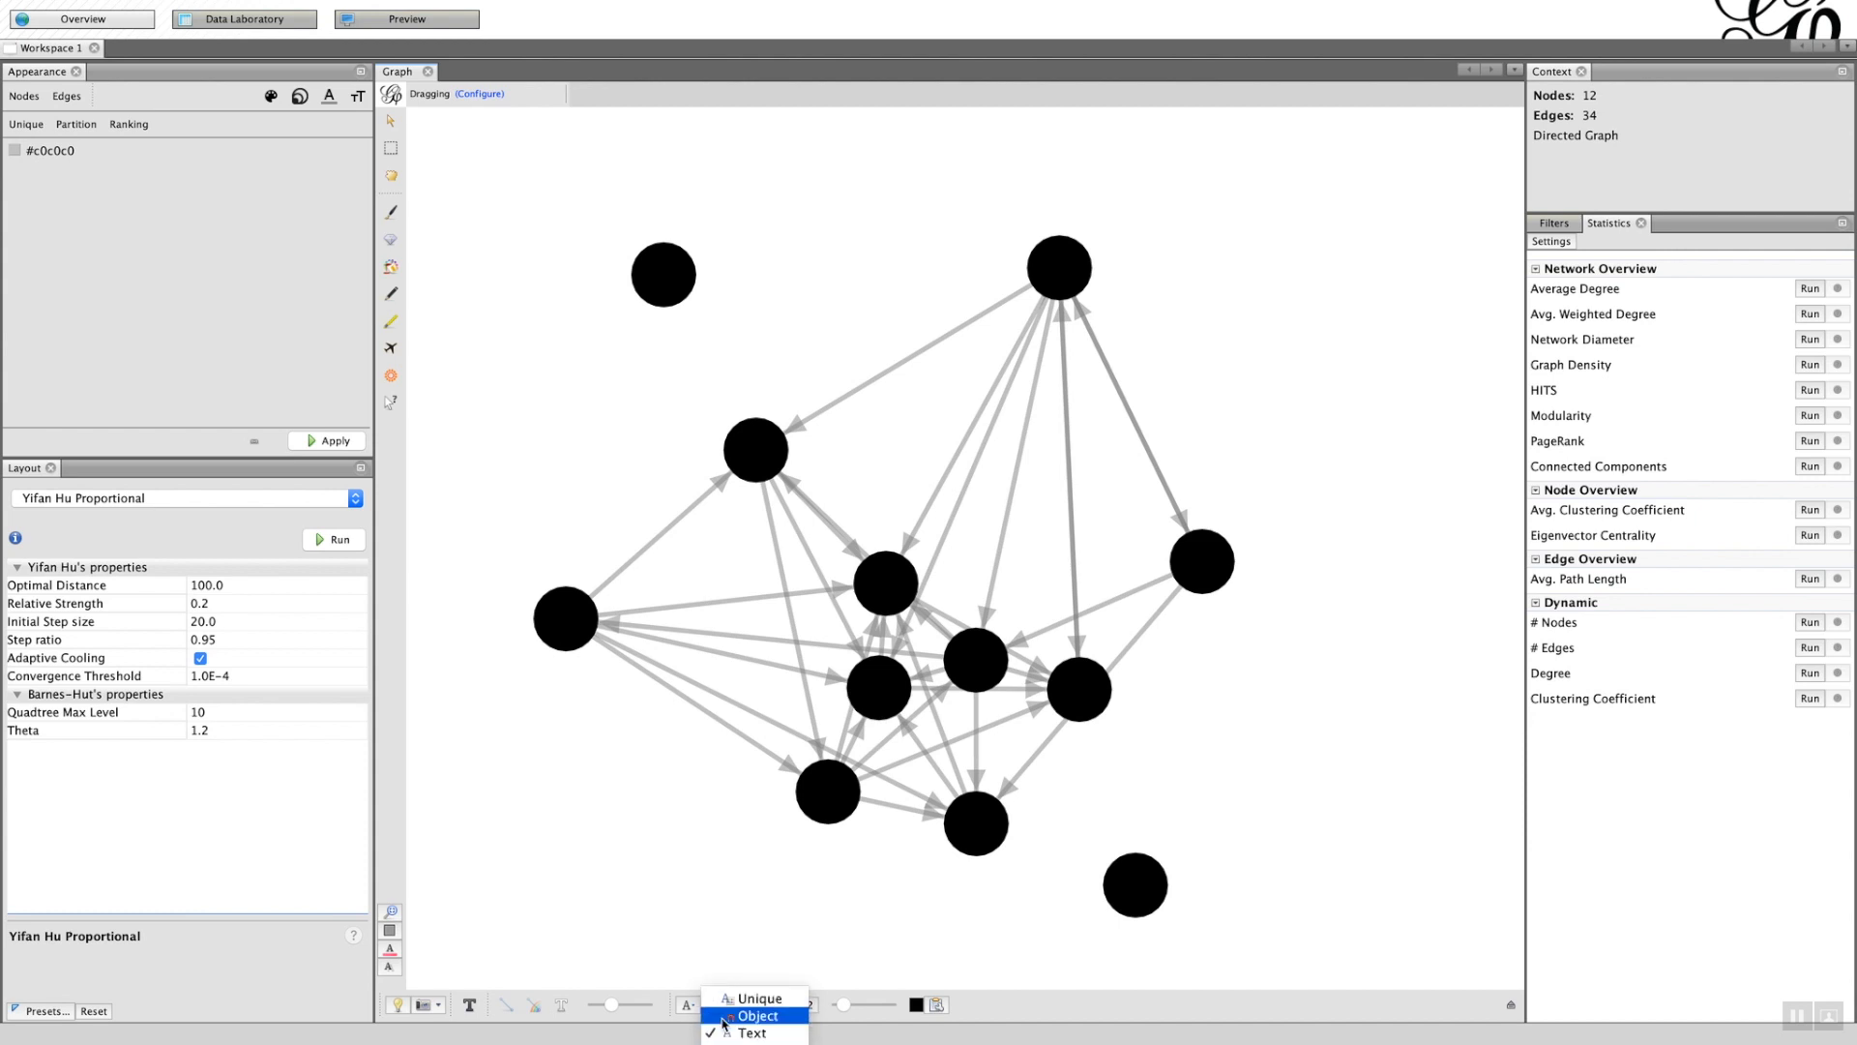
left_click(758, 1015)
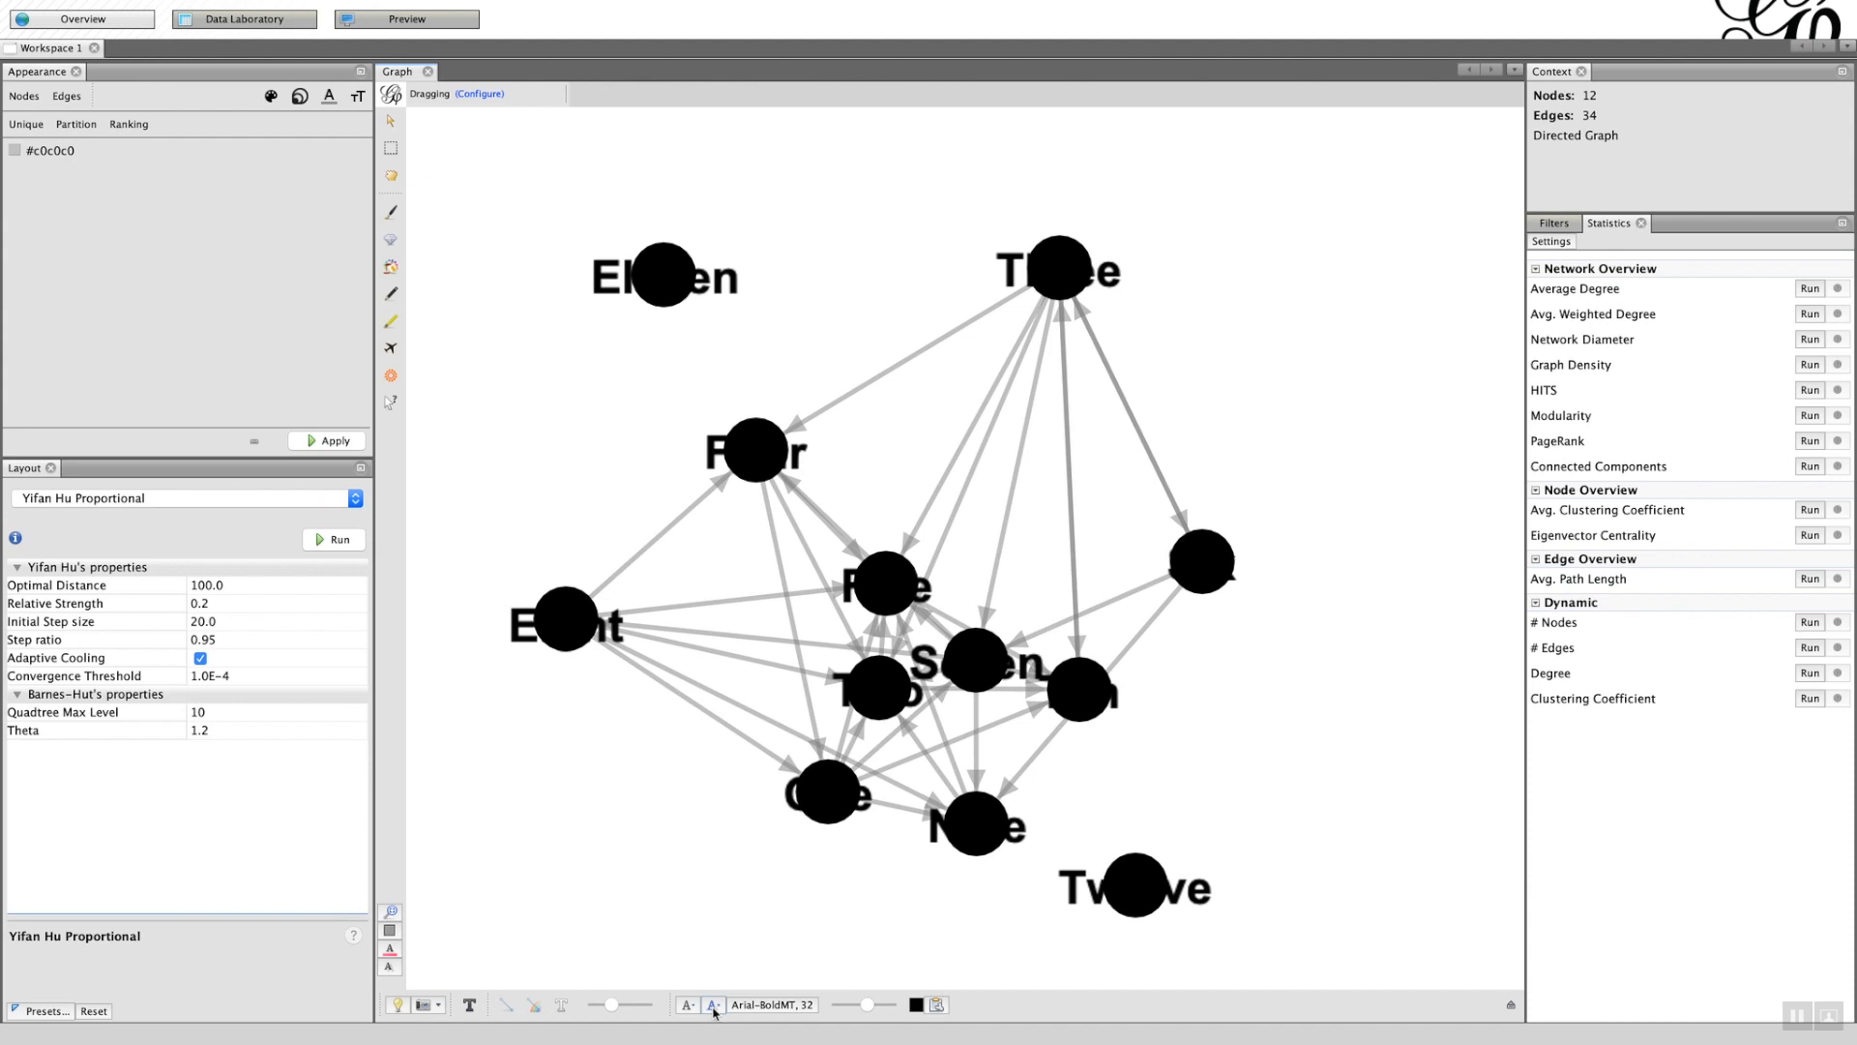
mouse_move(713, 1004)
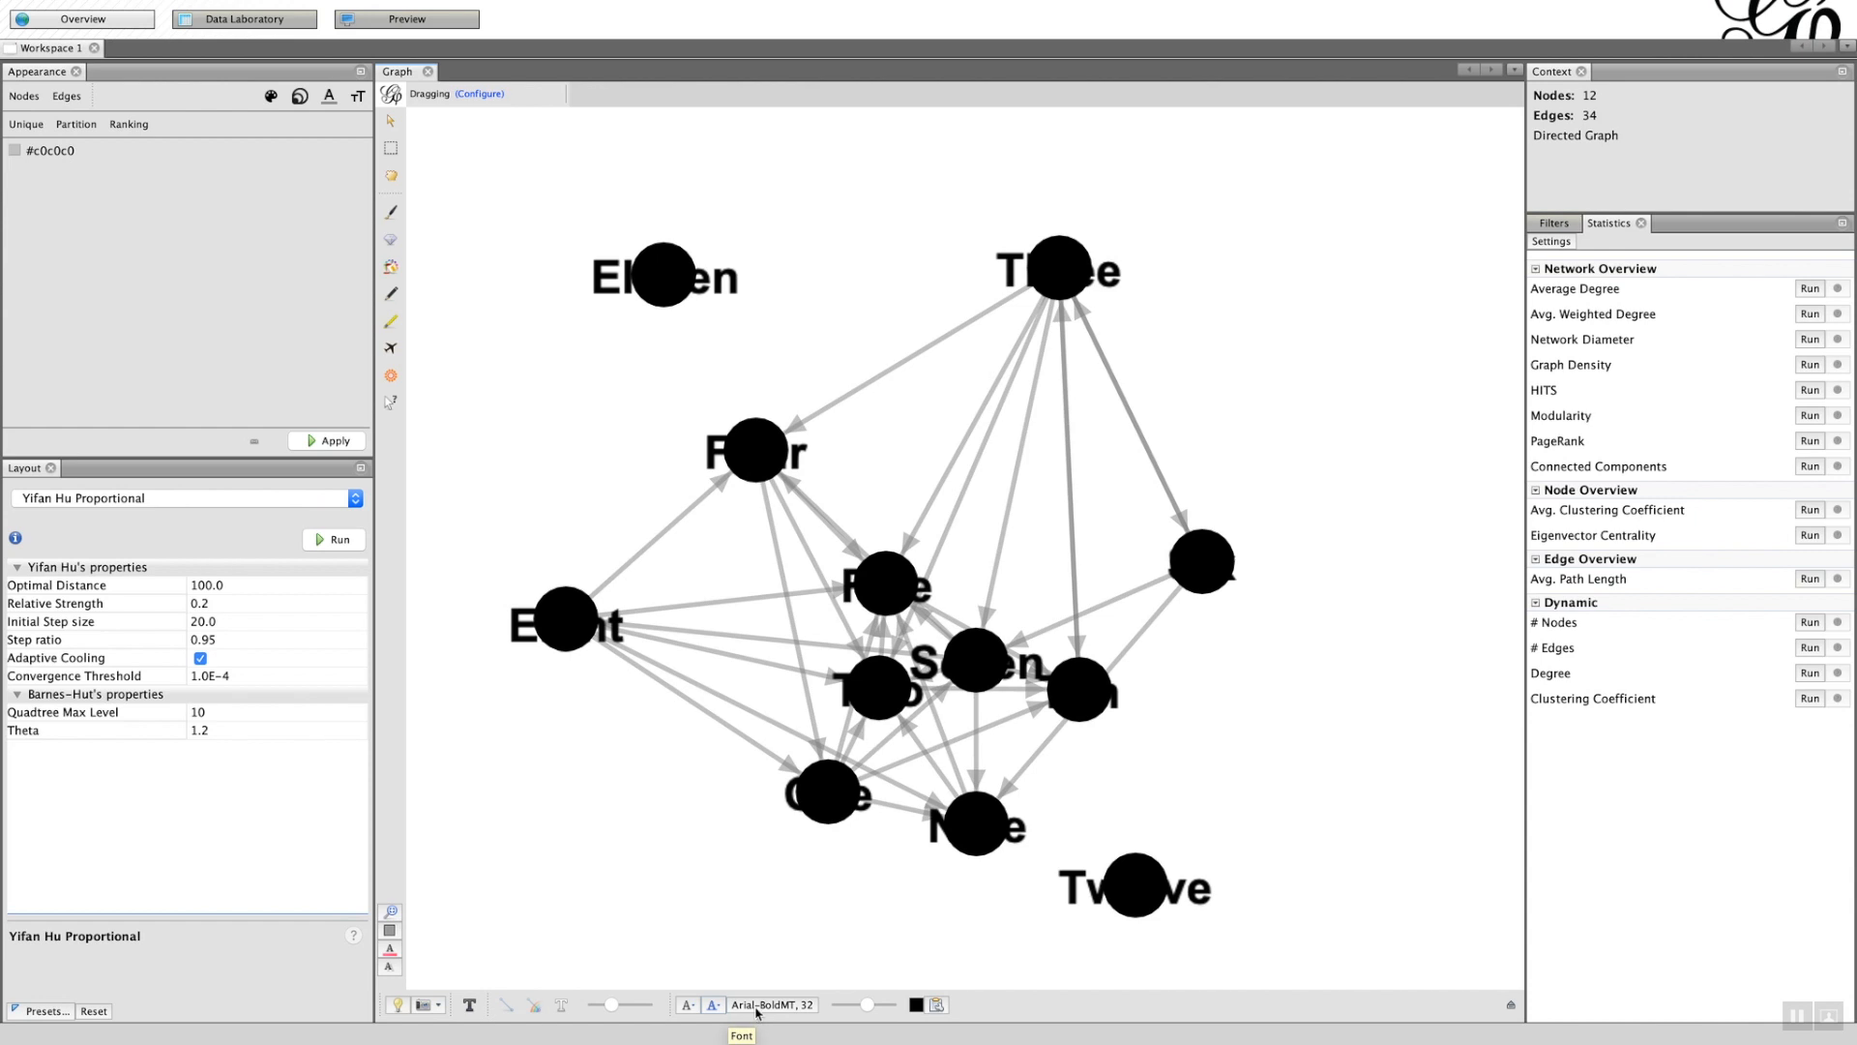
- Set the node label font to Times New Roman Italic at size 12
left_click(772, 1004)
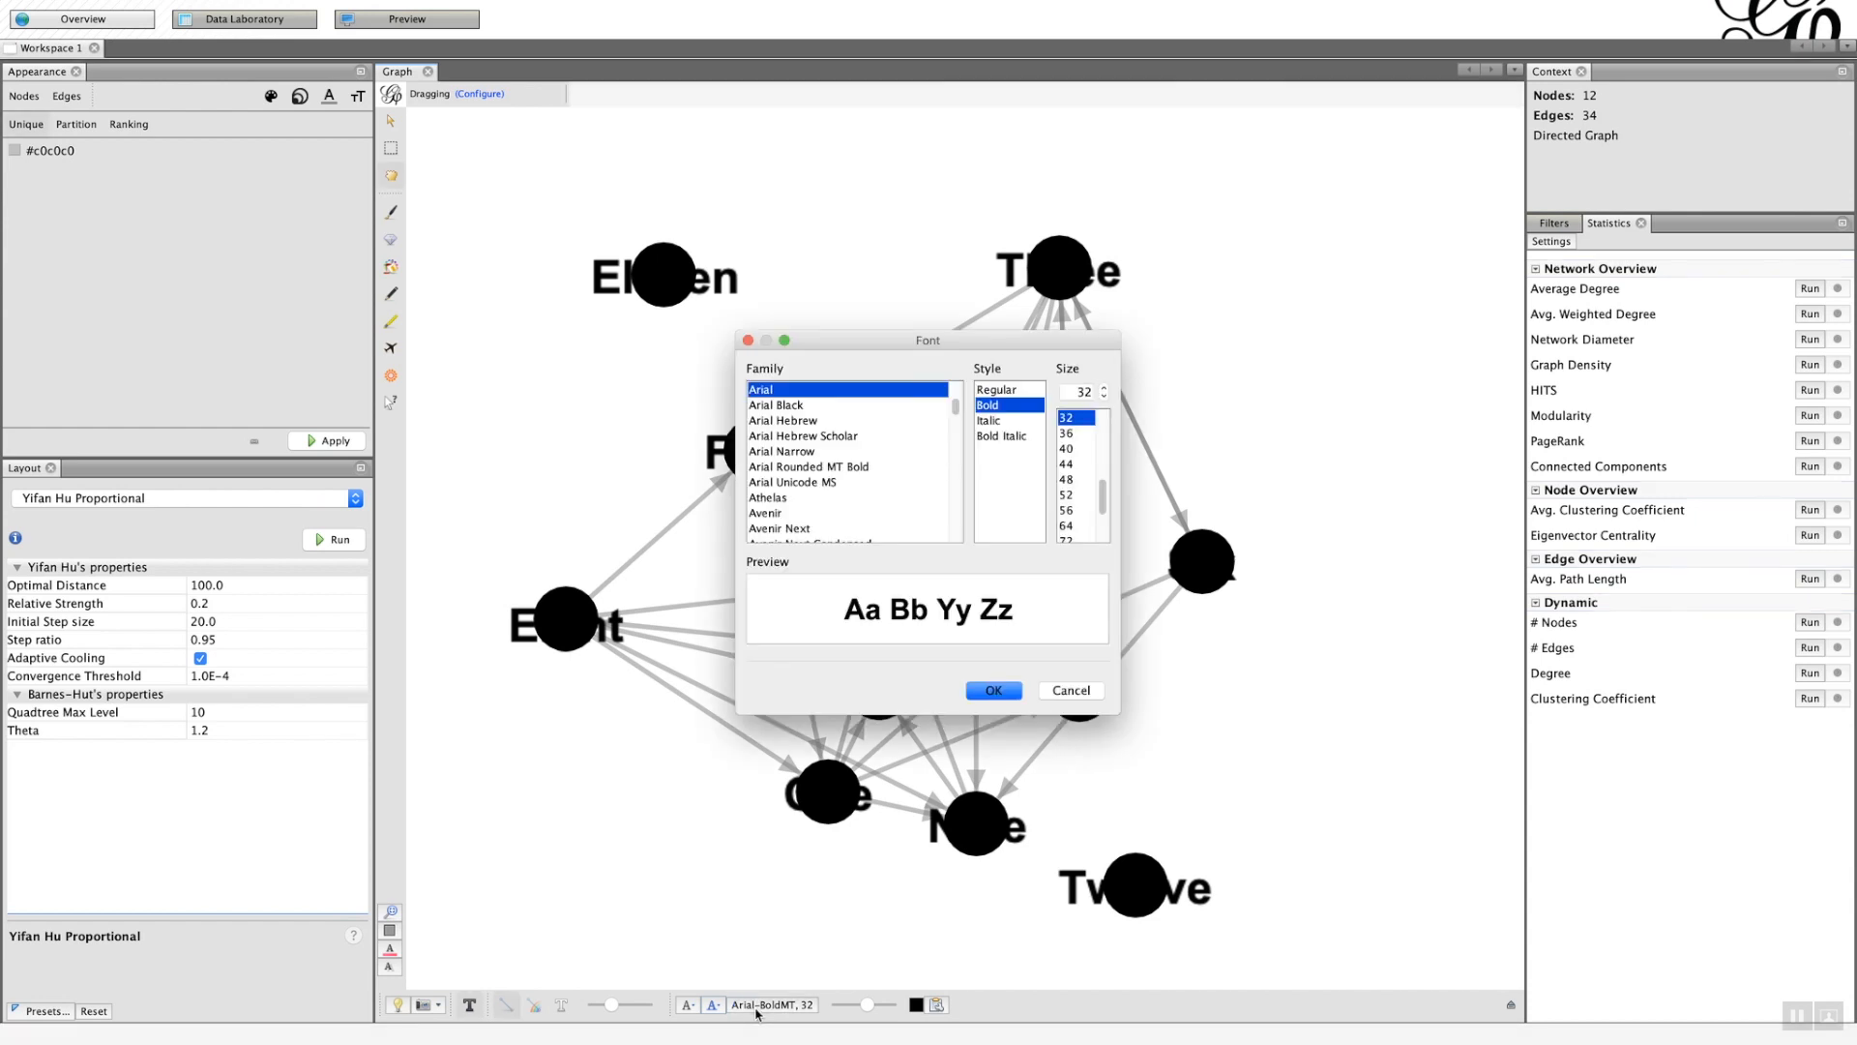
scroll("down", 3)
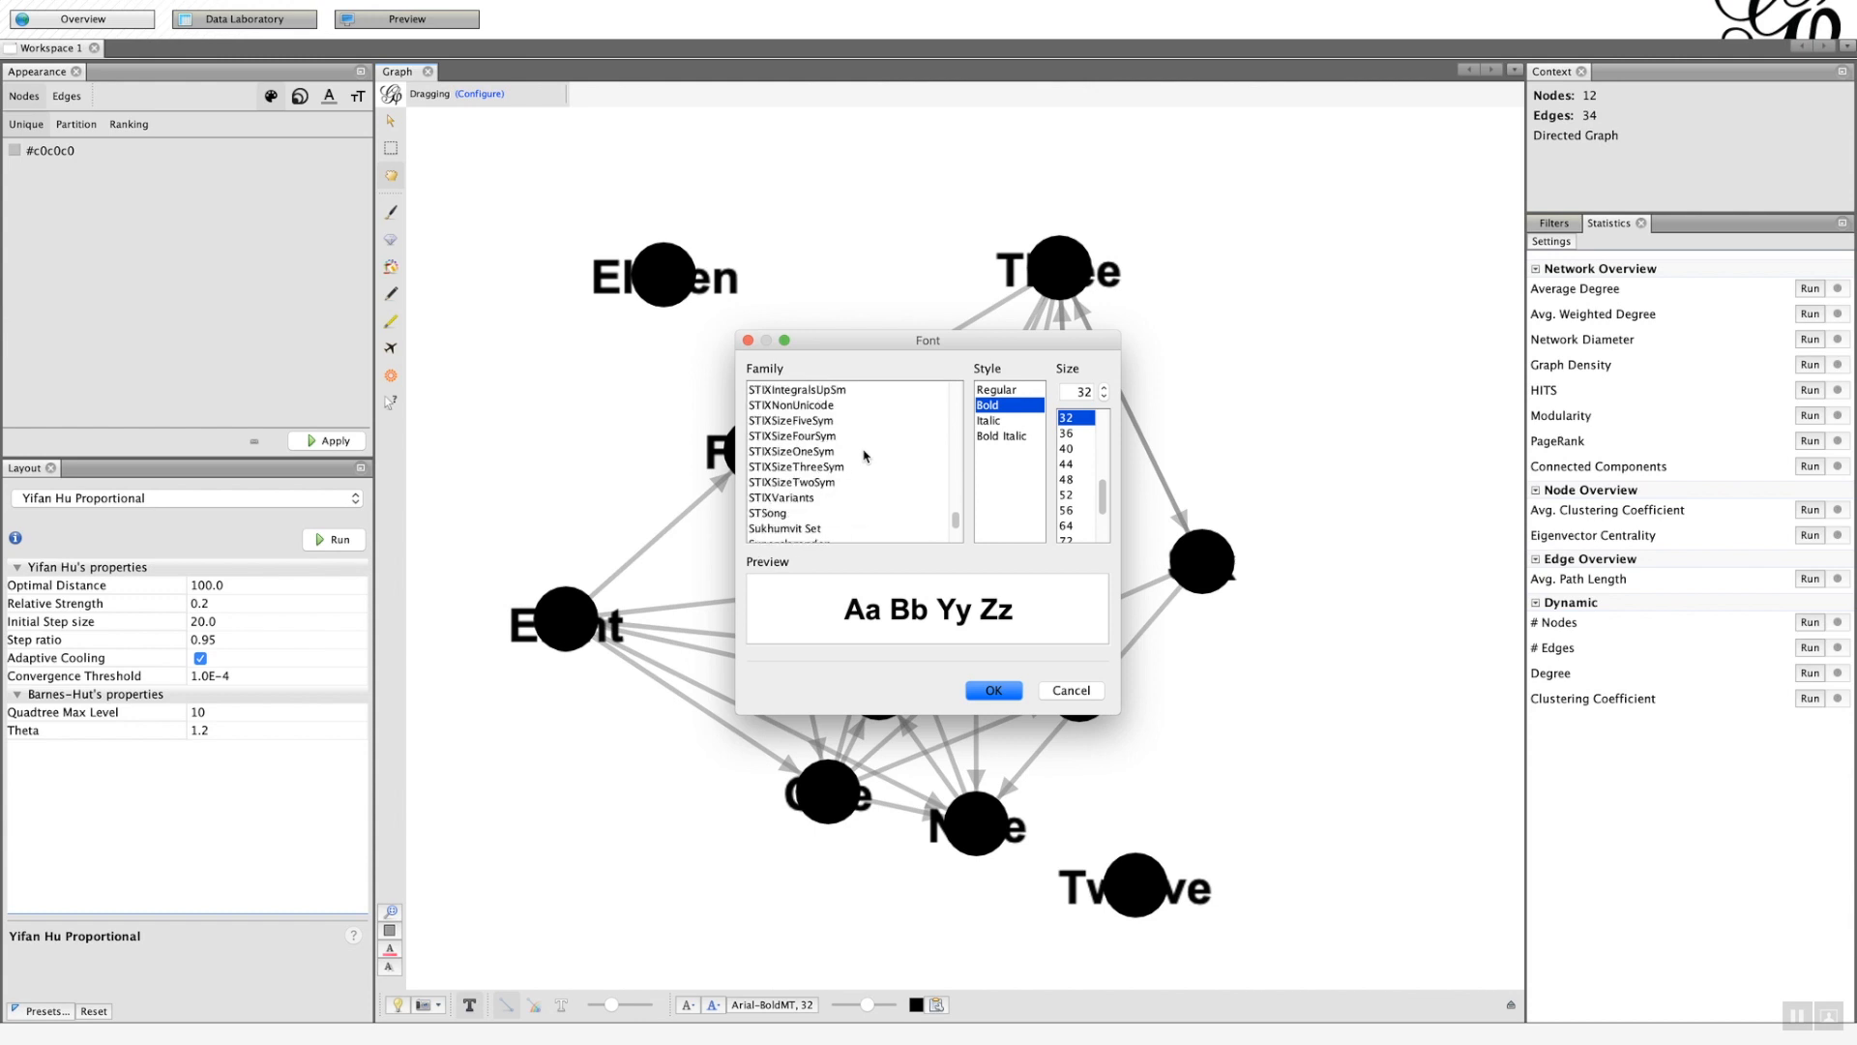
scroll("down", 3)
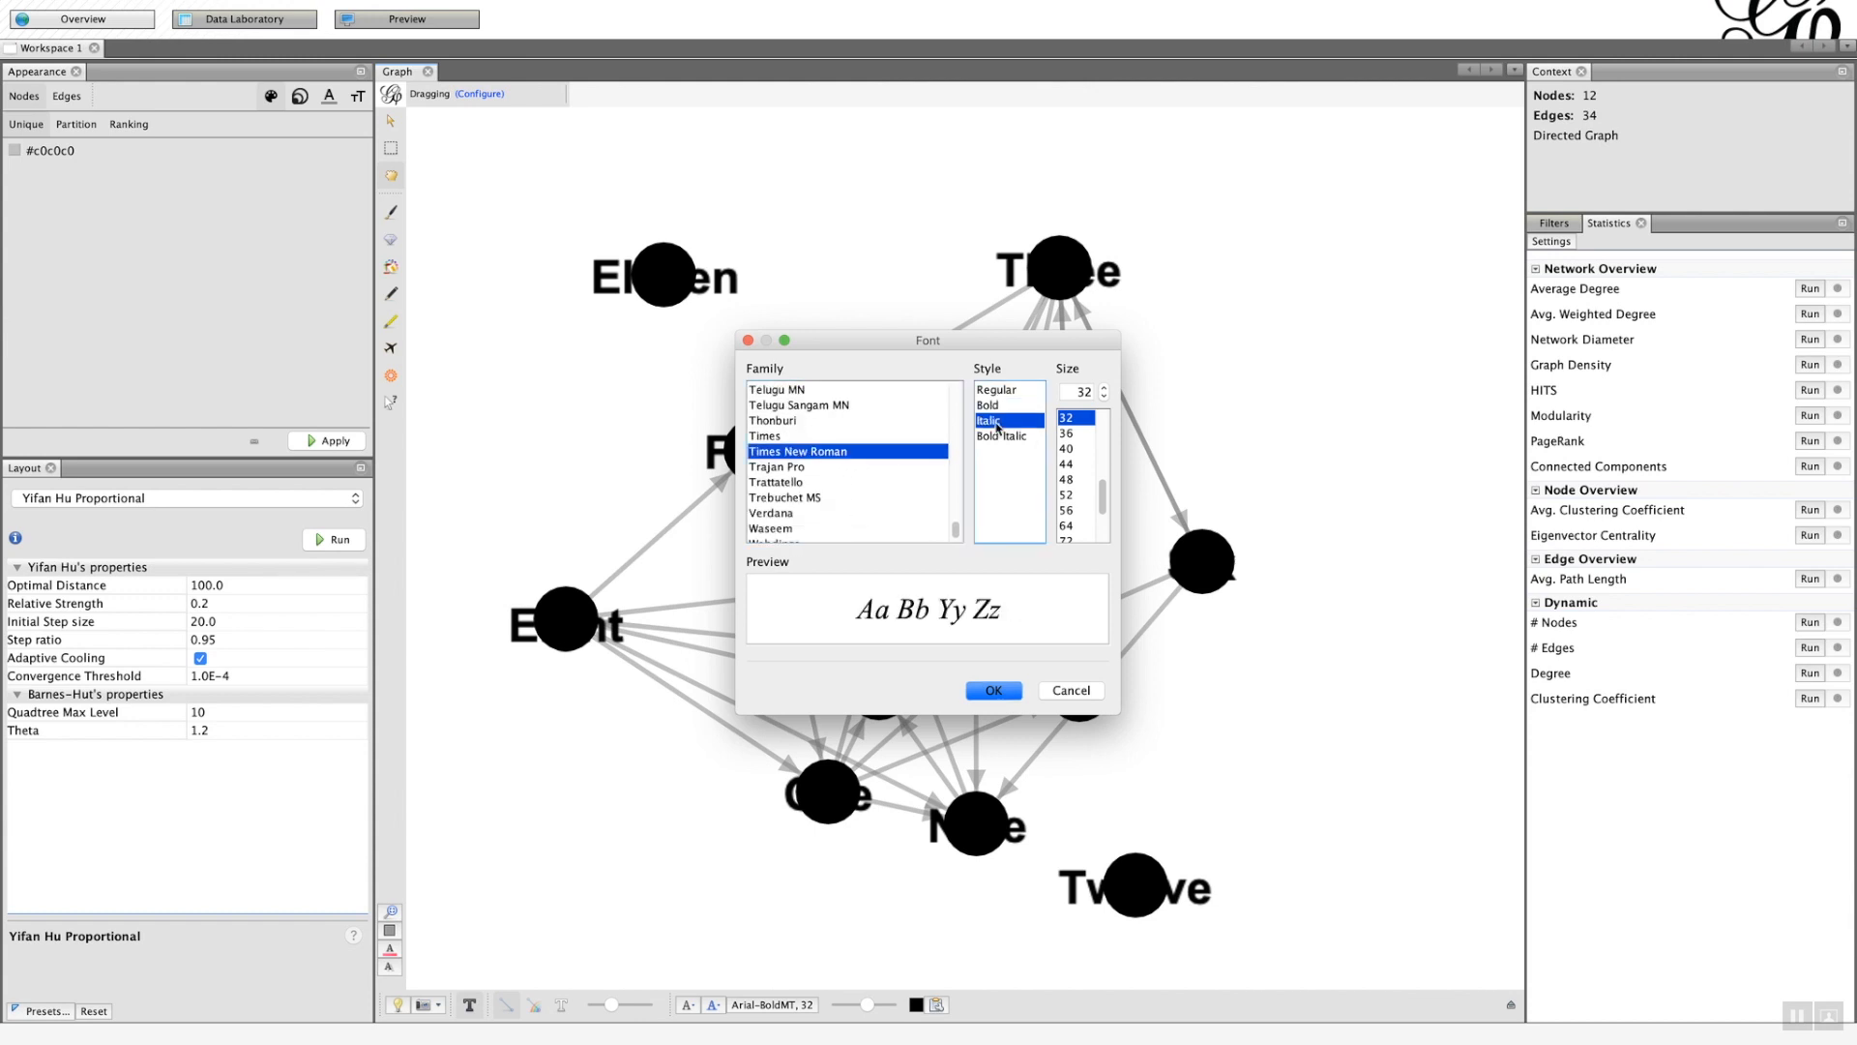
left_click(992, 690)
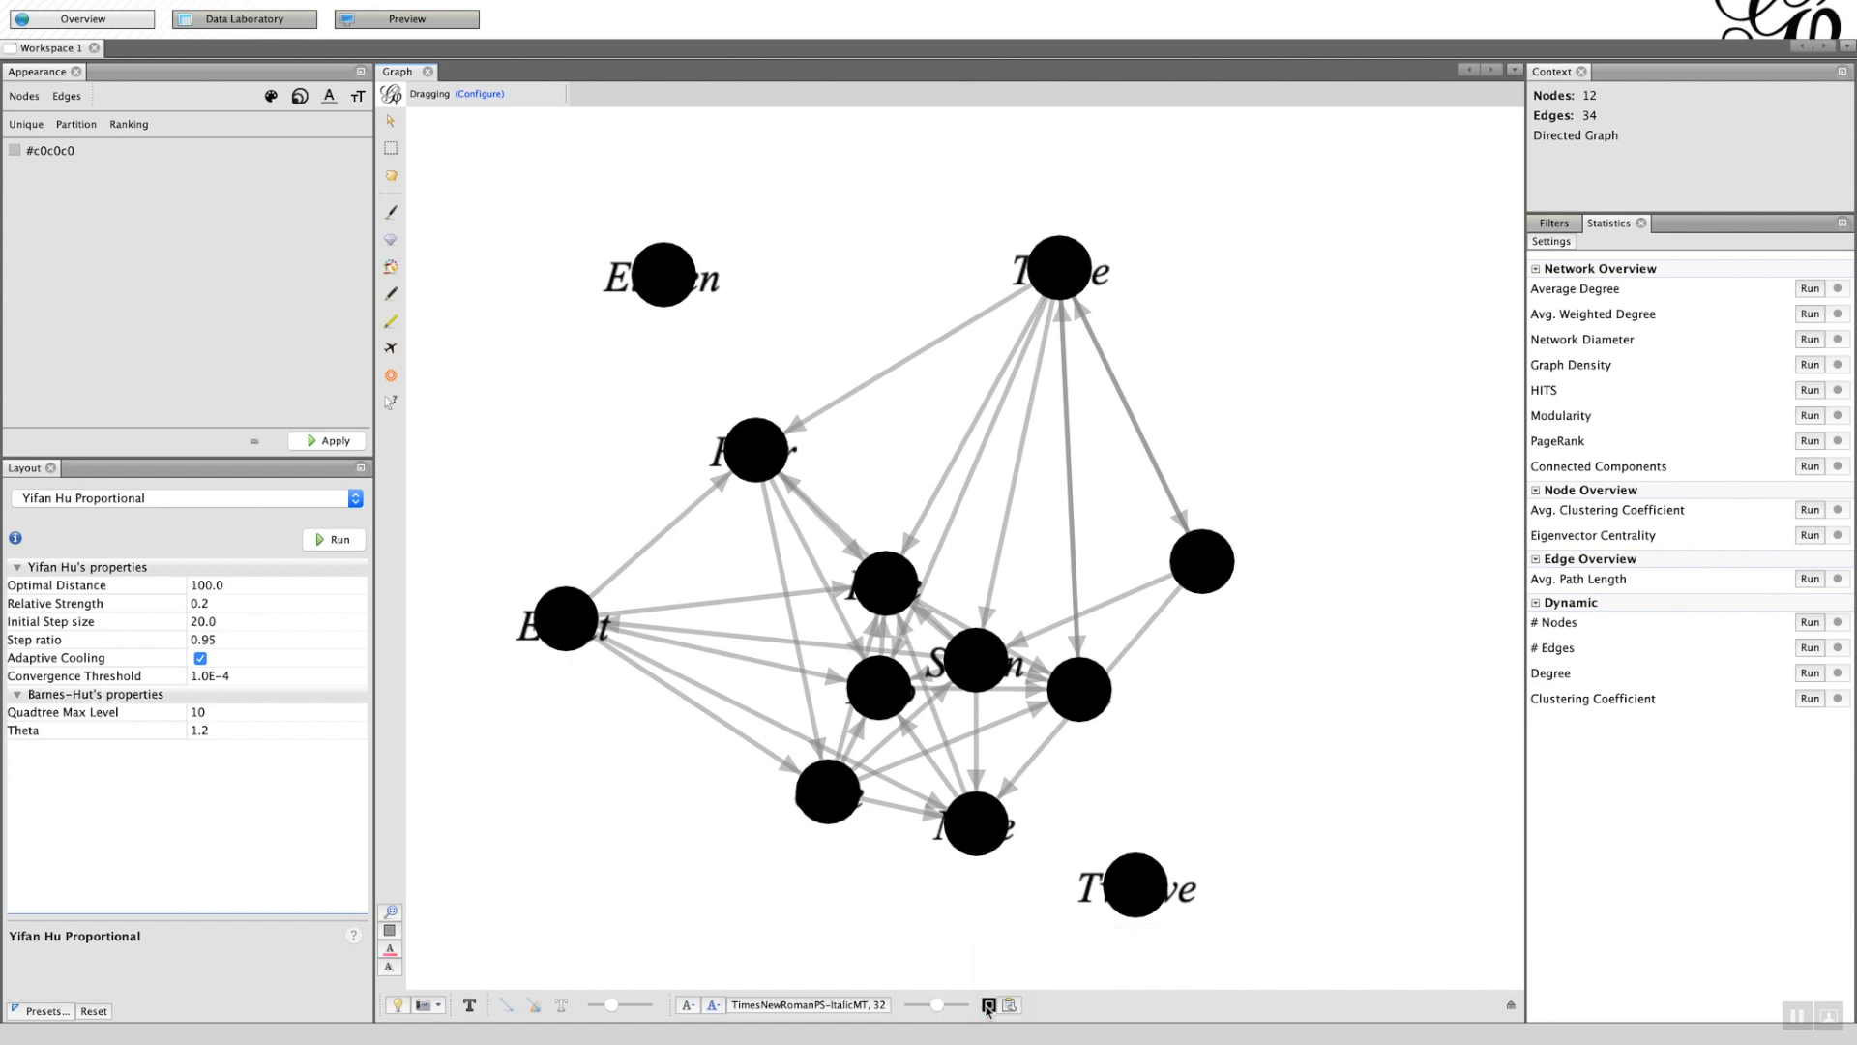
- Colour the node labels maroon and bring up the Label text settings dialog
left_click(991, 1004)
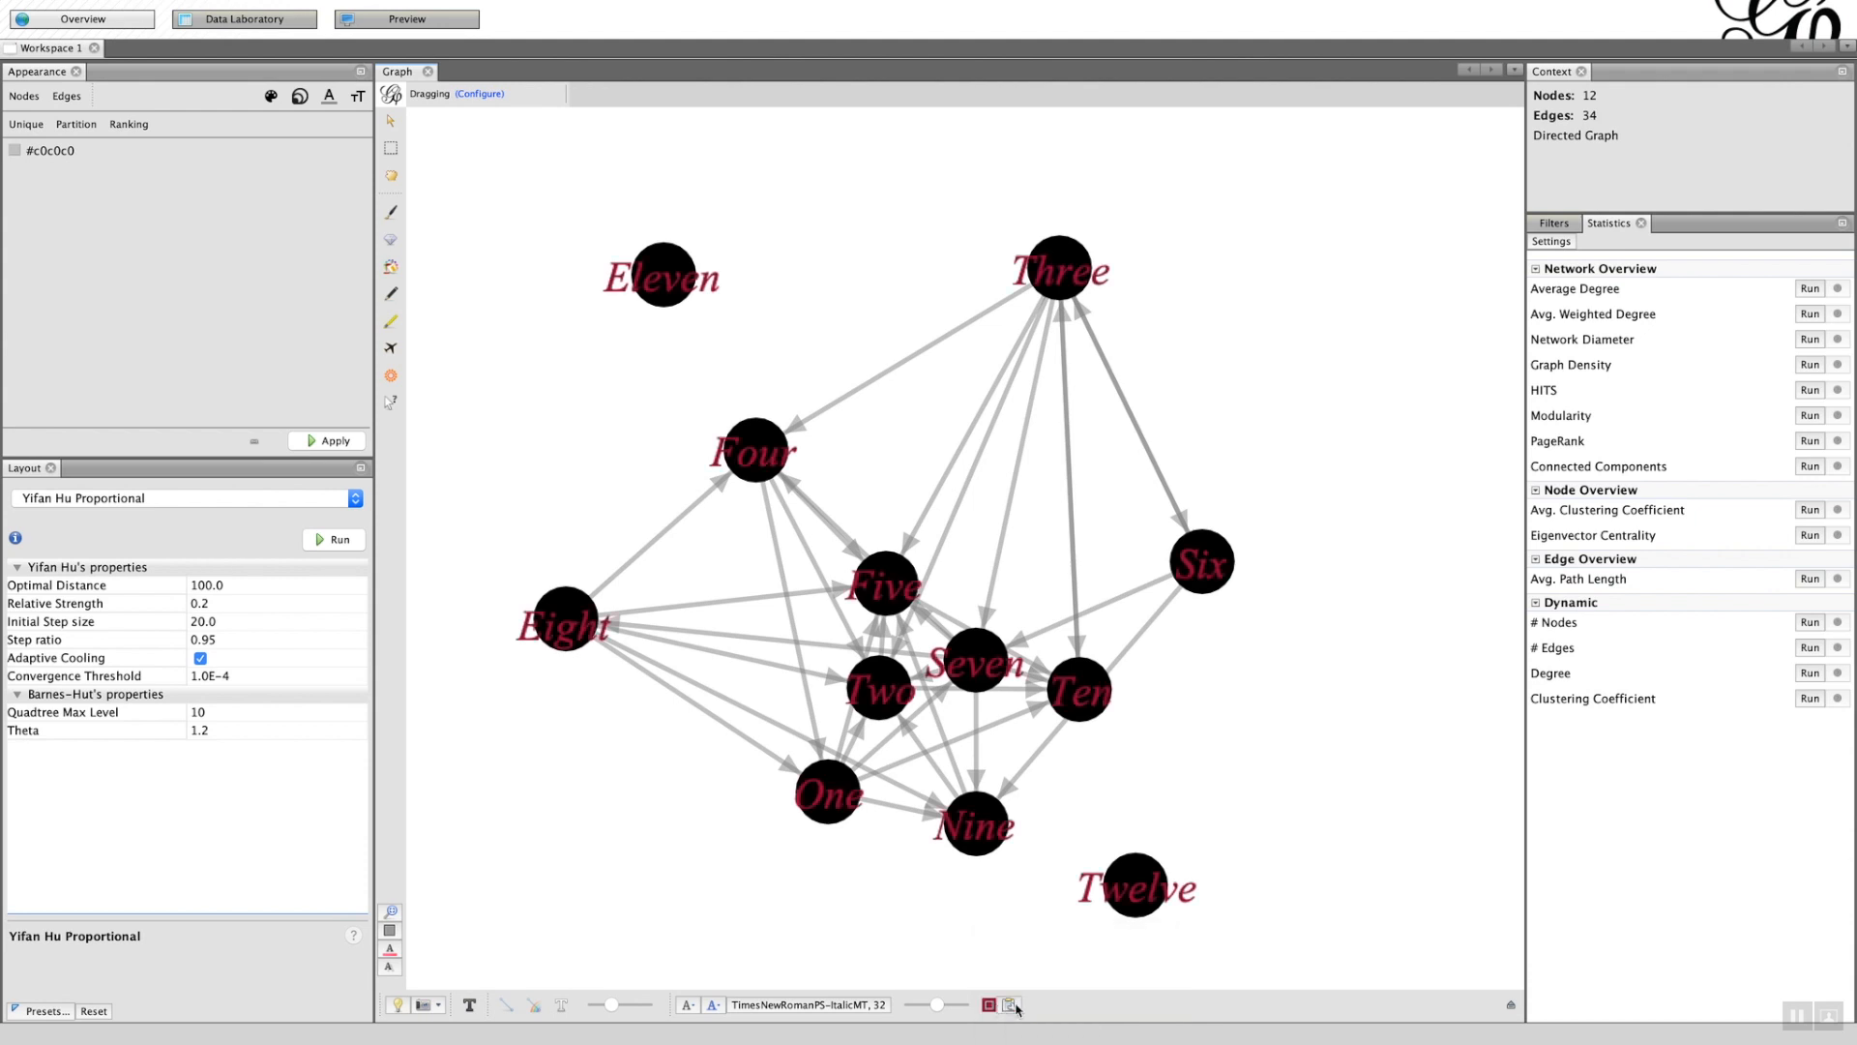
left_click(1013, 1006)
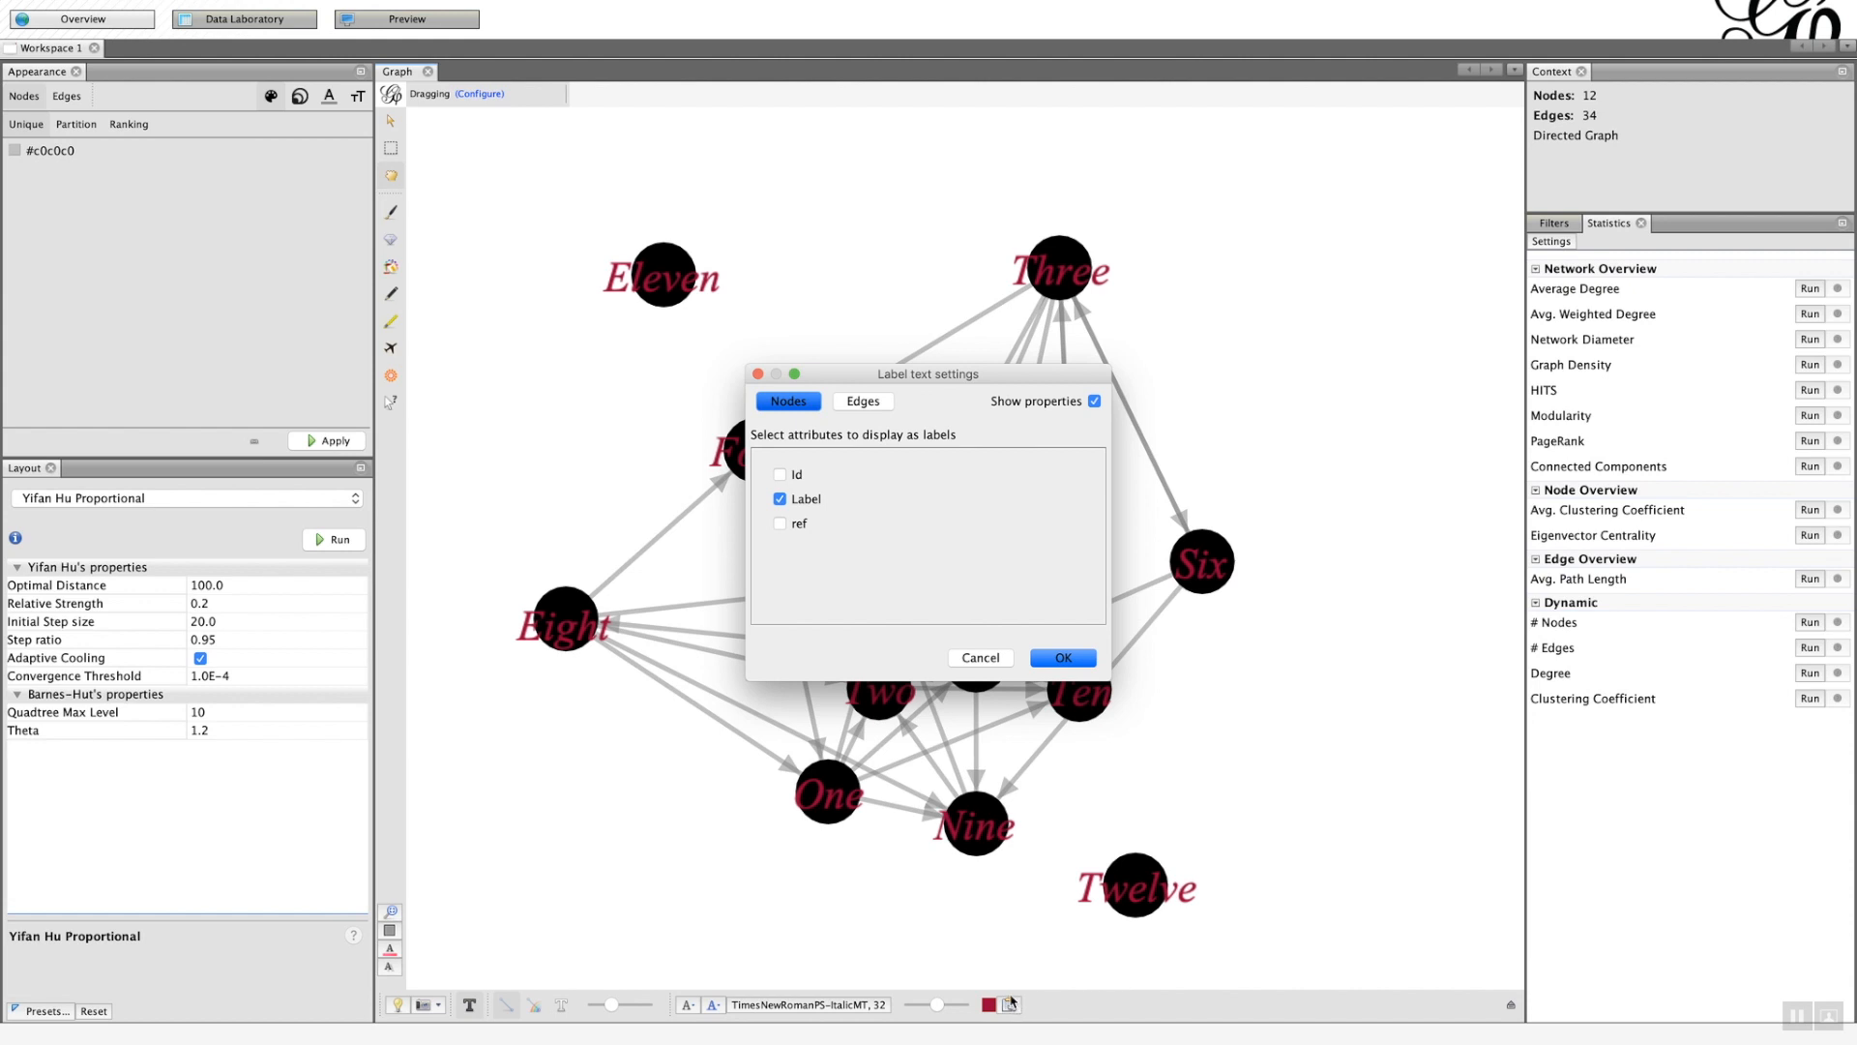
mouse_move(972, 946)
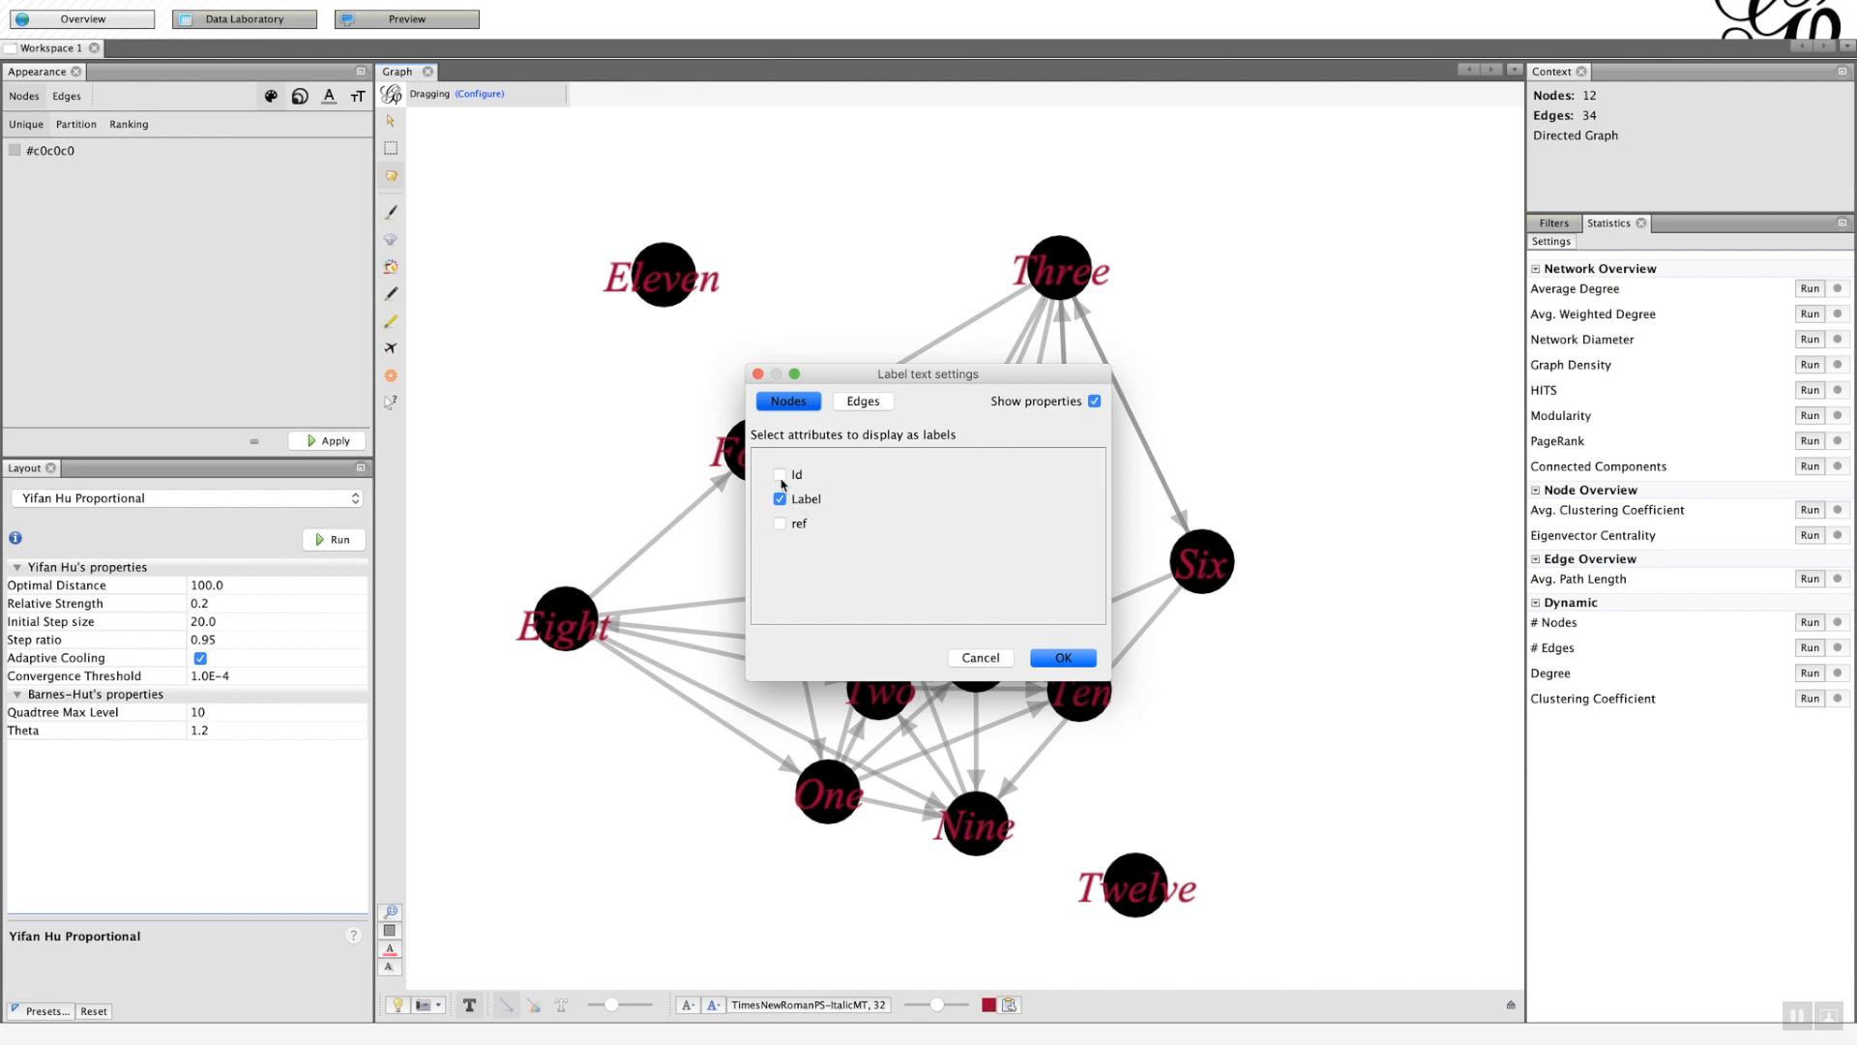
- Label each node with its name plus ref colour, e.g. 'Three - Red', and apply
left_click(779, 523)
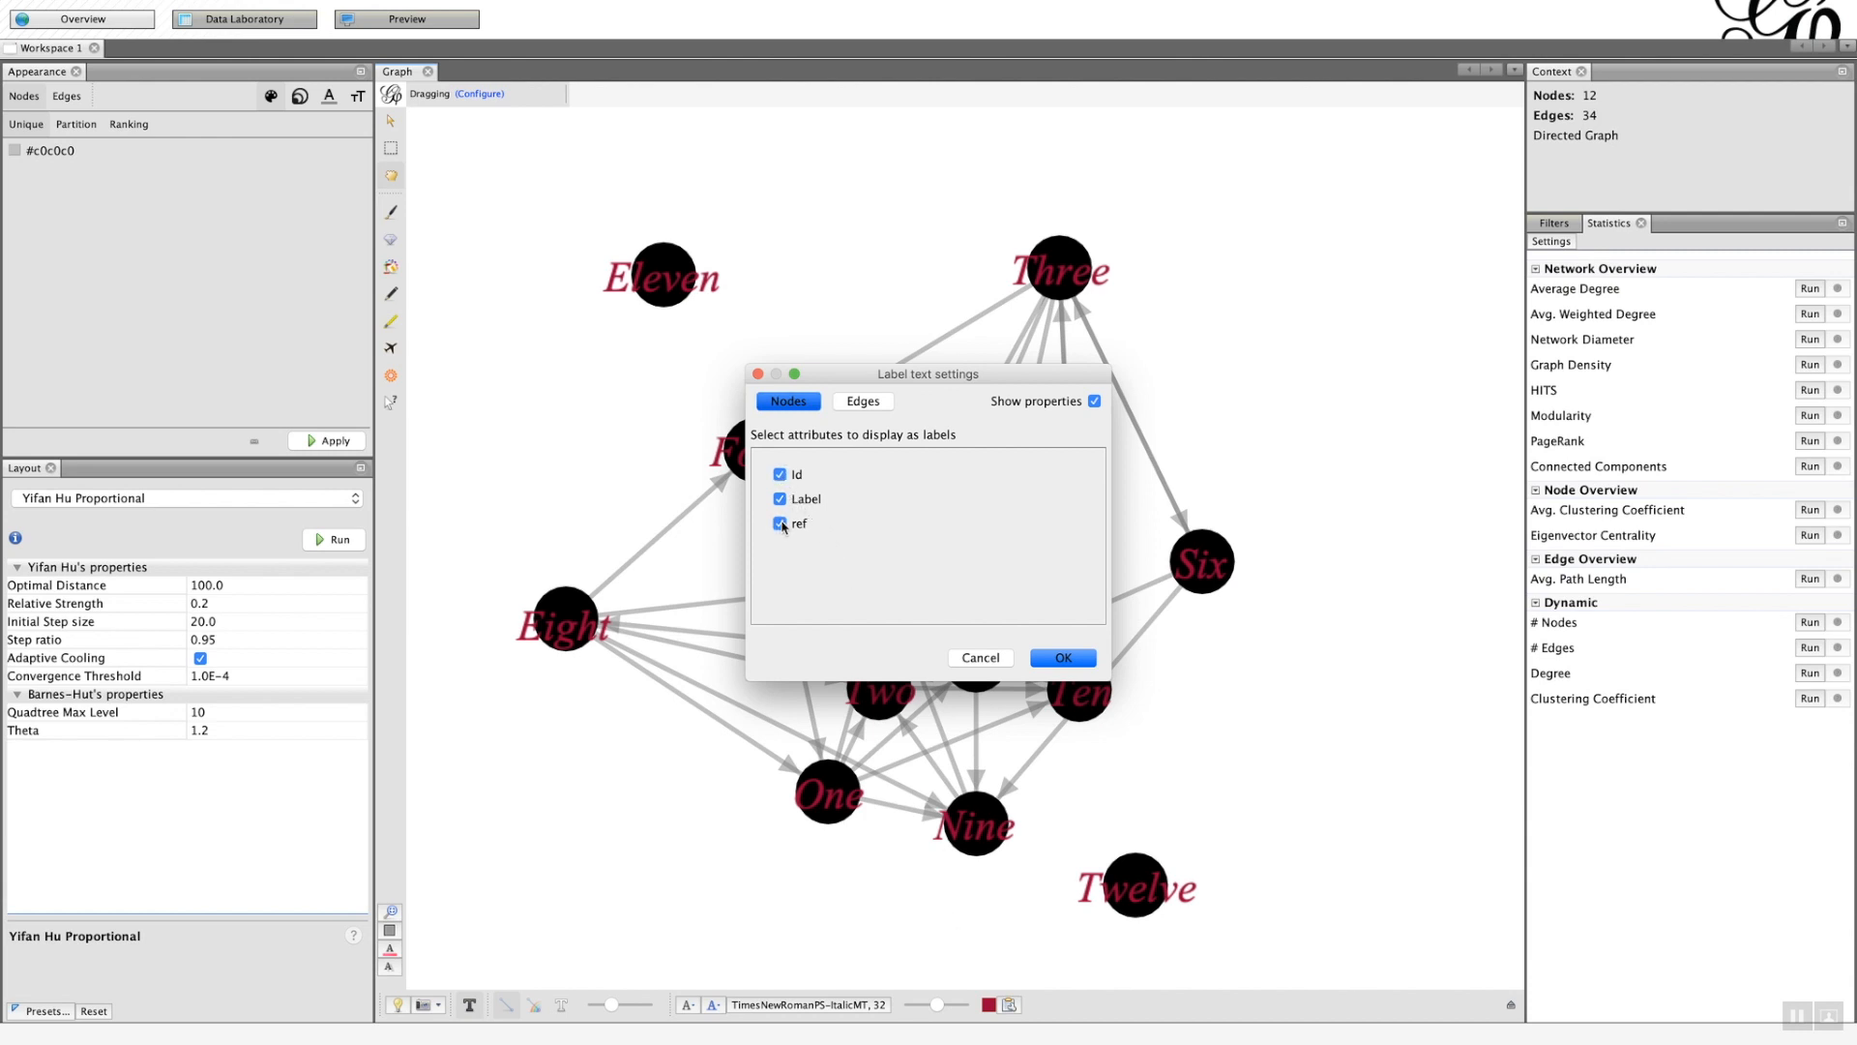
left_click(780, 523)
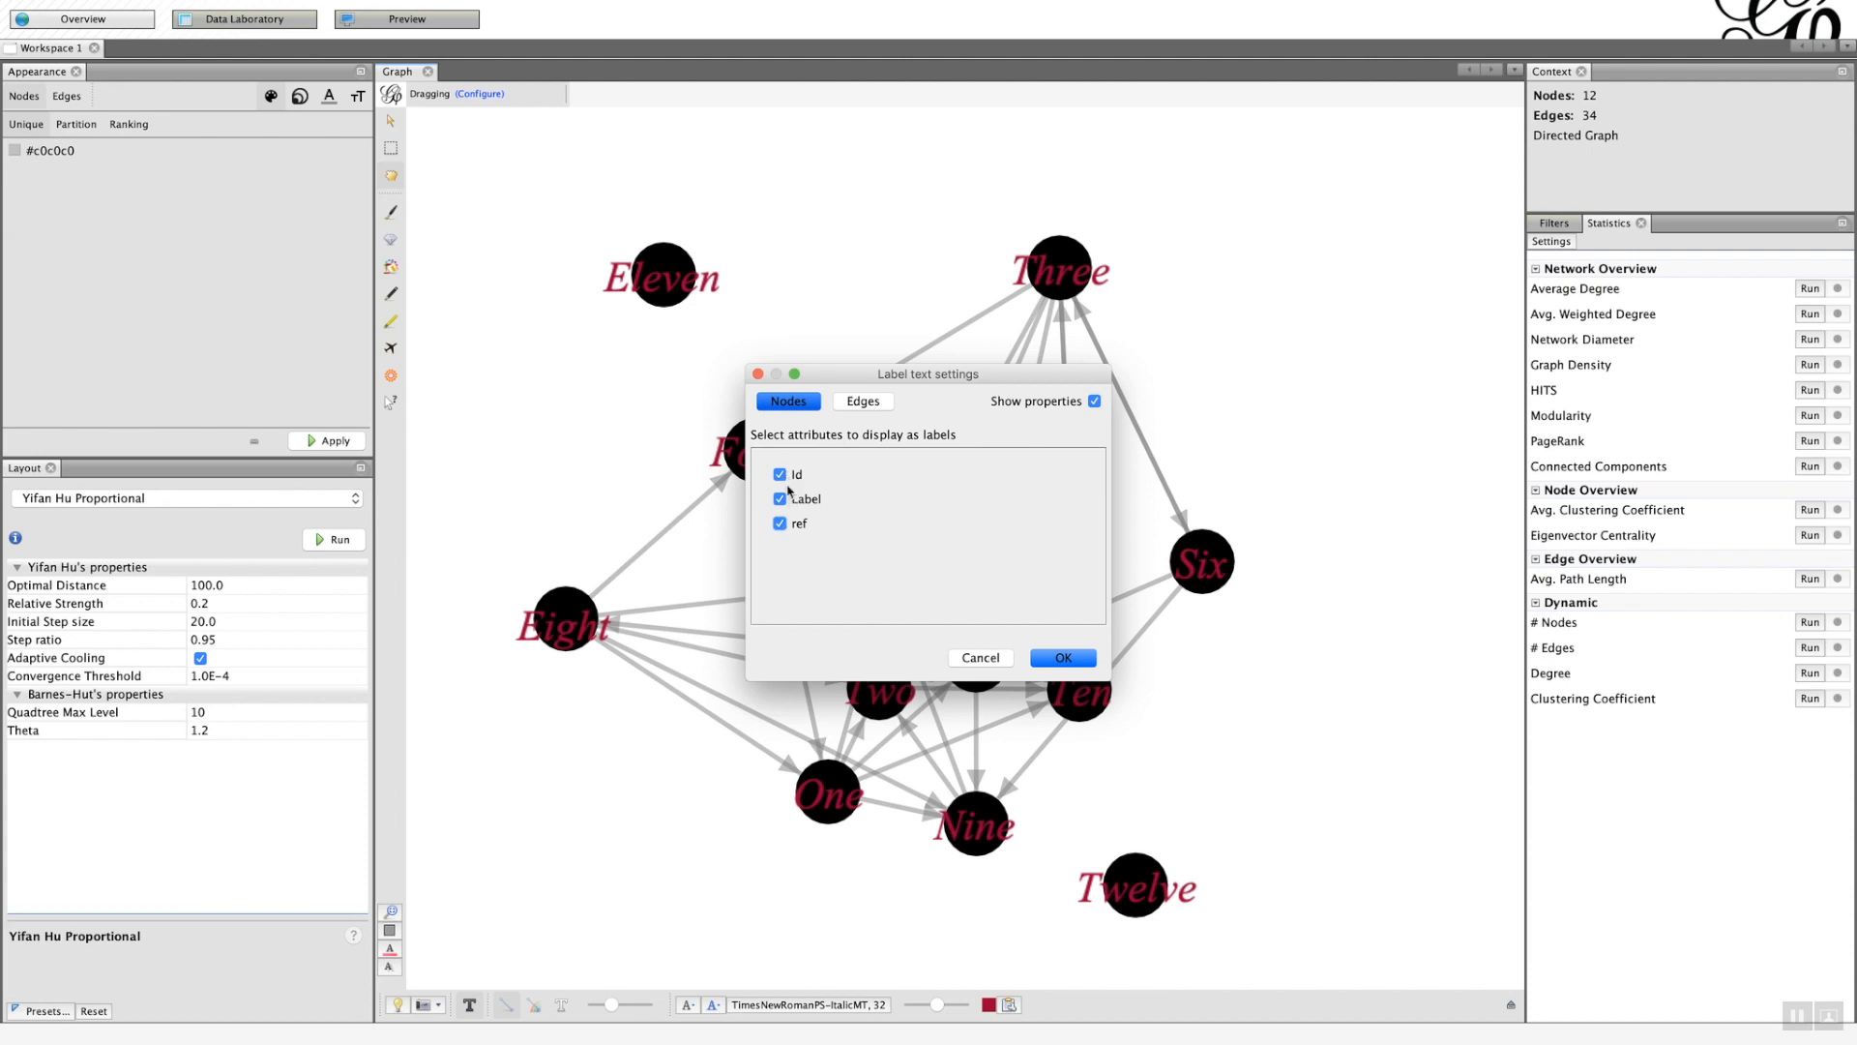
left_click(780, 474)
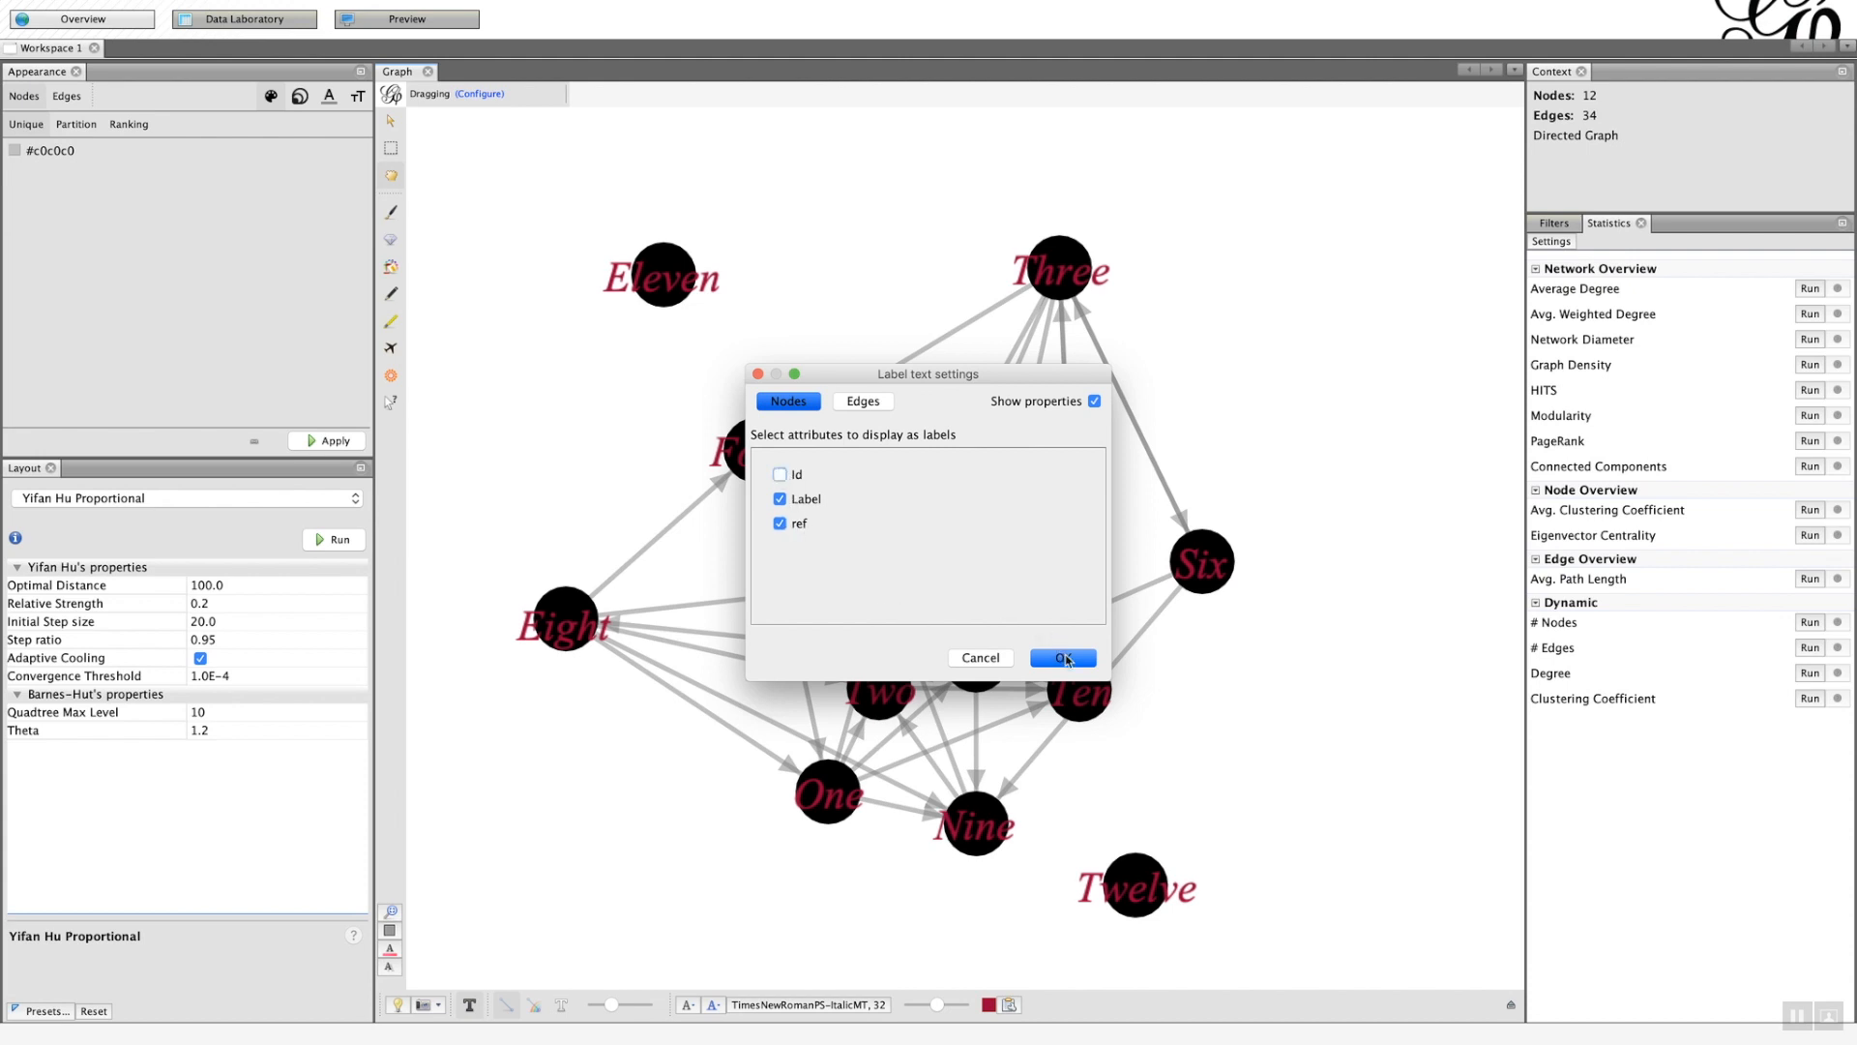
left_click(1056, 658)
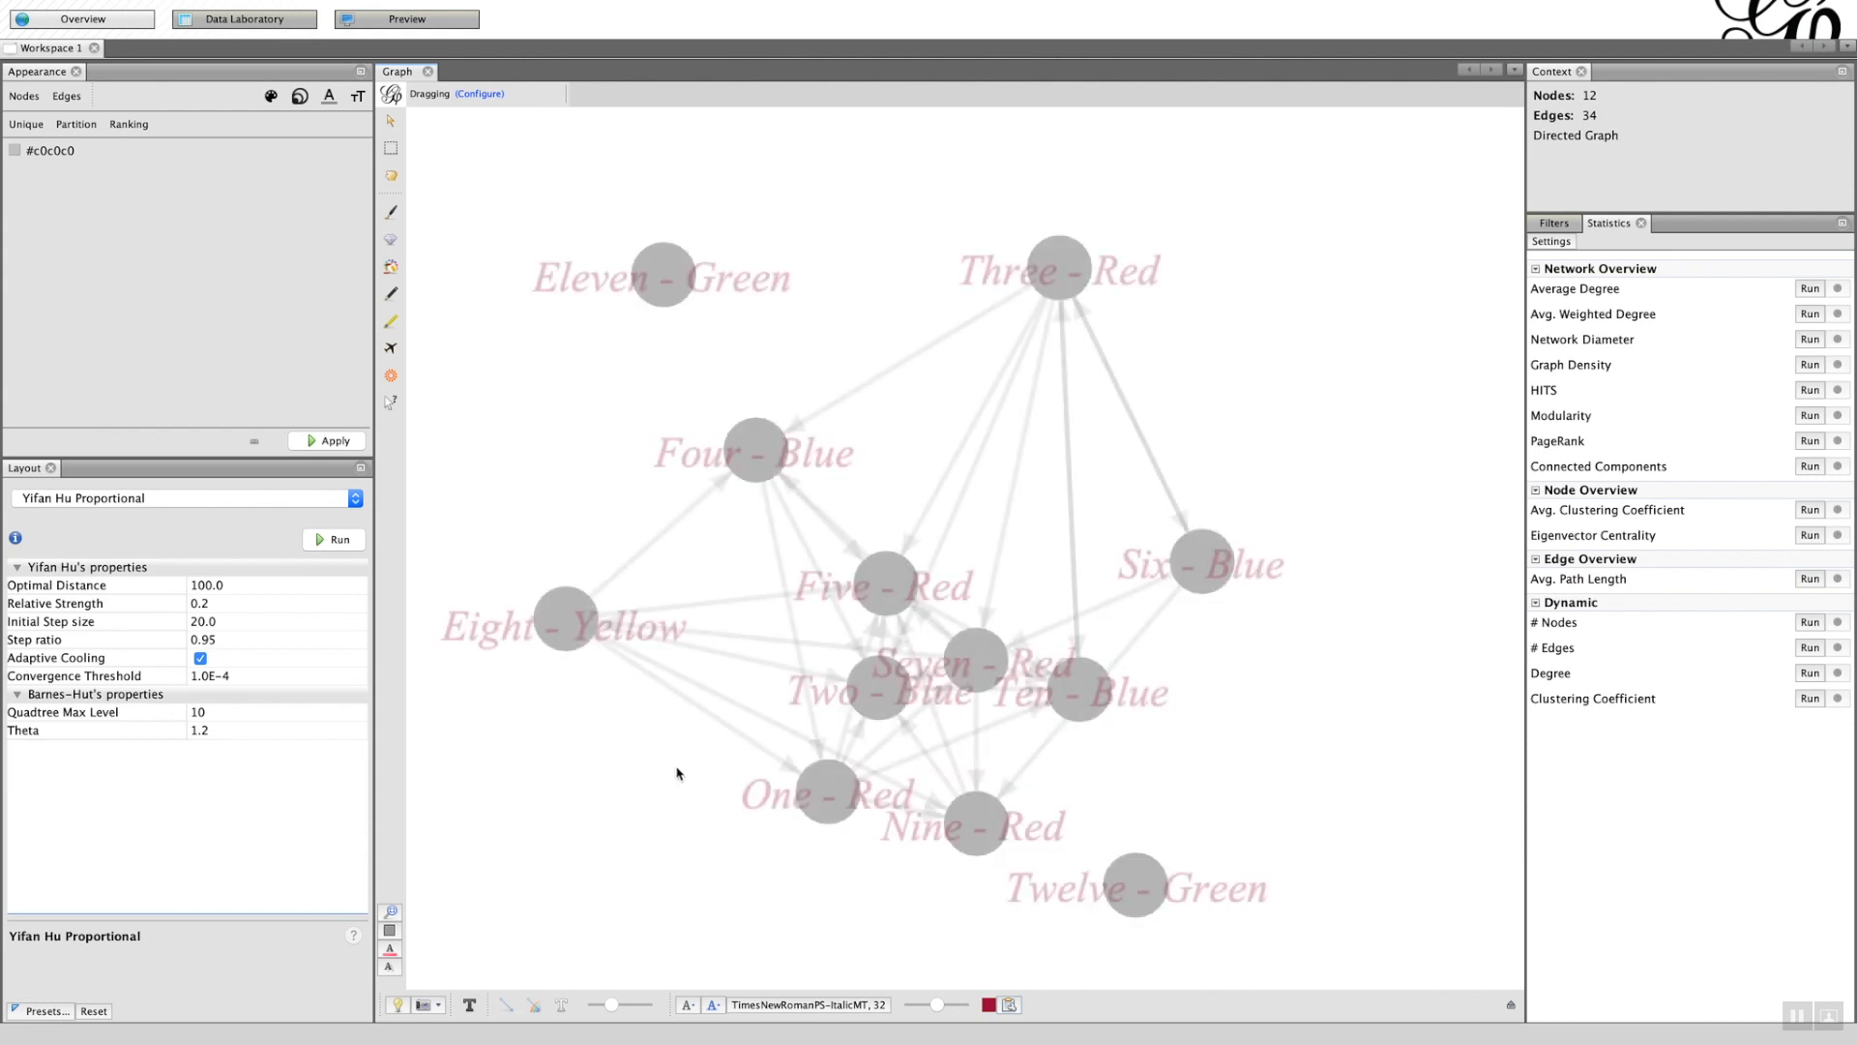
key("cmd+tab")
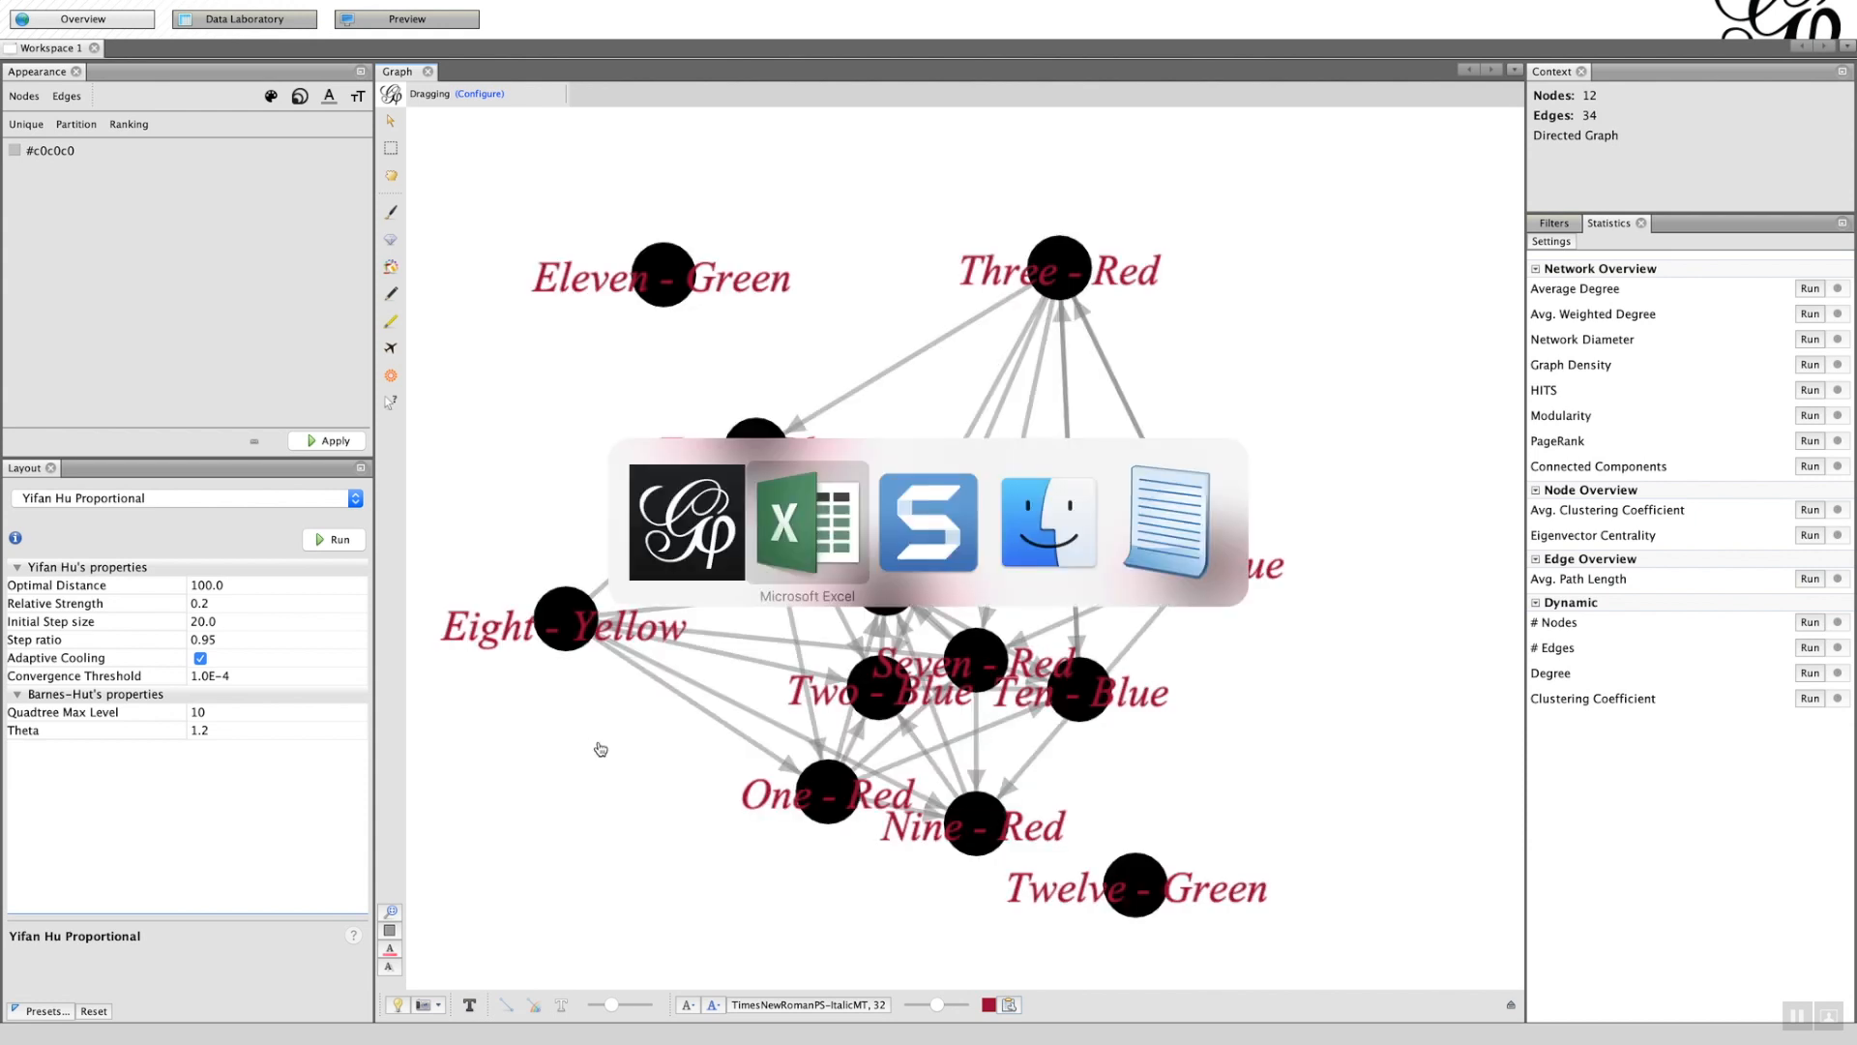
left_click(805, 523)
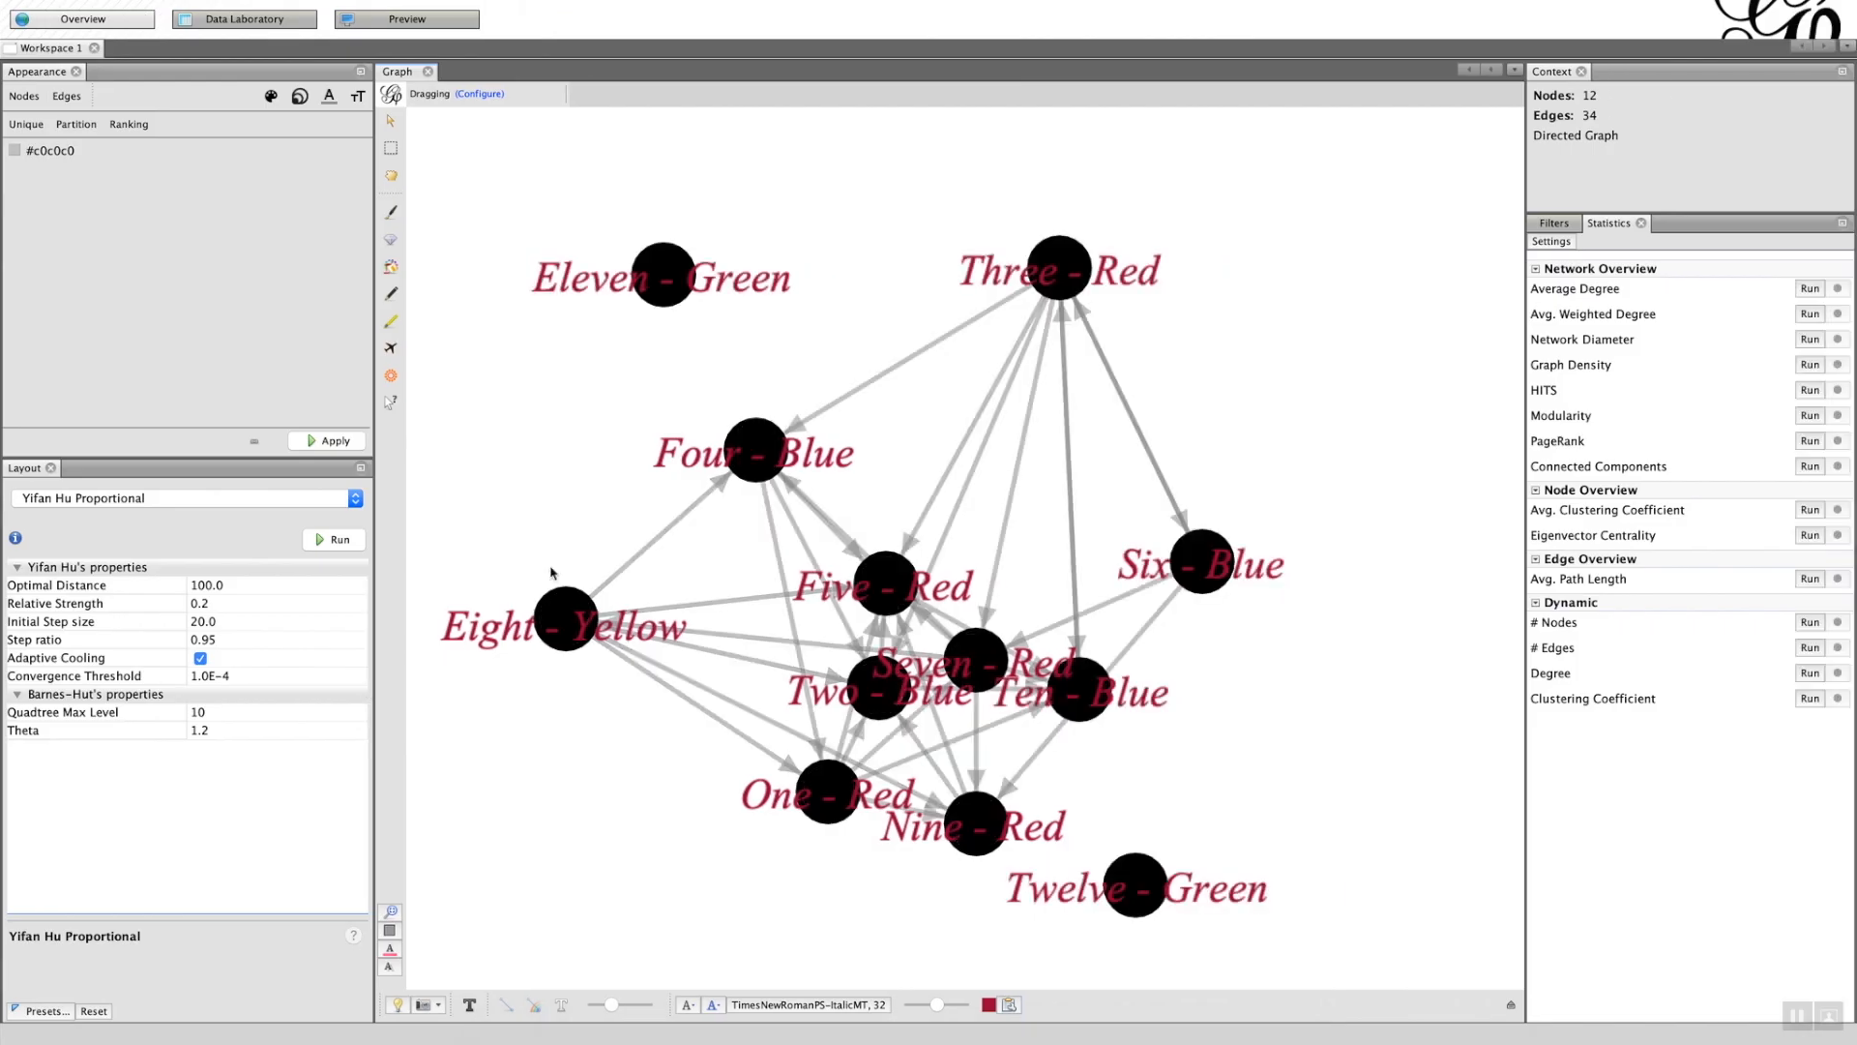
left_click(1054, 270)
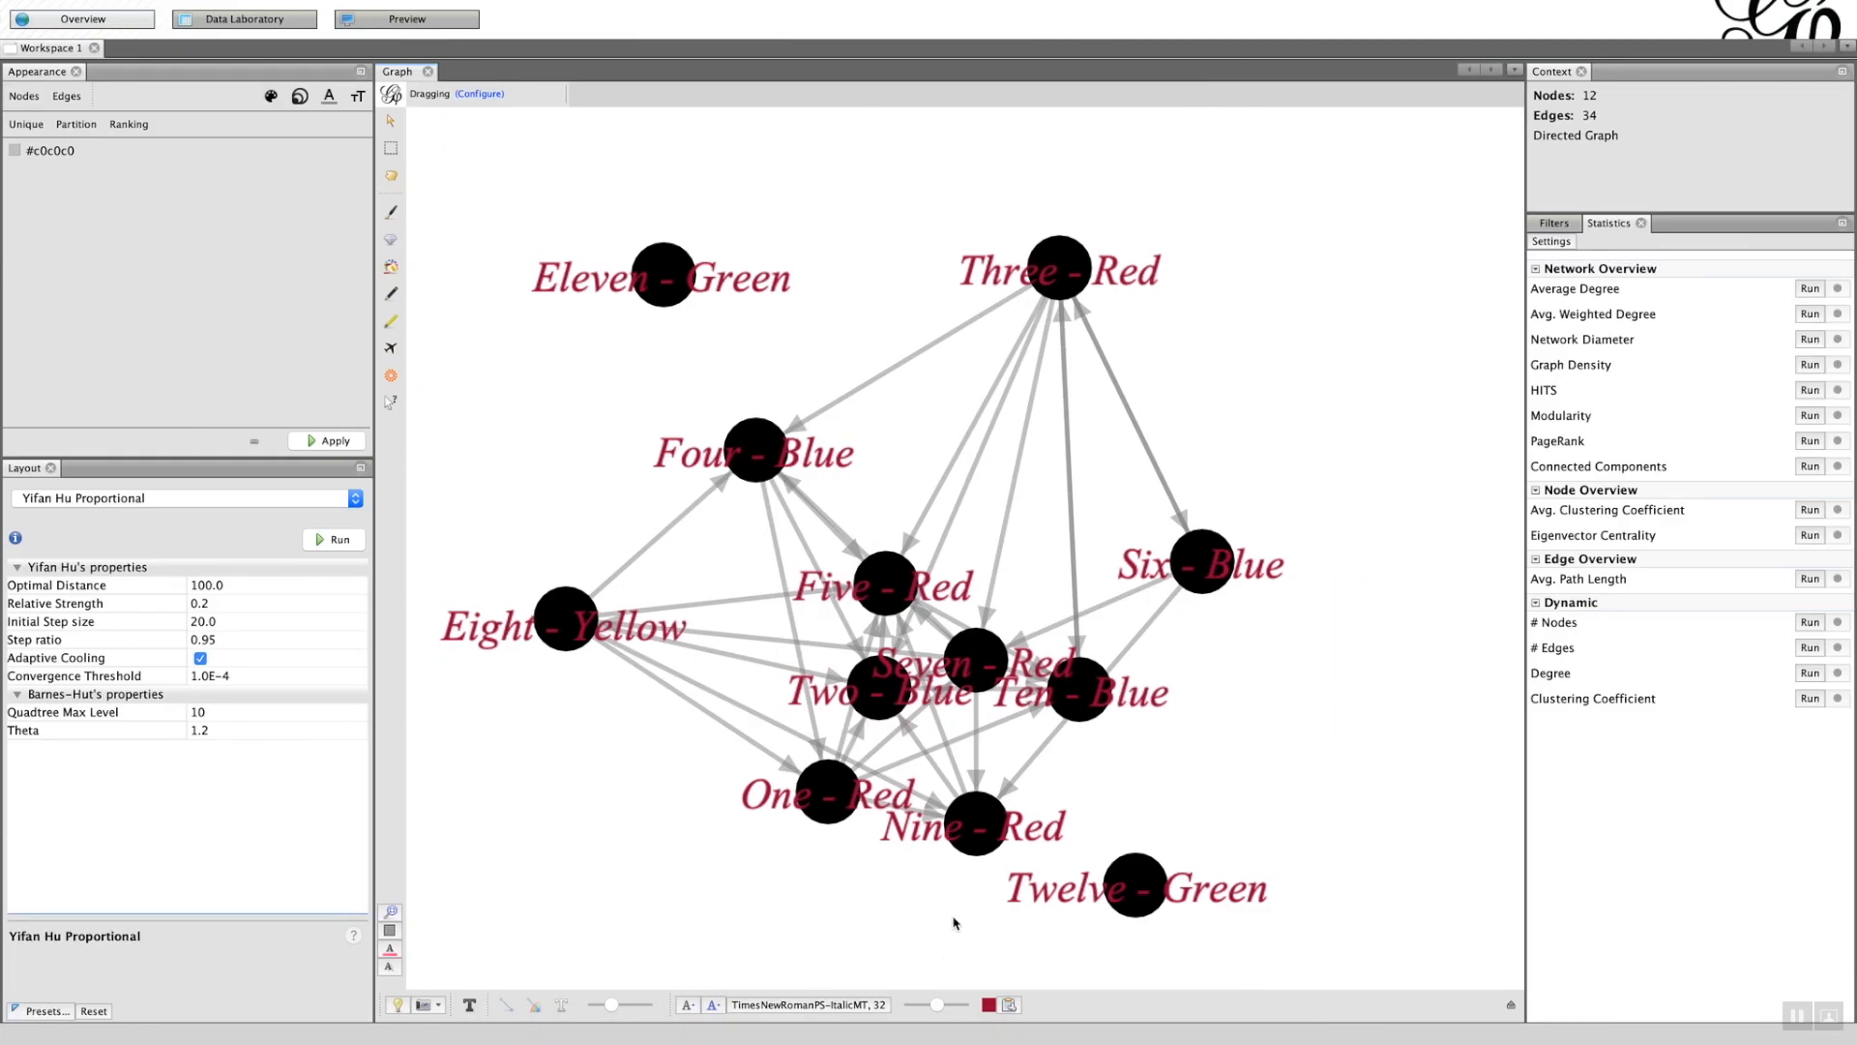
- Untick ref so labels show only node names, glancing at the Edges attributes, and apply
left_click(1009, 1004)
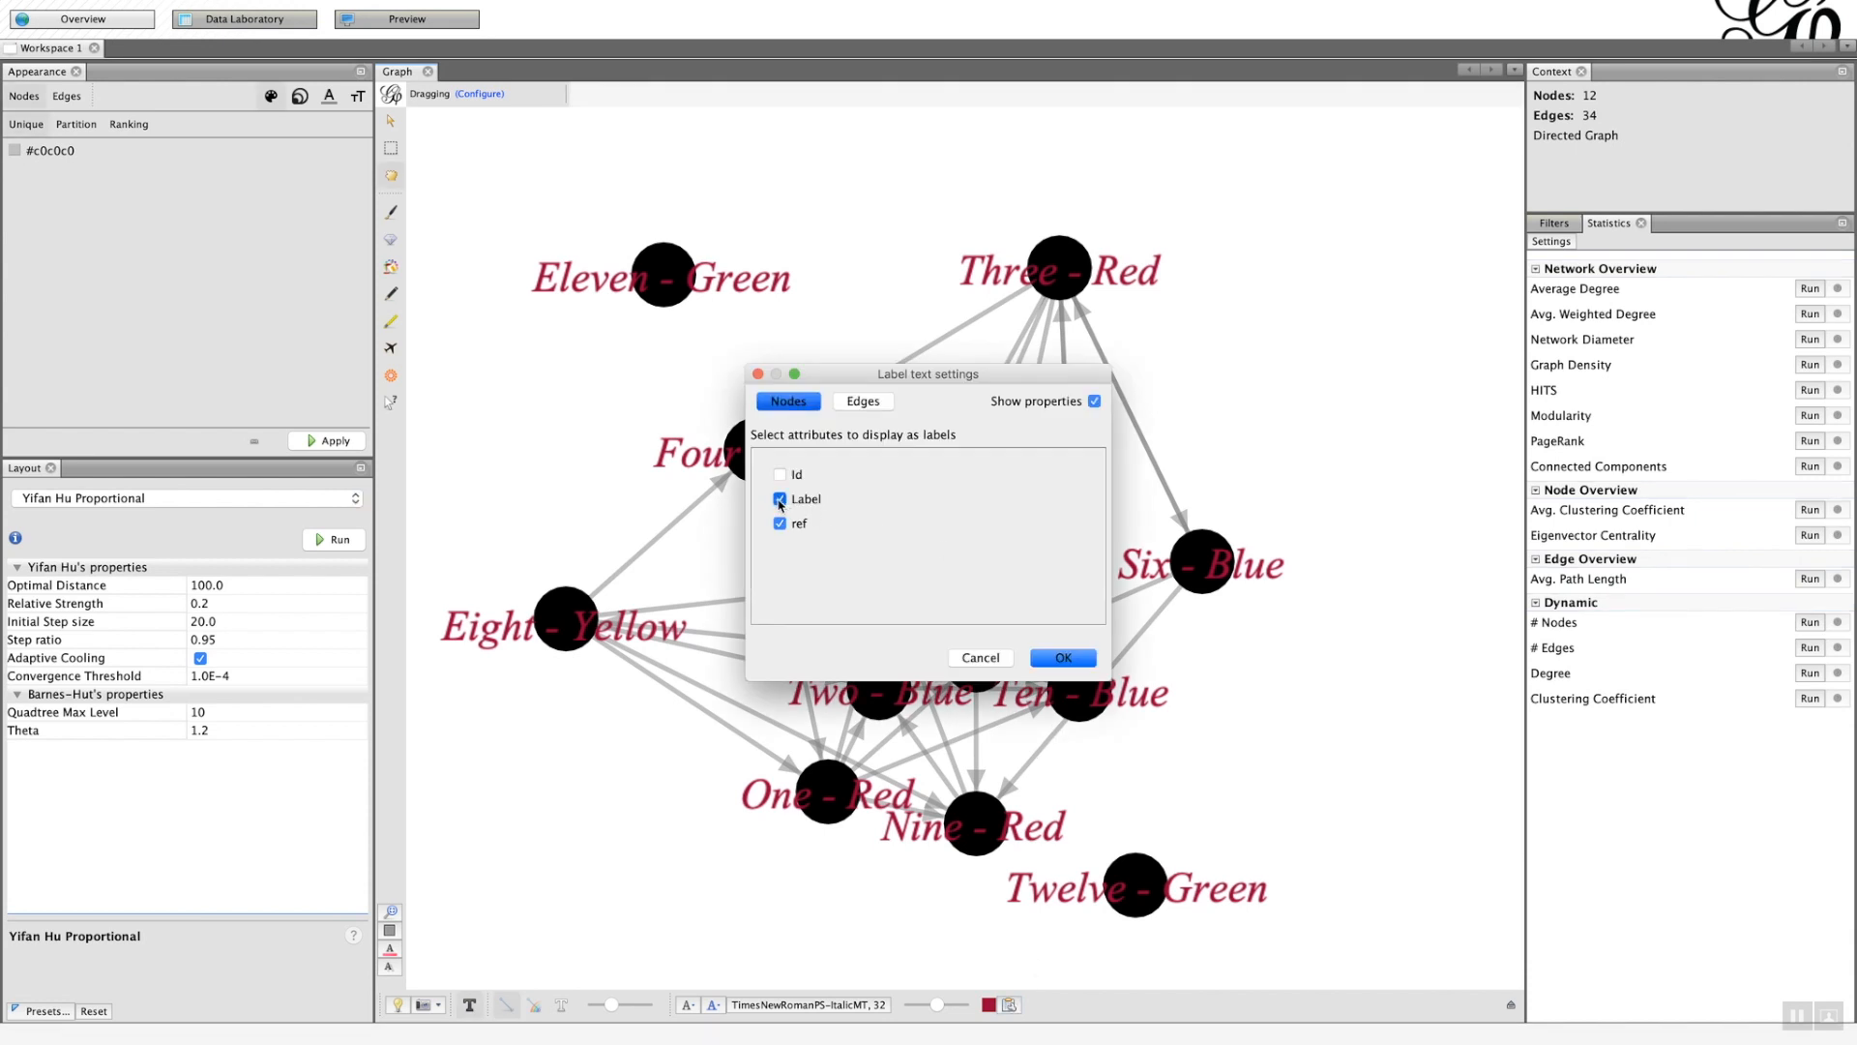
left_click(779, 499)
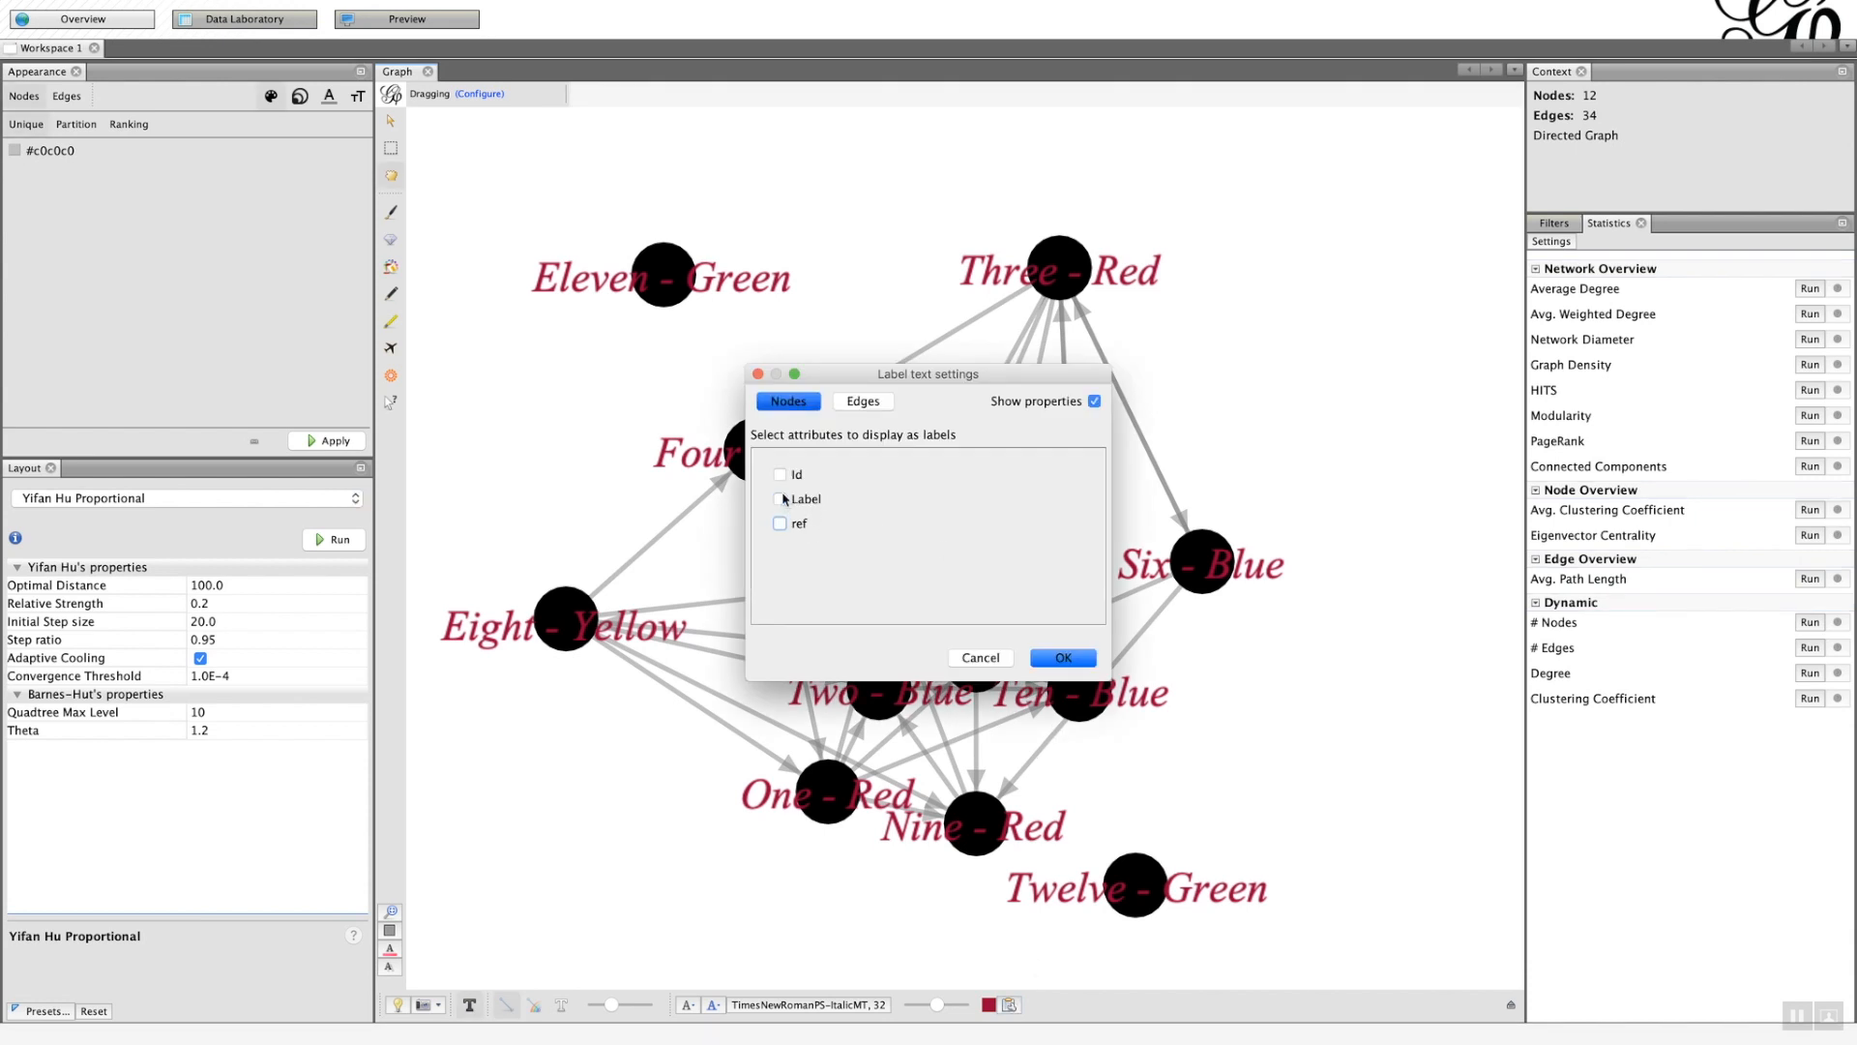
left_click(780, 499)
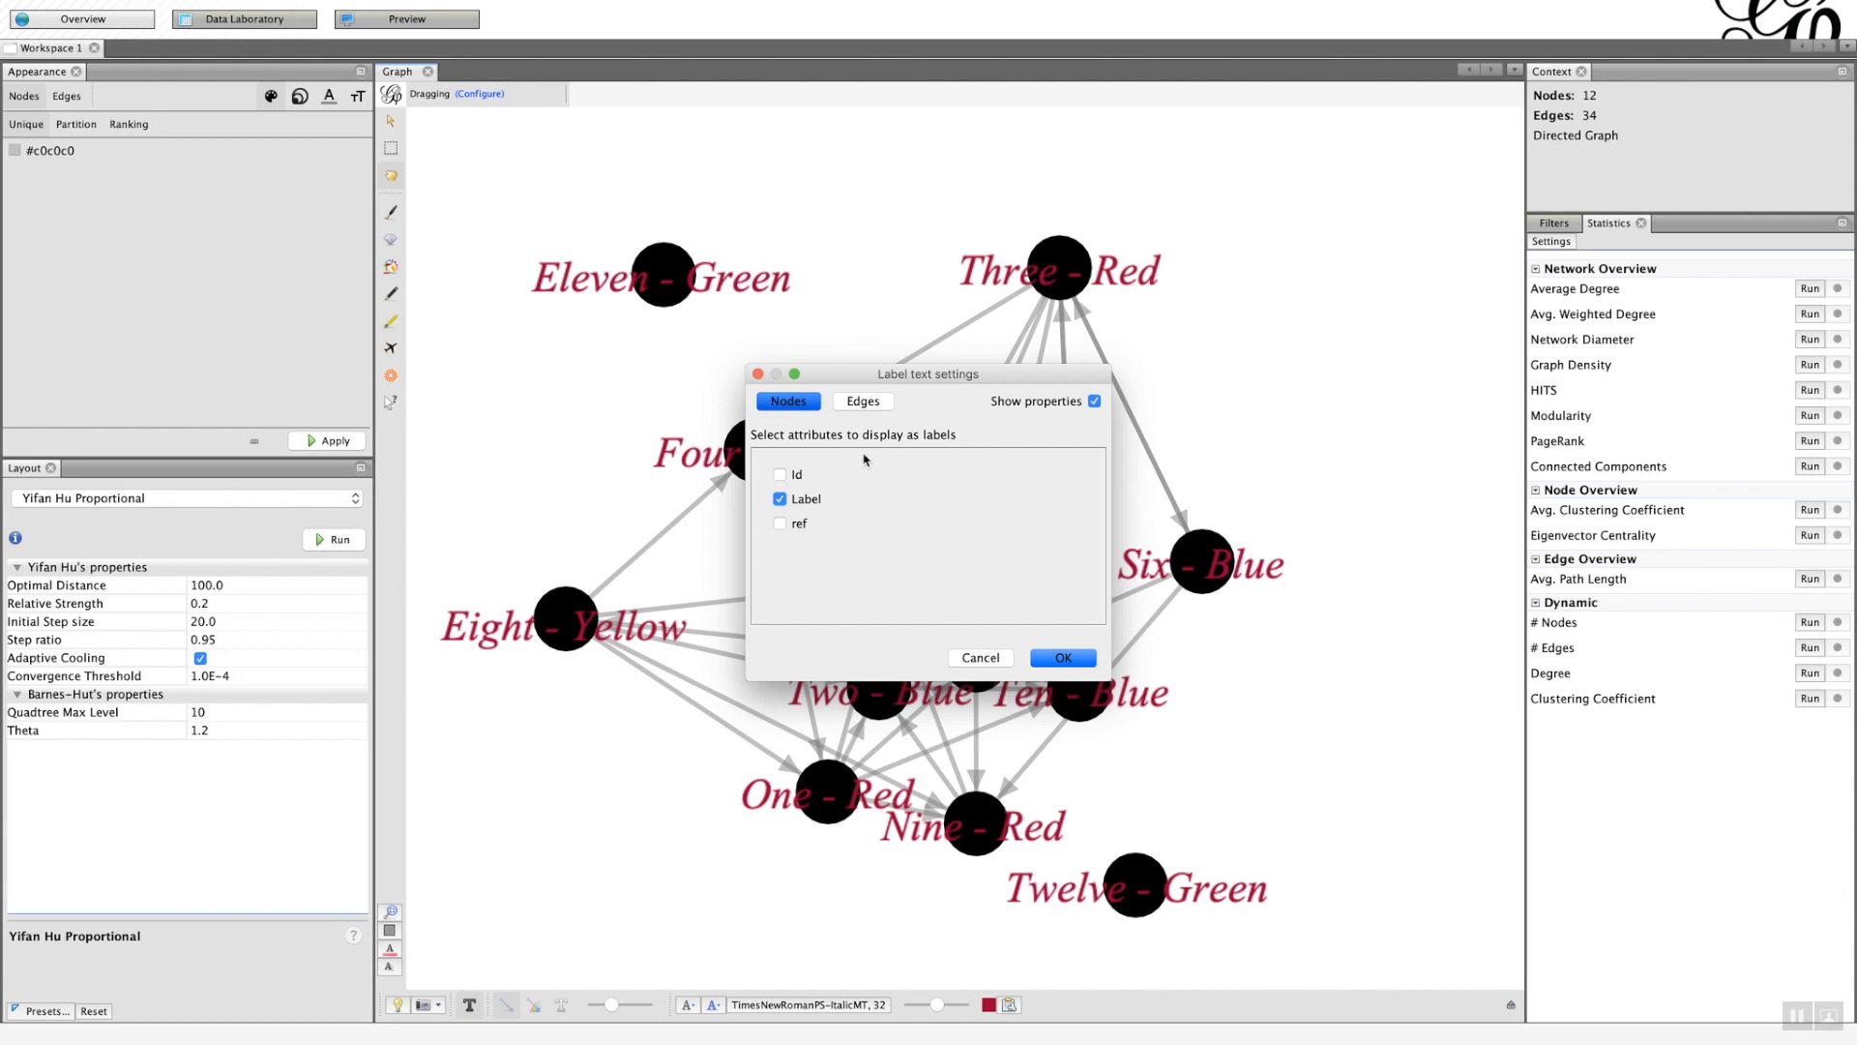
left_click(862, 400)
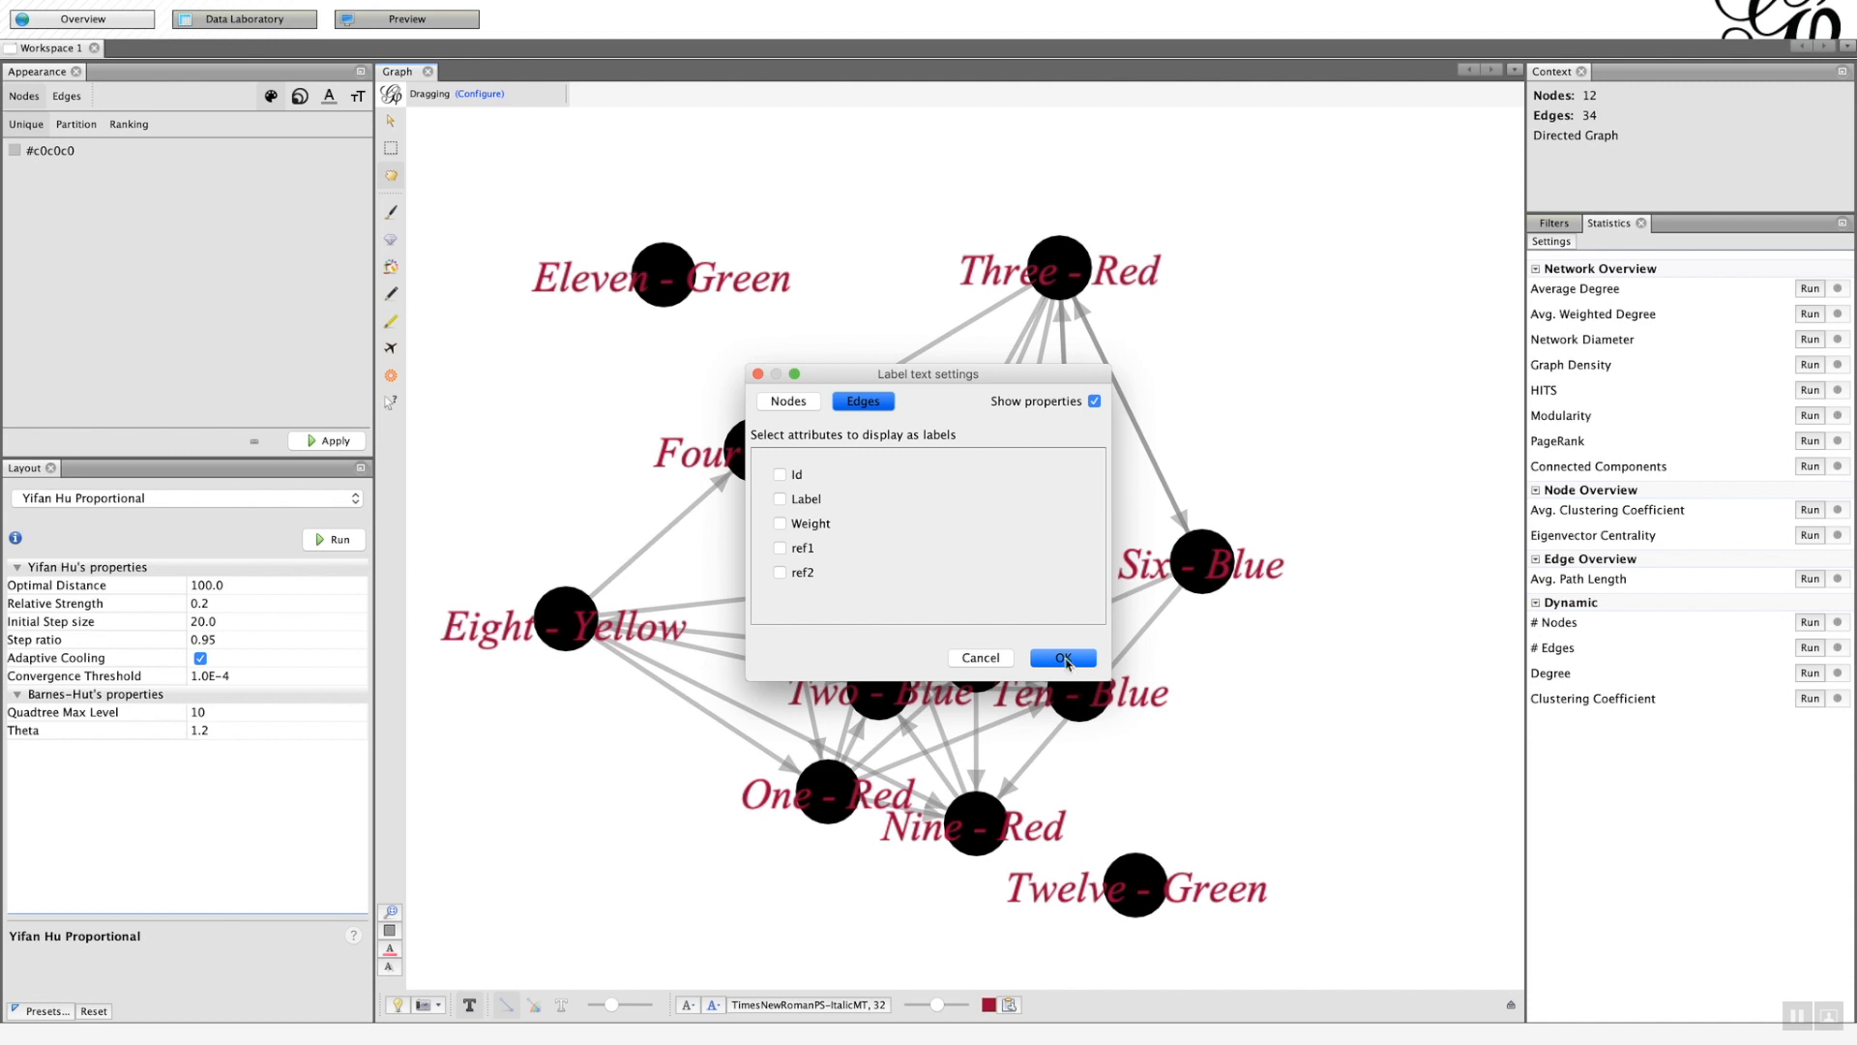
left_click(1061, 658)
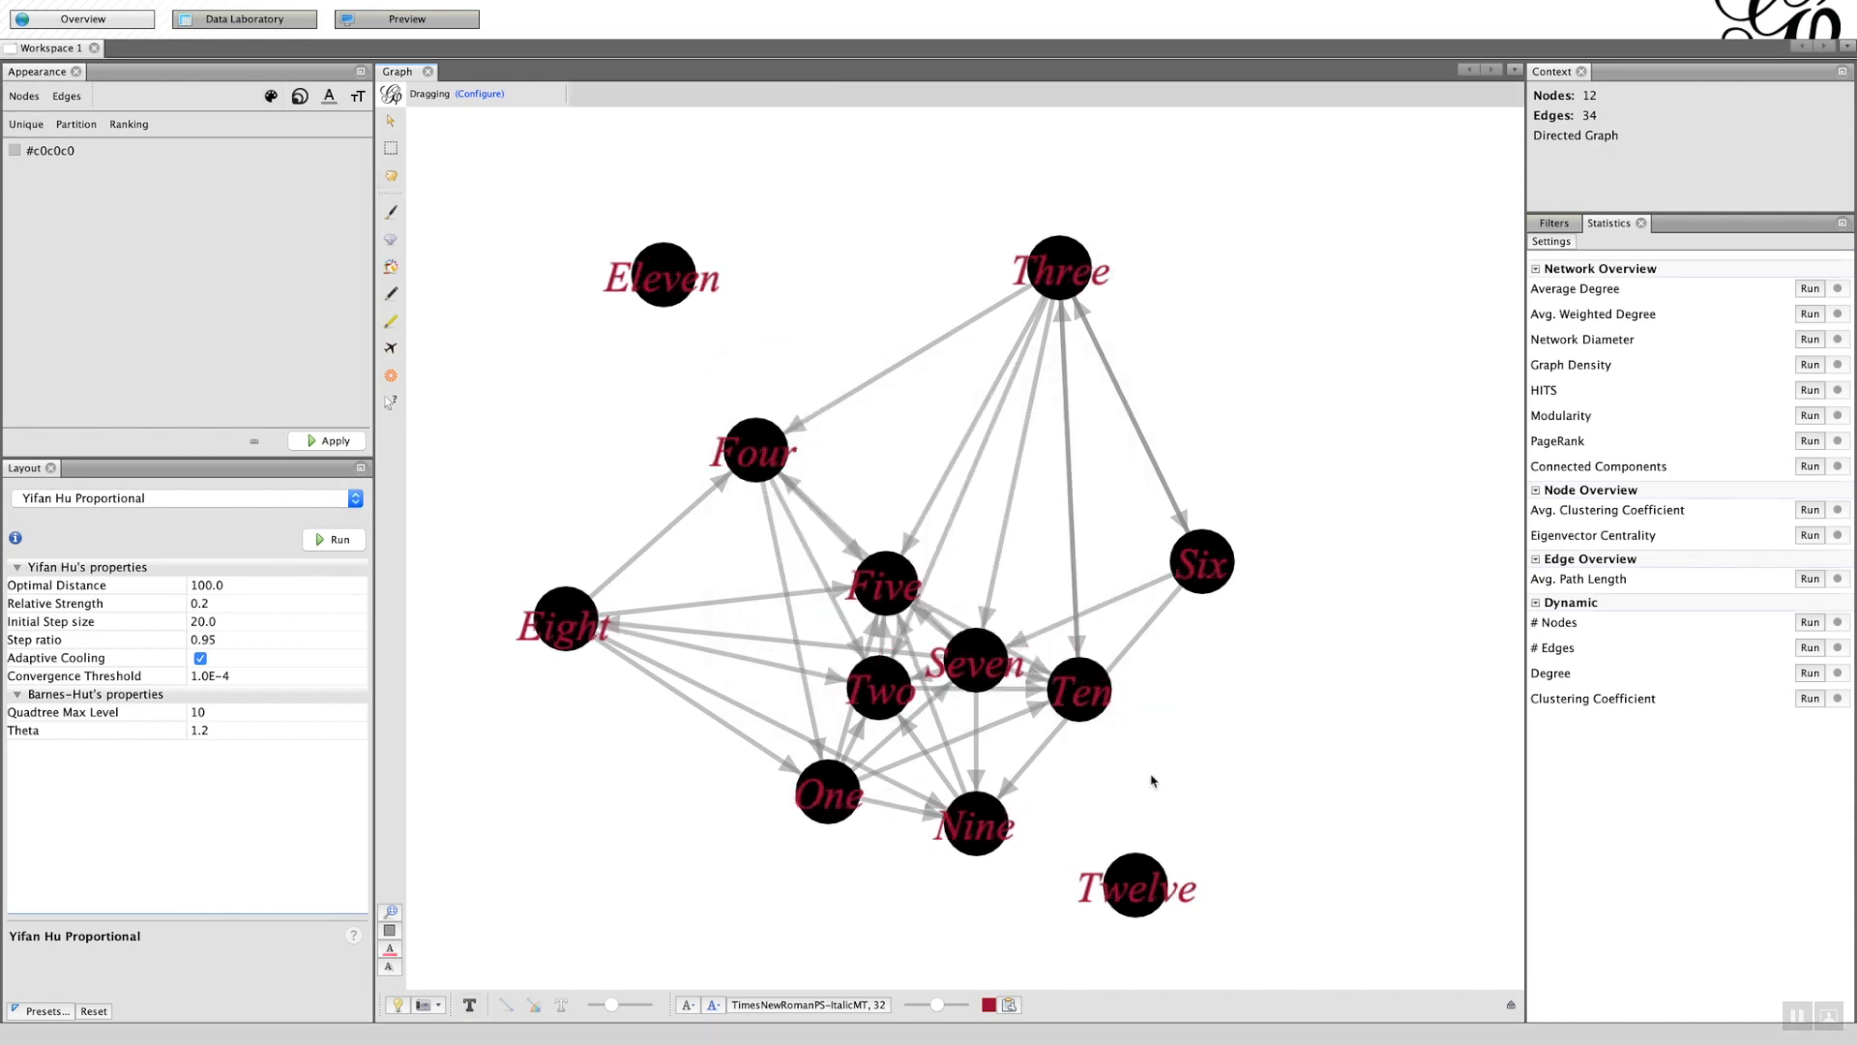